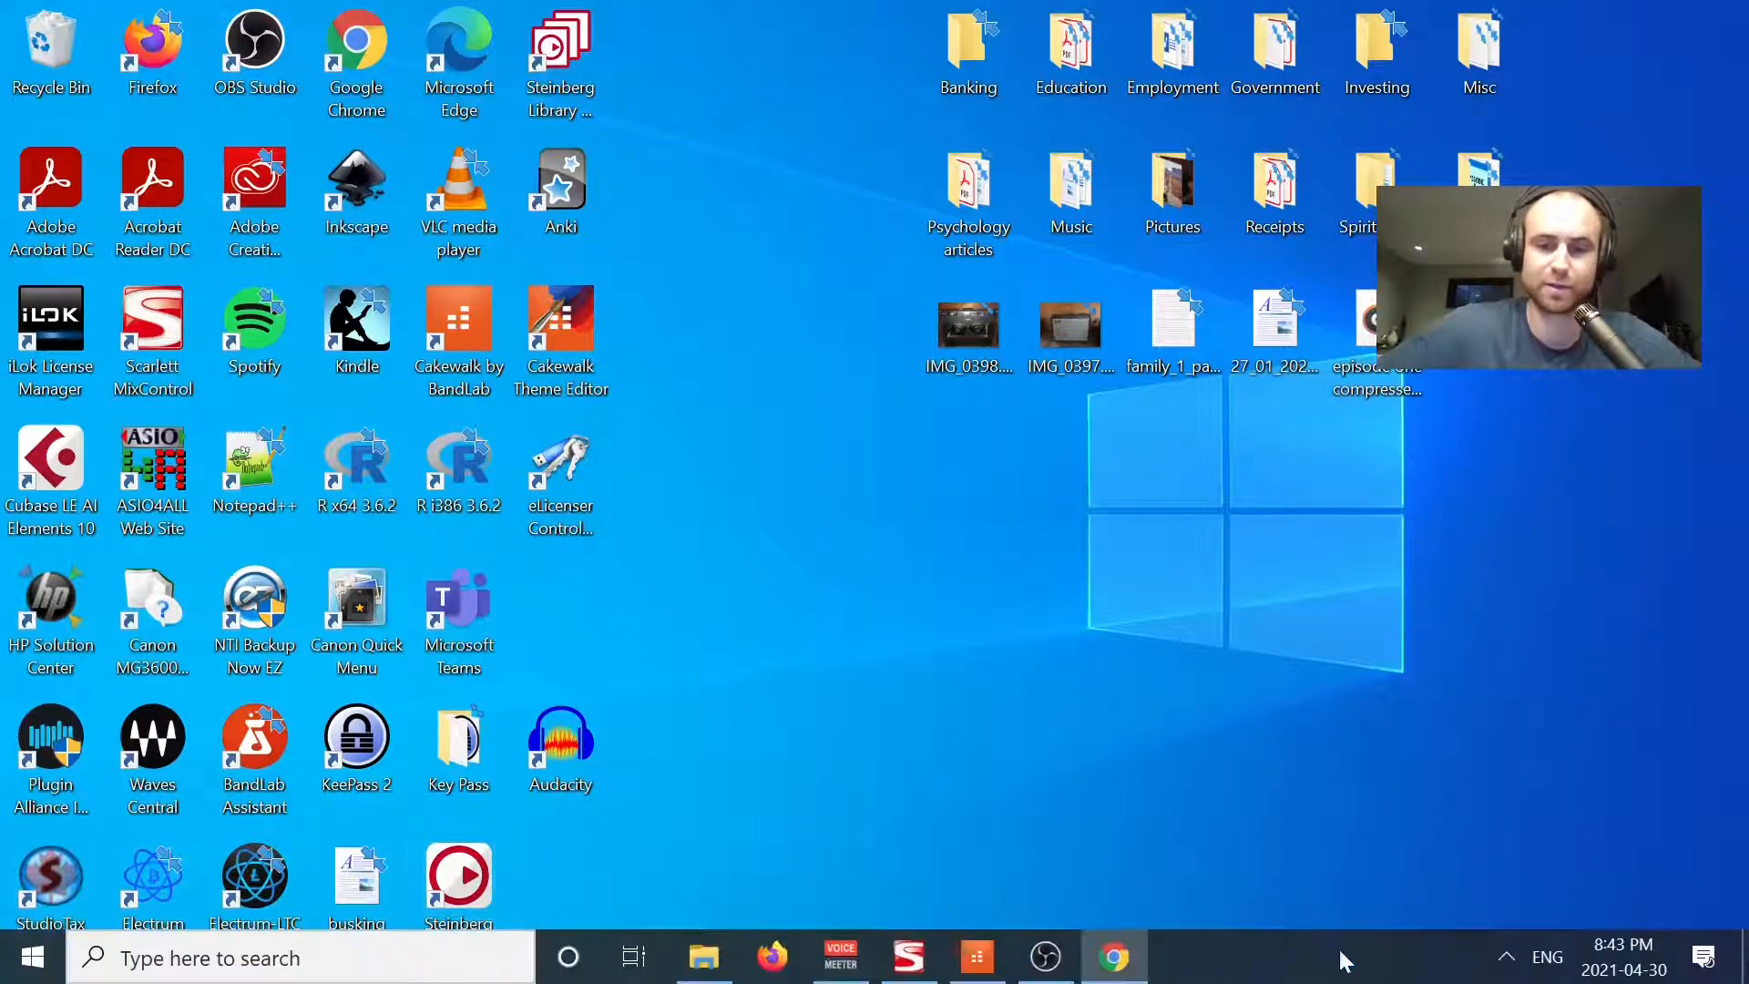
mouse_move(975, 957)
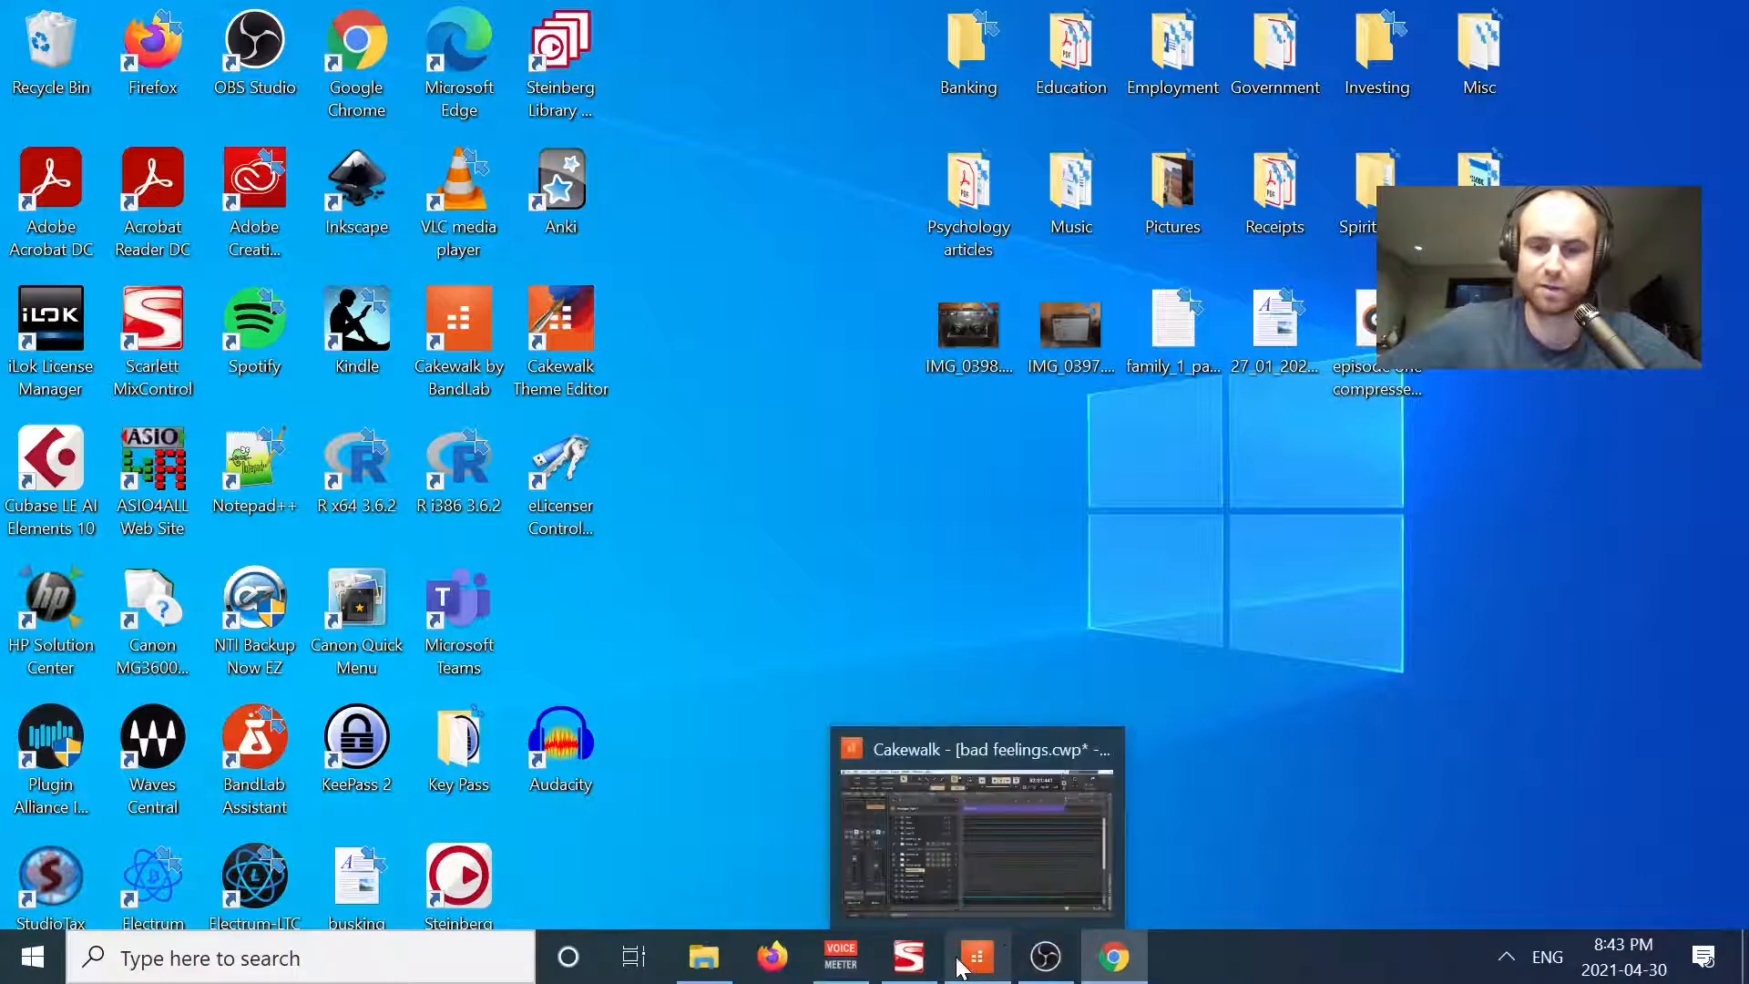
Step: Restore the 'bad feelings' Cakewalk project window from the taskbar
left_click(976, 825)
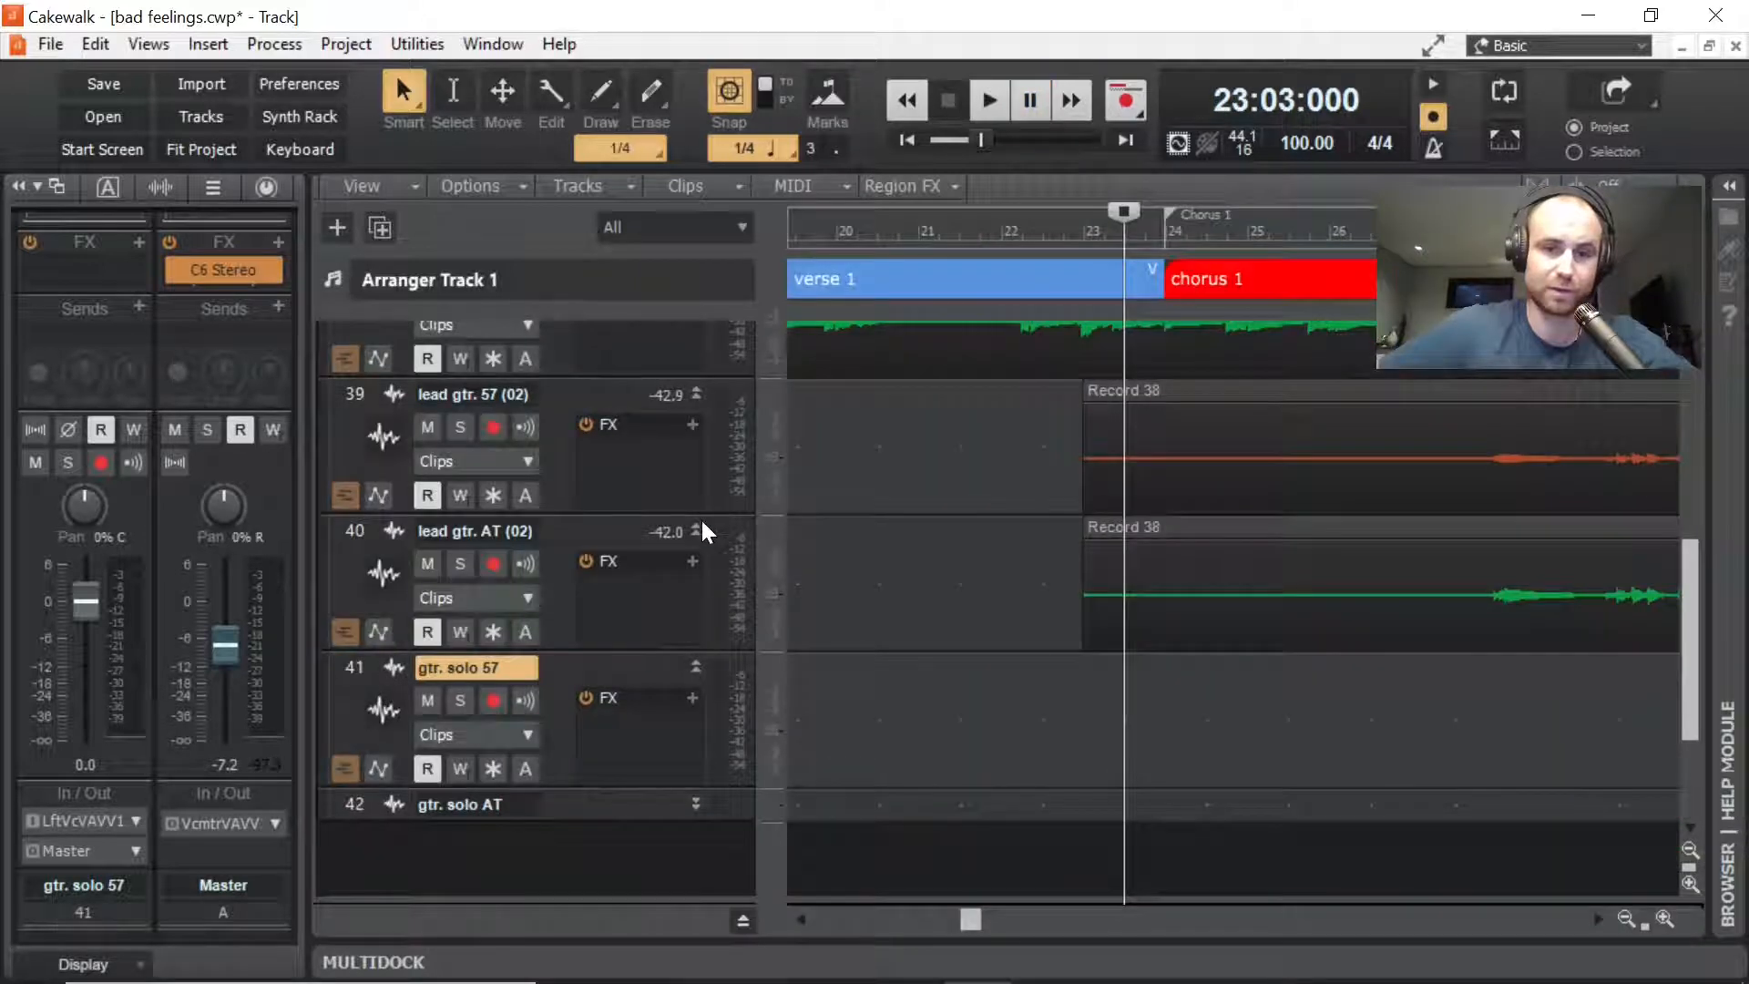
Step: Minimize the lead gtr. AT (02) strip and scroll the Track view back toward the top
left_click(695, 531)
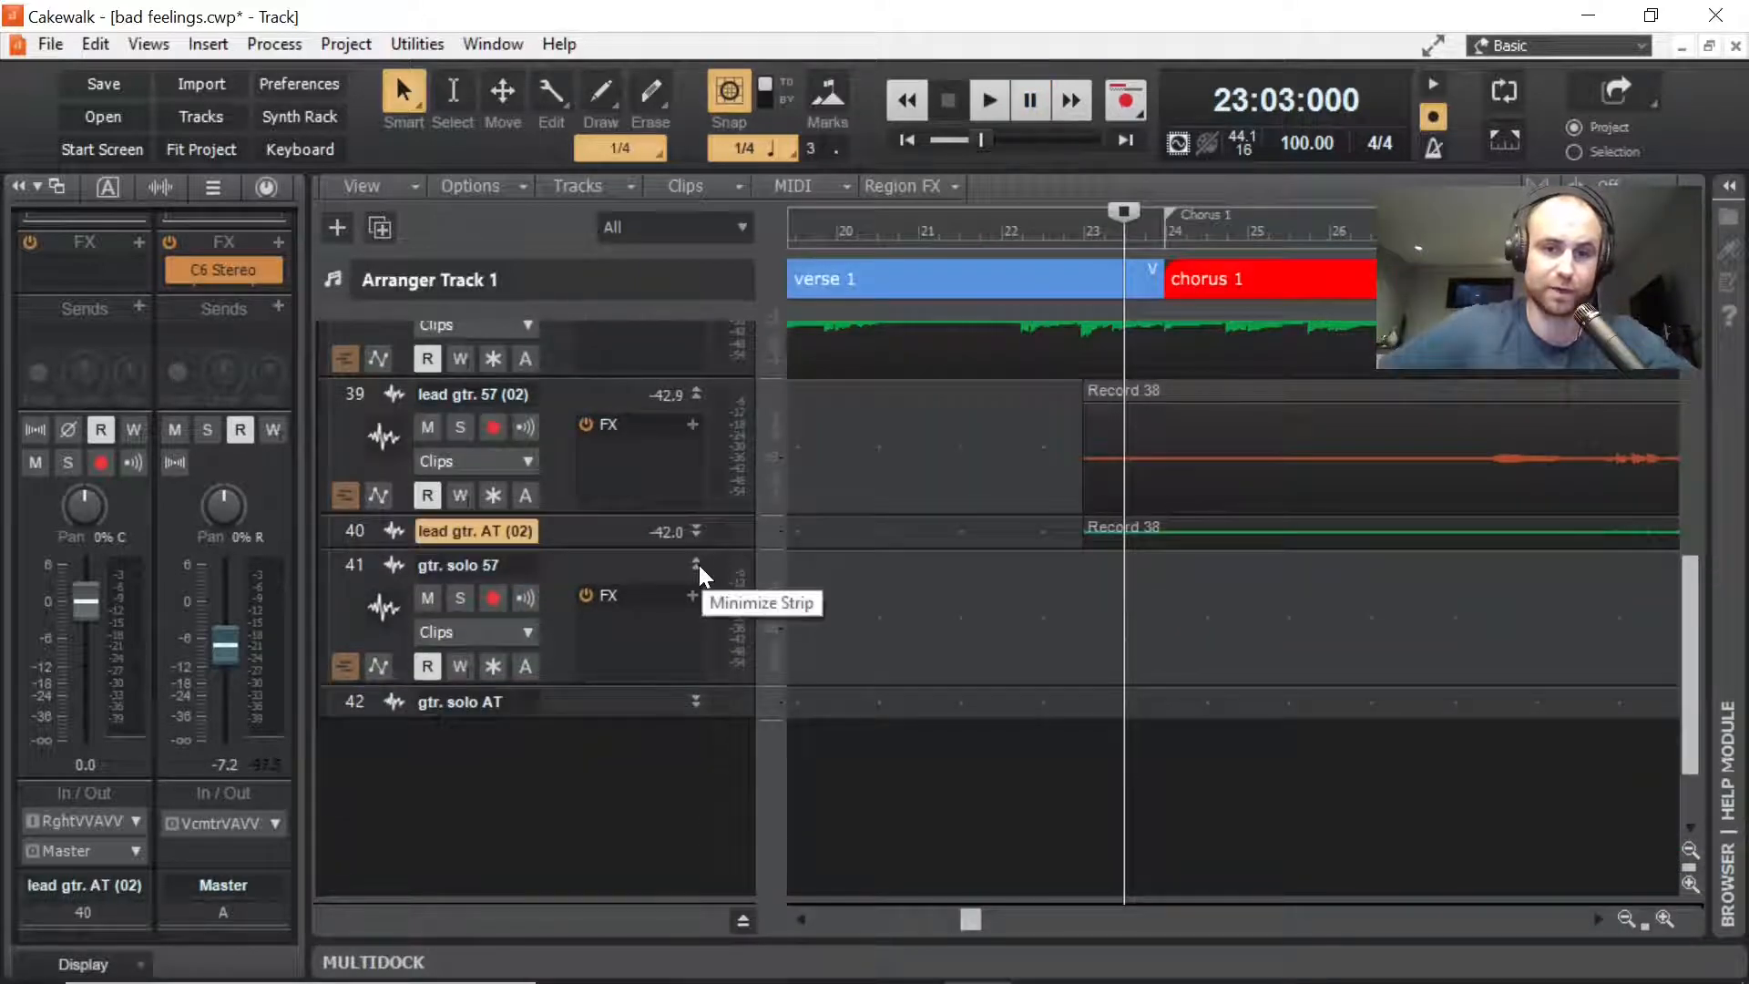
scroll("up", 3)
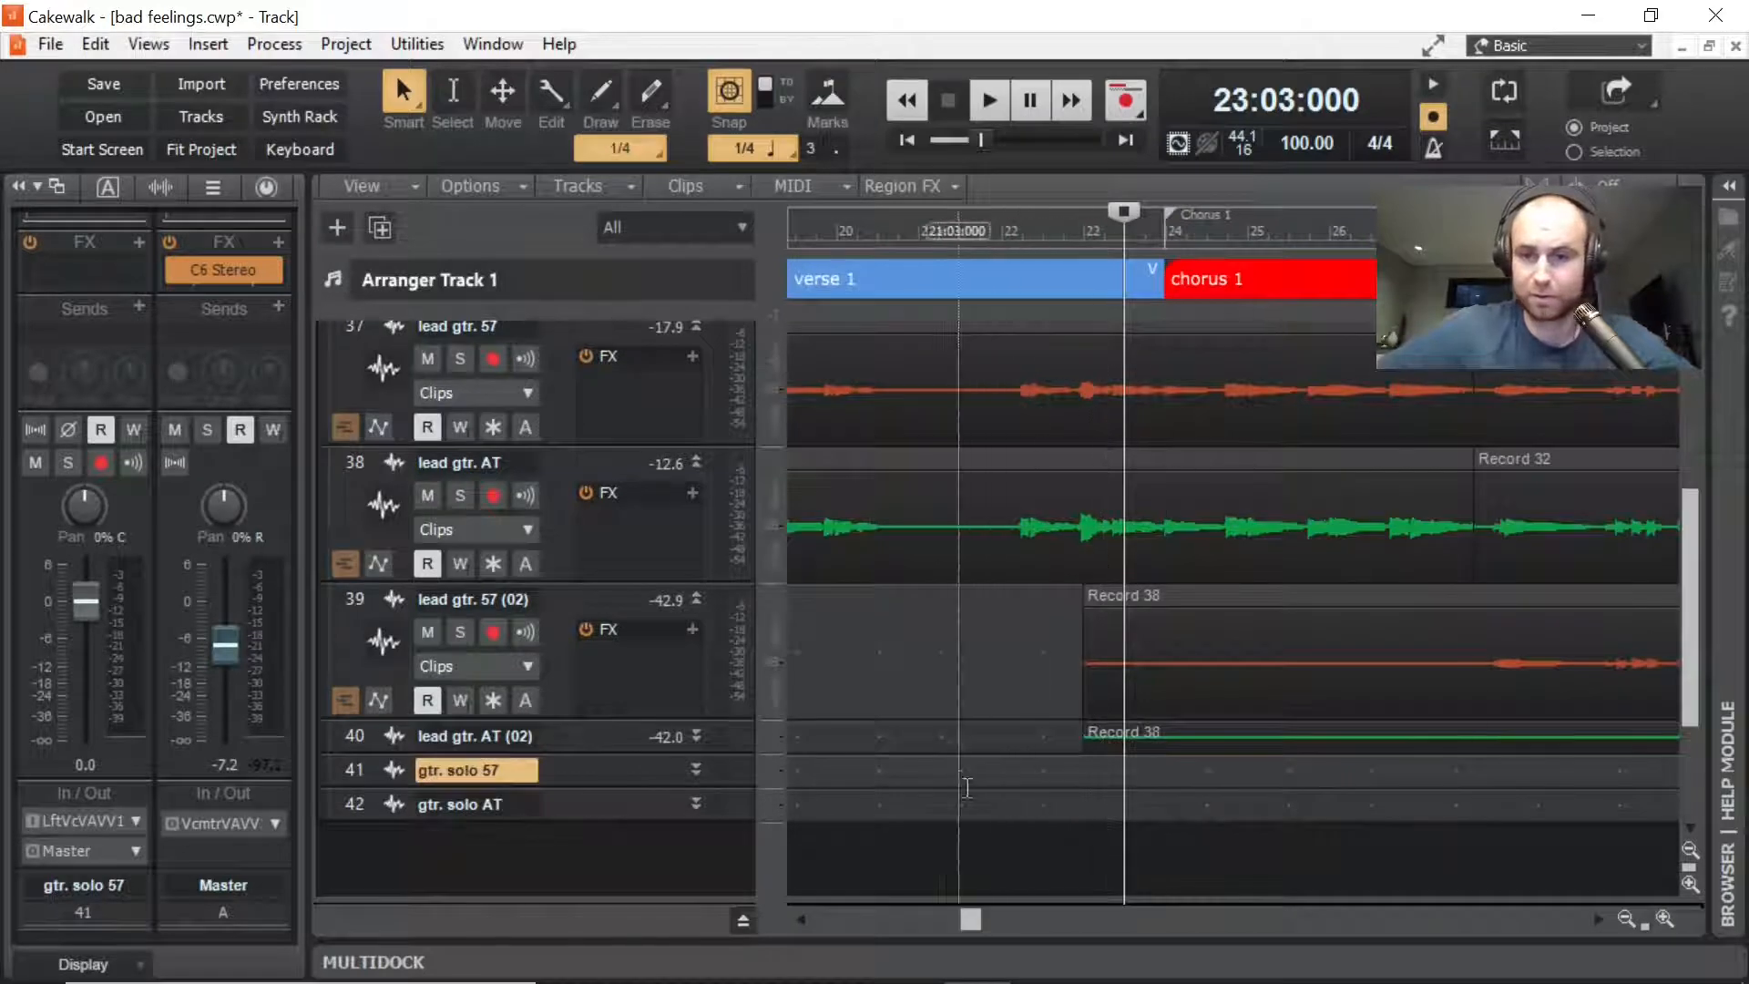
scroll("left", 3)
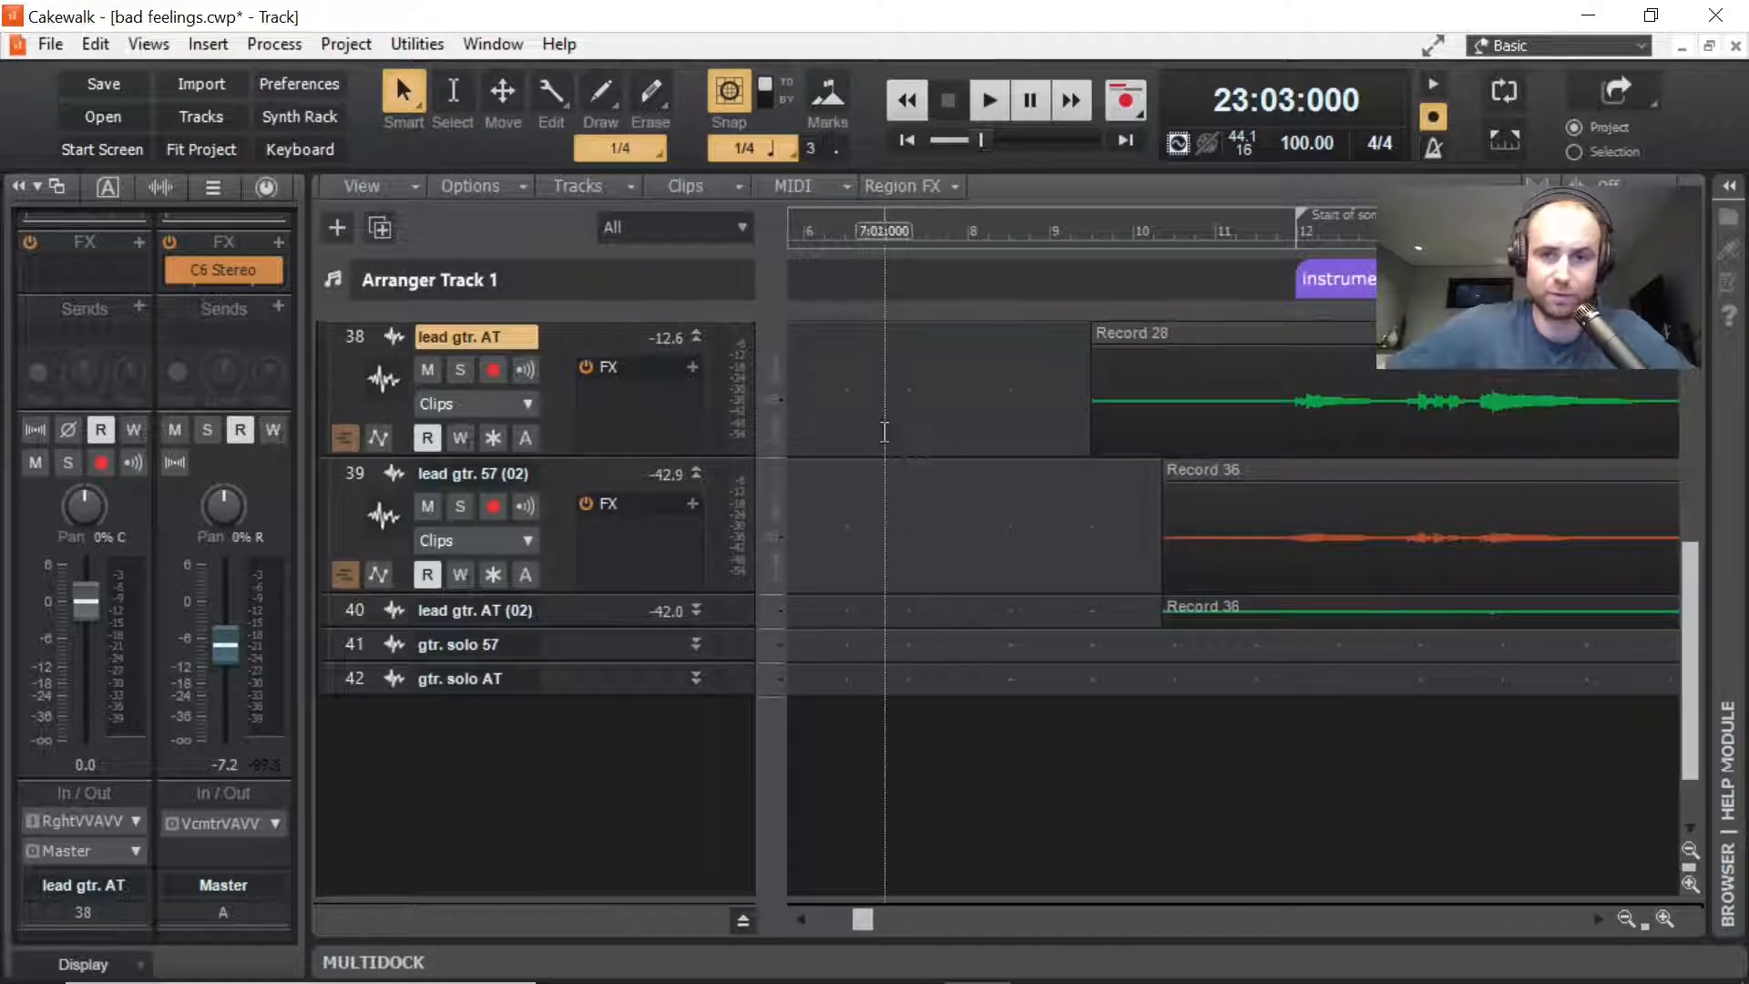
scroll("up", 3)
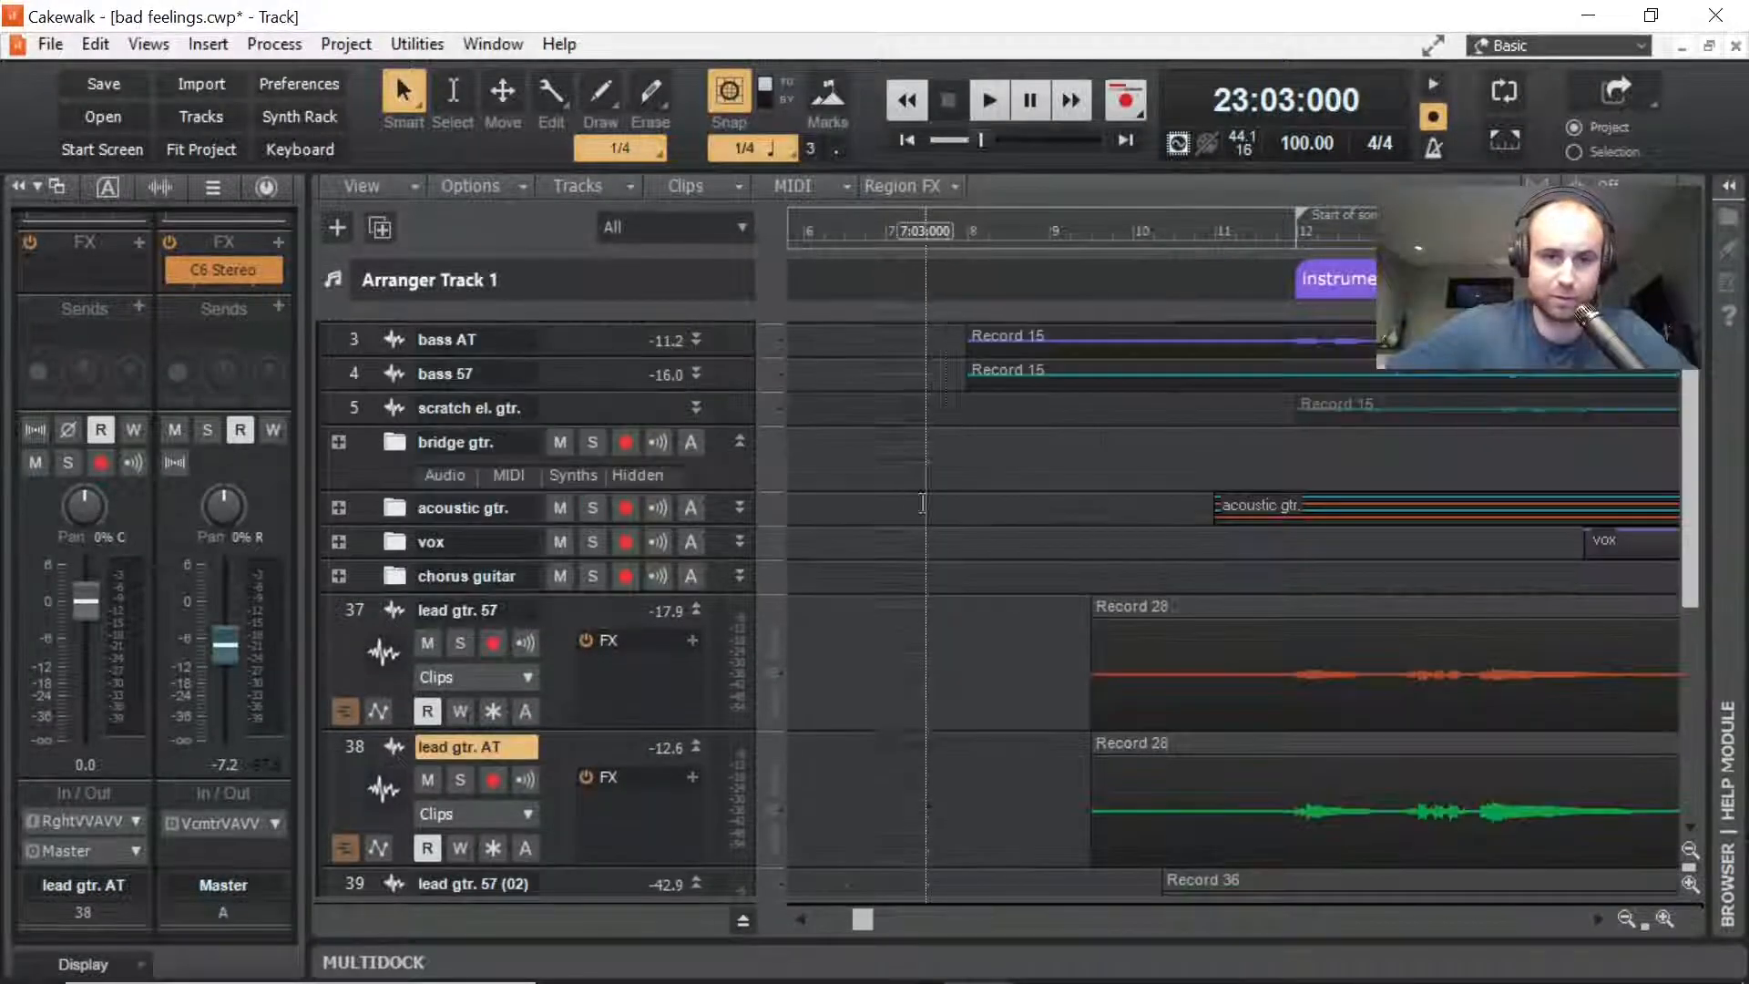
scroll("down", 3)
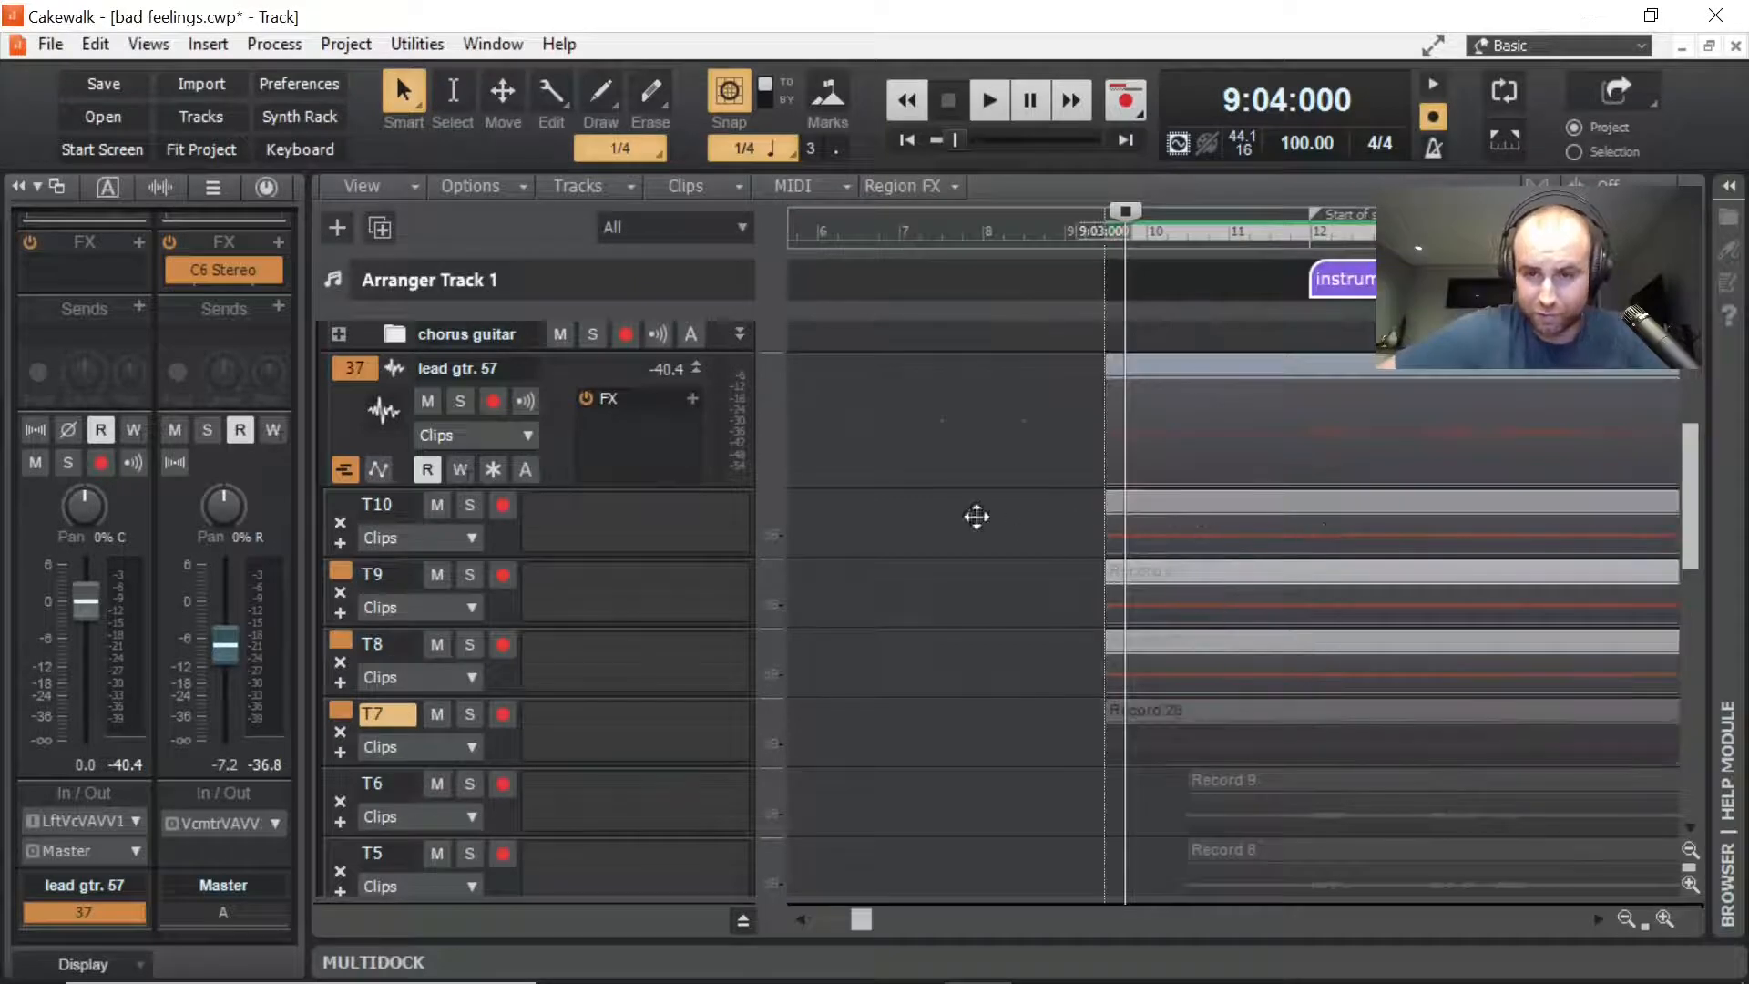
mouse_move(1104, 537)
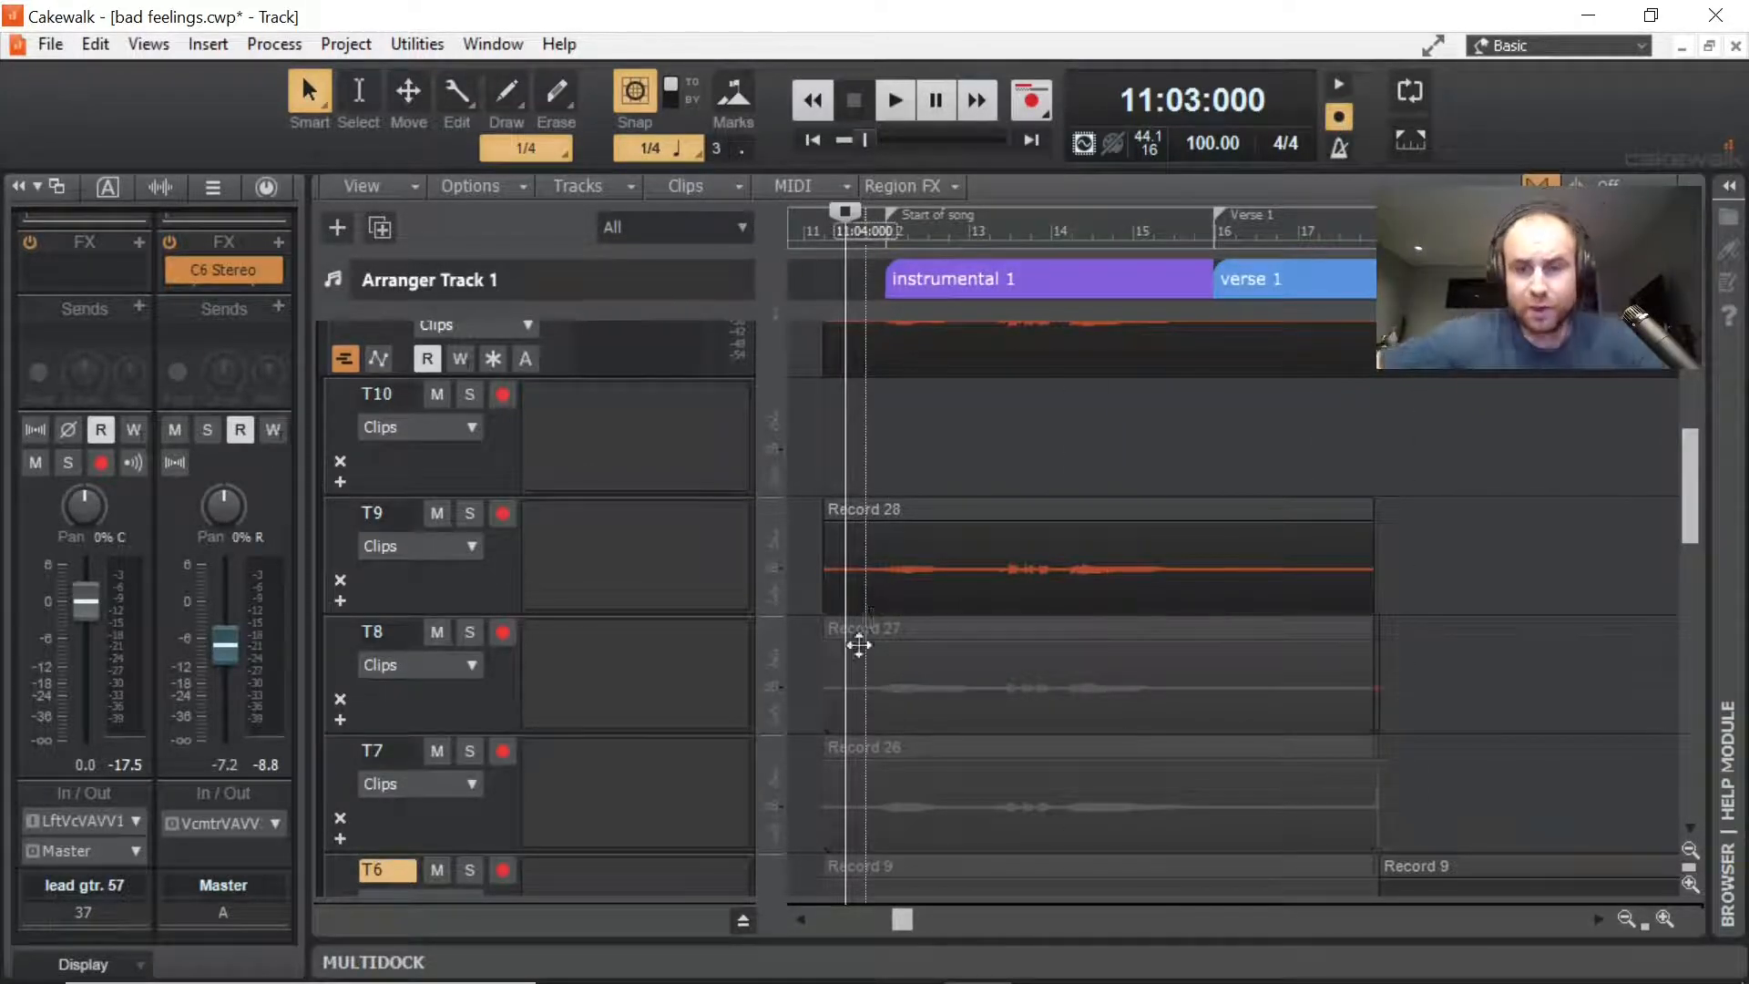
Step: Split the takes at bars 12 and 16 and scroll to verse 1's Record 9 in T6
left_click(894, 100)
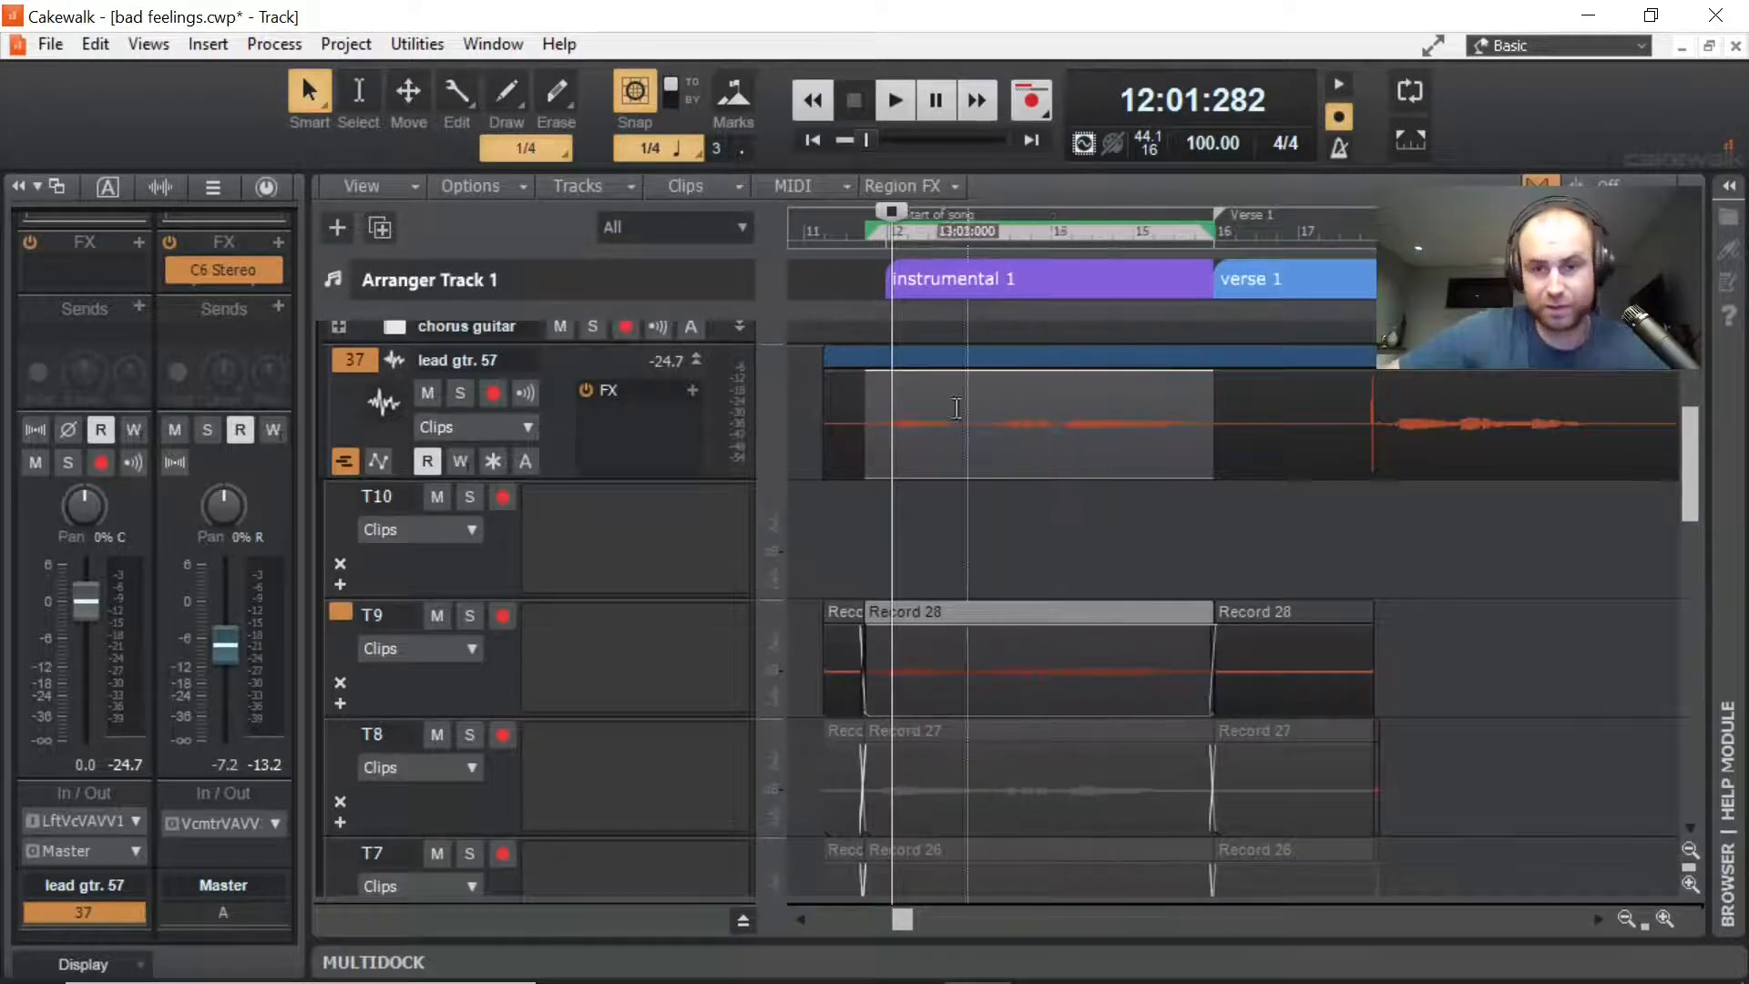
scroll("down", 3)
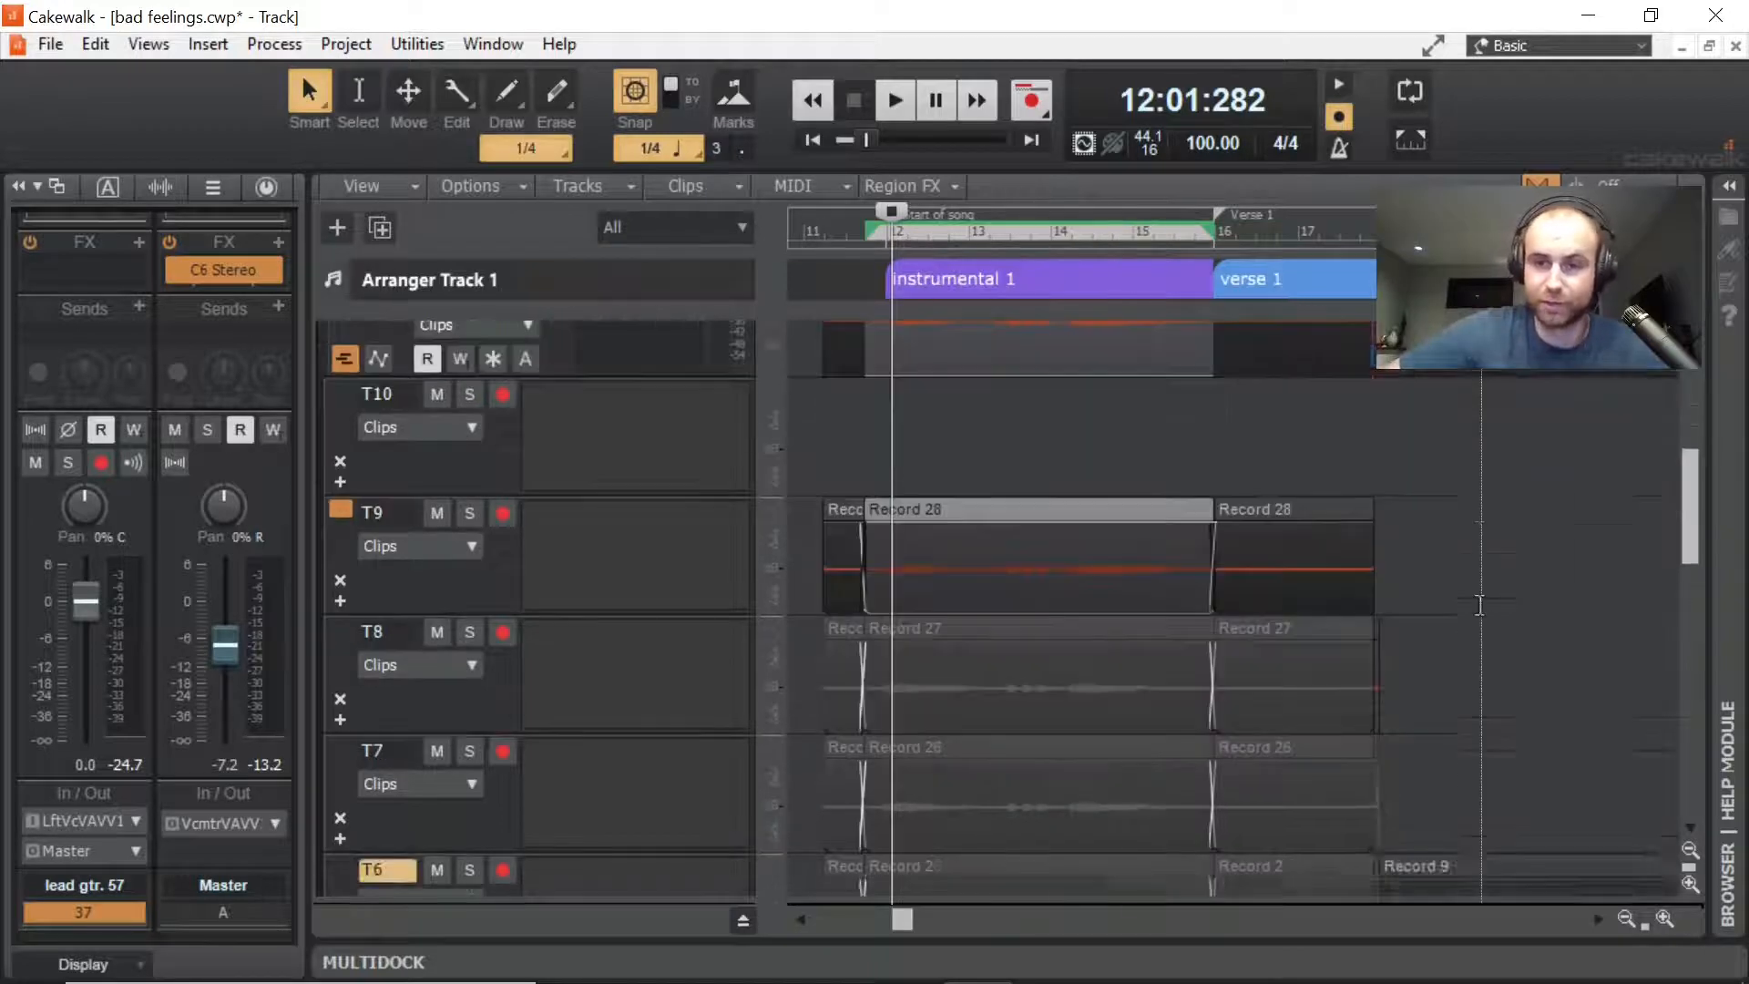
scroll("down", 3)
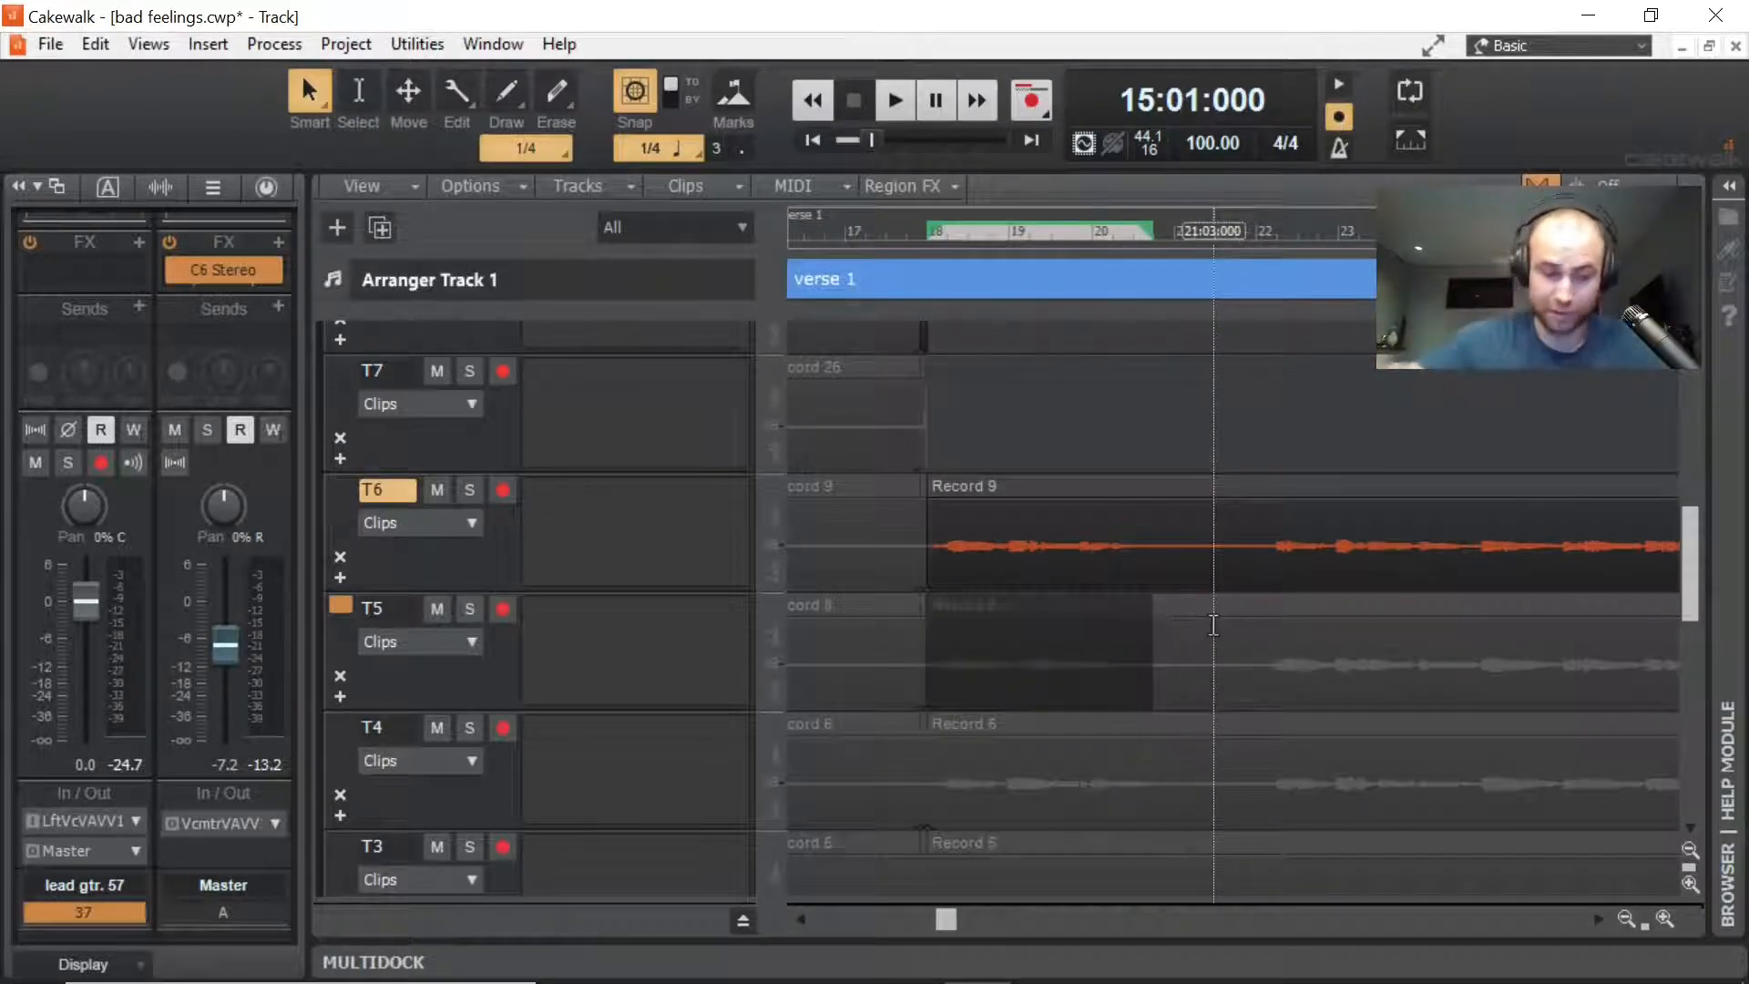
Step: Loop bars 18–20 and audition the T5, T4 and T2 takes for the phrase
left_click(894, 99)
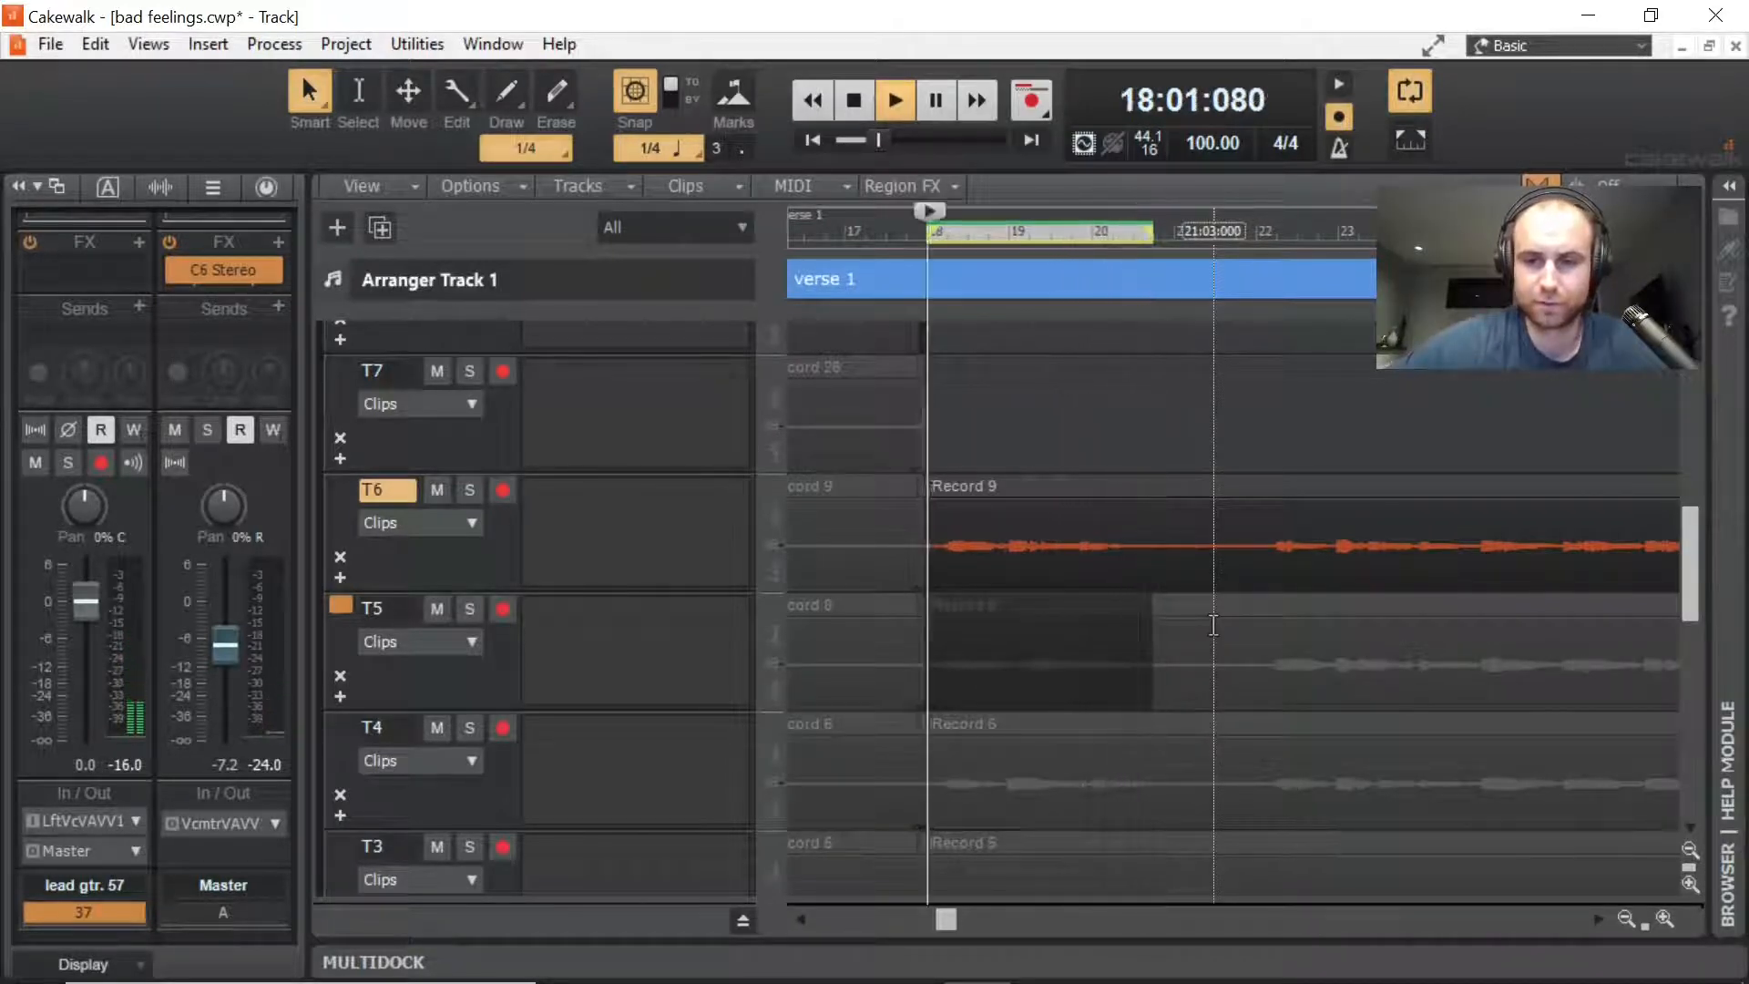
left_click(894, 100)
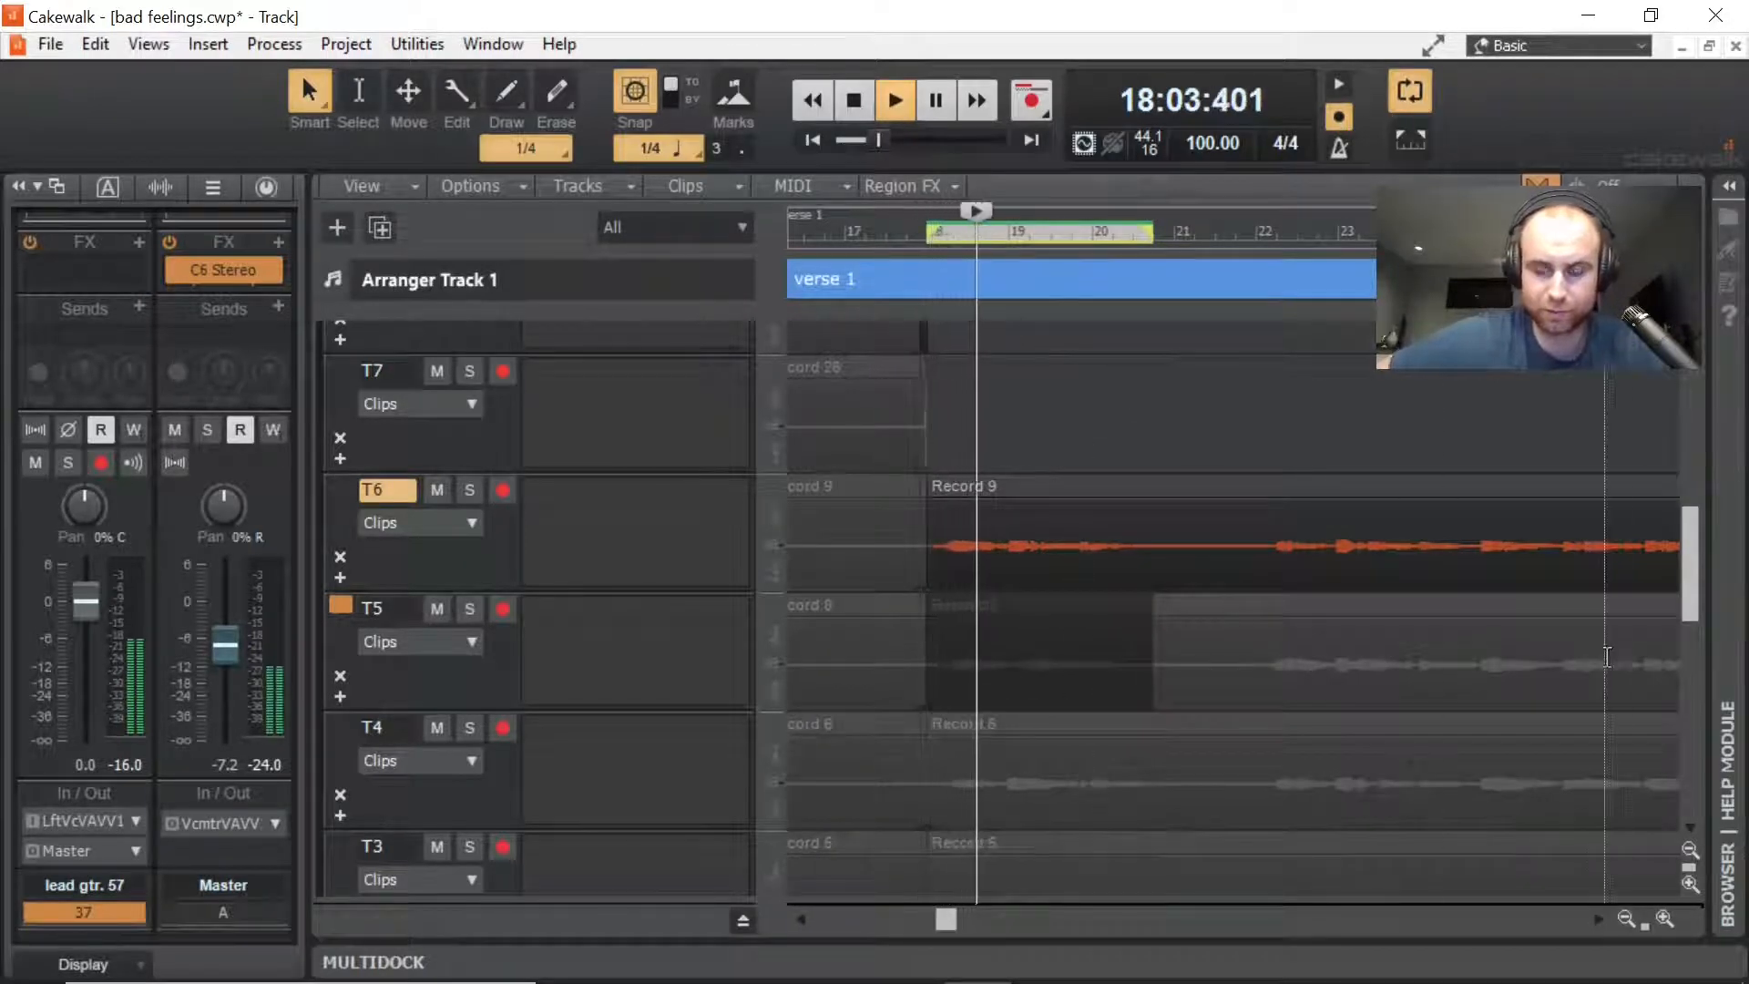
left_click(854, 100)
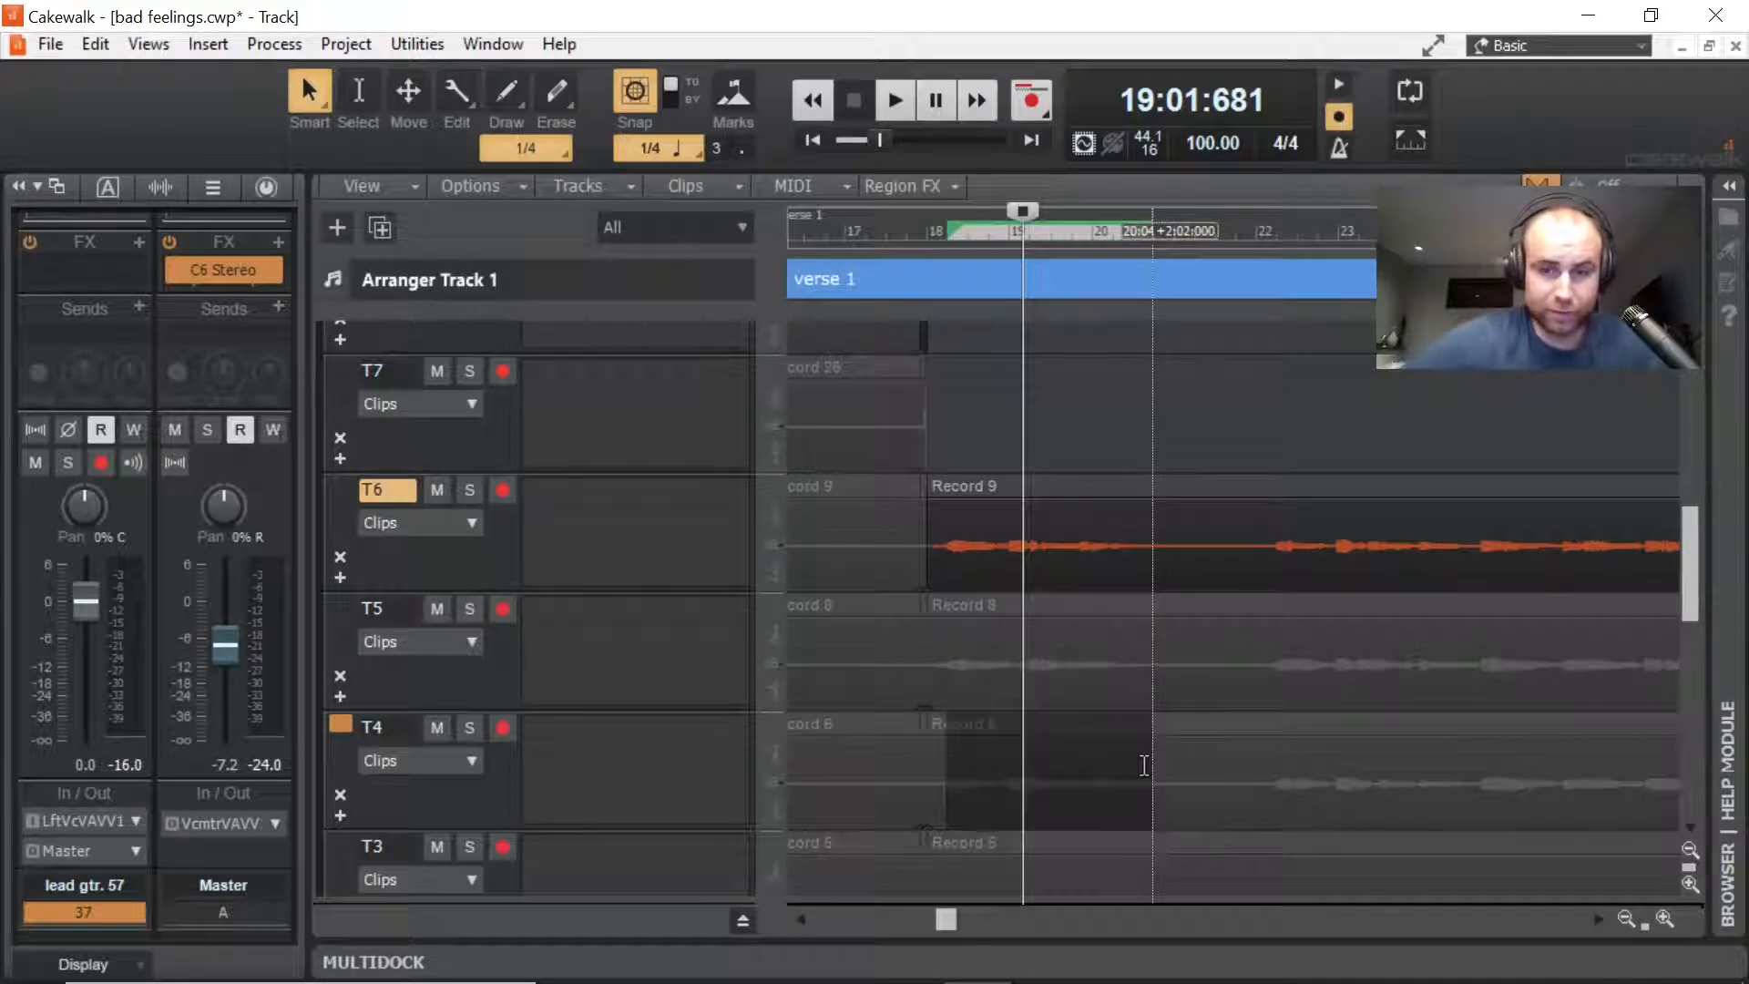
left_click(893, 99)
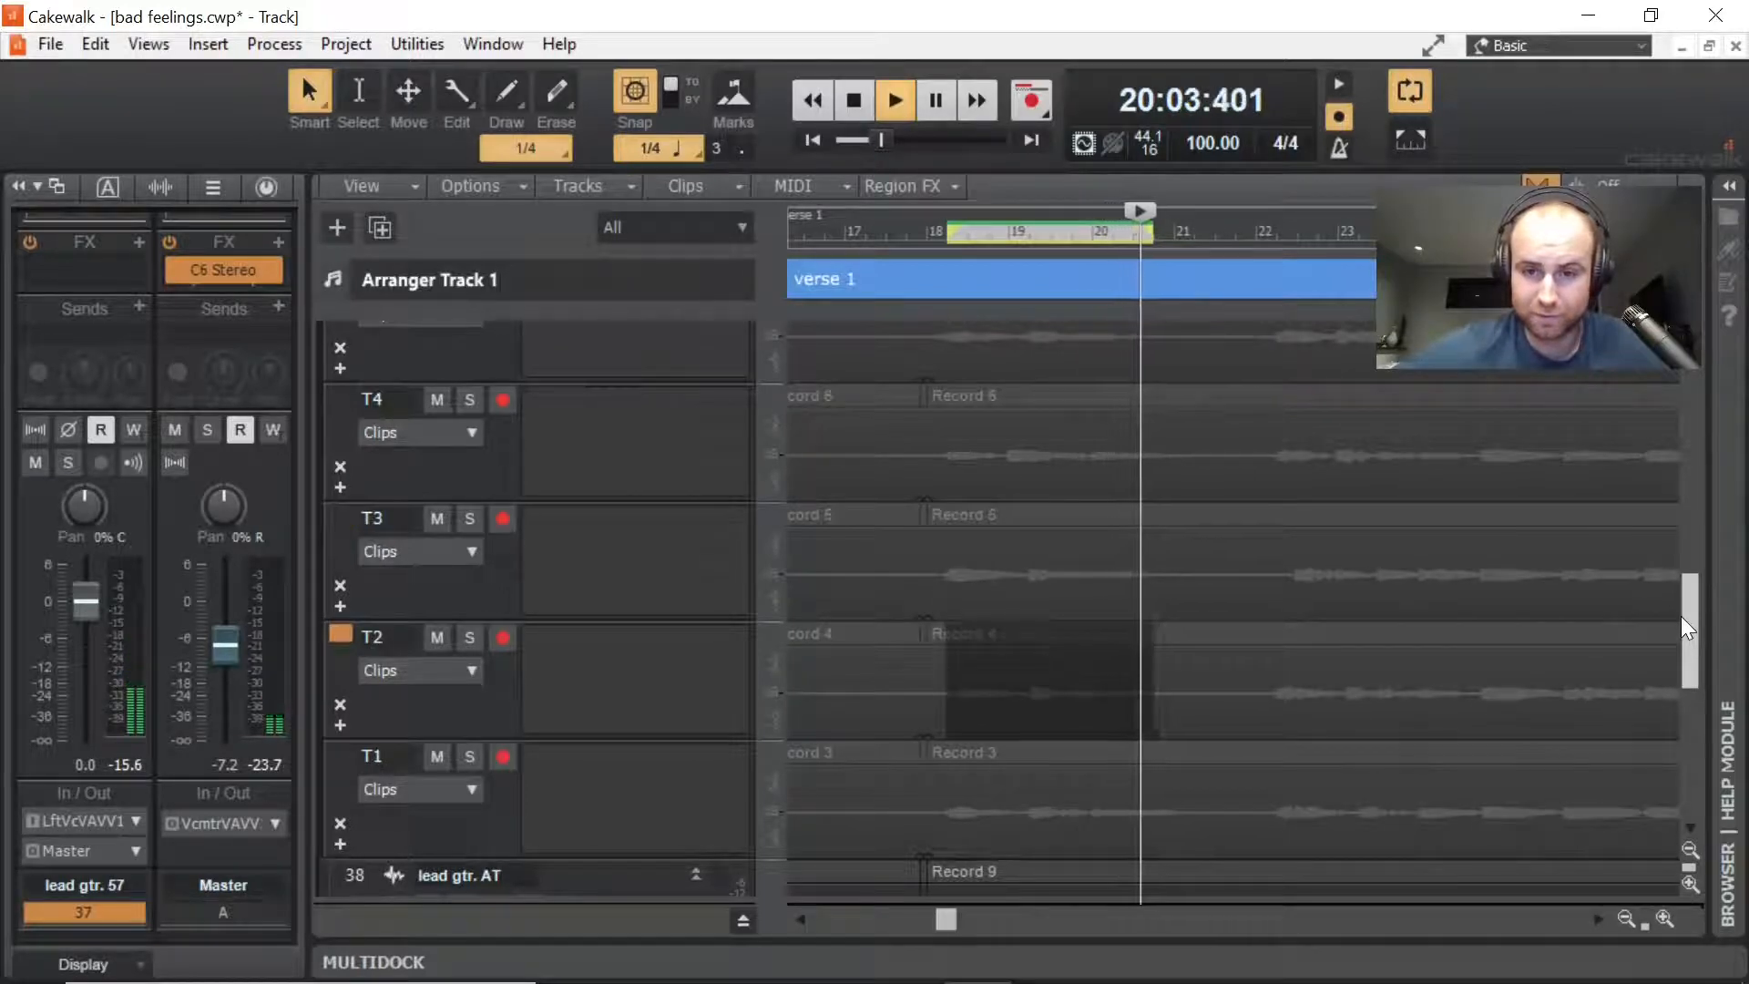
Step: Audition the T1 take, then return to T4's take for the phrase
left_click(1000, 231)
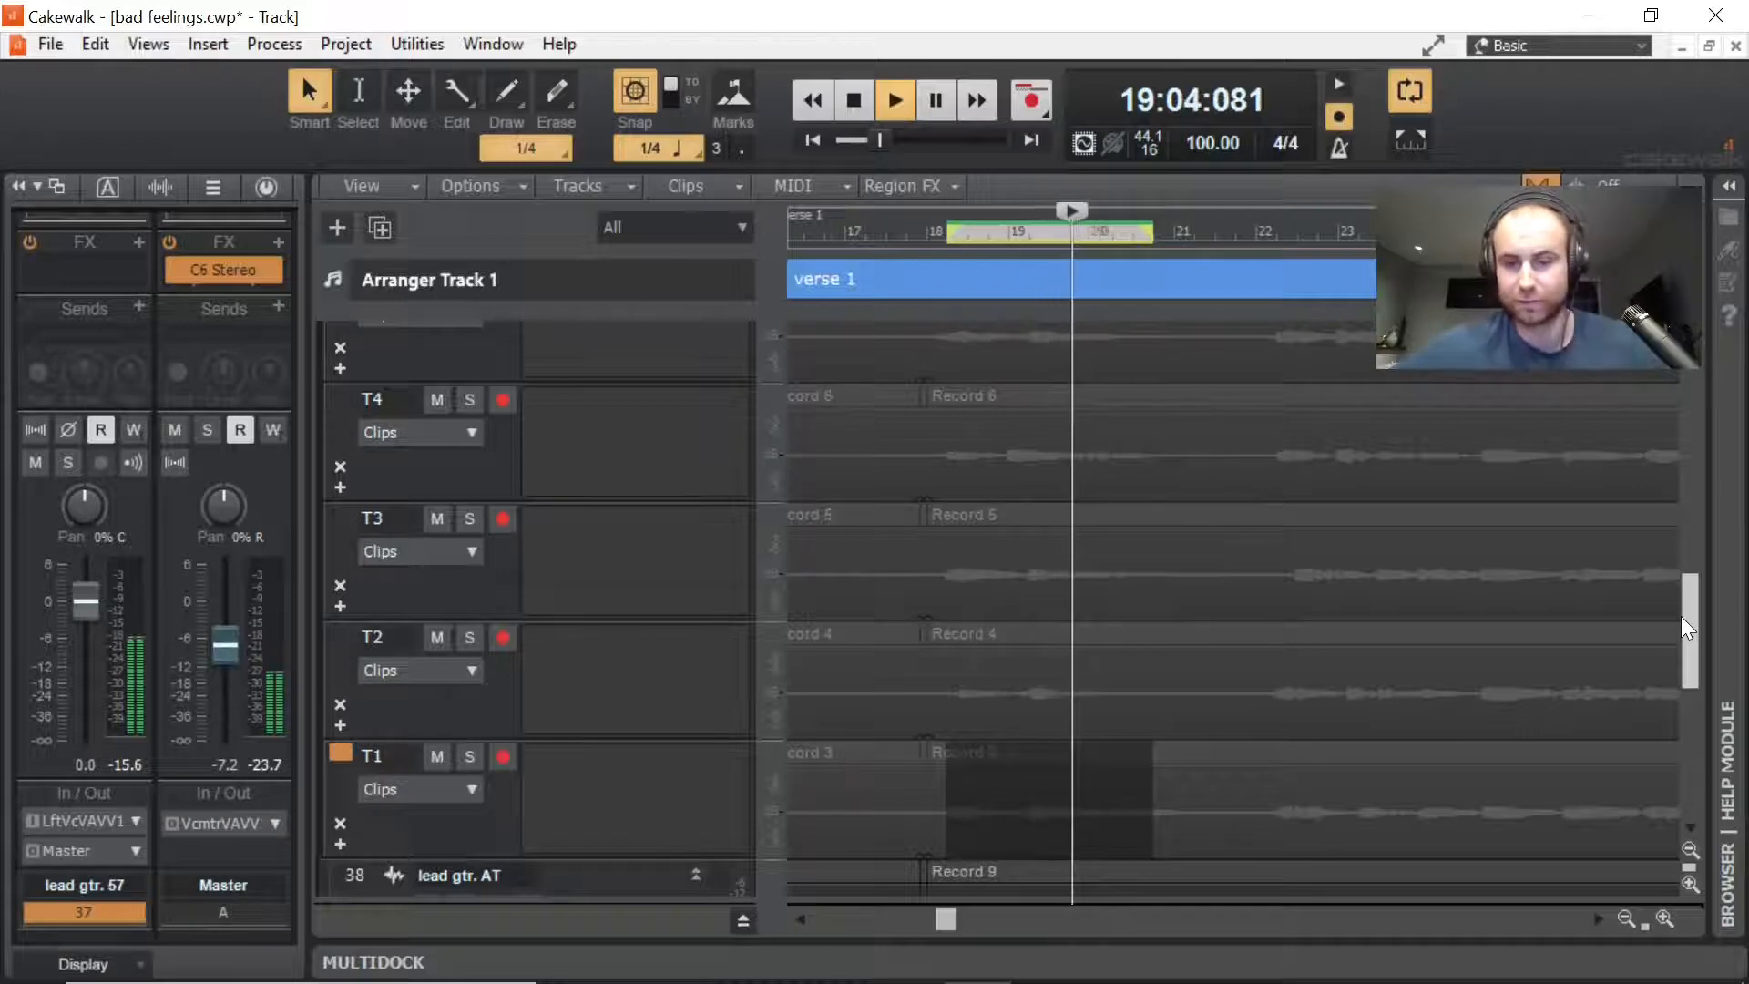
left_click(894, 99)
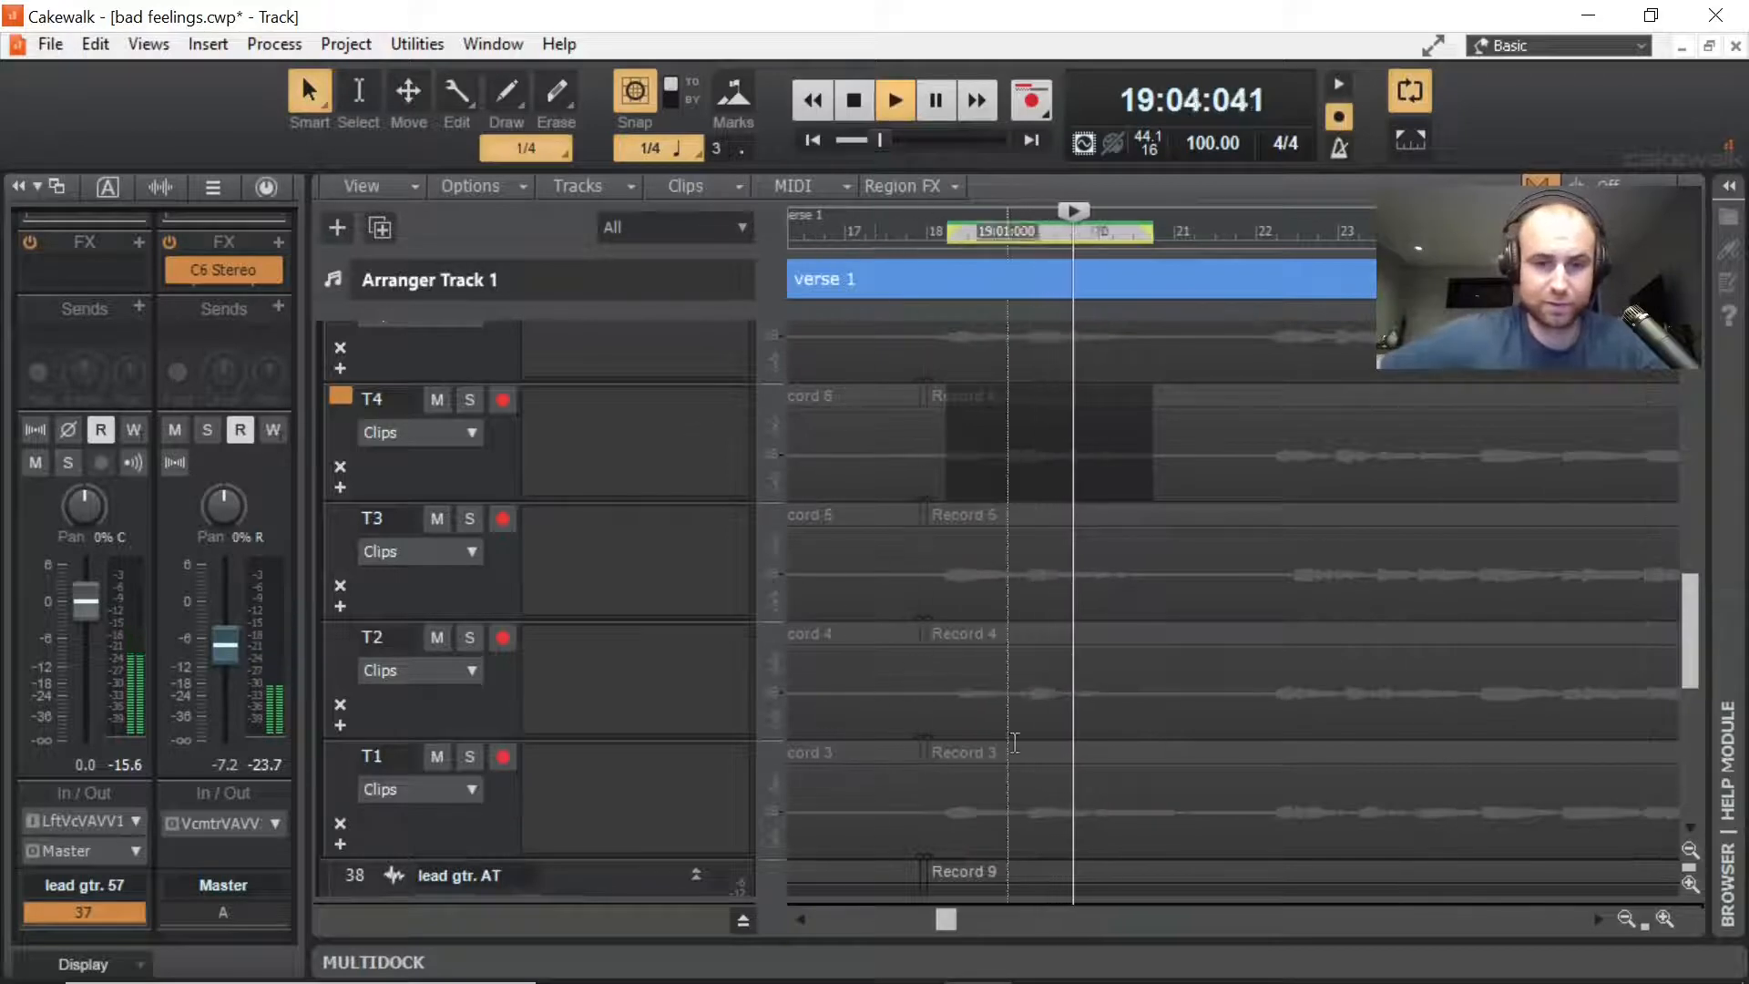
left_click(854, 100)
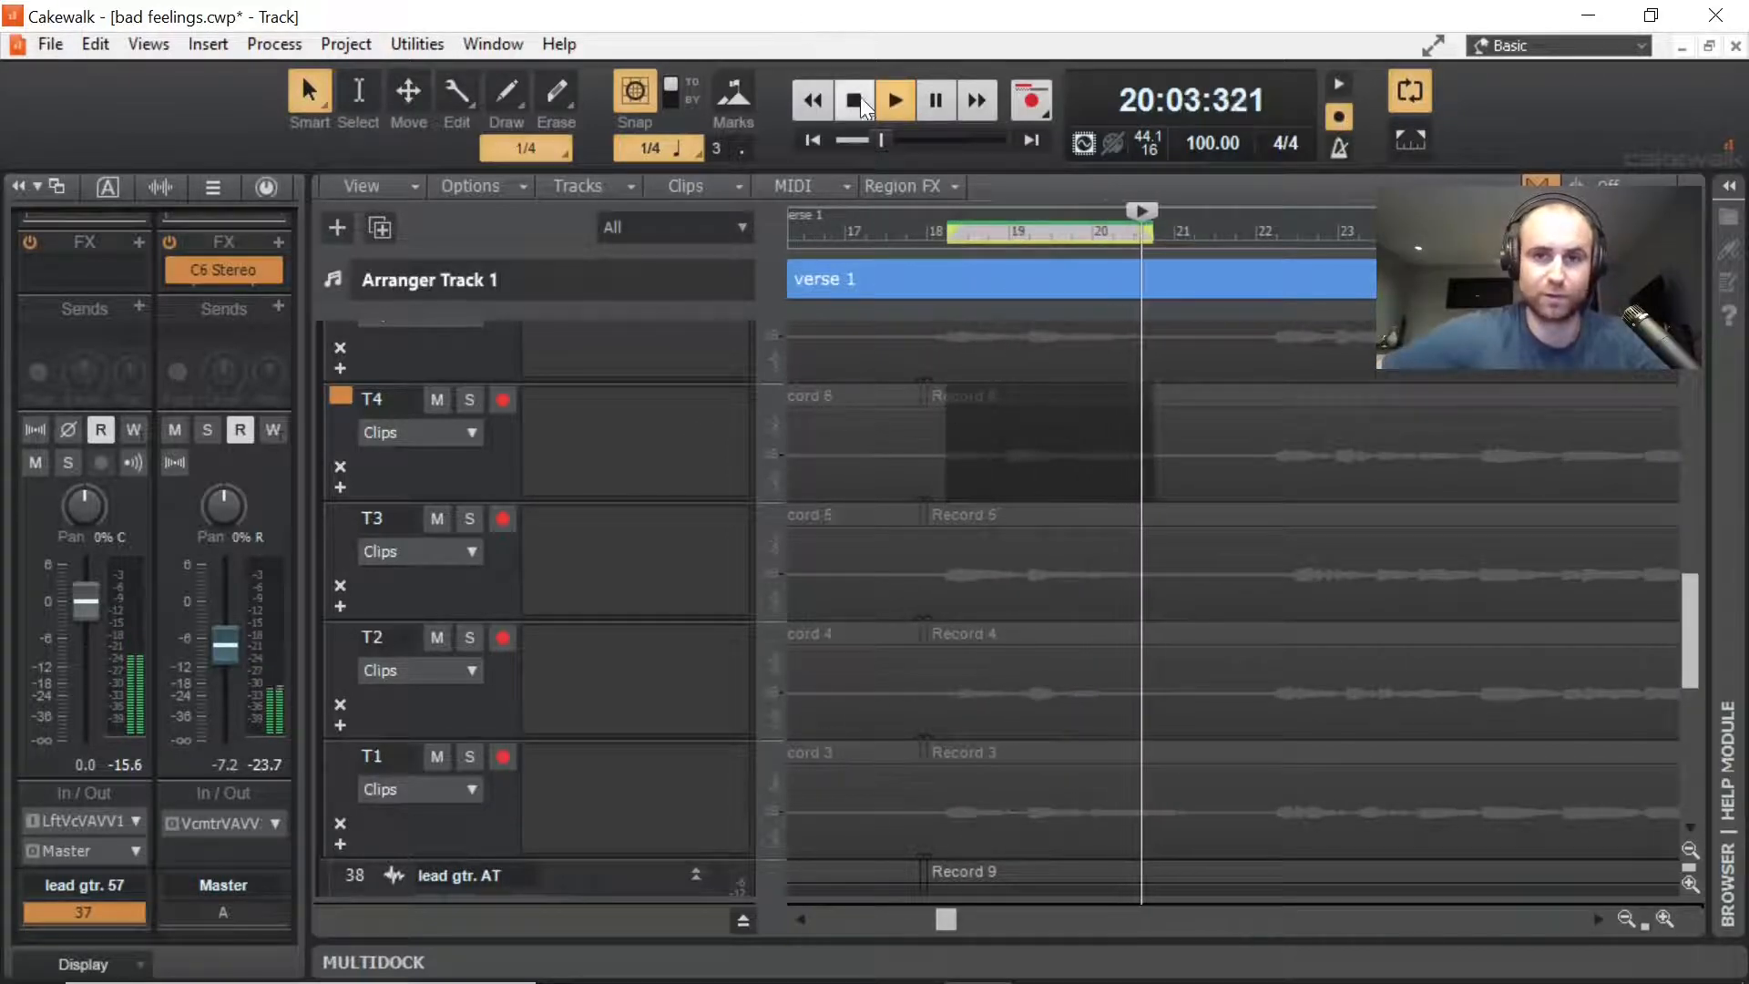
left_click(853, 100)
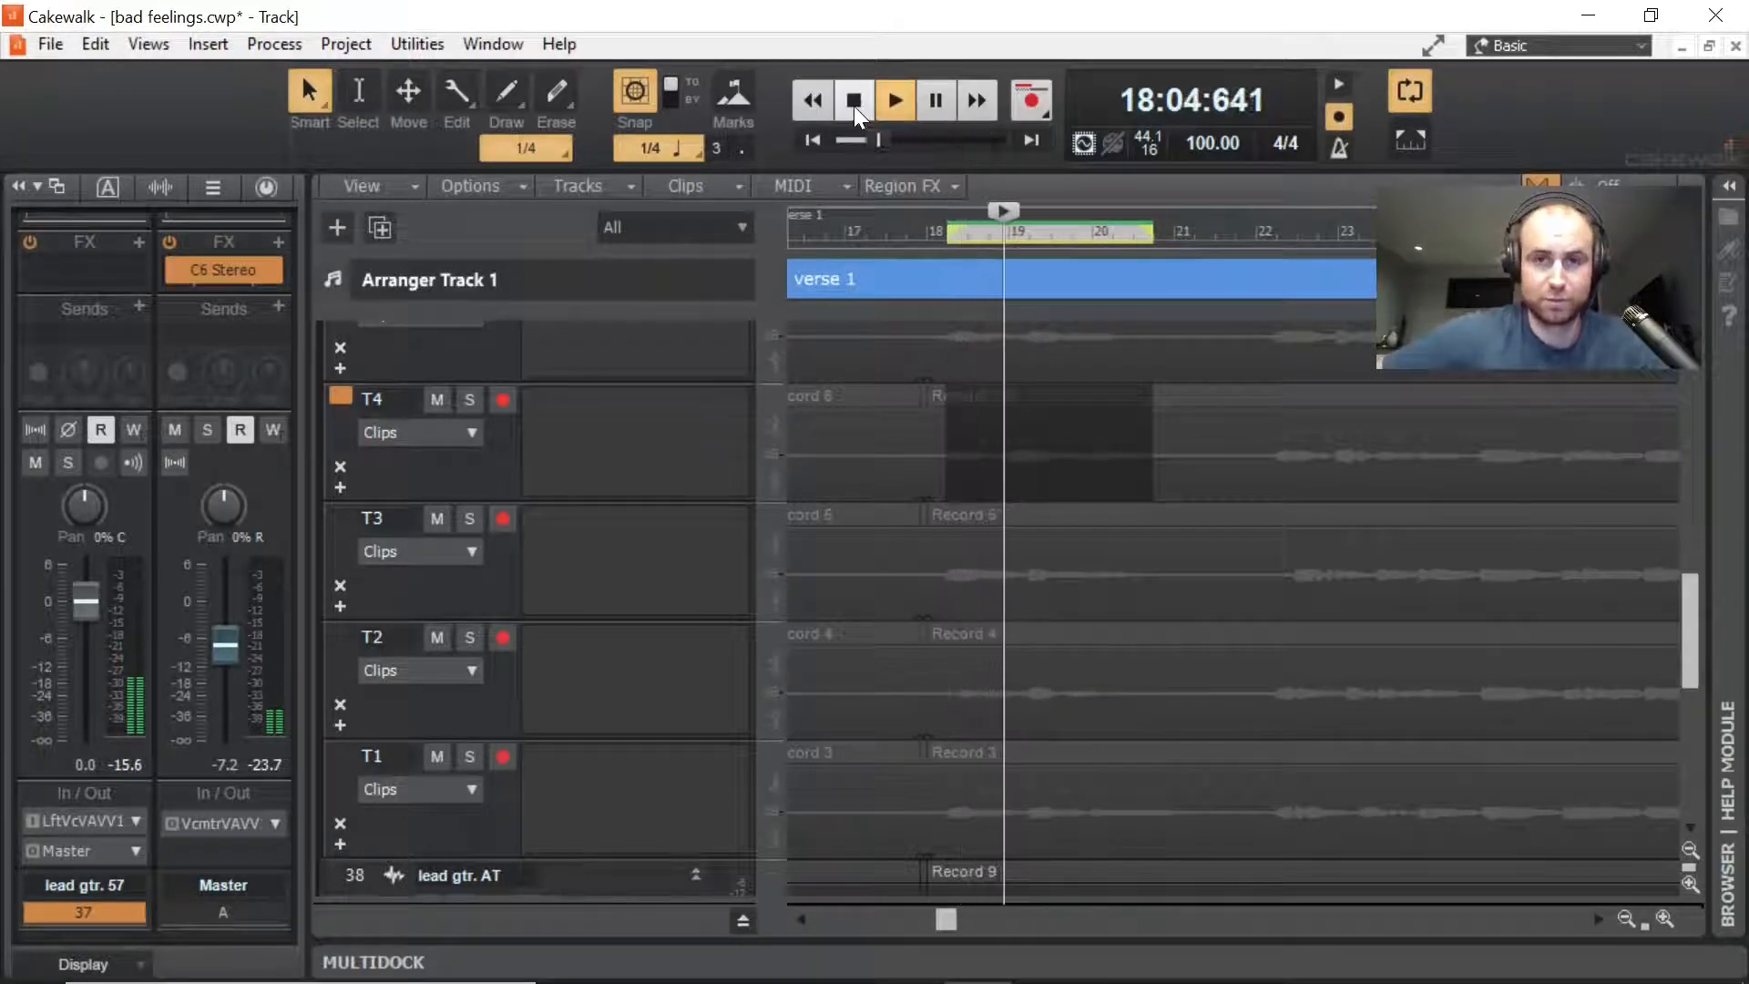
left_click(855, 100)
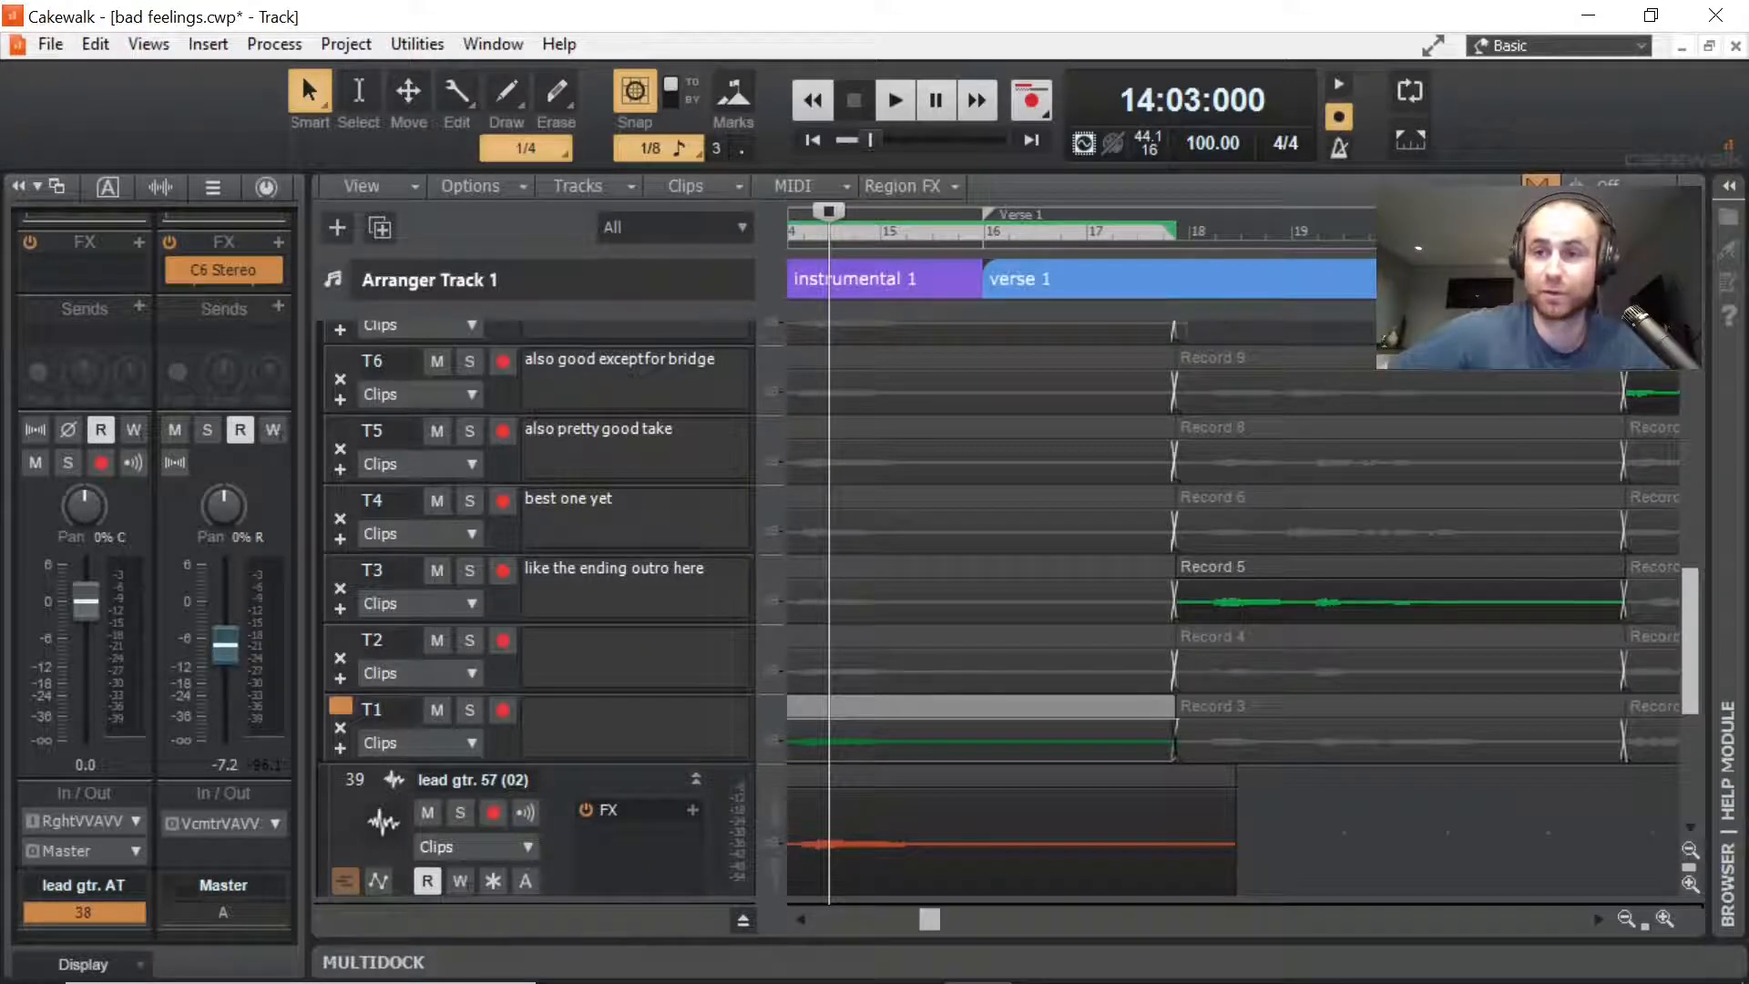
mouse_move(1564, 134)
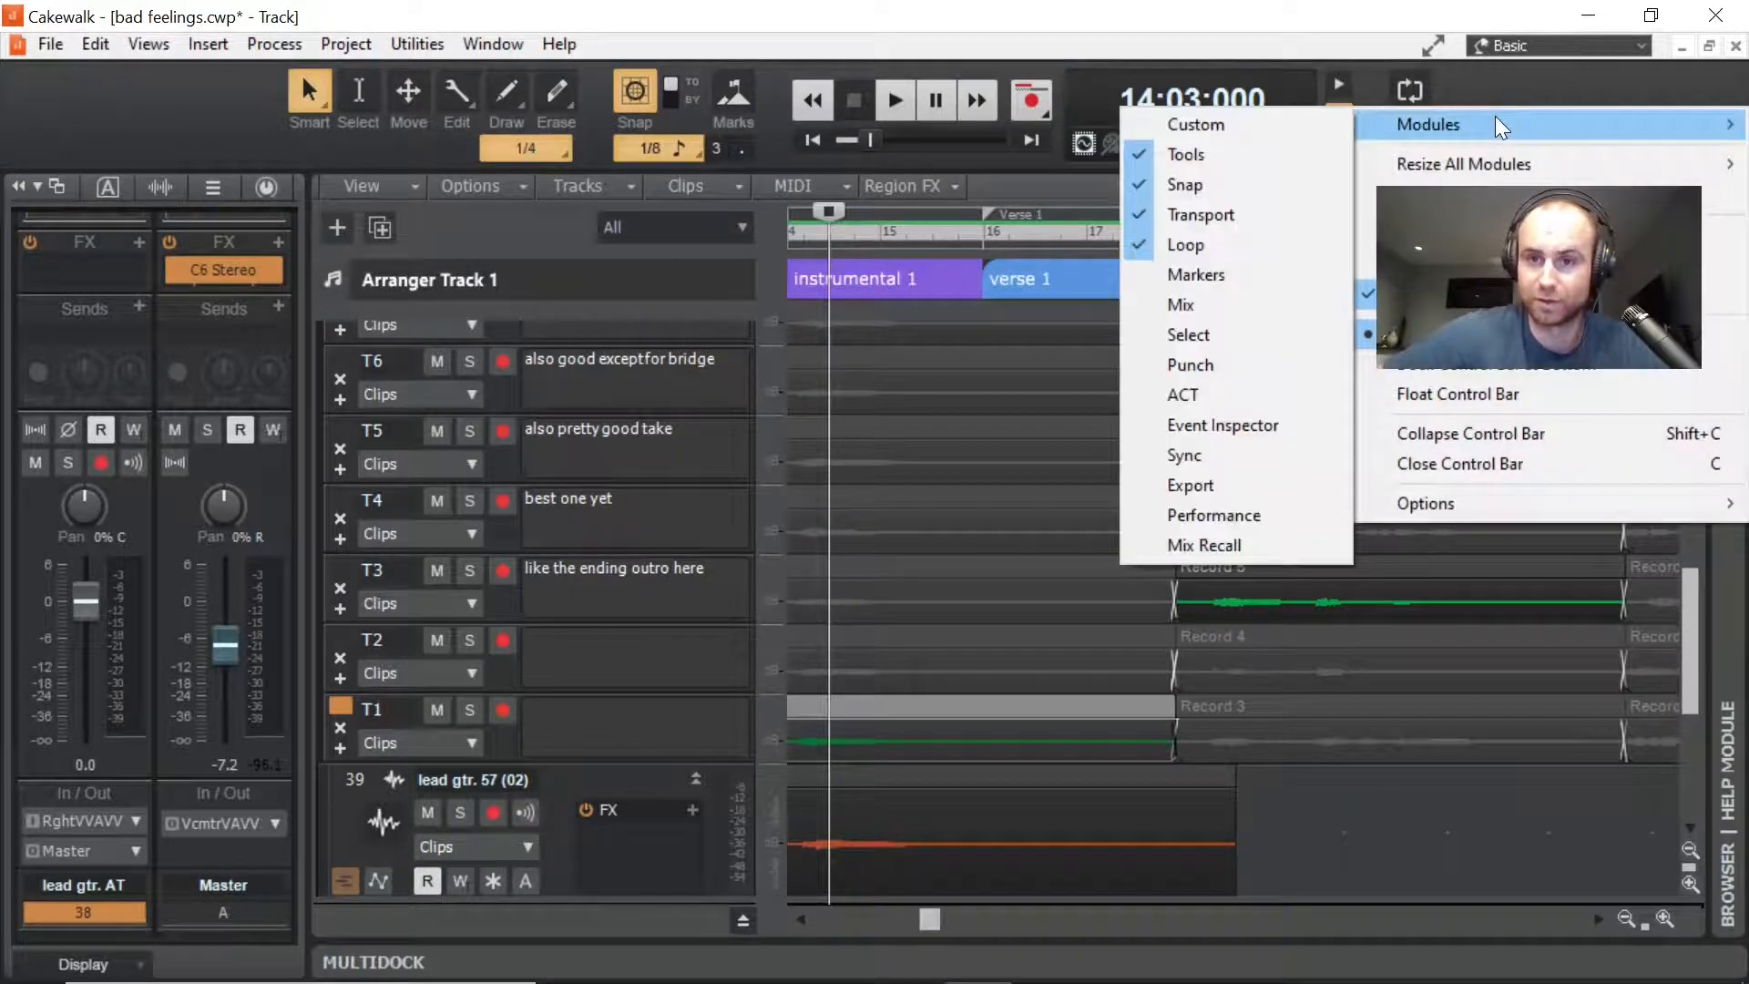
Step: Add the Mix module to the Control Bar and switch DIM on
left_click(1180, 305)
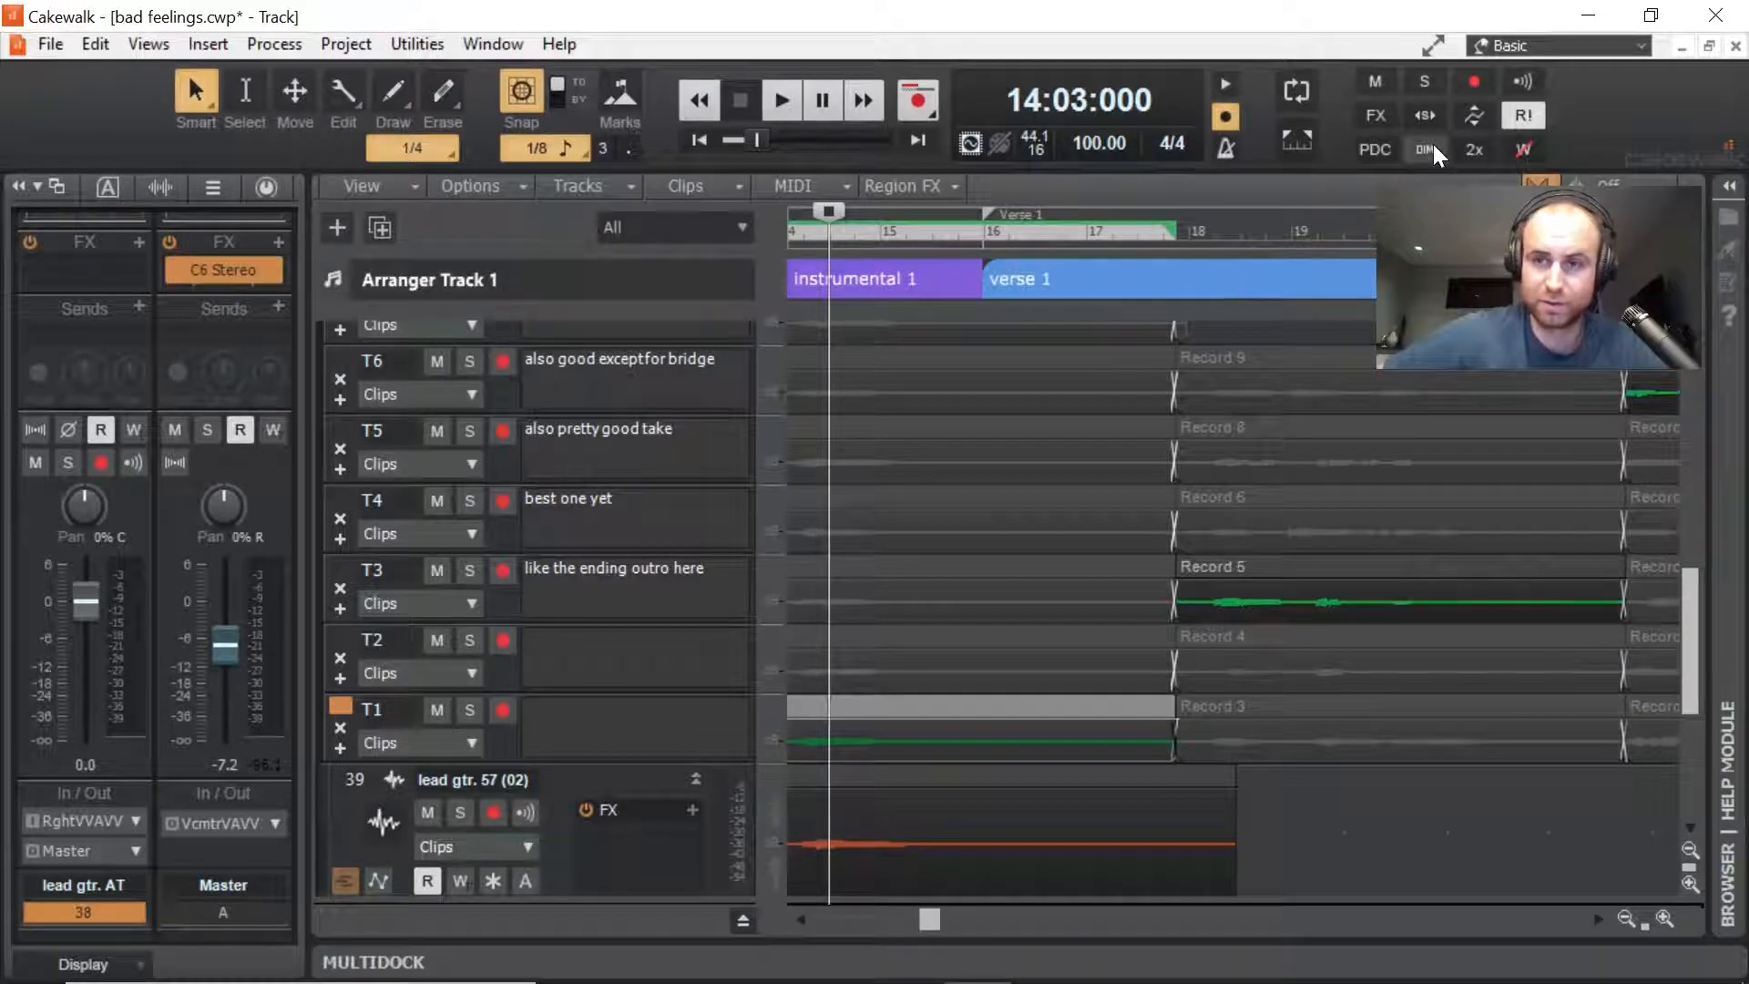
left_click(1425, 149)
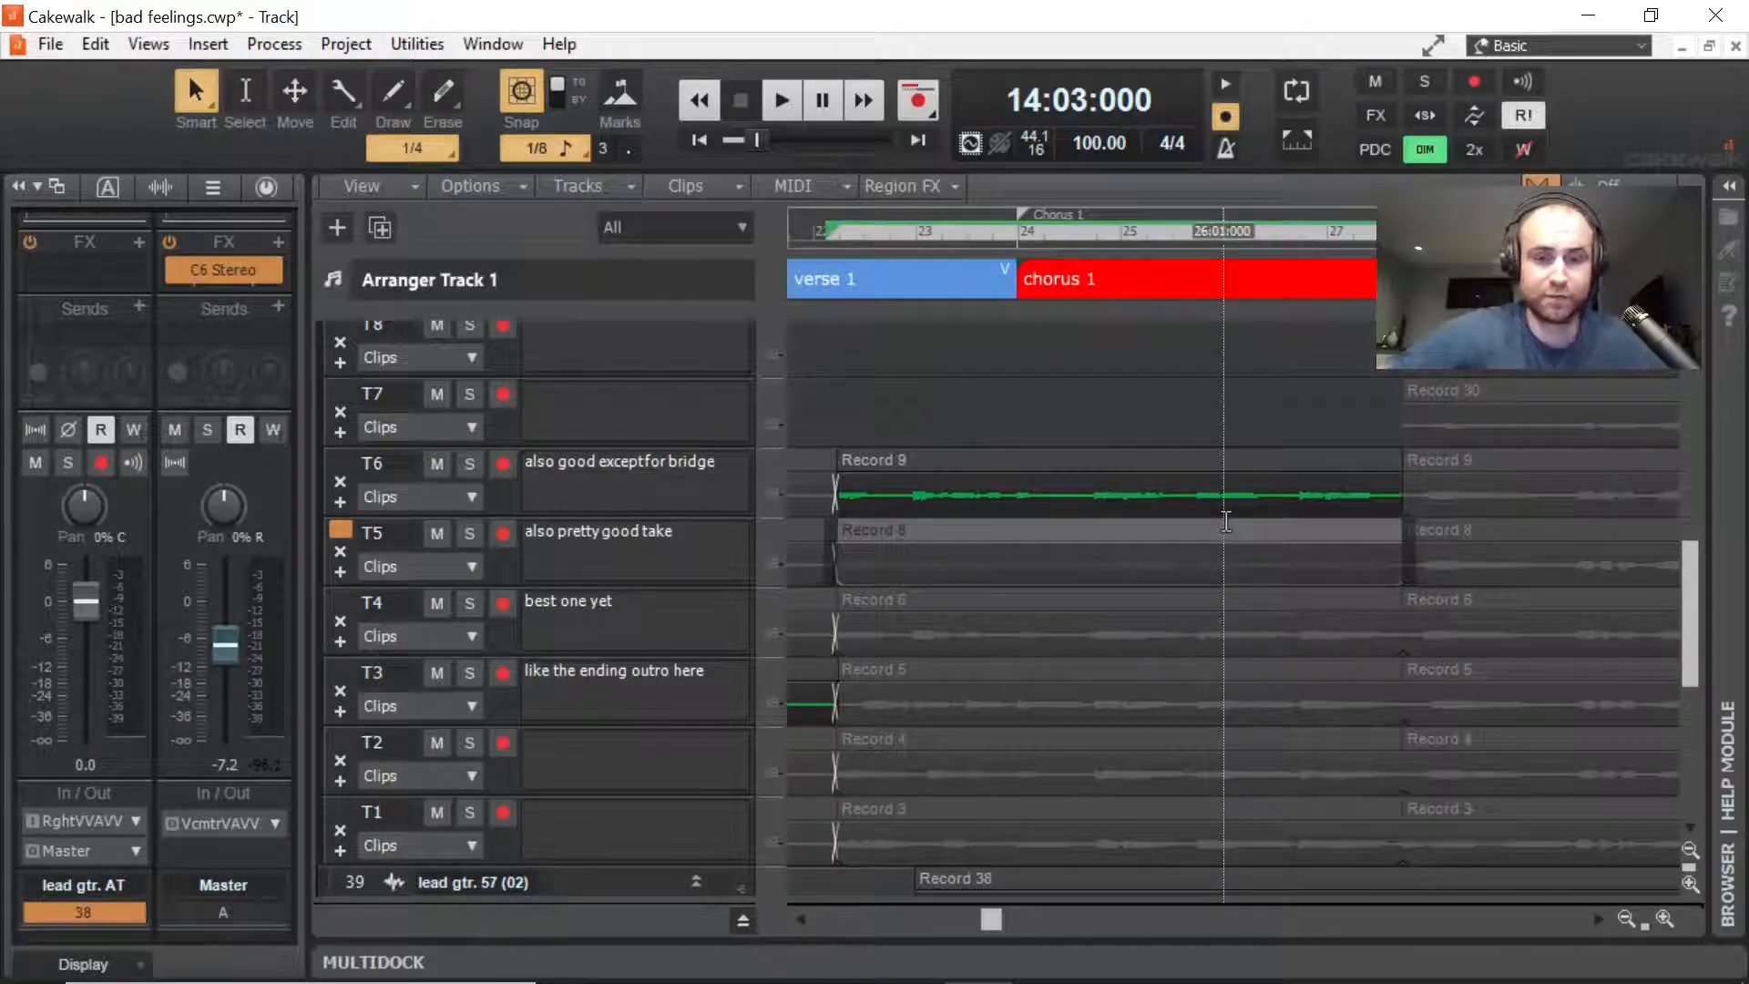
Step: Comp the 'best one yet' T4 take into chorus 1's start, audition it soloed, then stop
left_click(780, 100)
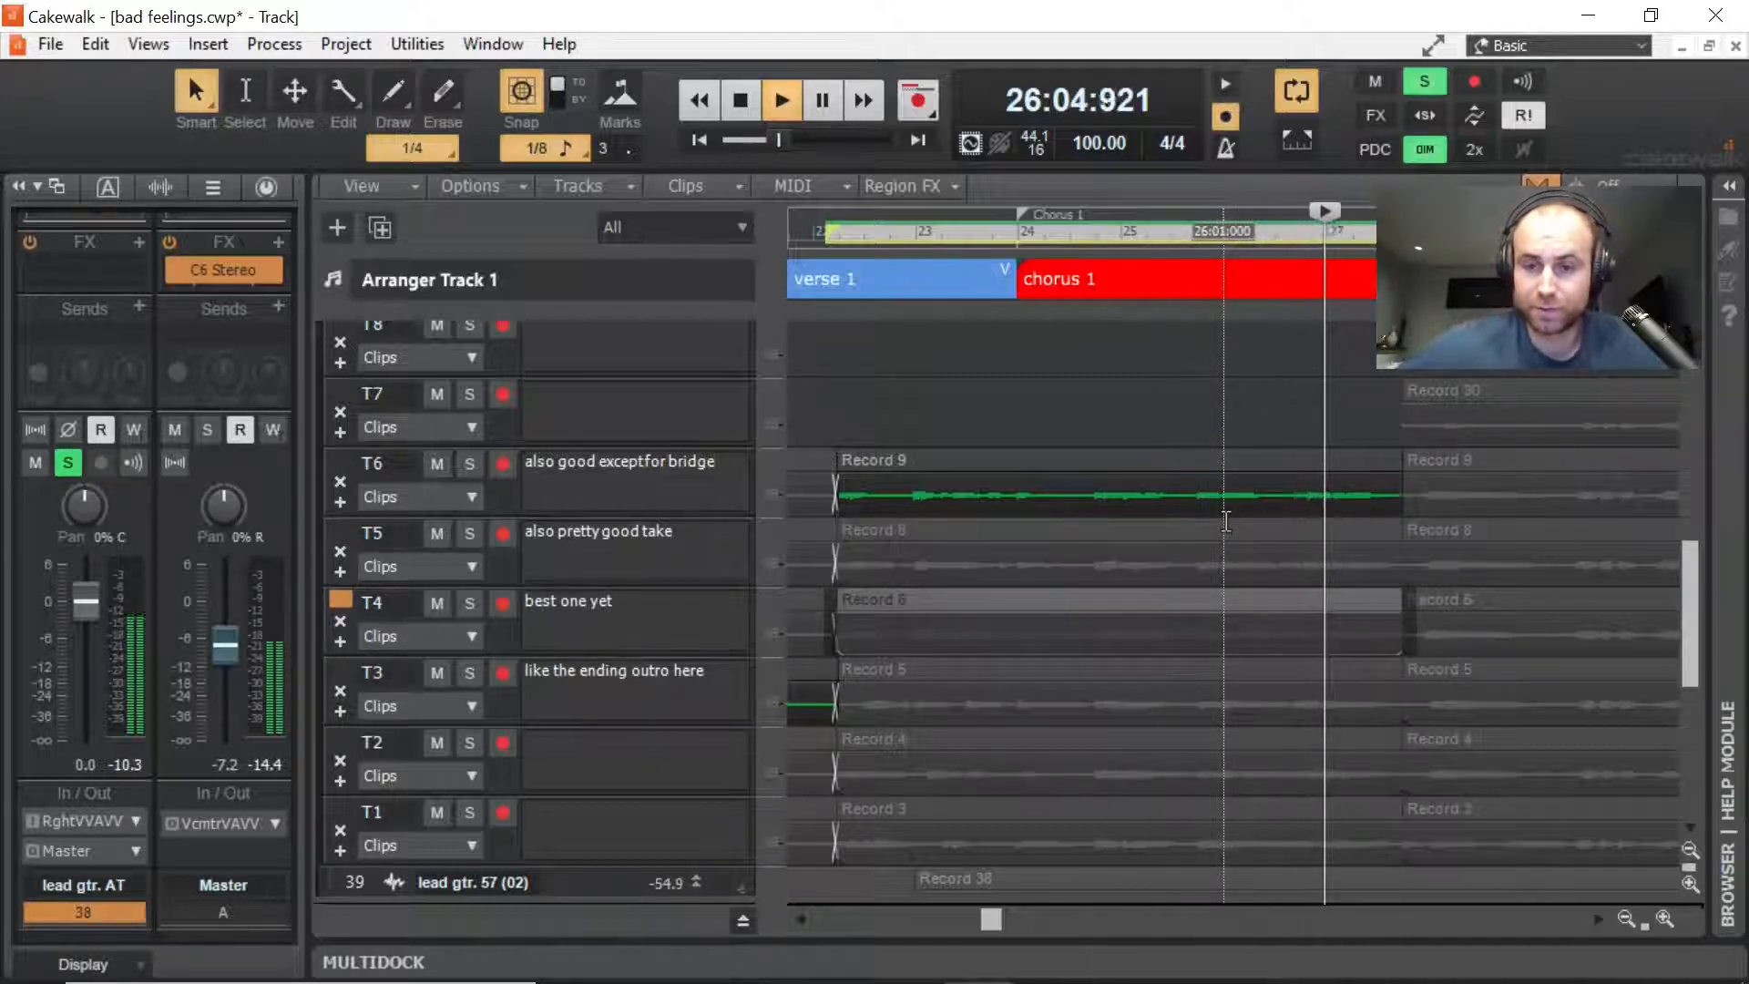
left_click(738, 100)
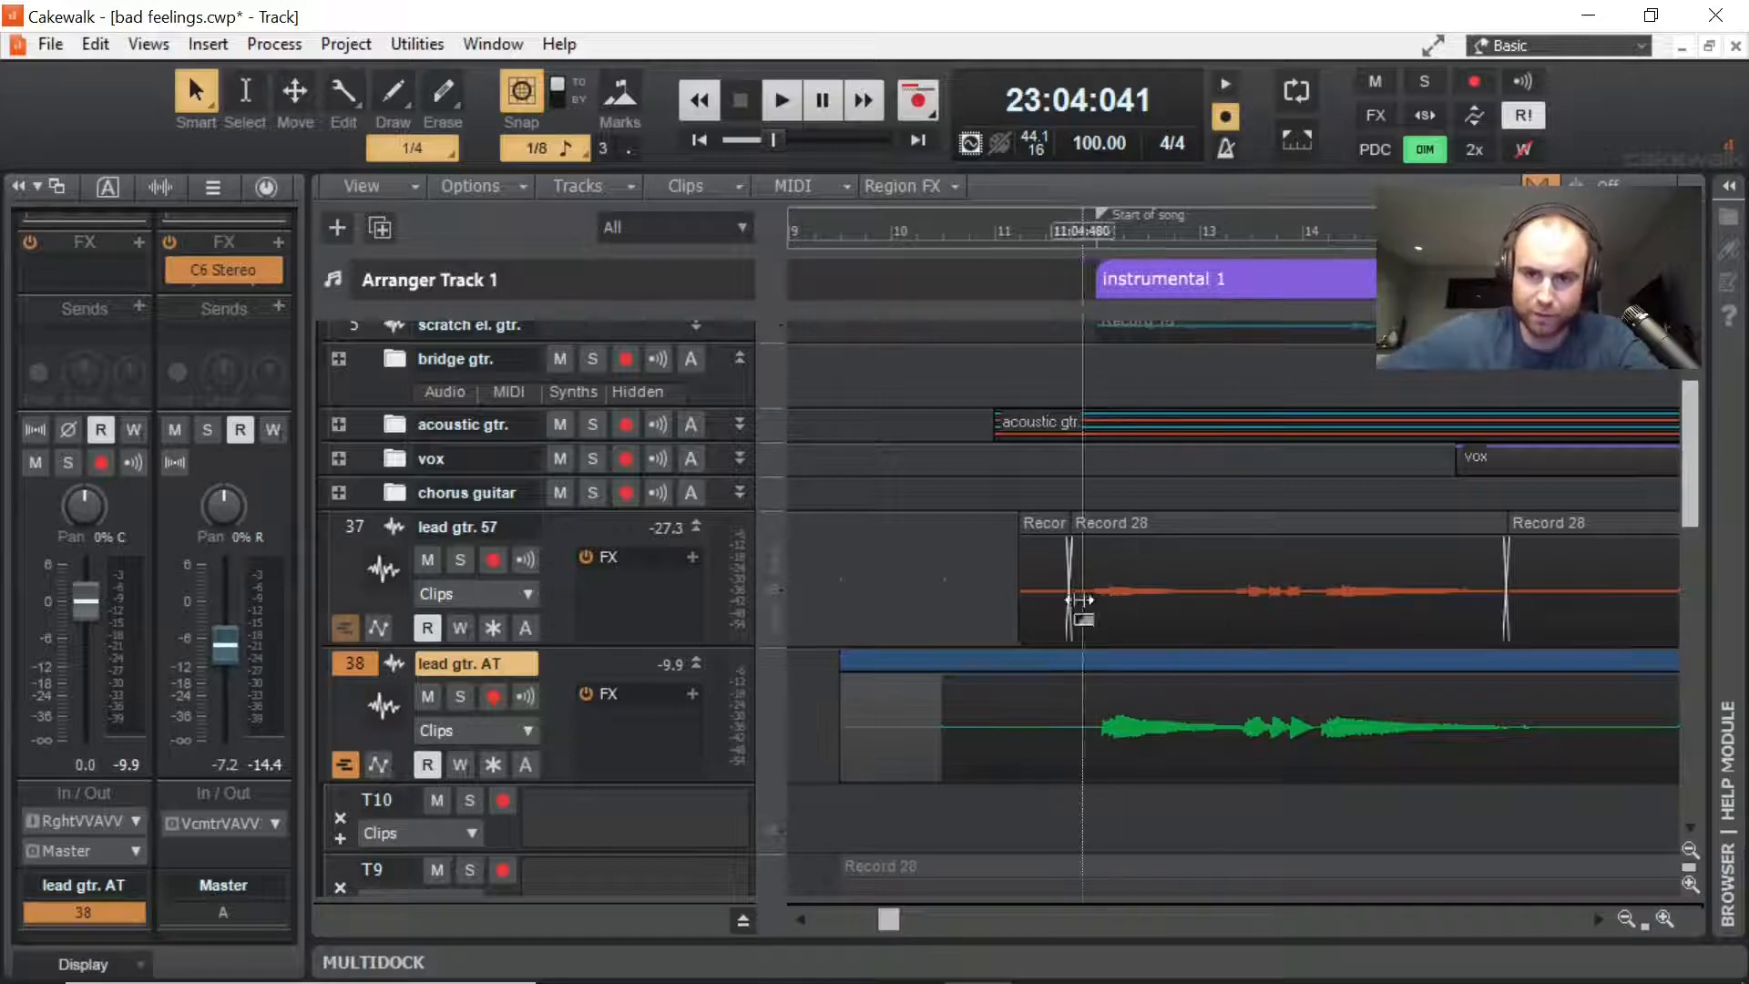
Step: Set the Now Time to bar 15 and collapse lead gtr. AT's take lanes
left_click(1071, 231)
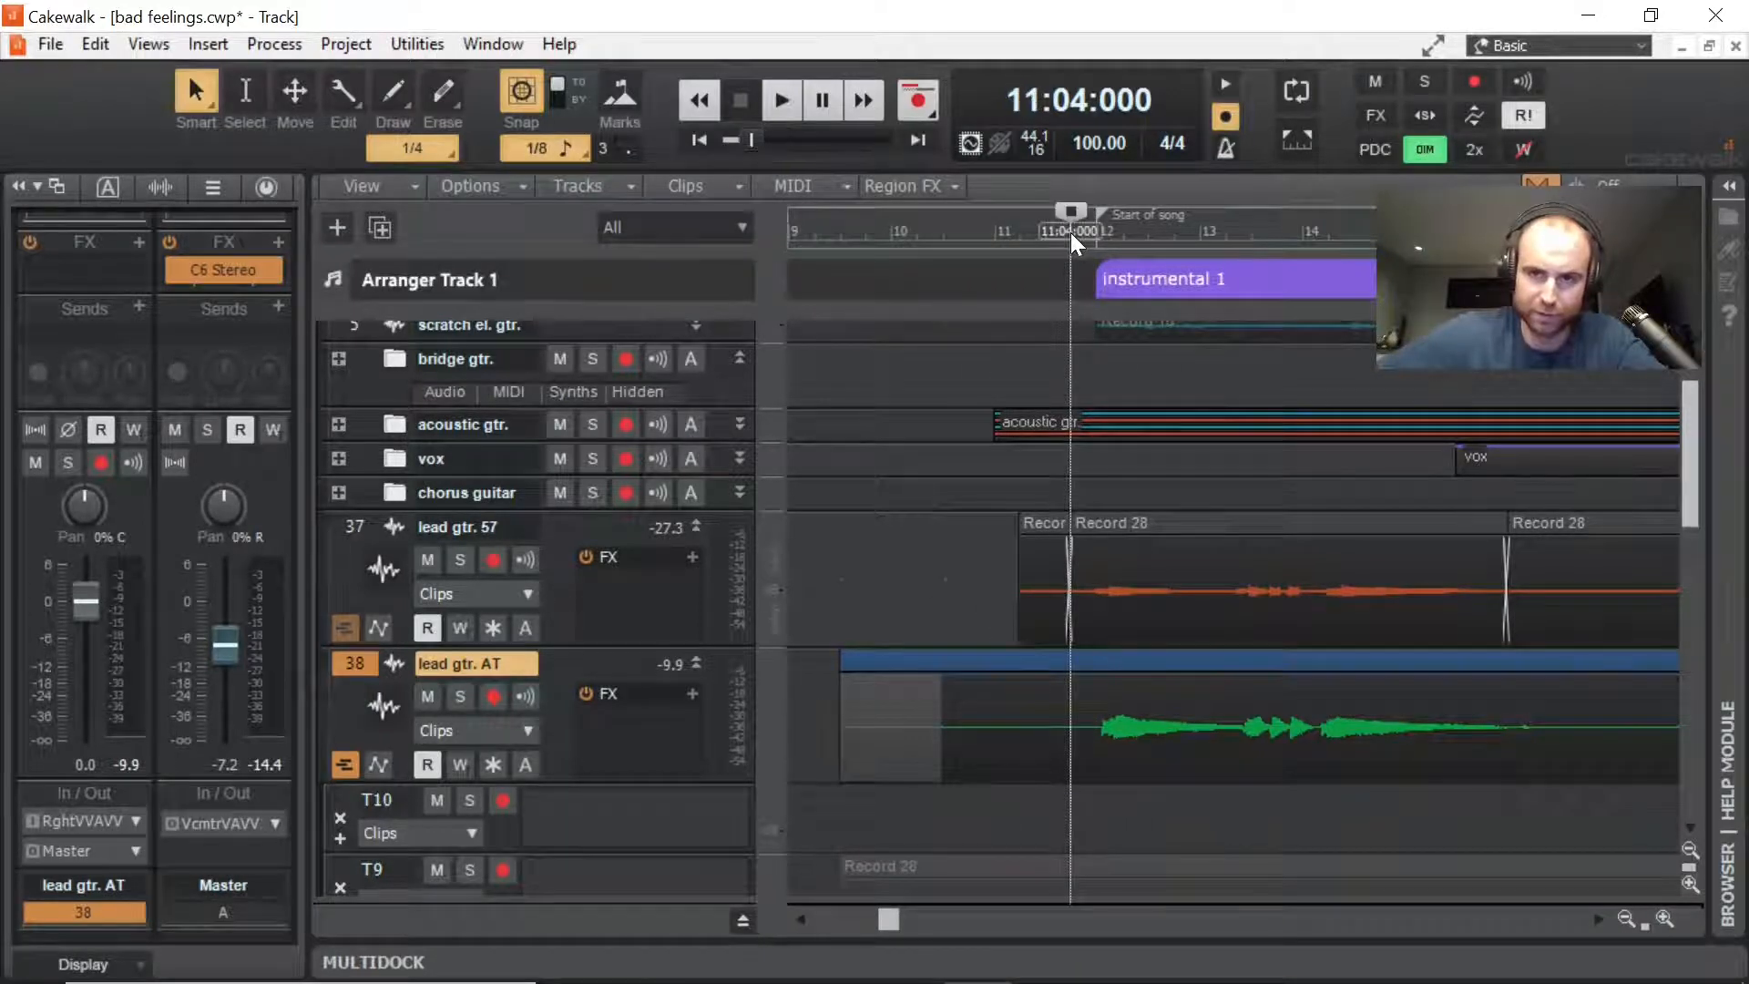
left_click(781, 99)
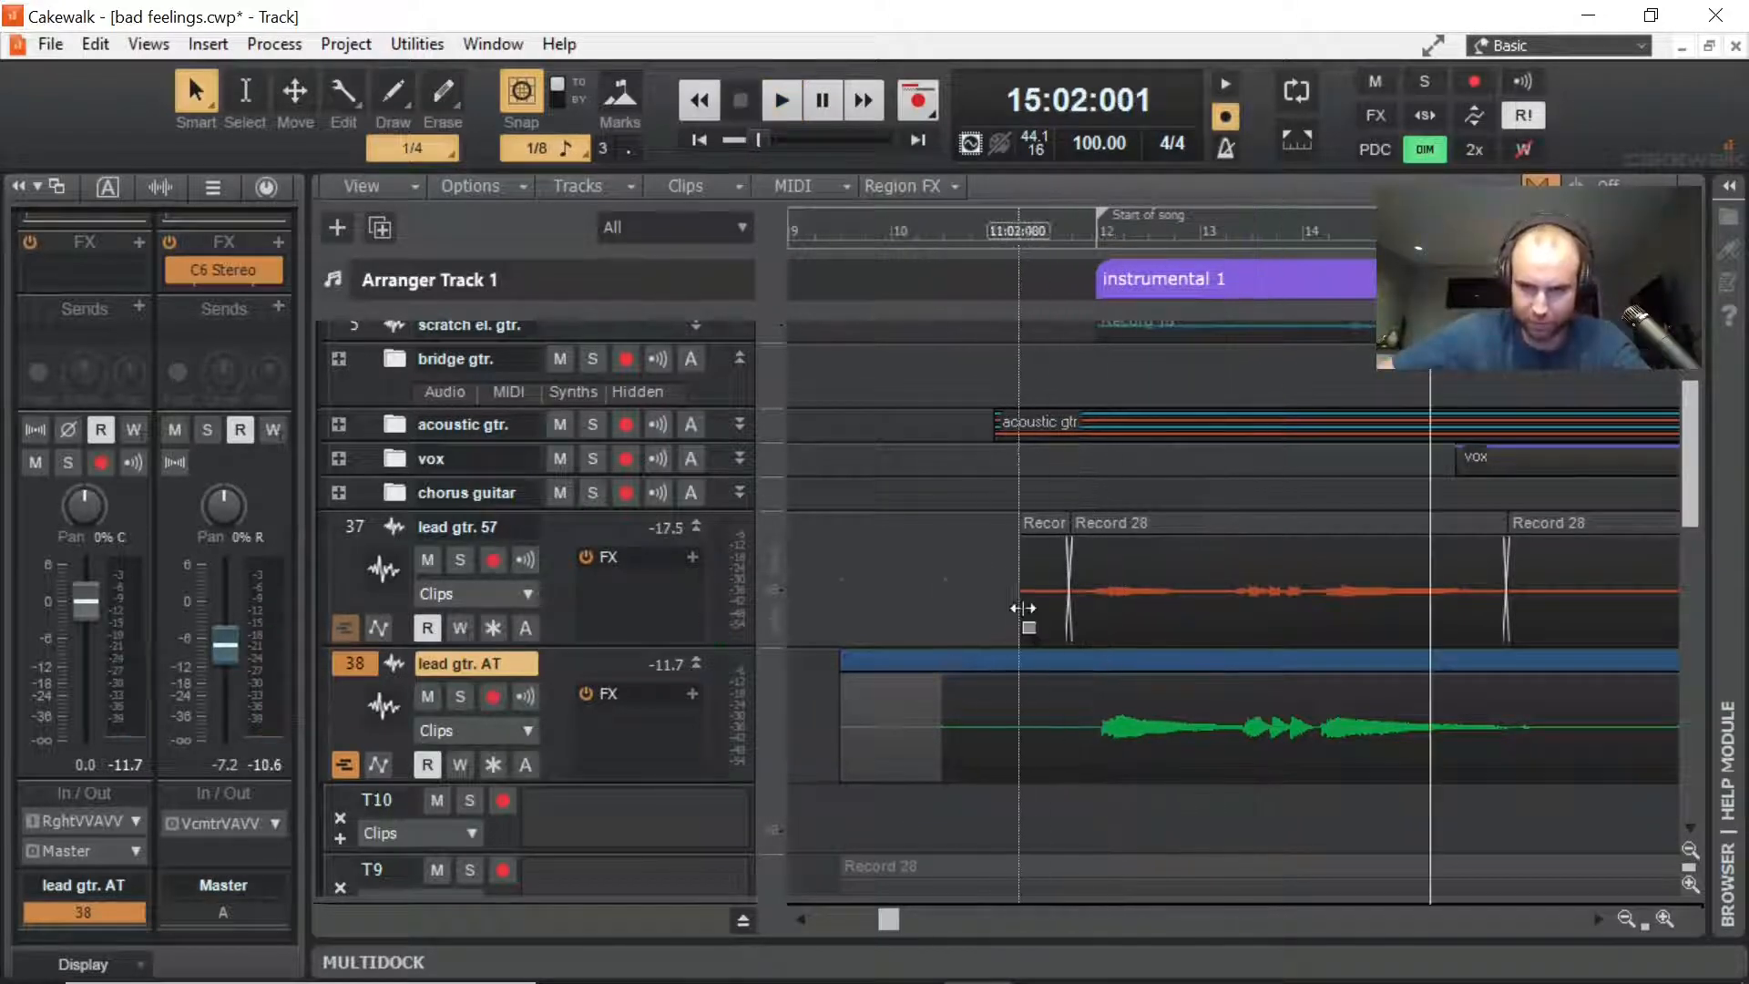
scroll("down", 3)
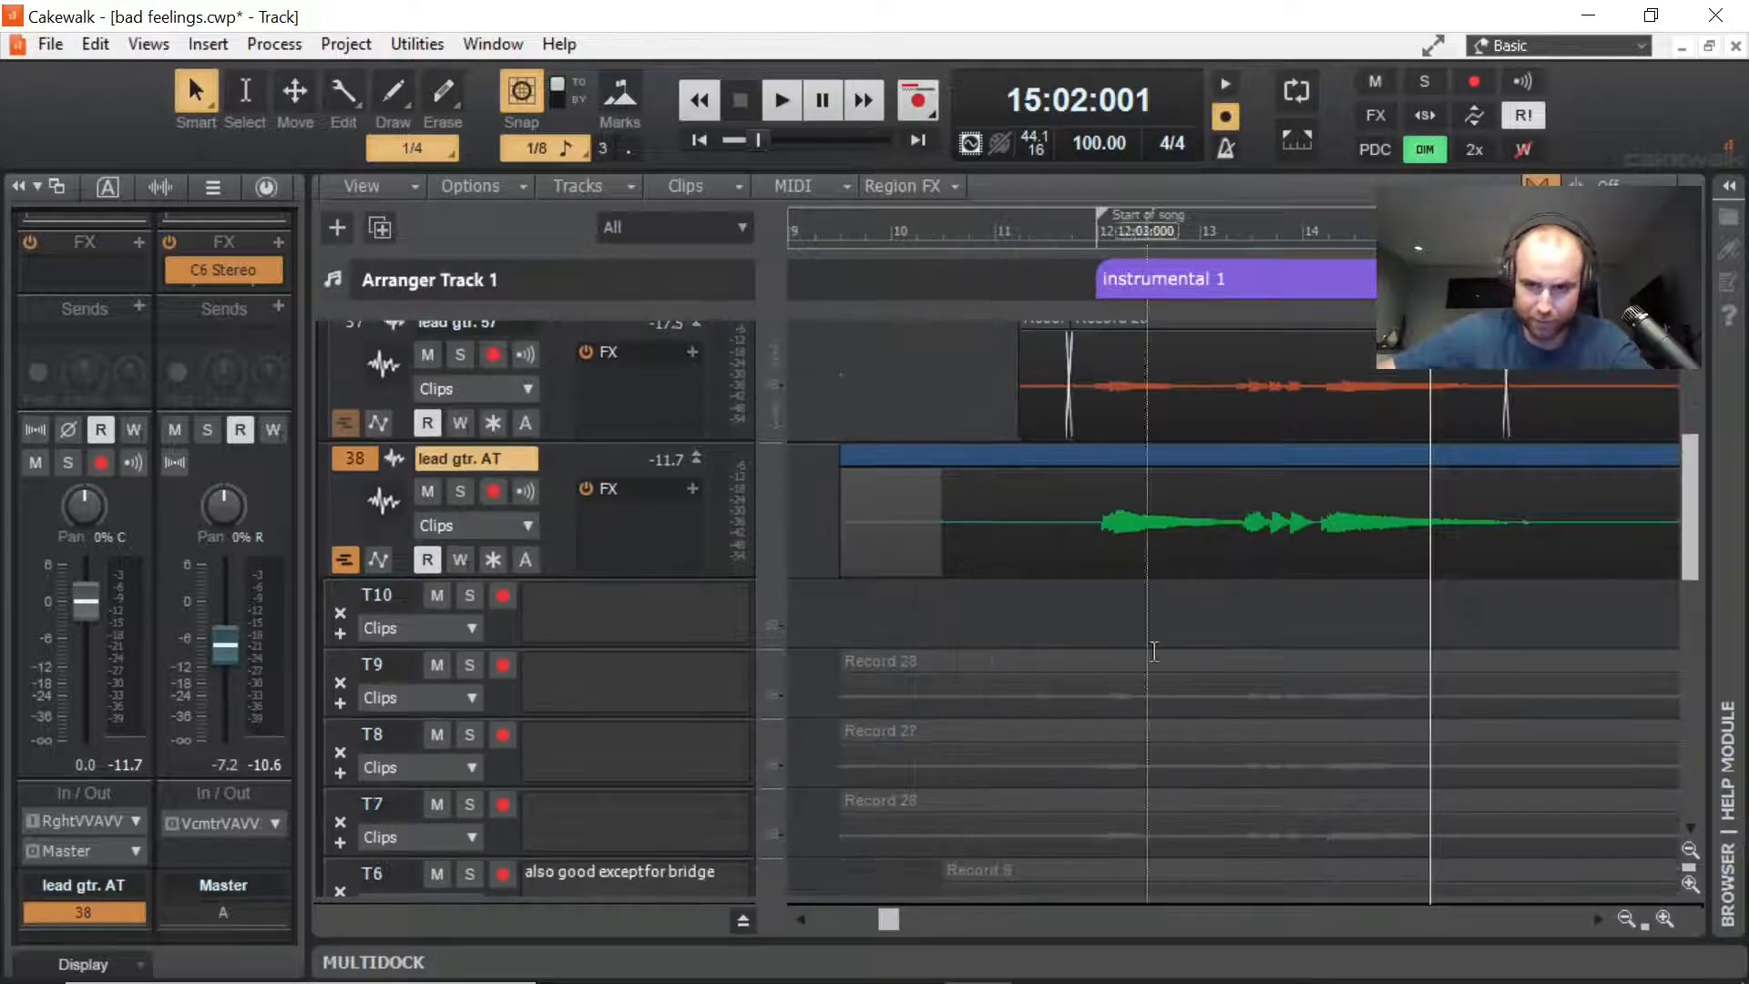
scroll("up", 3)
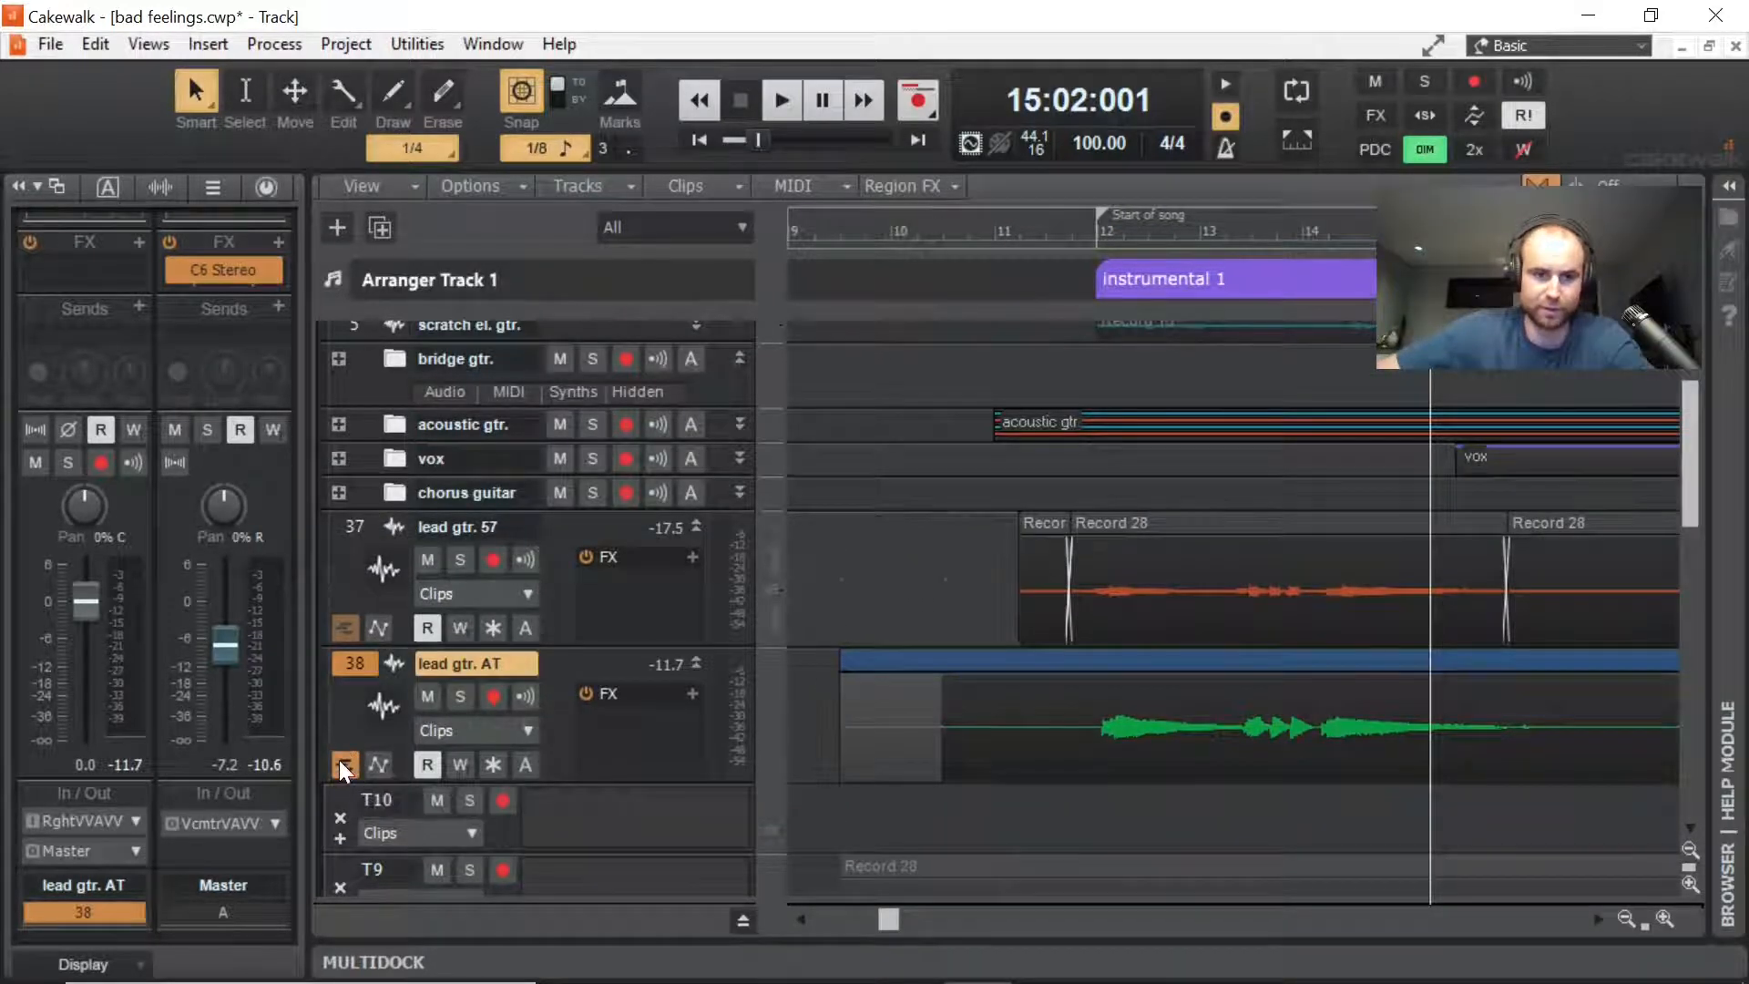
left_click(346, 764)
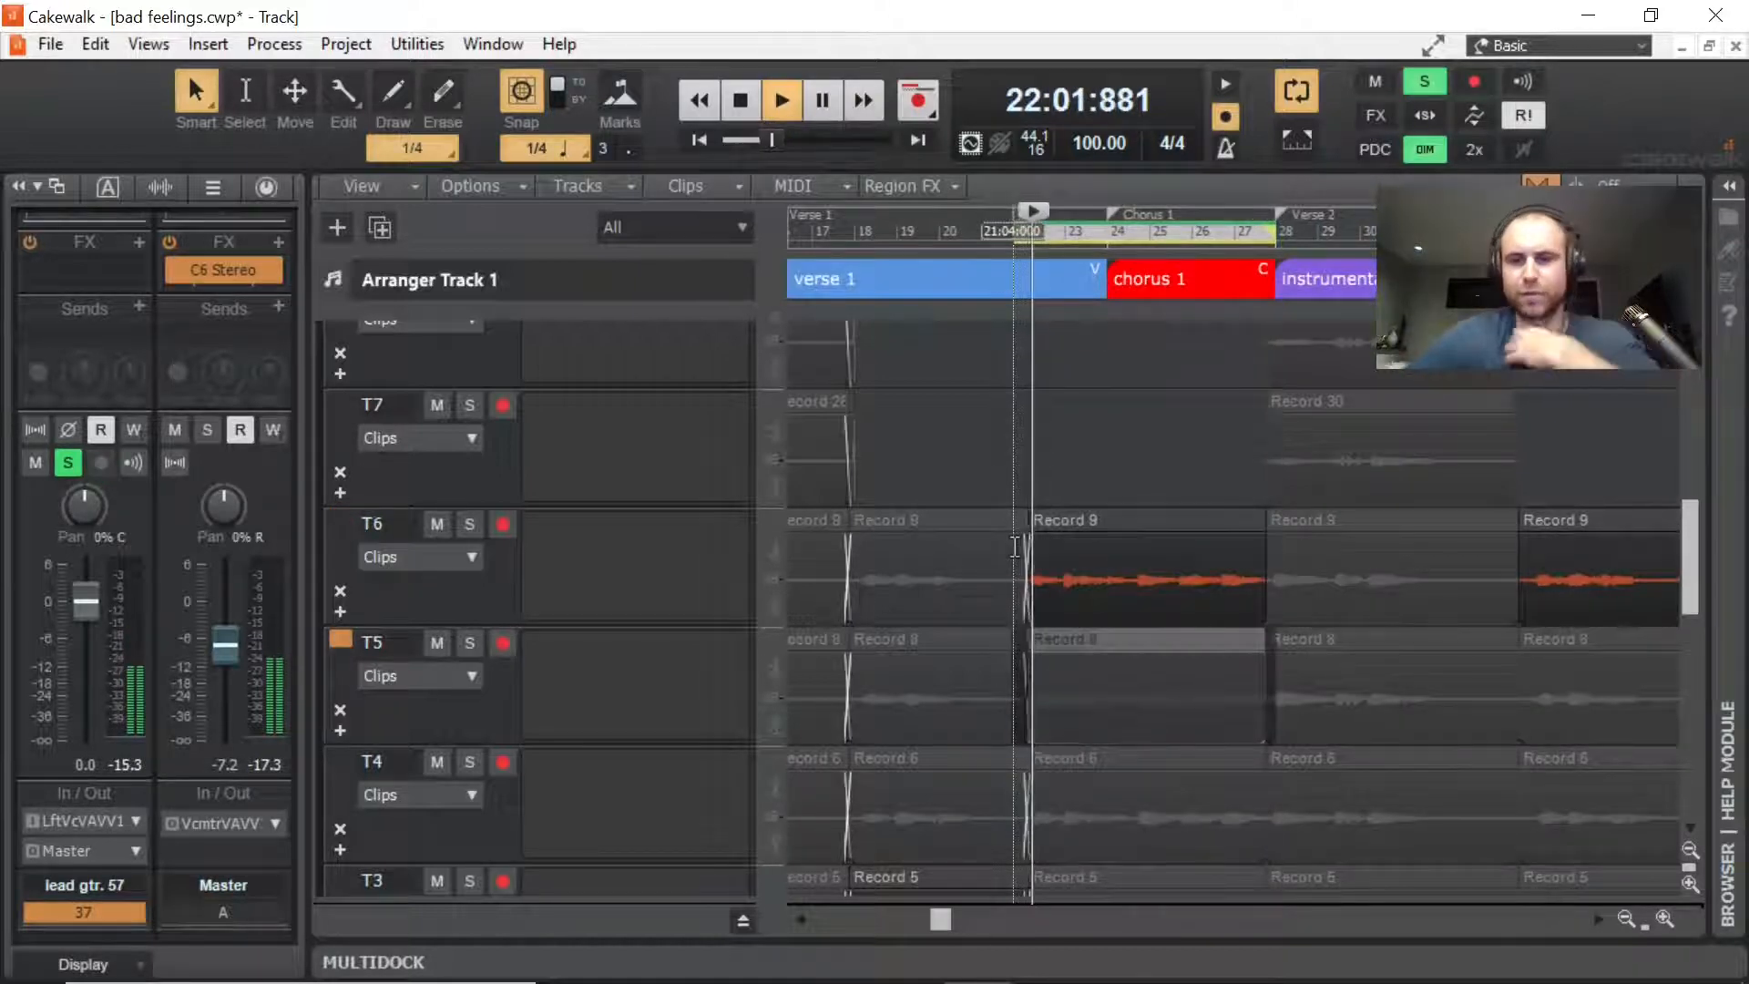
Step: Comp T3's Record 5 before chorus 1 and T9's Record 32 after, auditioning from bar 22
left_click(781, 100)
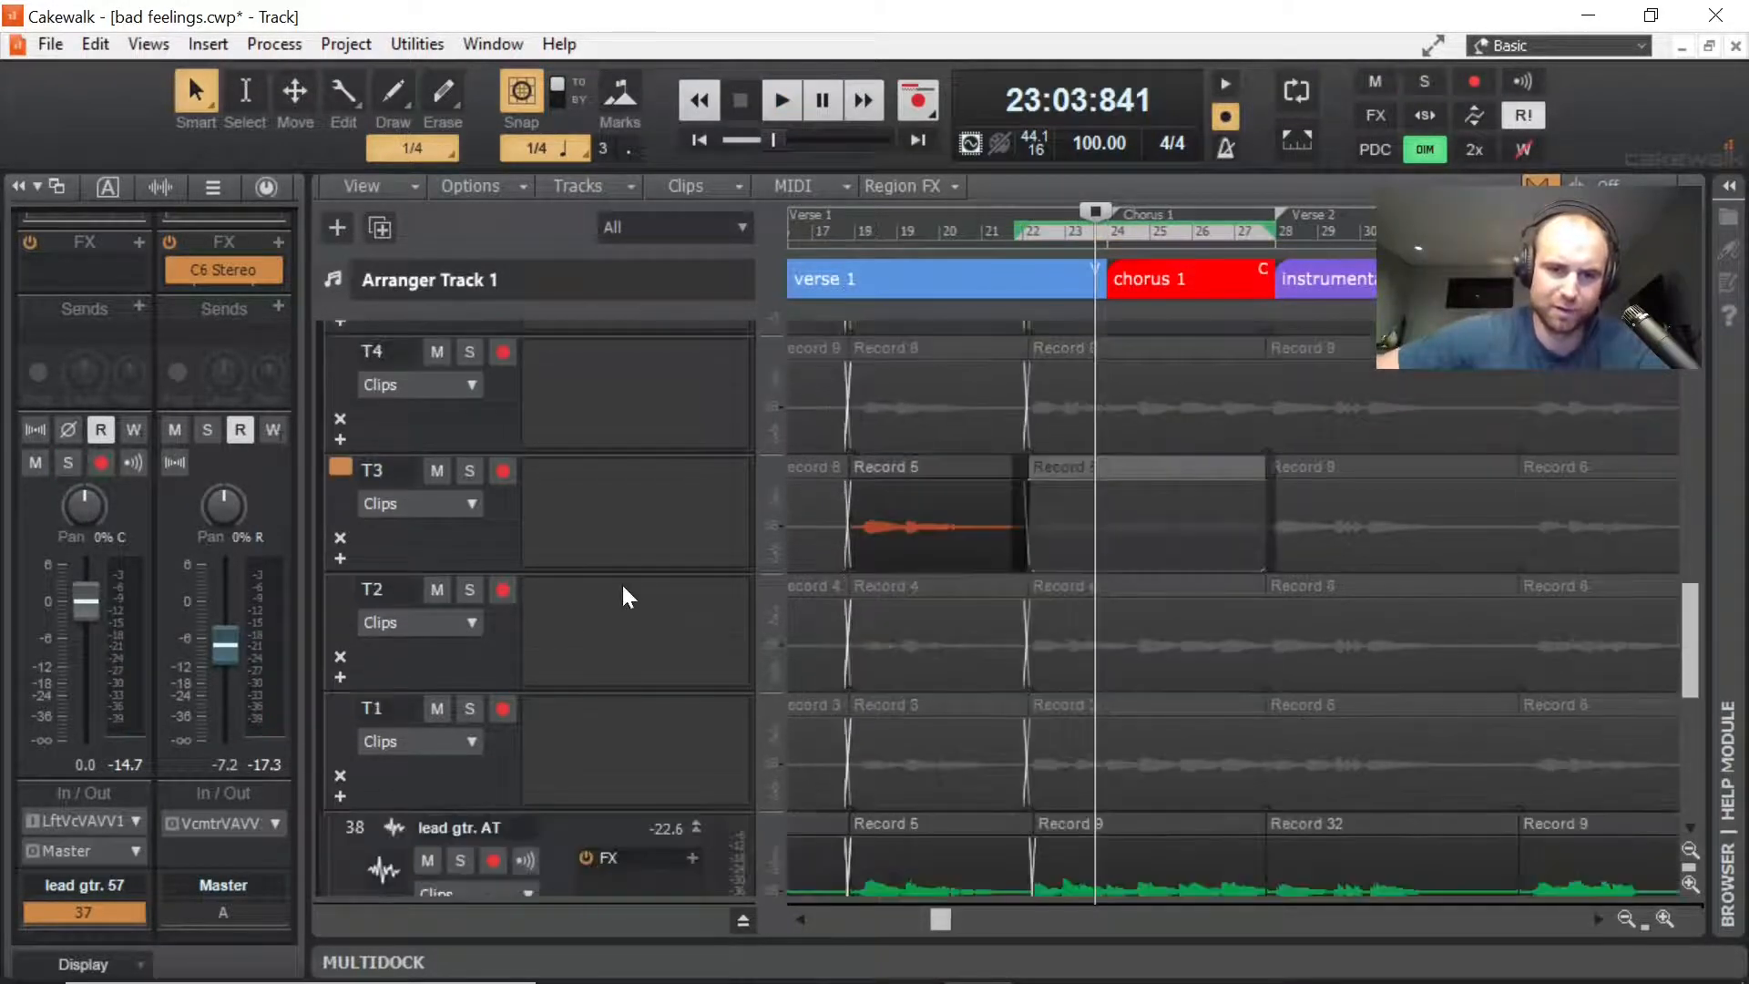
scroll("down", 3)
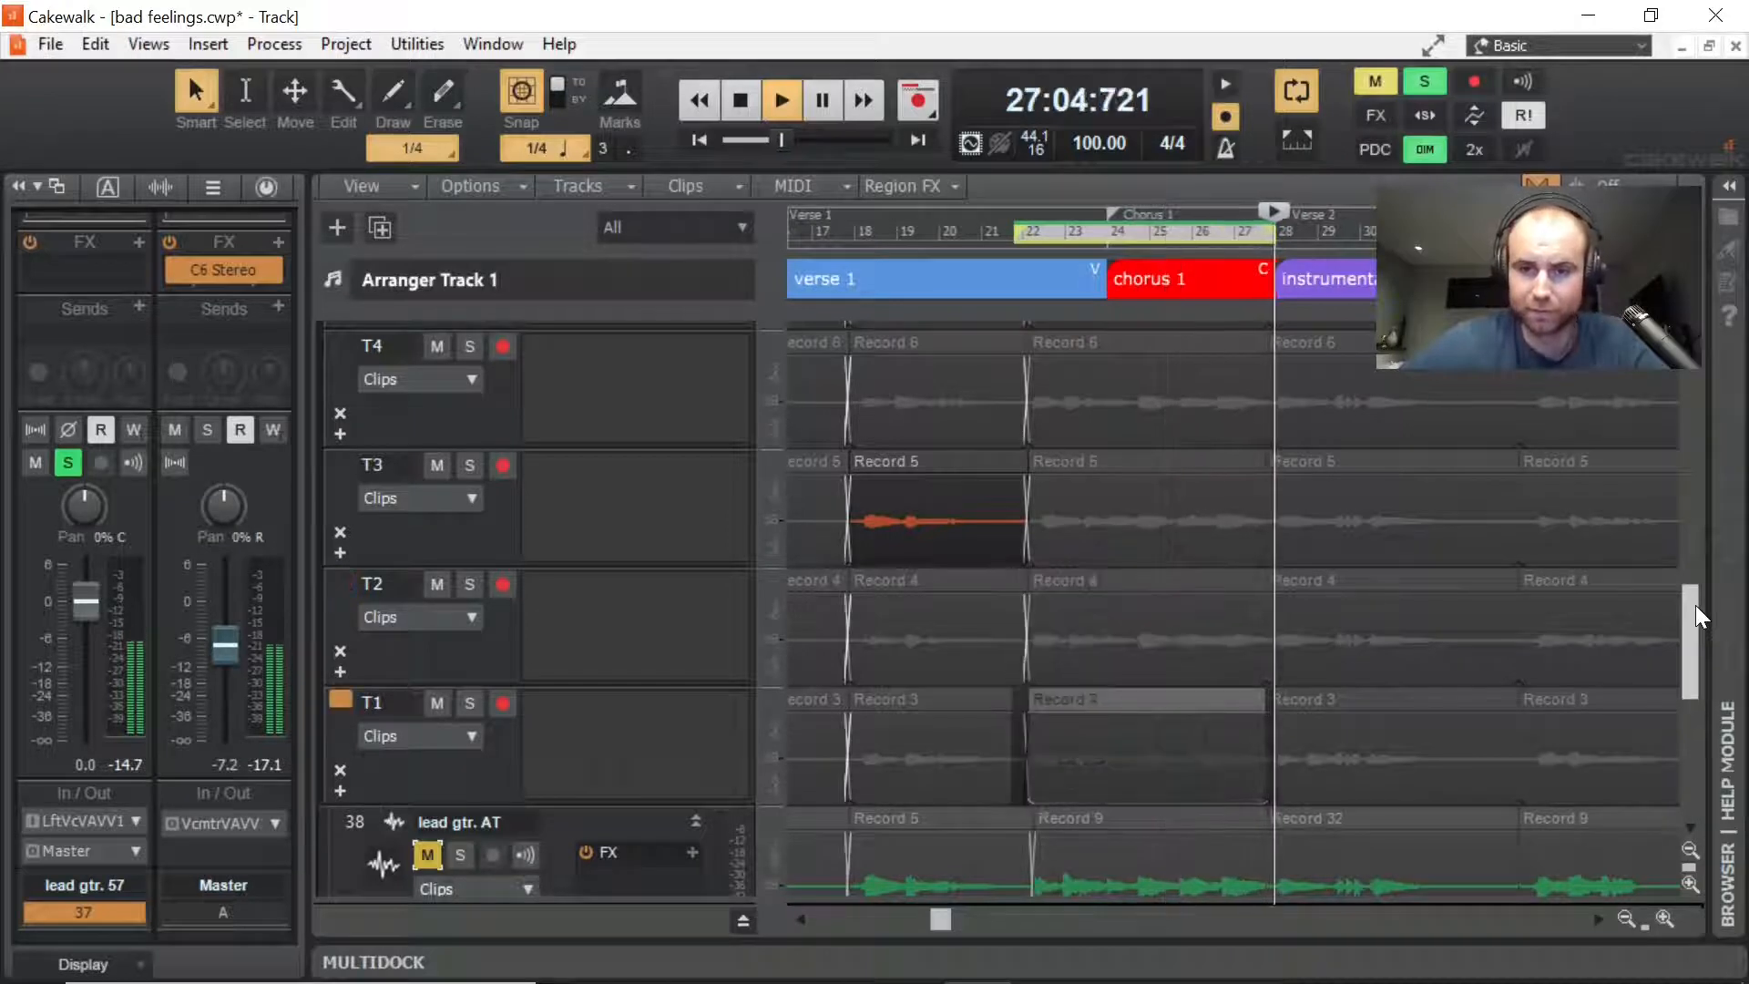
left_click(1032, 230)
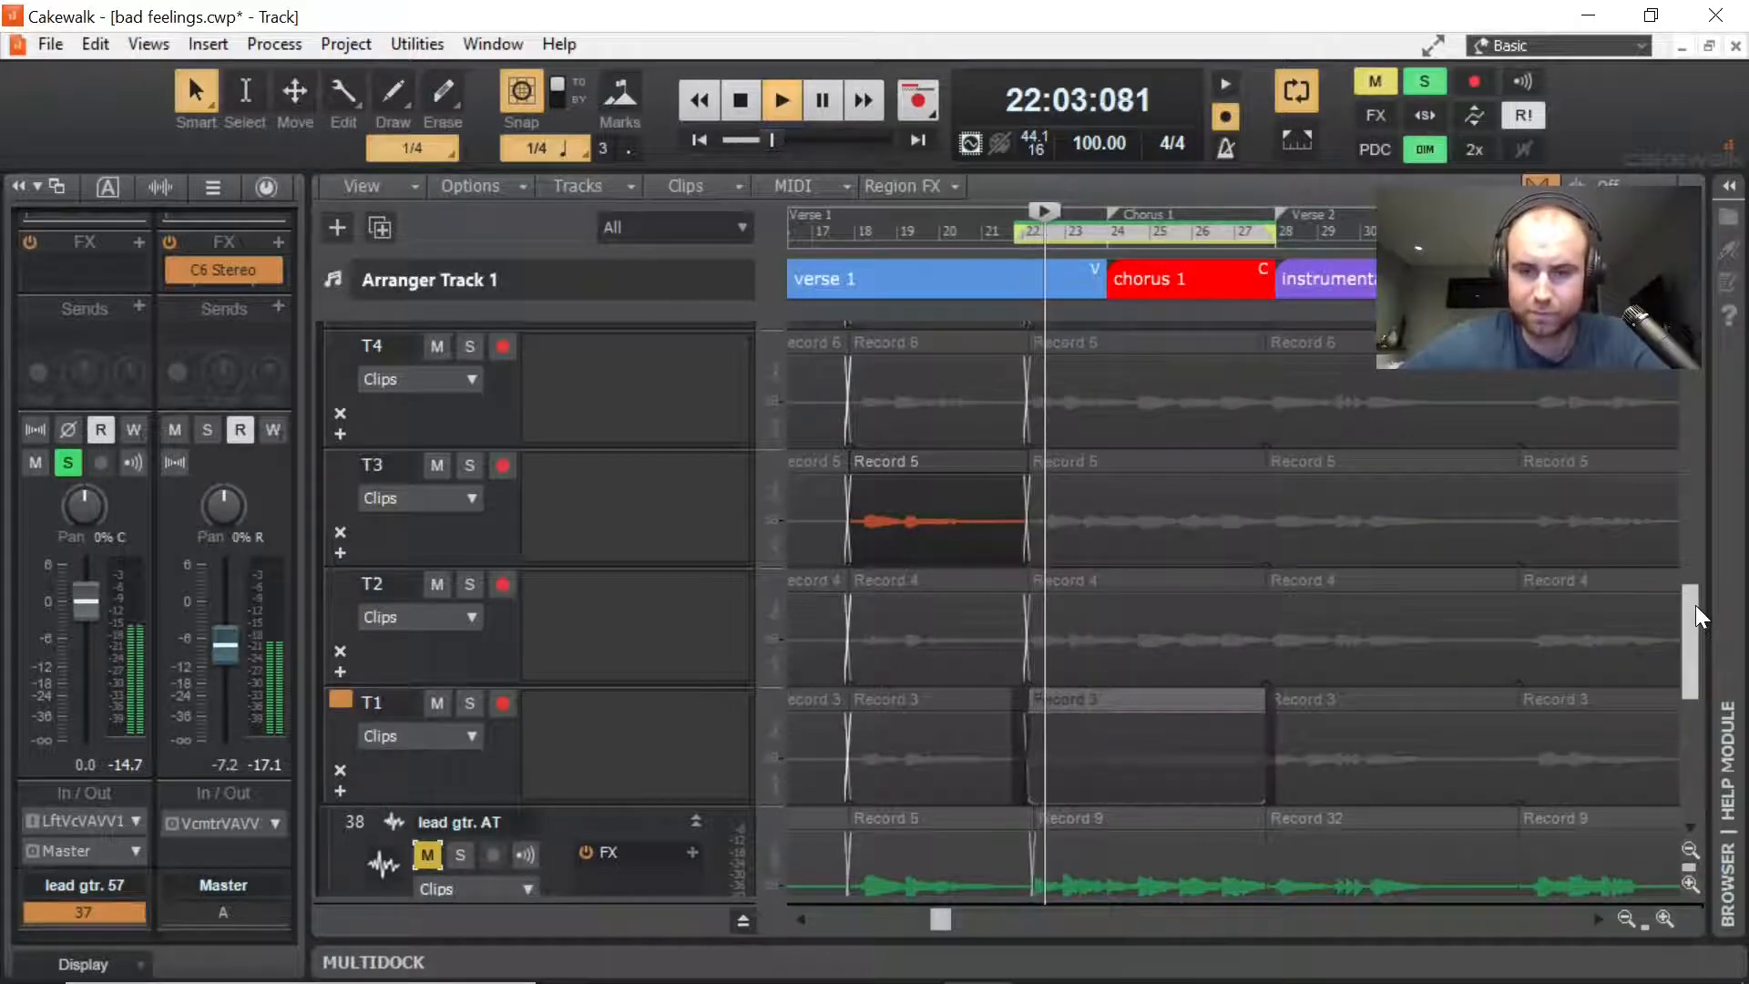
left_click(780, 100)
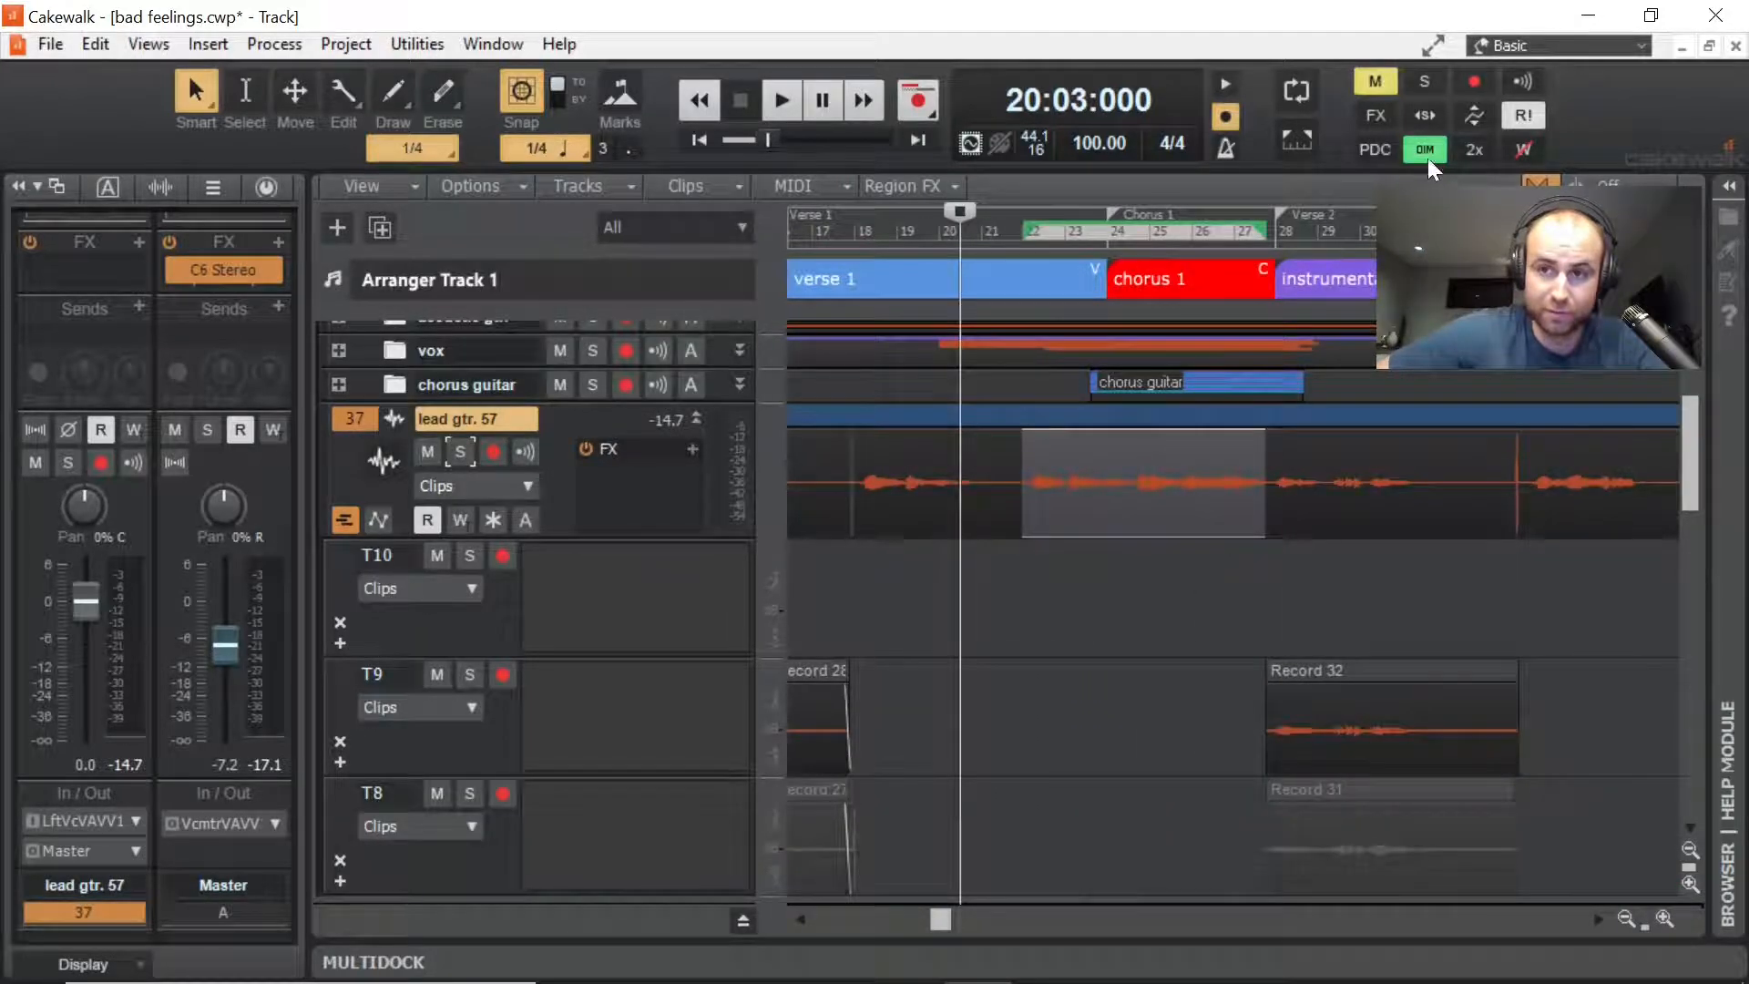
Step: Turn DIM solo off and comp T2's Record 4 into the start of chorus 1
left_click(459, 452)
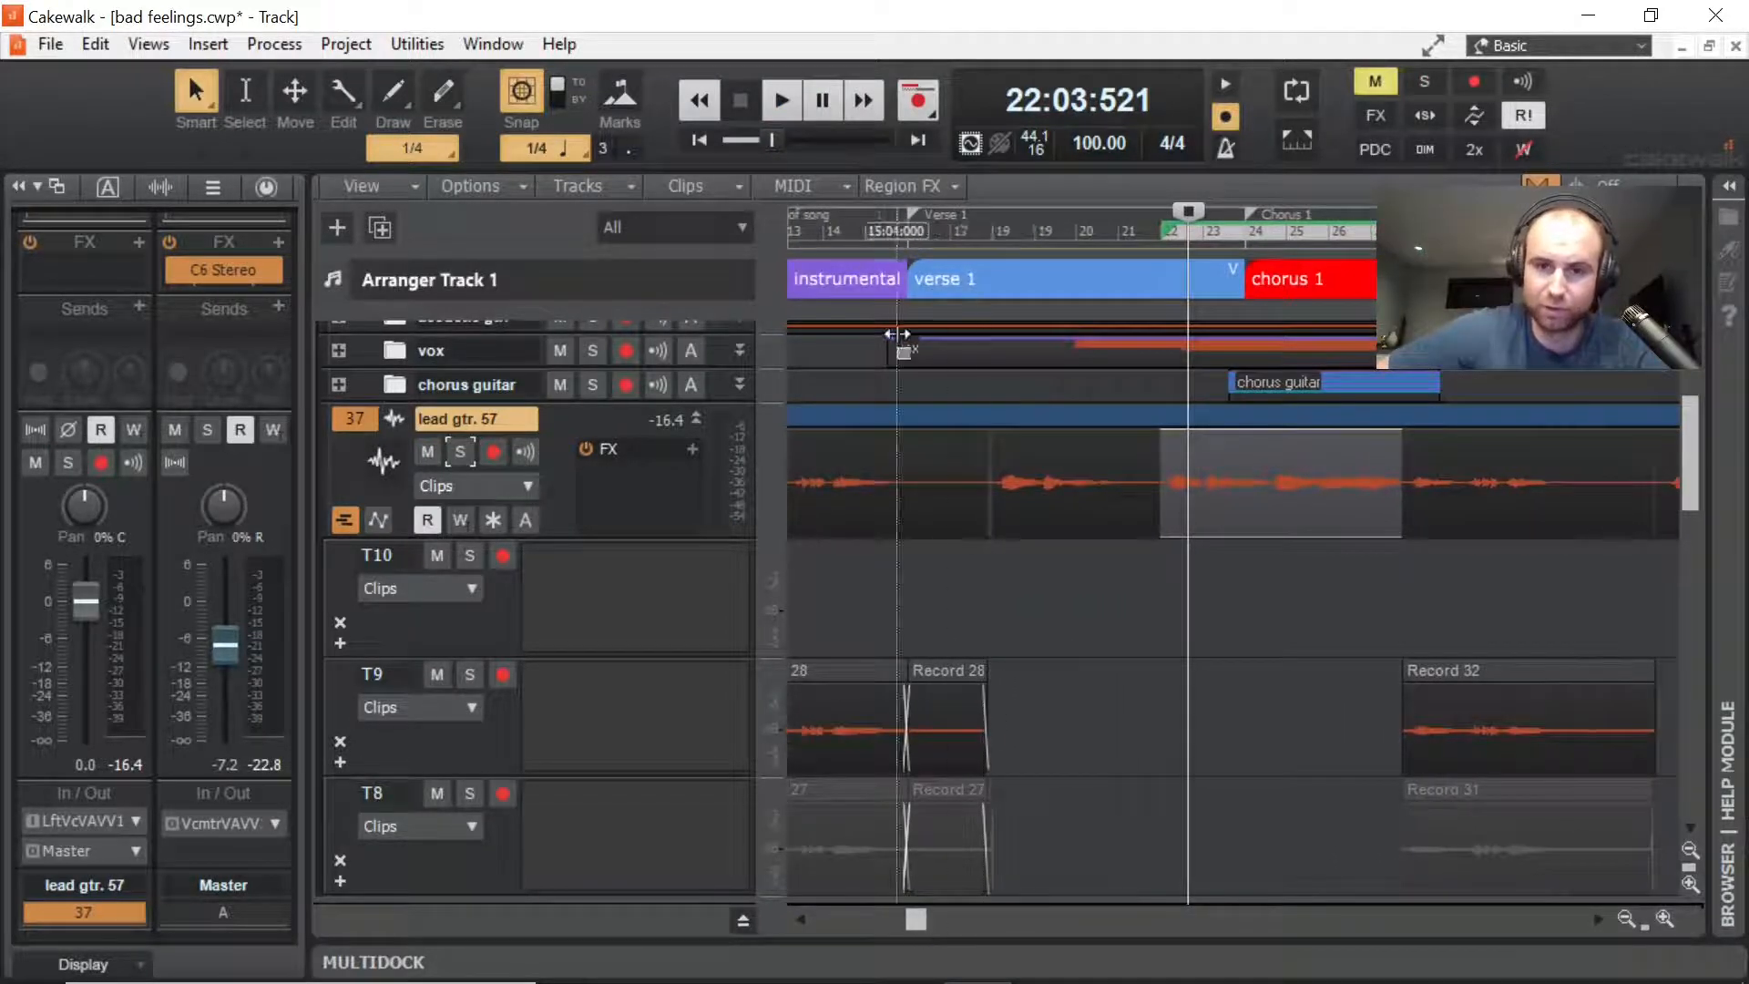
scroll("left", 3)
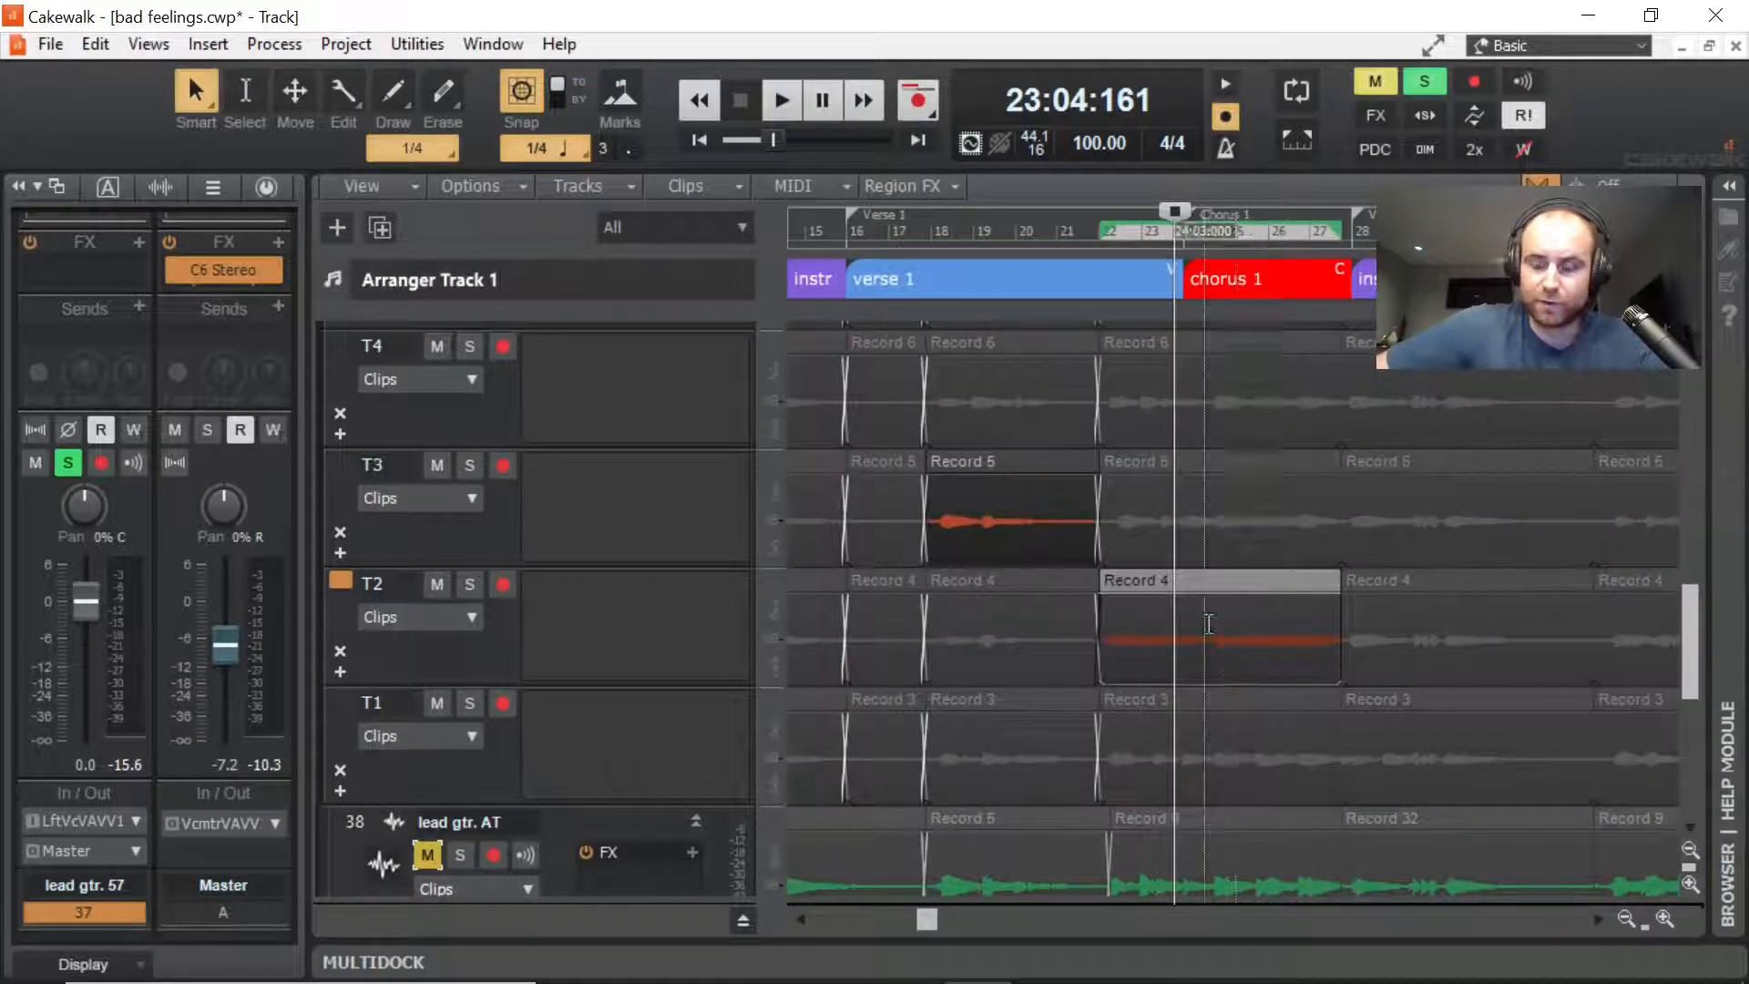
scroll("down", 3)
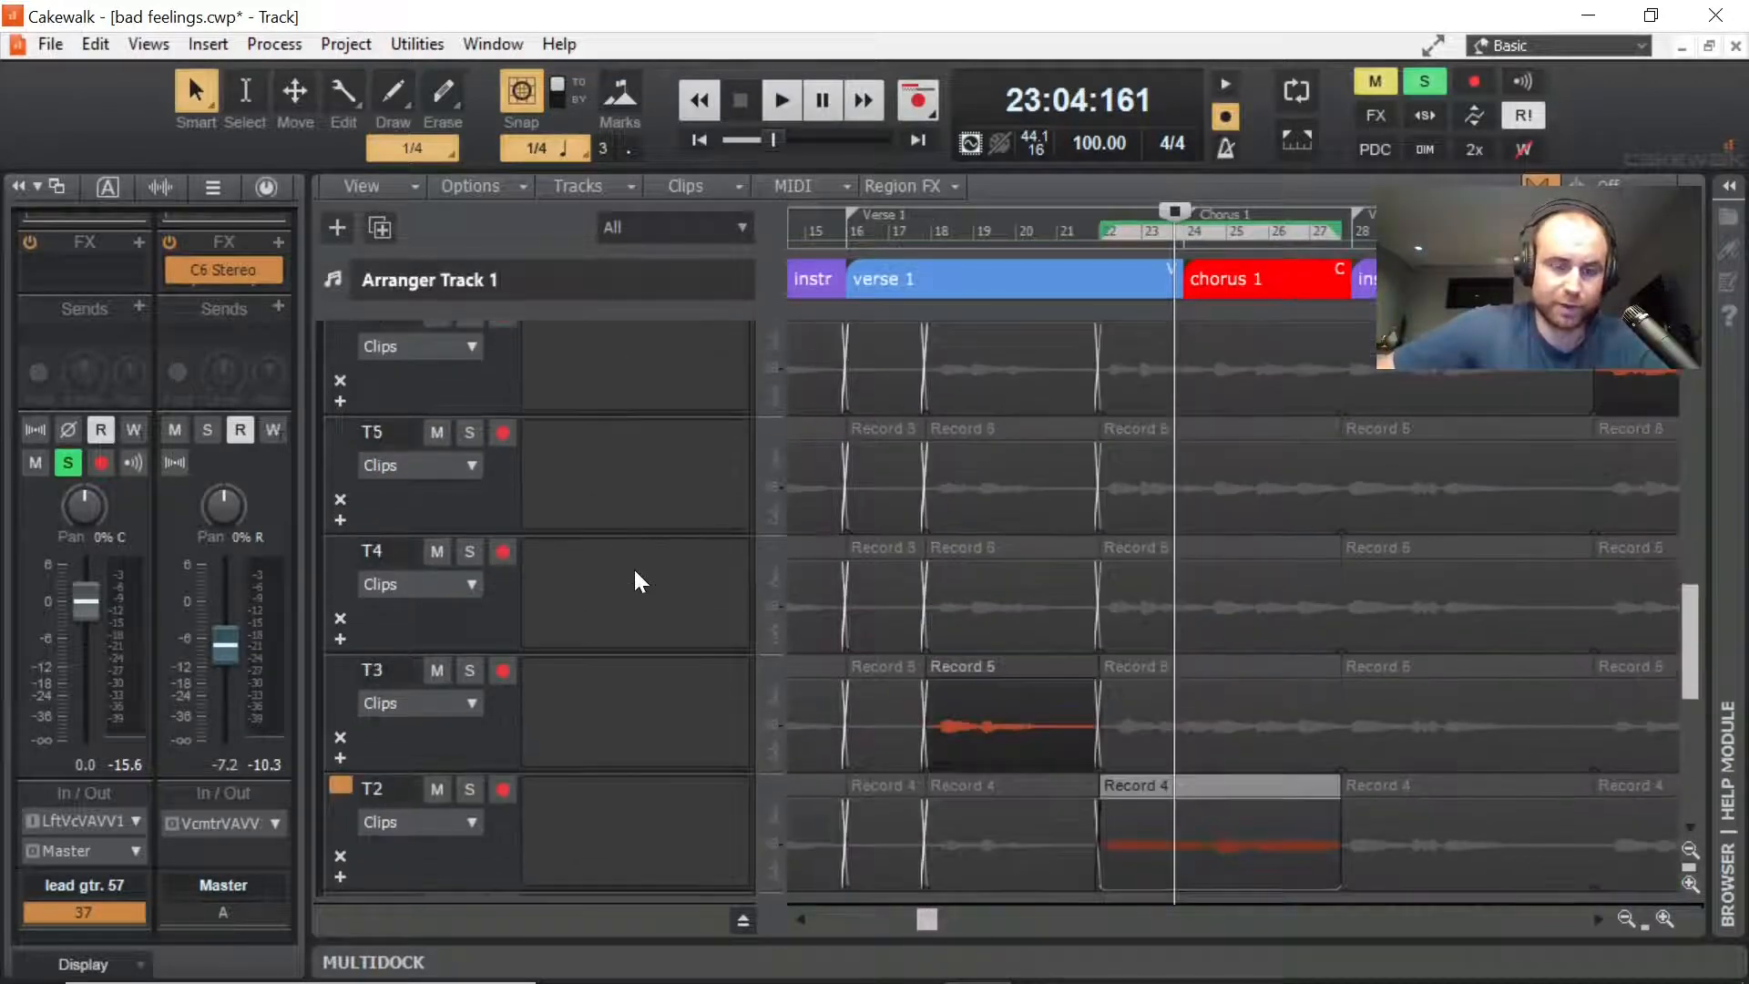
scroll("down", 3)
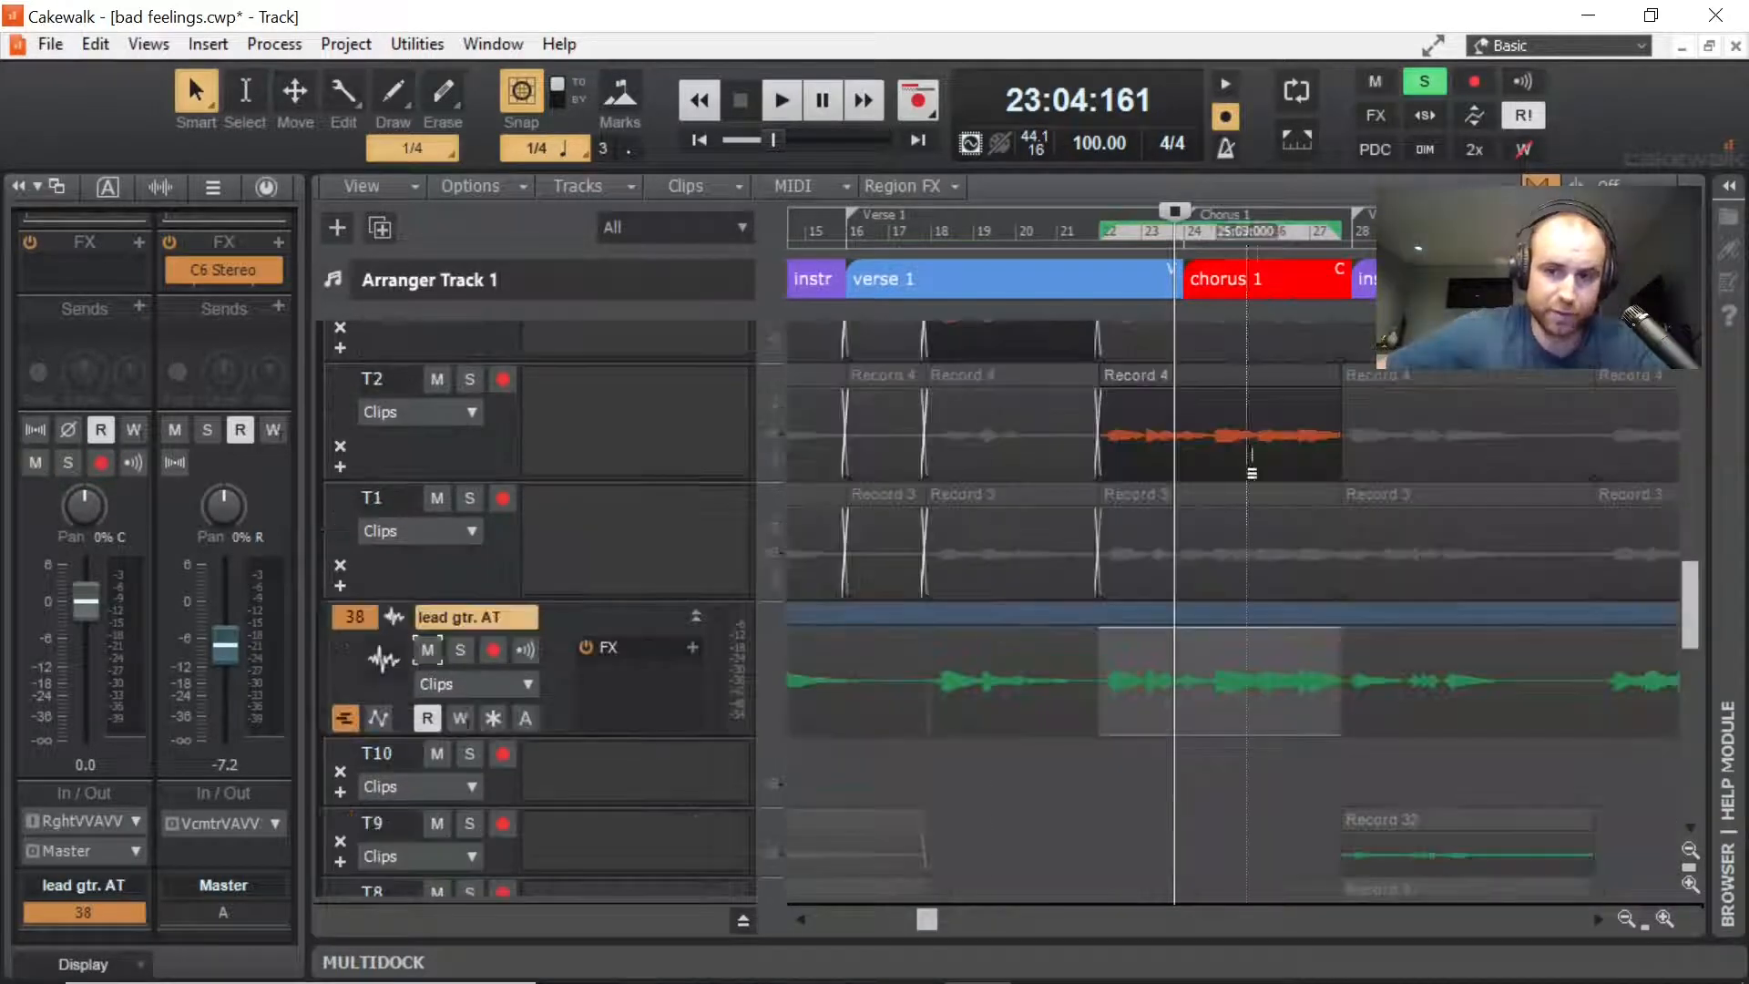
left_click(1090, 230)
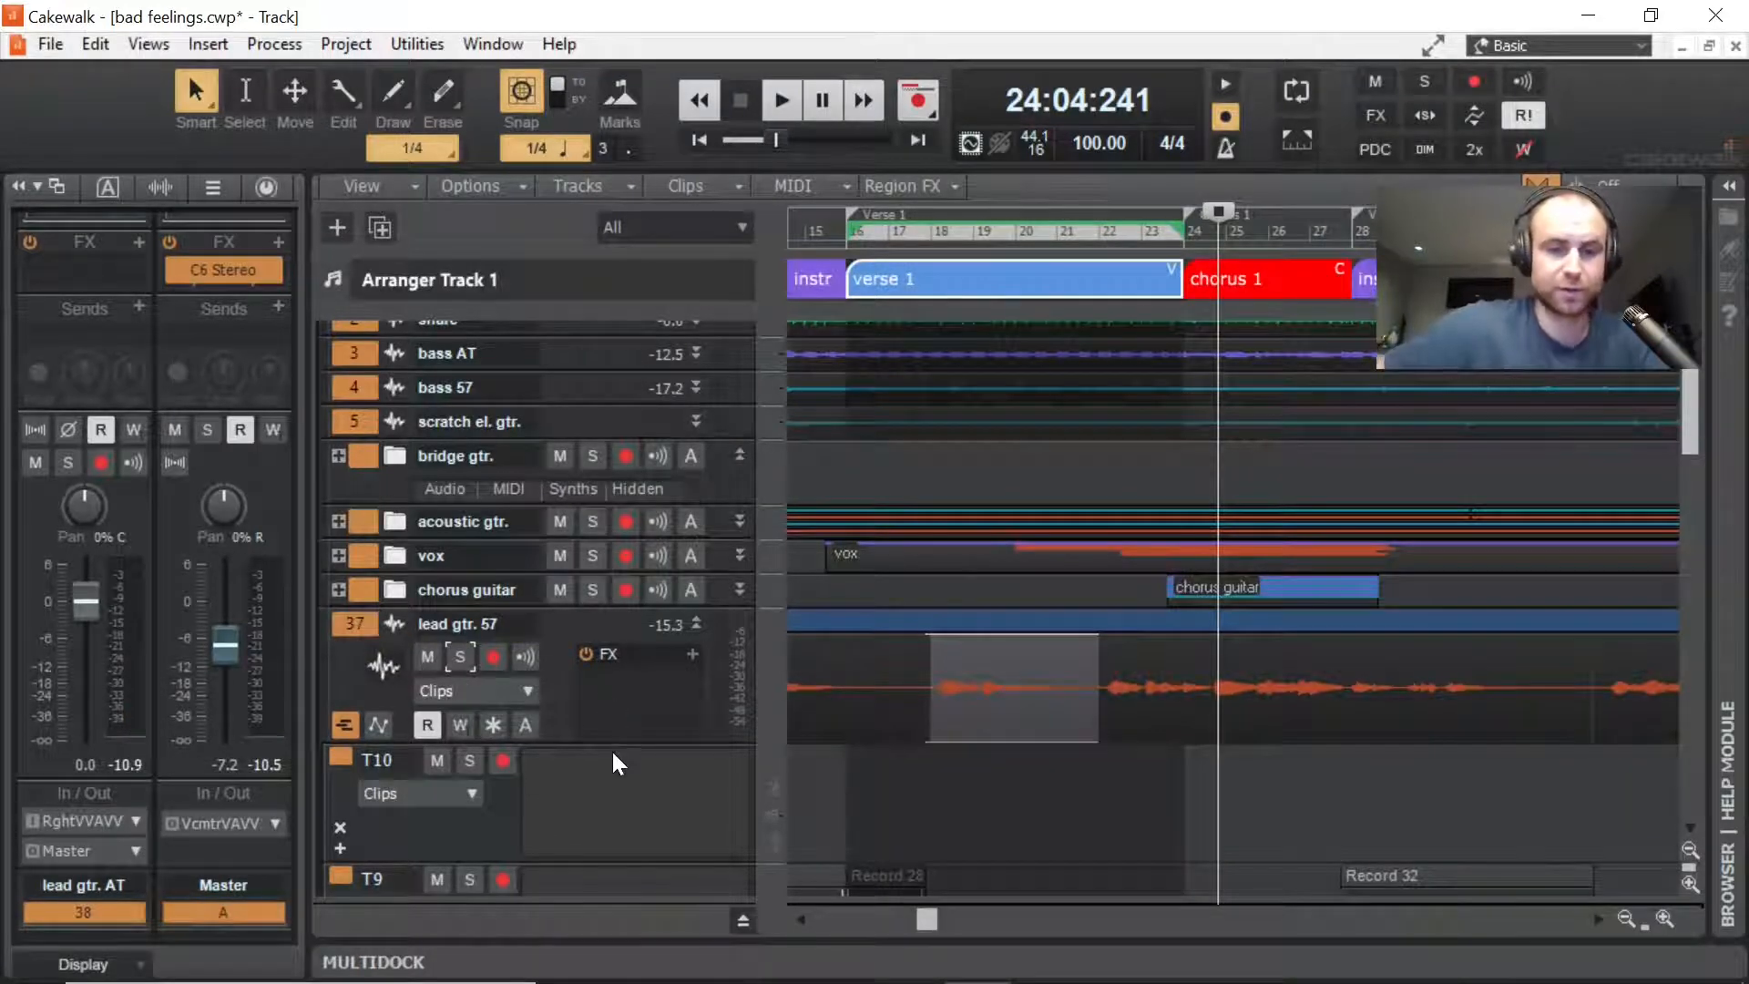
Step: Insert a new track folder named 'Lead gtr.'
scroll("down", 3)
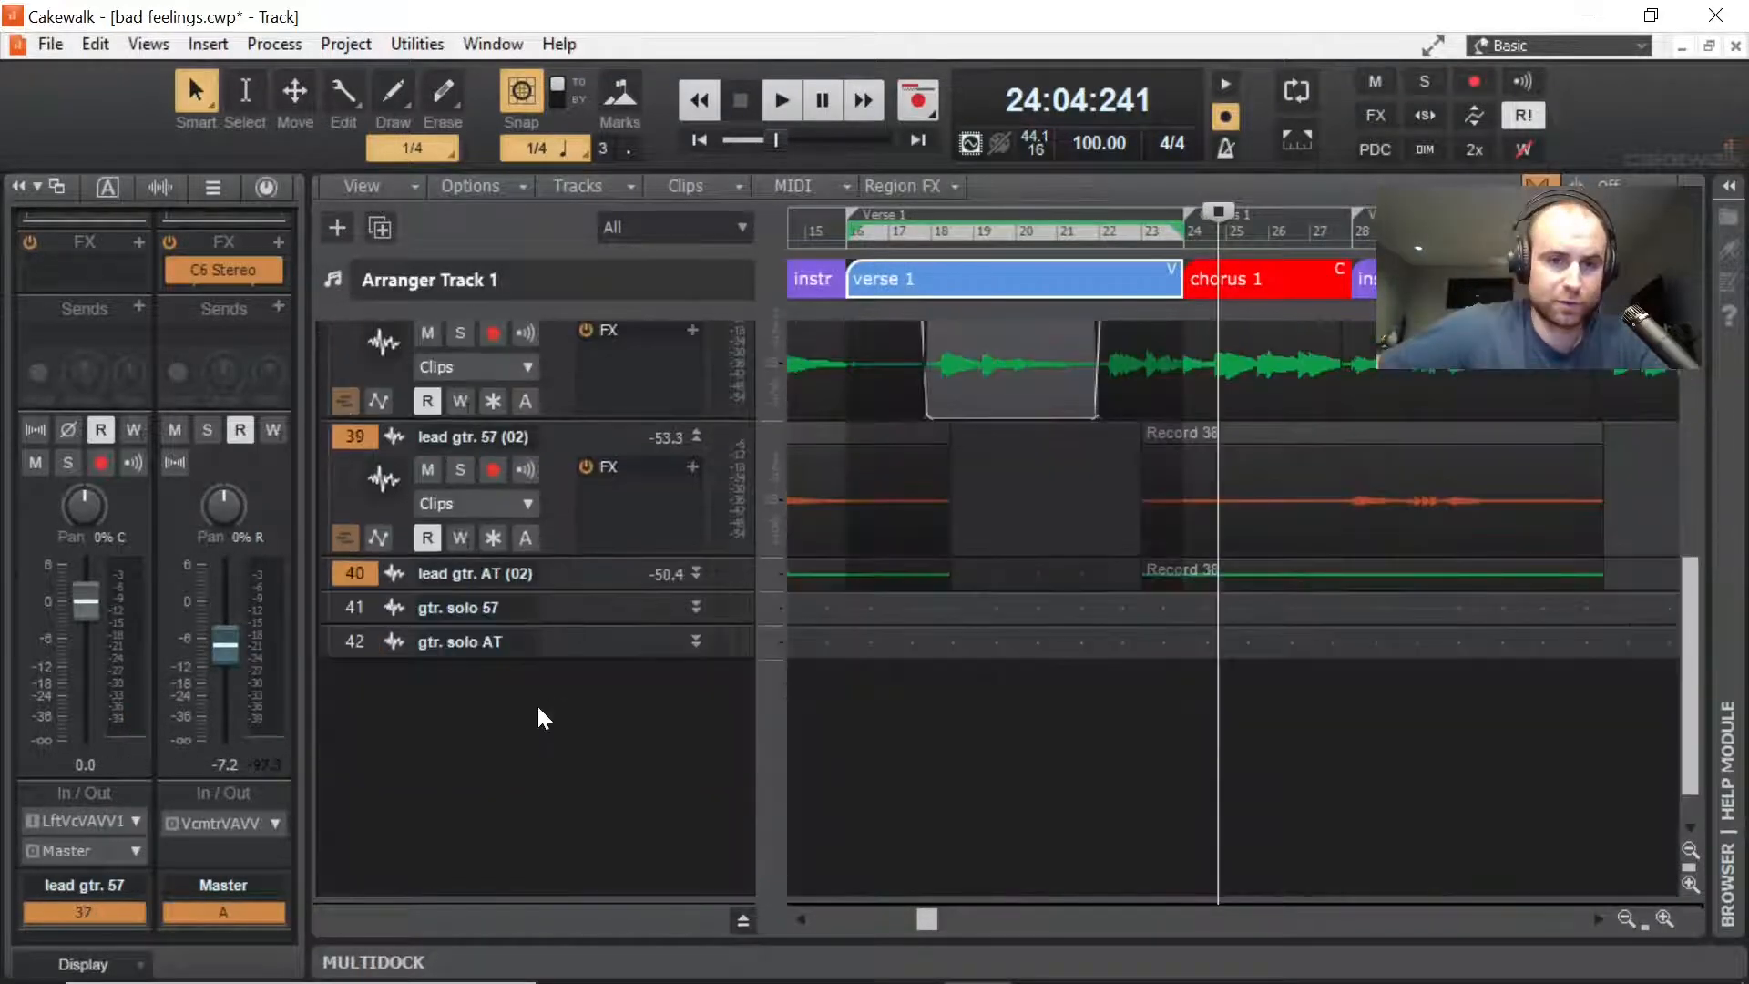
right_click(538, 714)
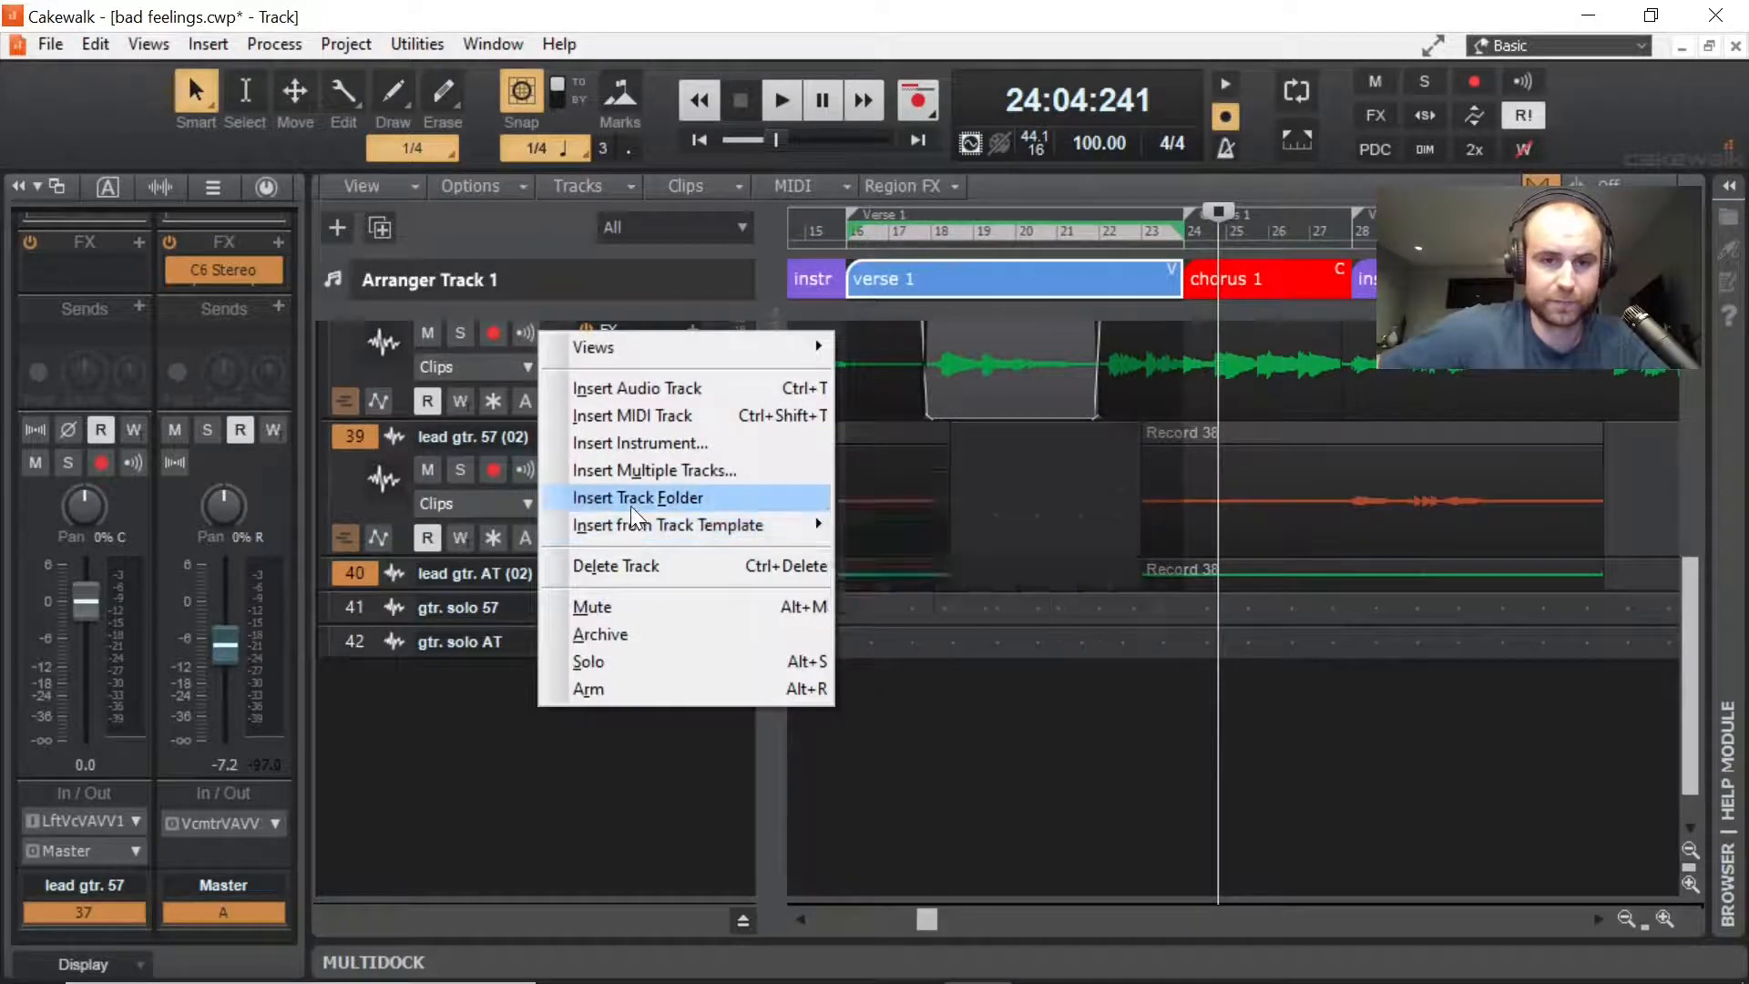
left_click(637, 498)
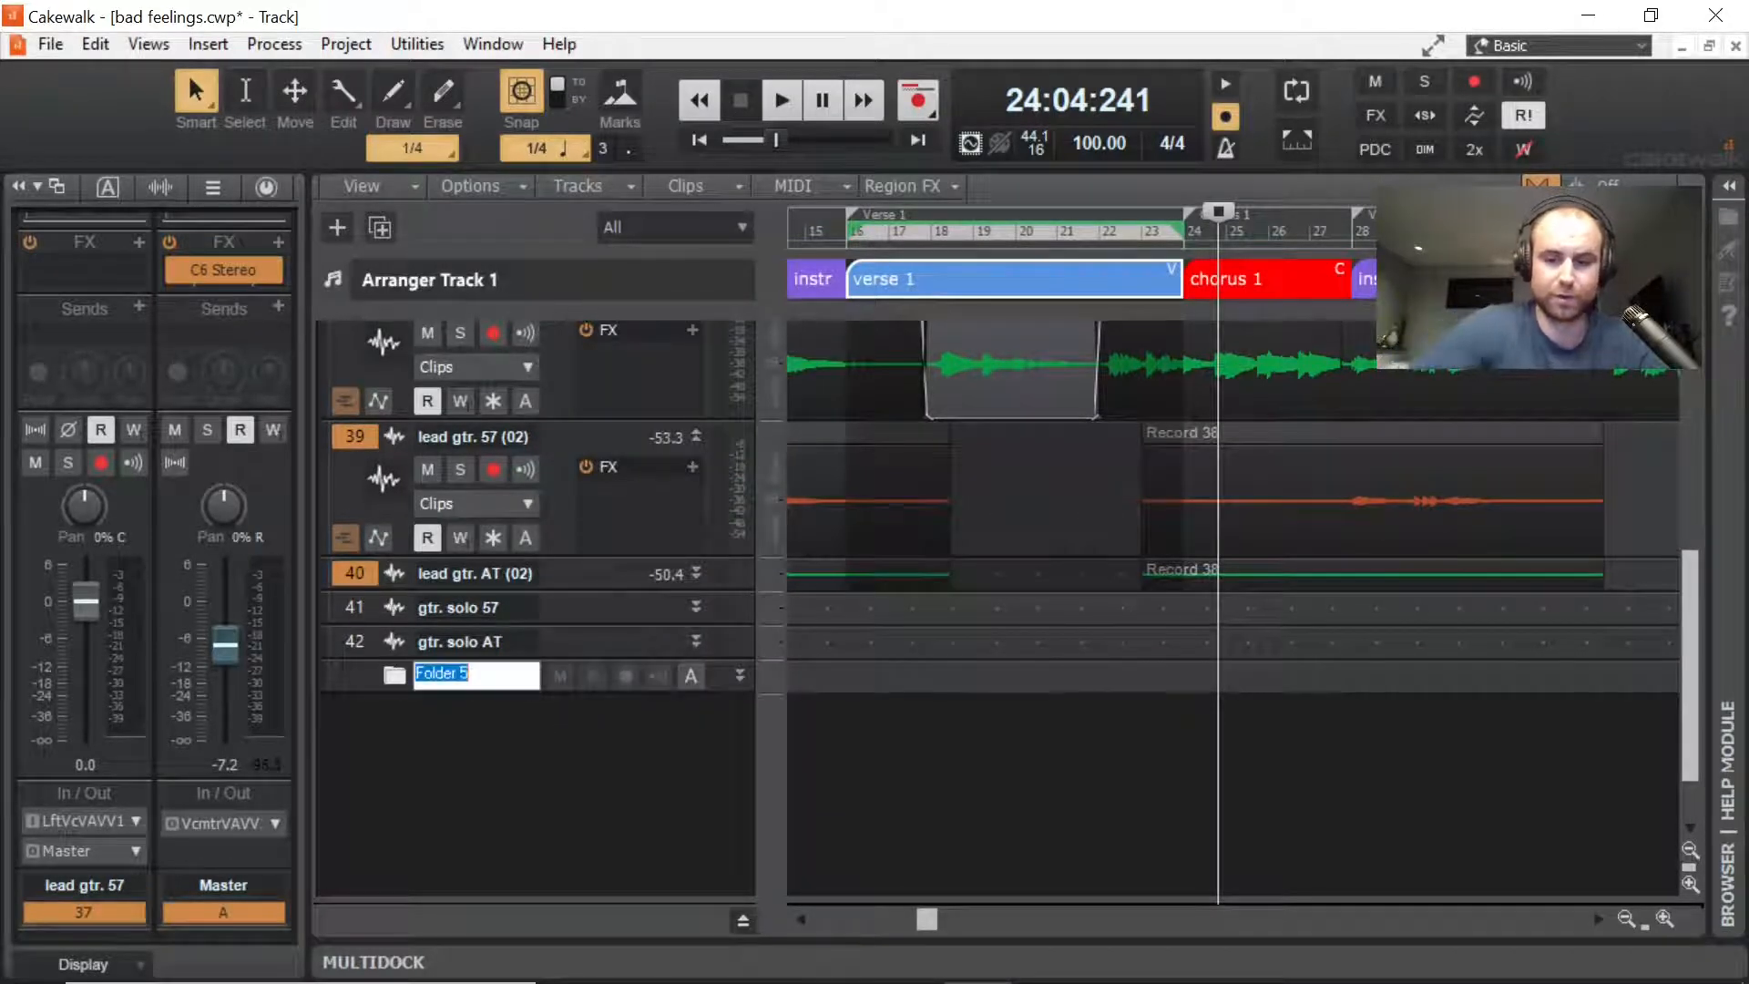
type("Lead gtr.")
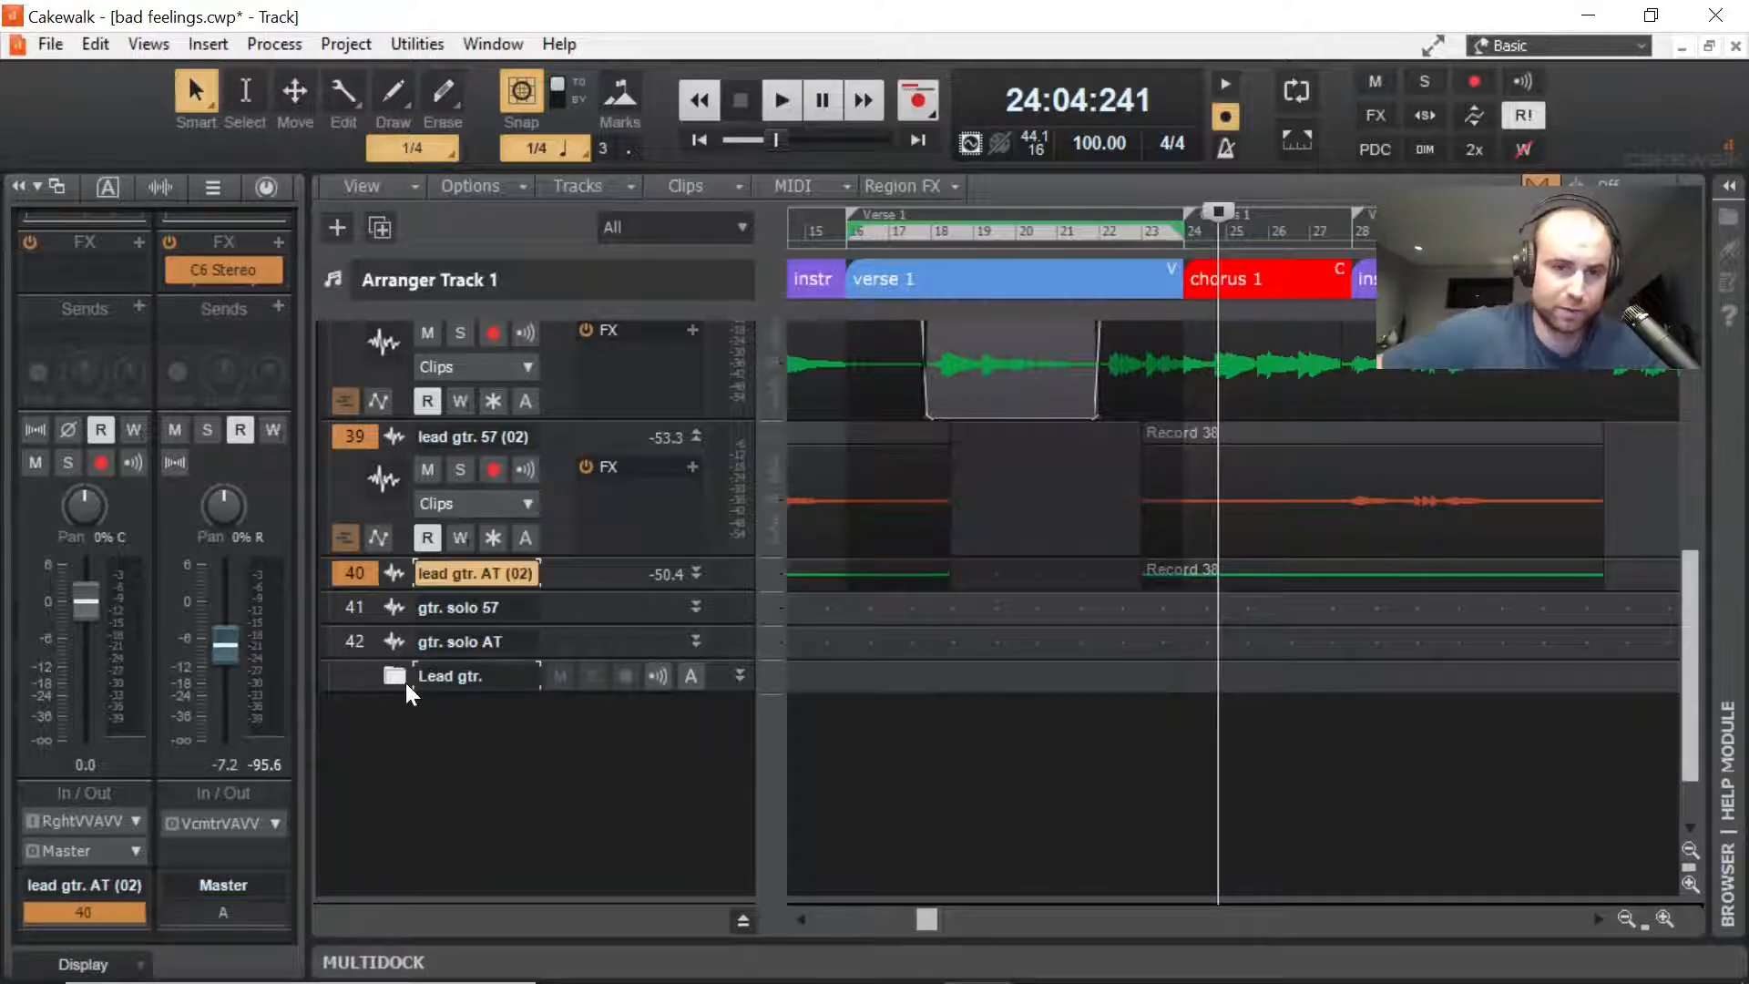
Step: Move the lead guitar tracks into the folder, unsolo it and expand it
right_click(449, 676)
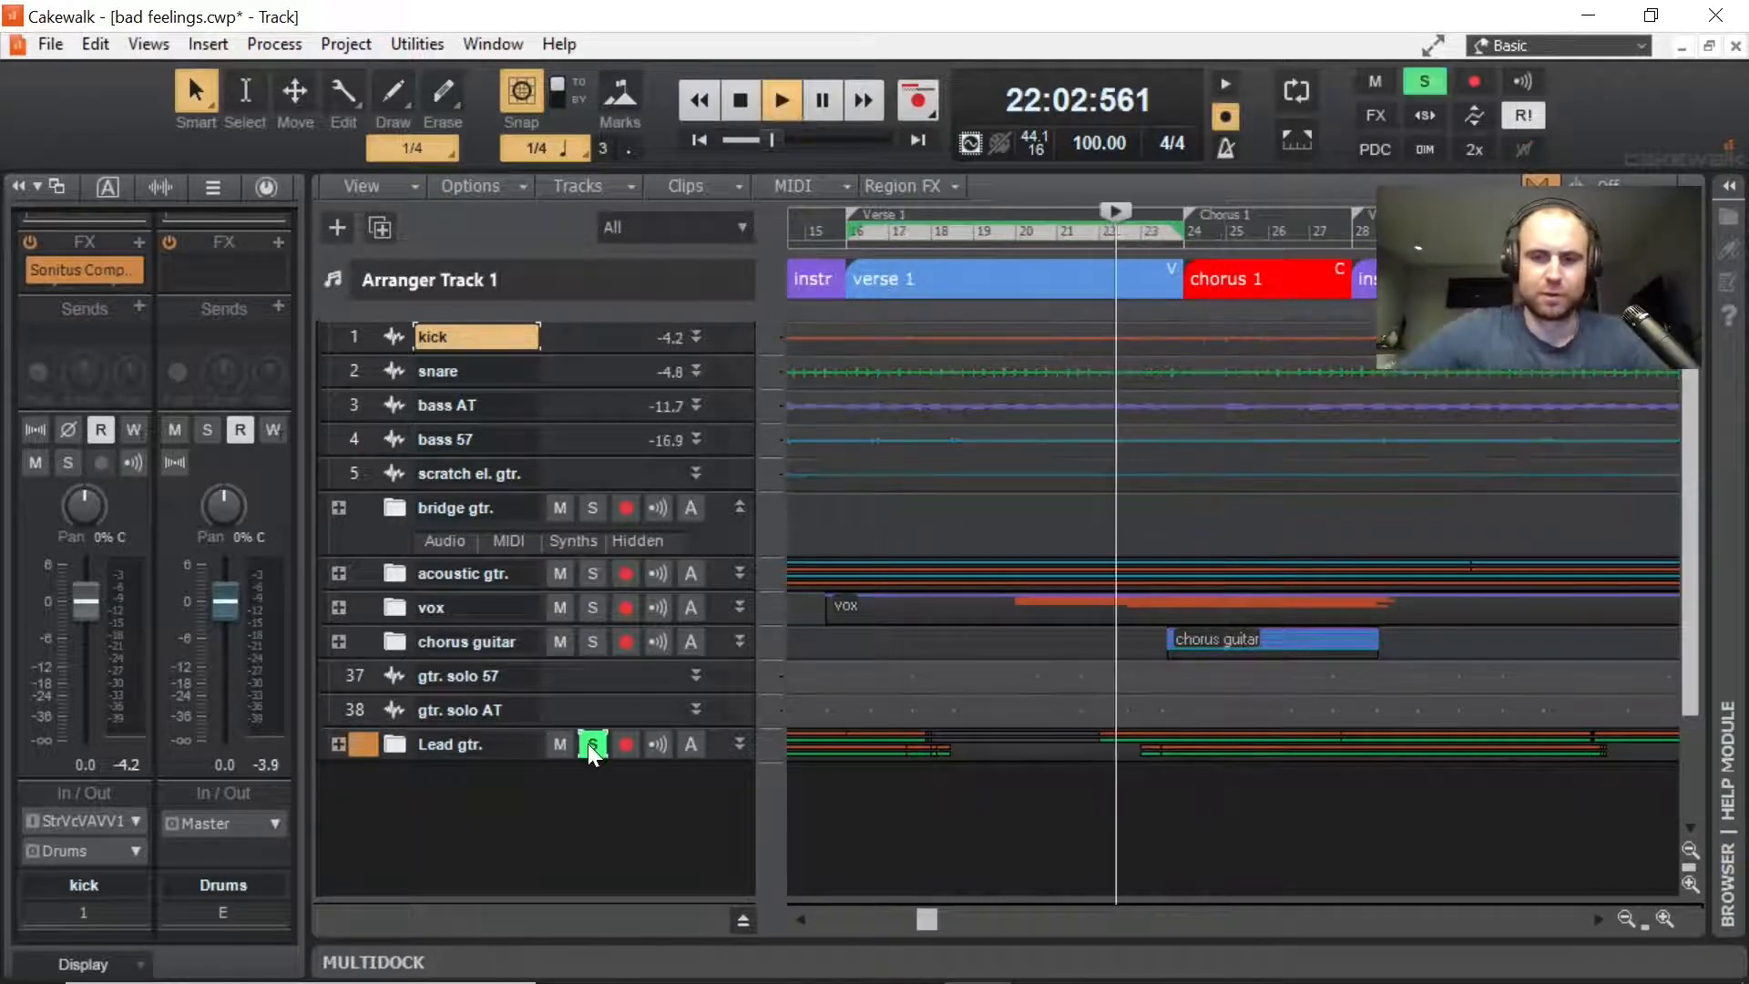
left_click(592, 744)
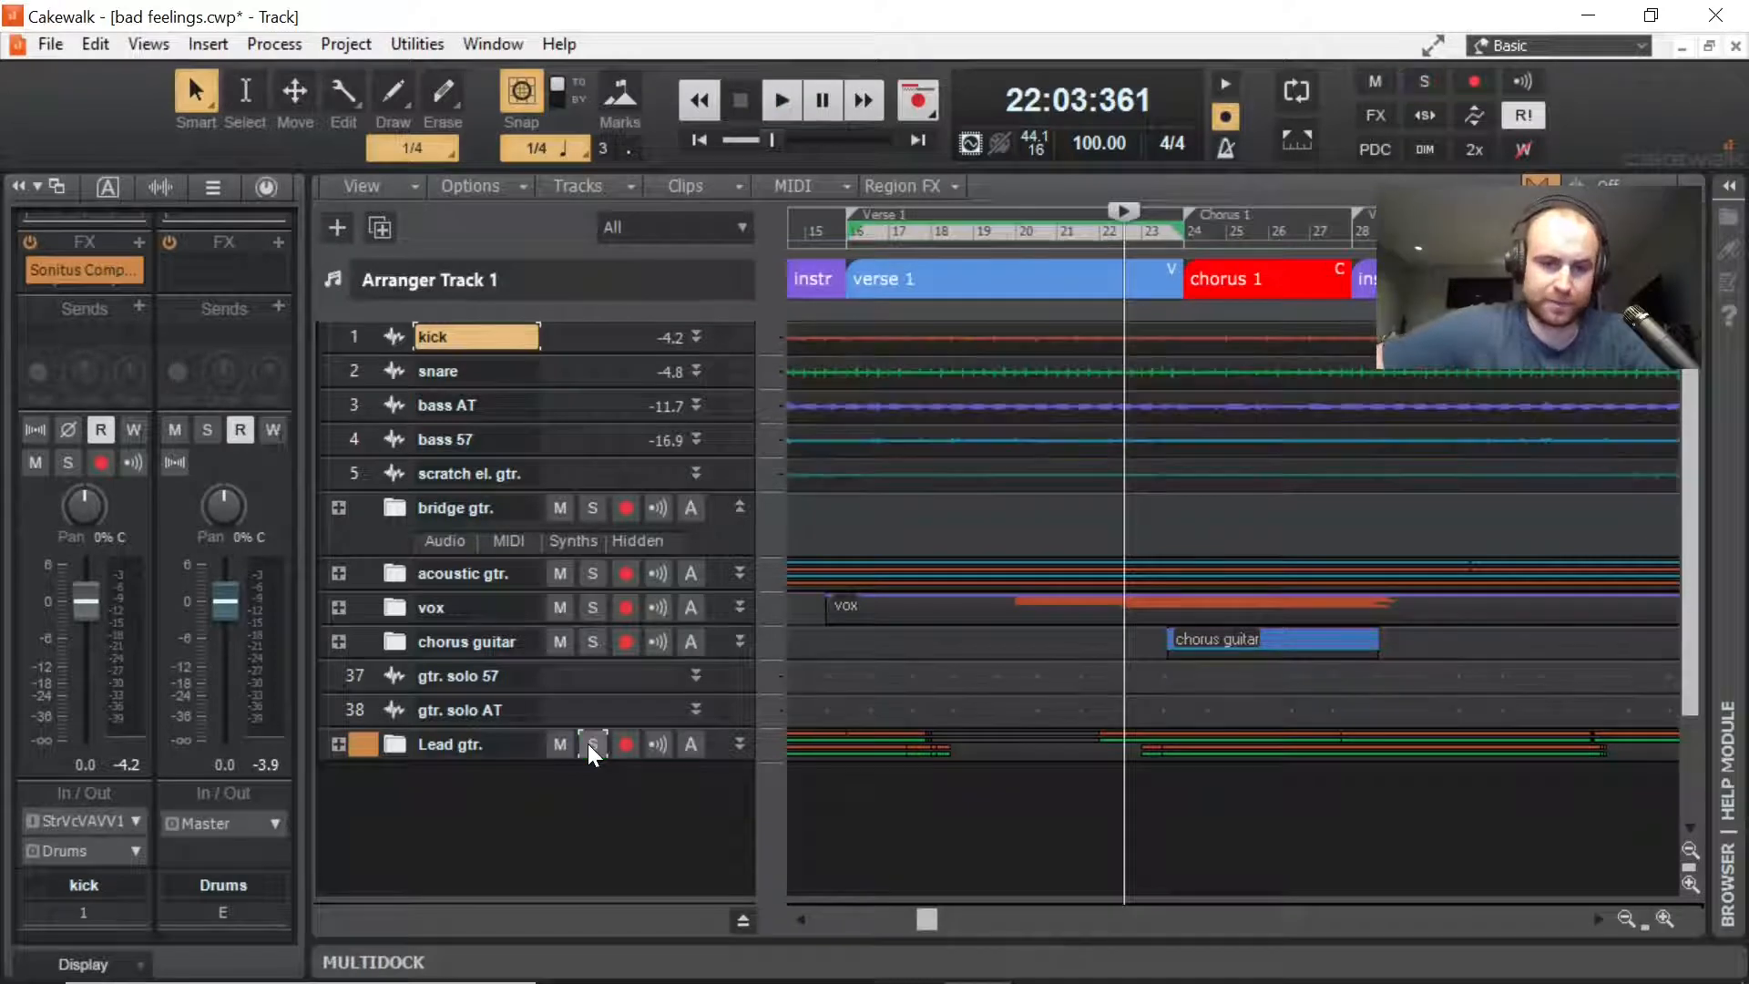
left_click(337, 744)
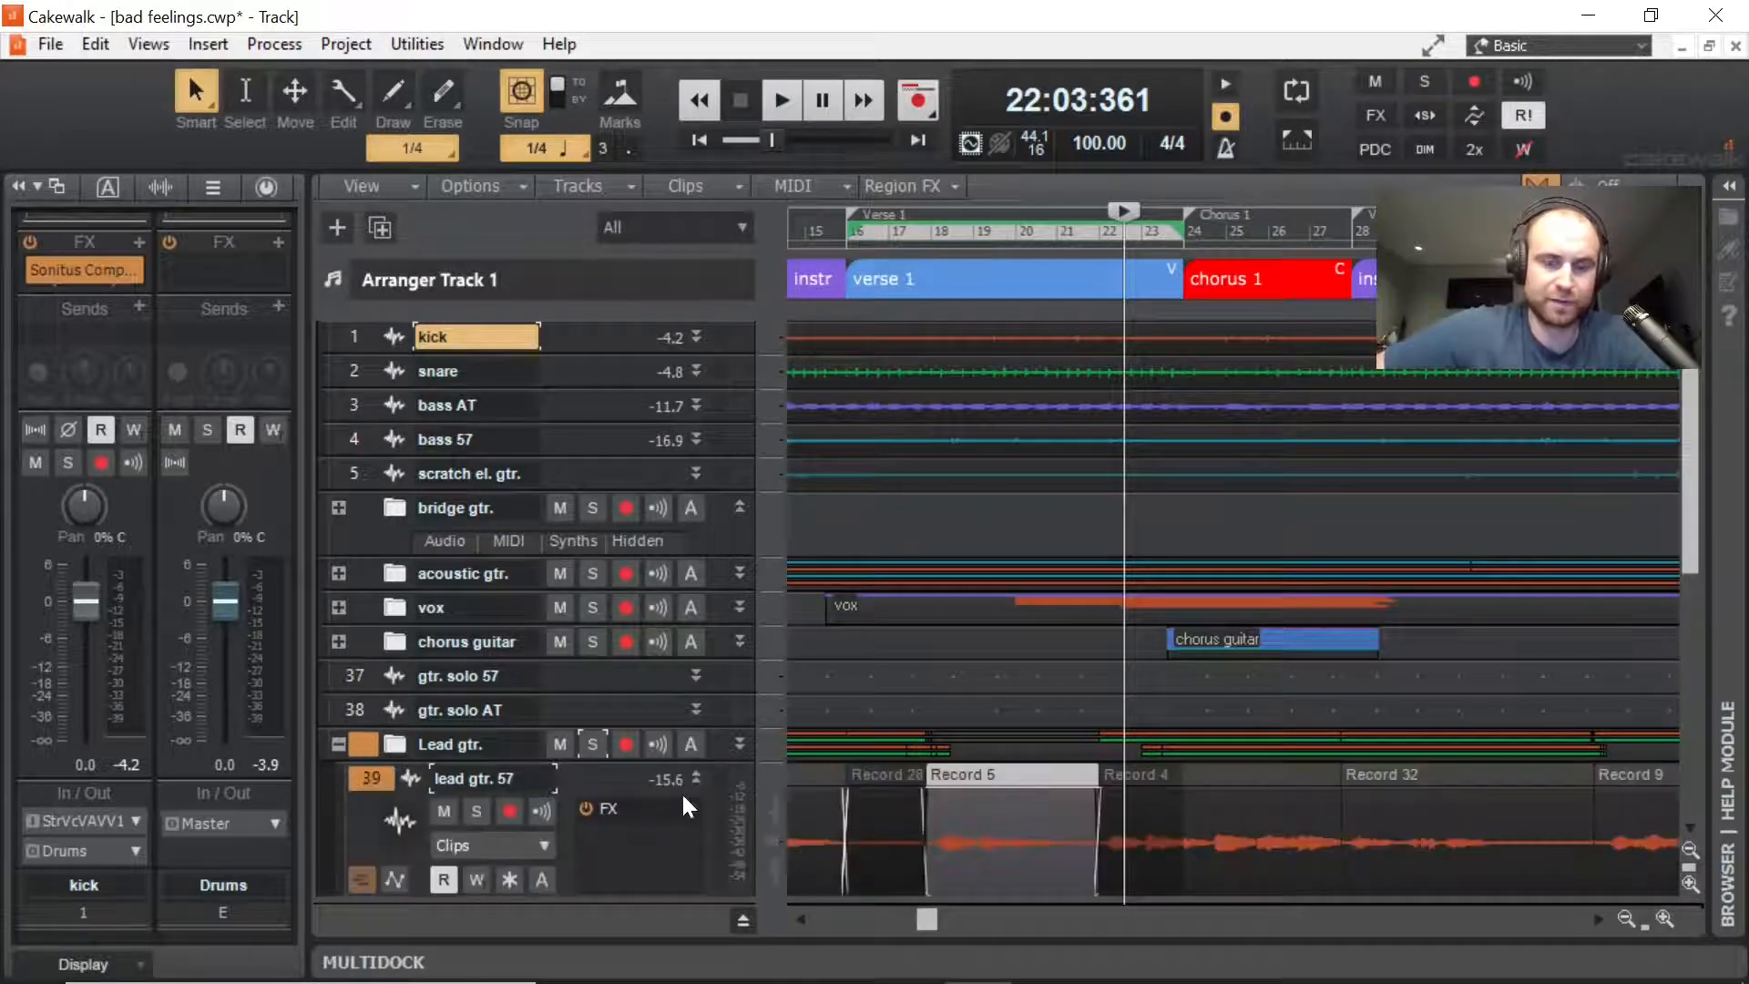
Step: Route lead gtr. 57's output to a new bus and rename that bus 'Lead guitar'
scroll("down", 3)
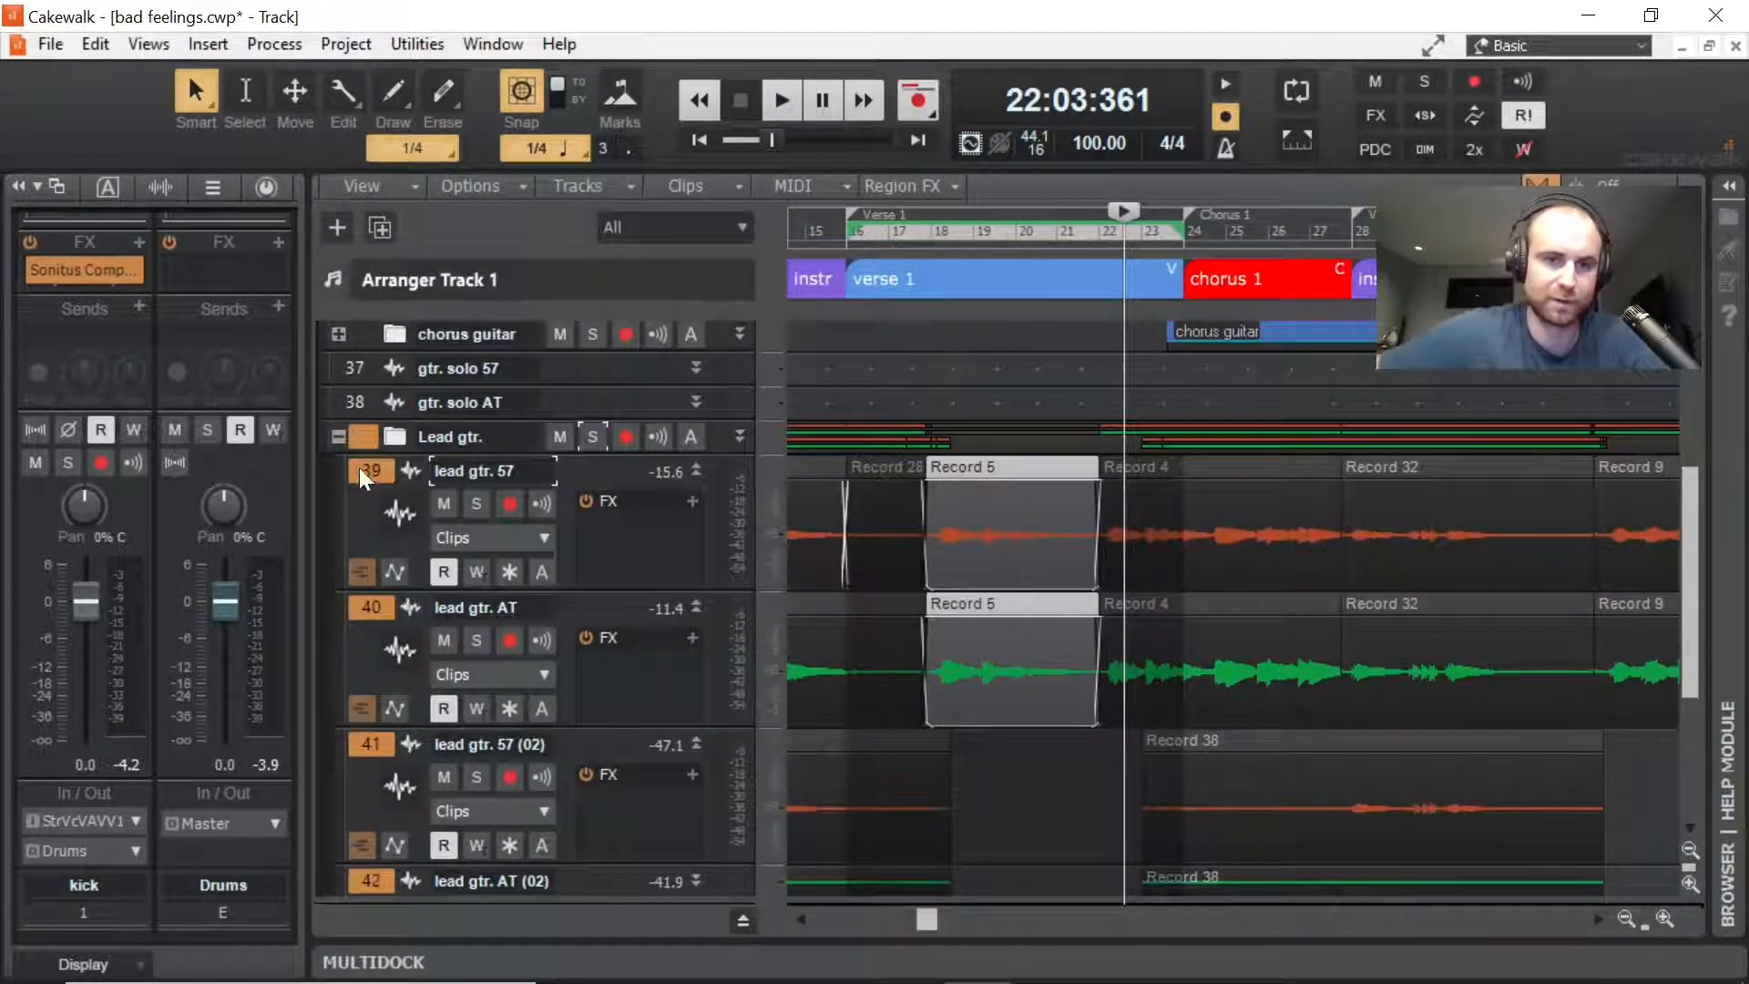
left_click(370, 471)
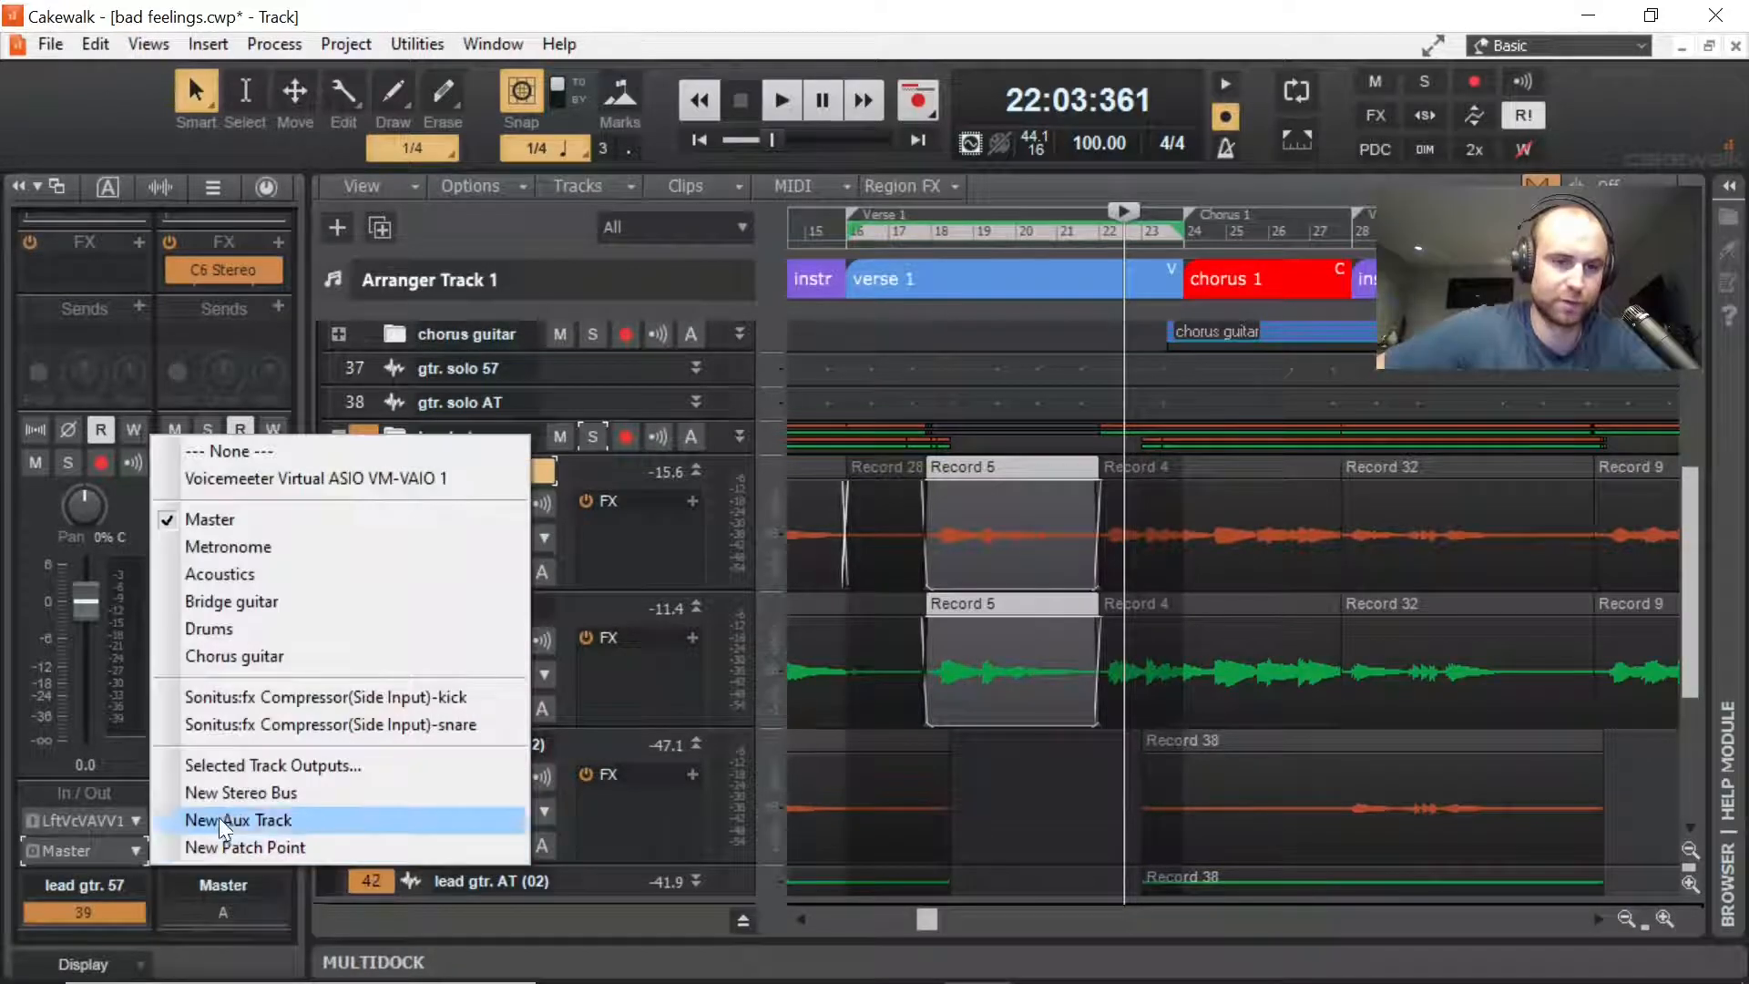
left_click(238, 820)
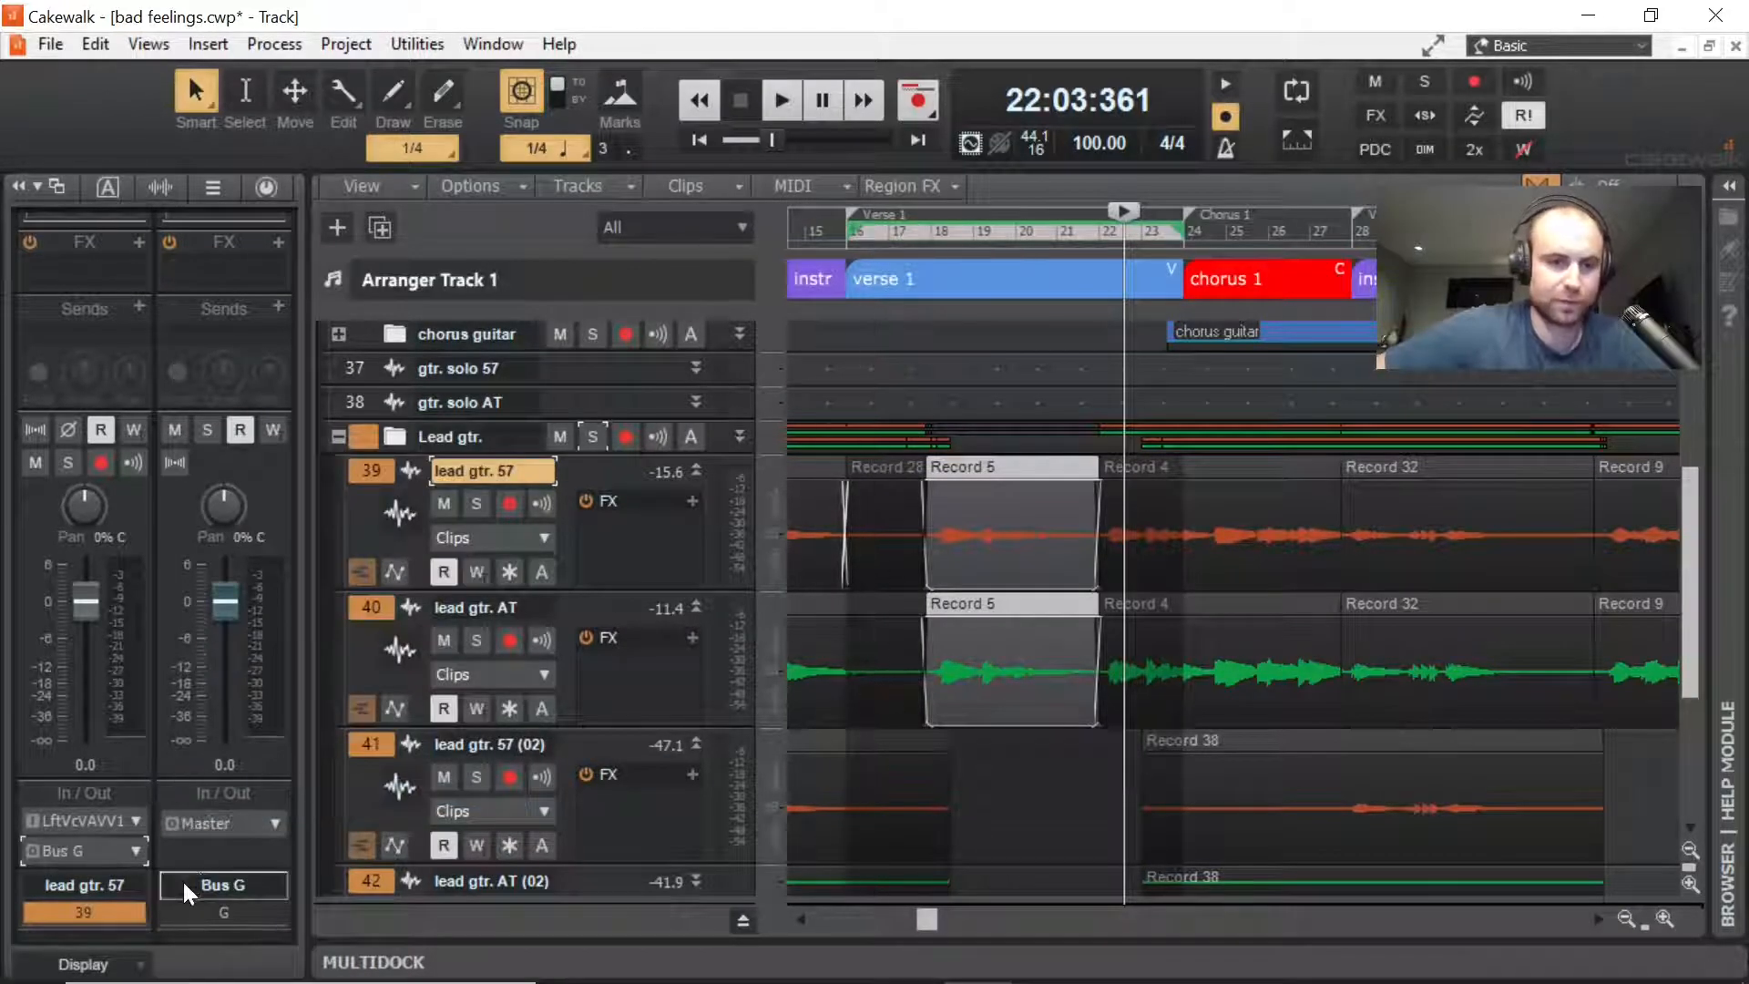
left_click(372, 606)
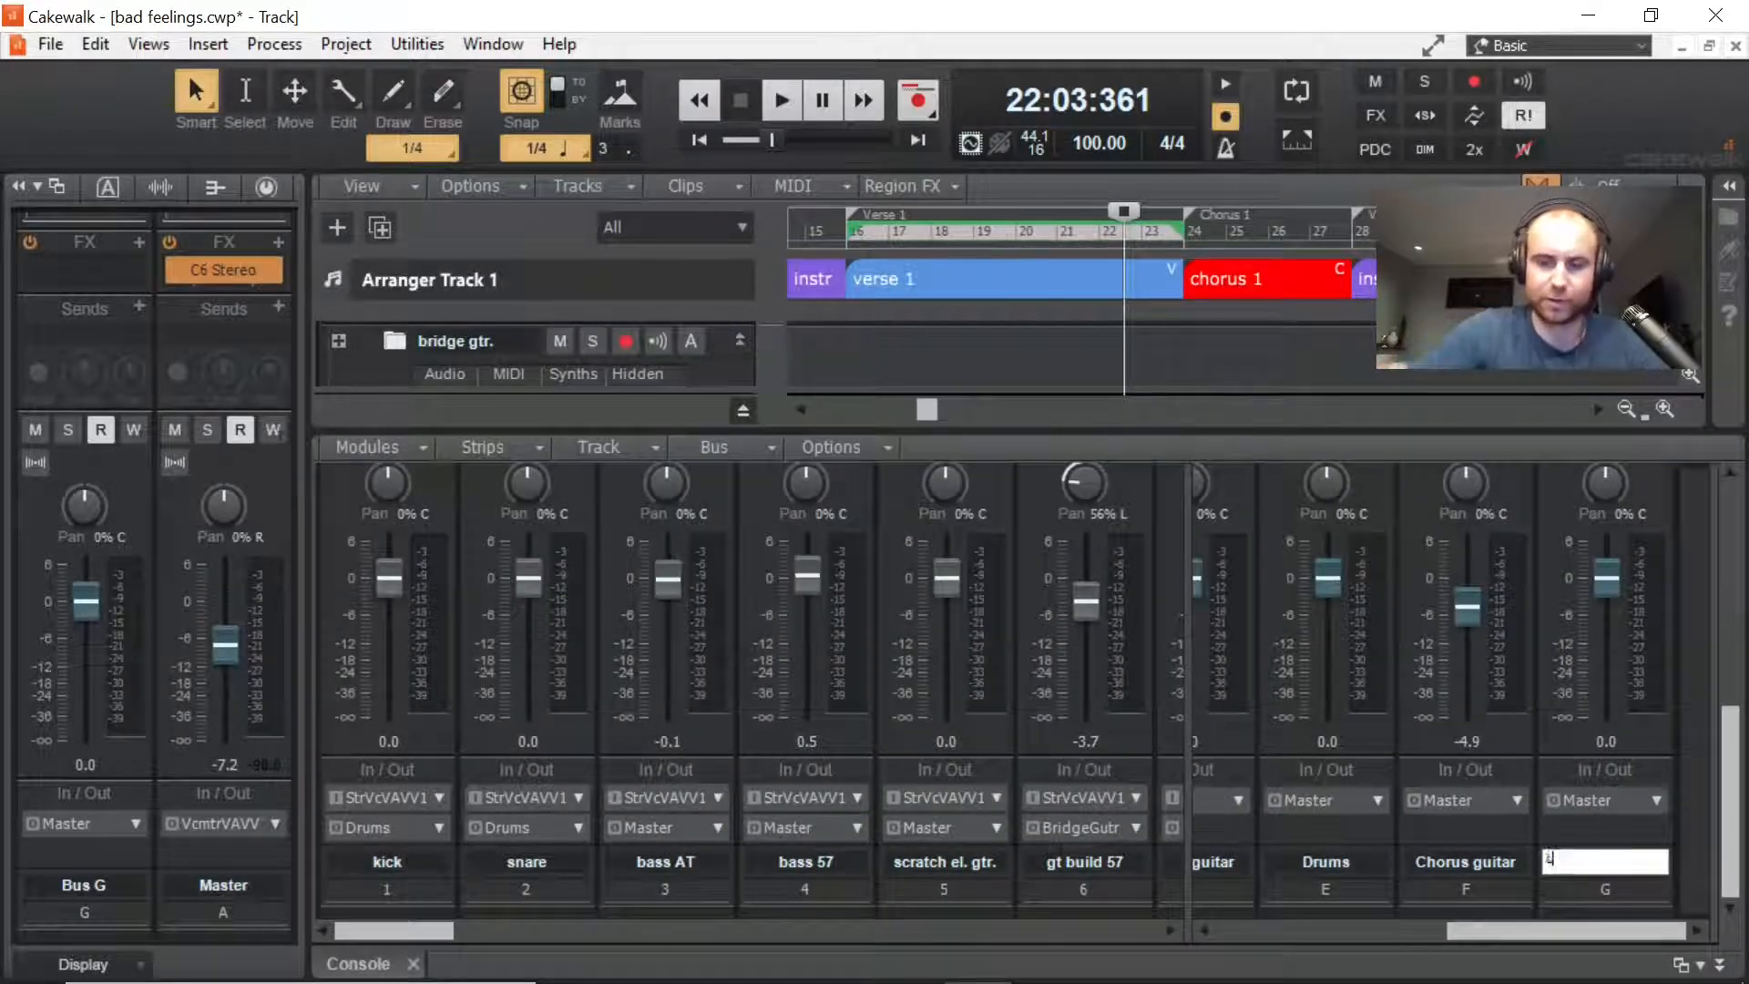
type("Lead guitar")
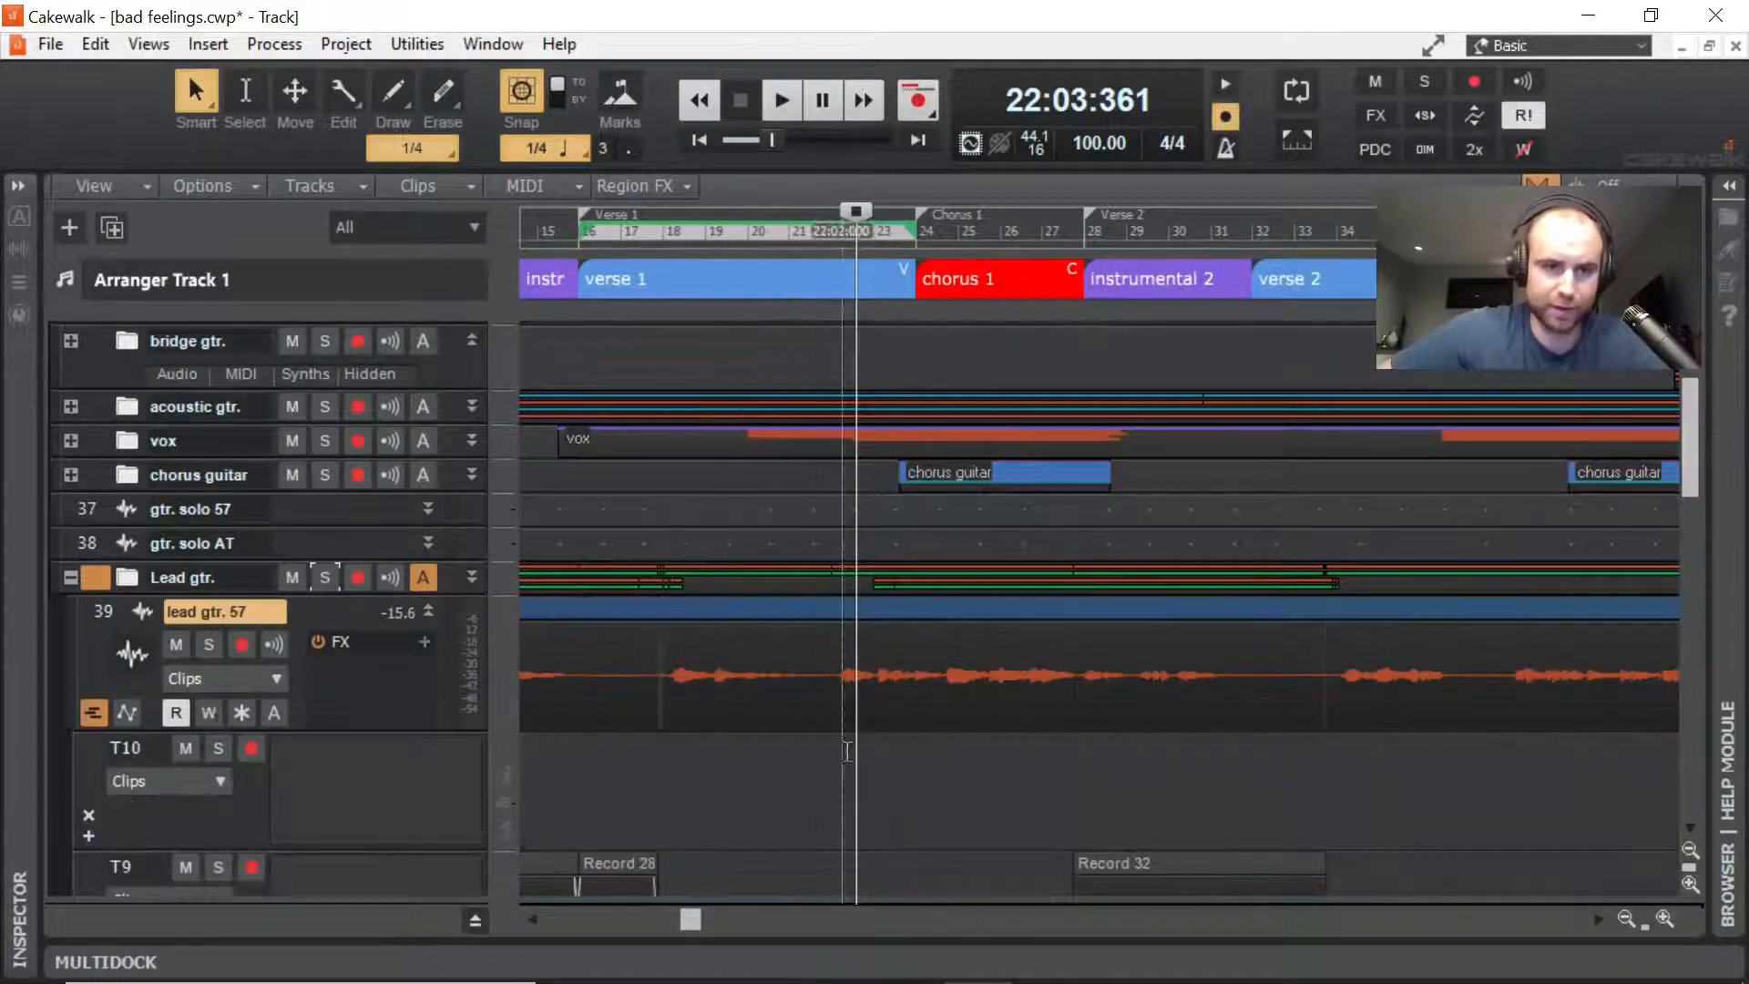
Step: Hide the Inspector and mute the lead gtr. AT track
scroll("down", 3)
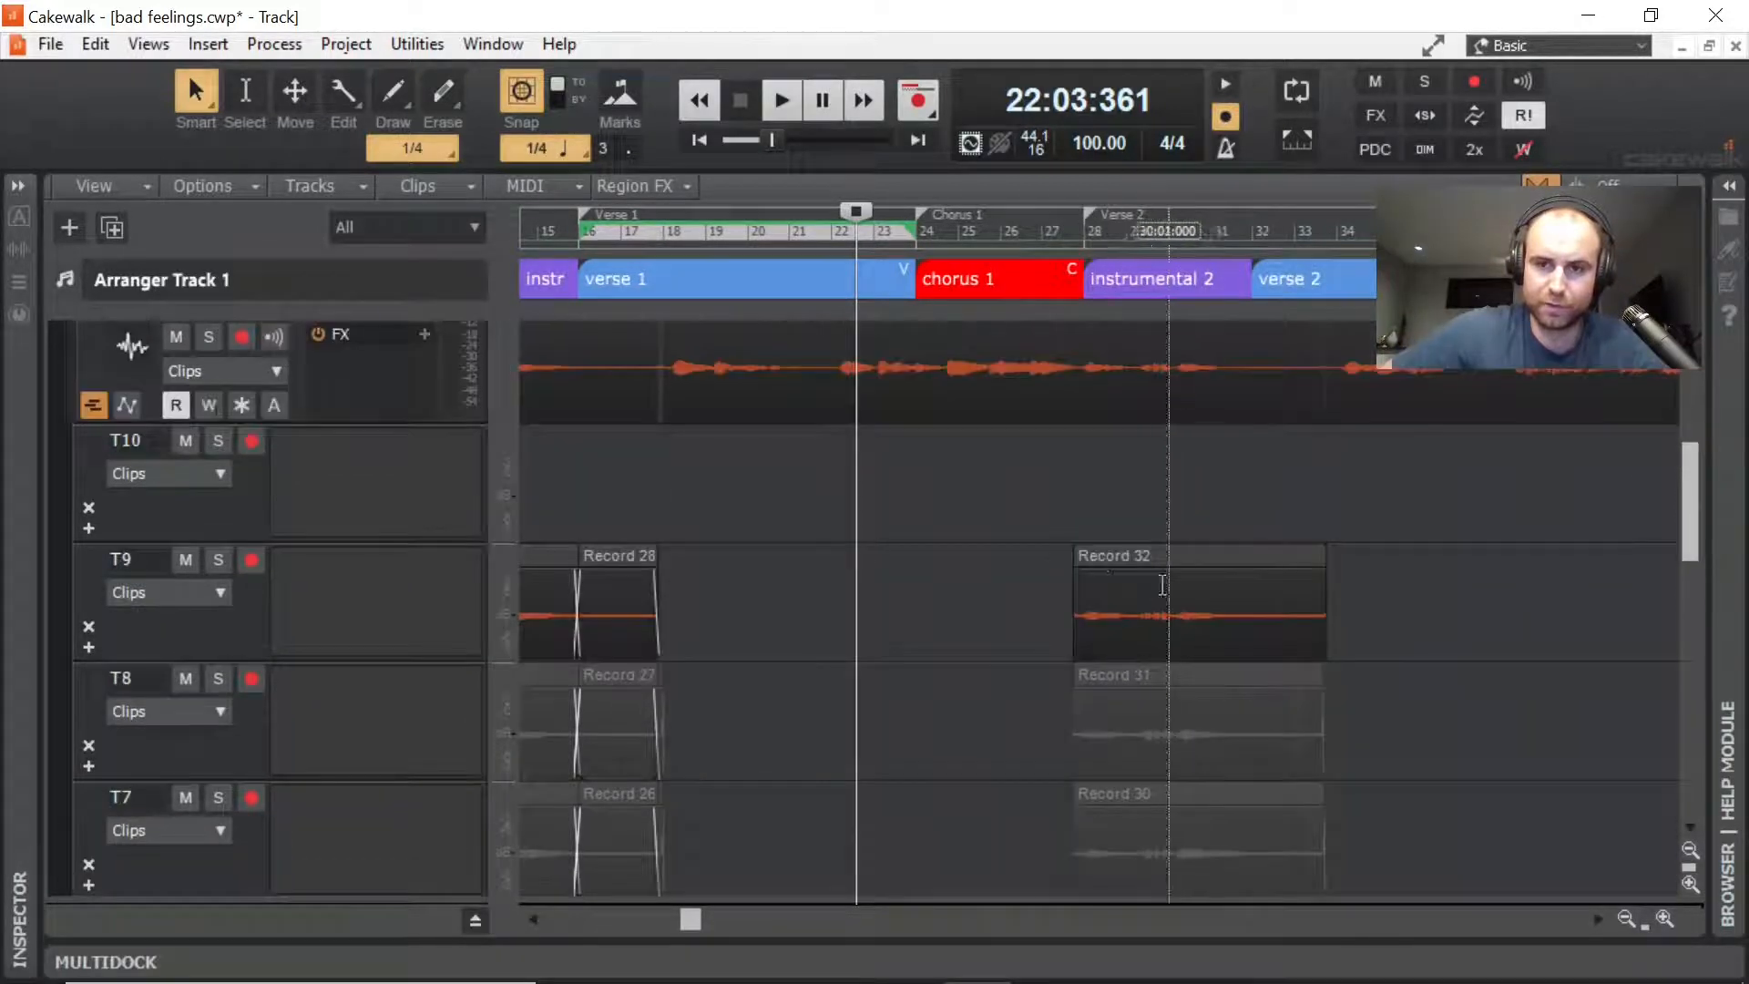
scroll("down", 3)
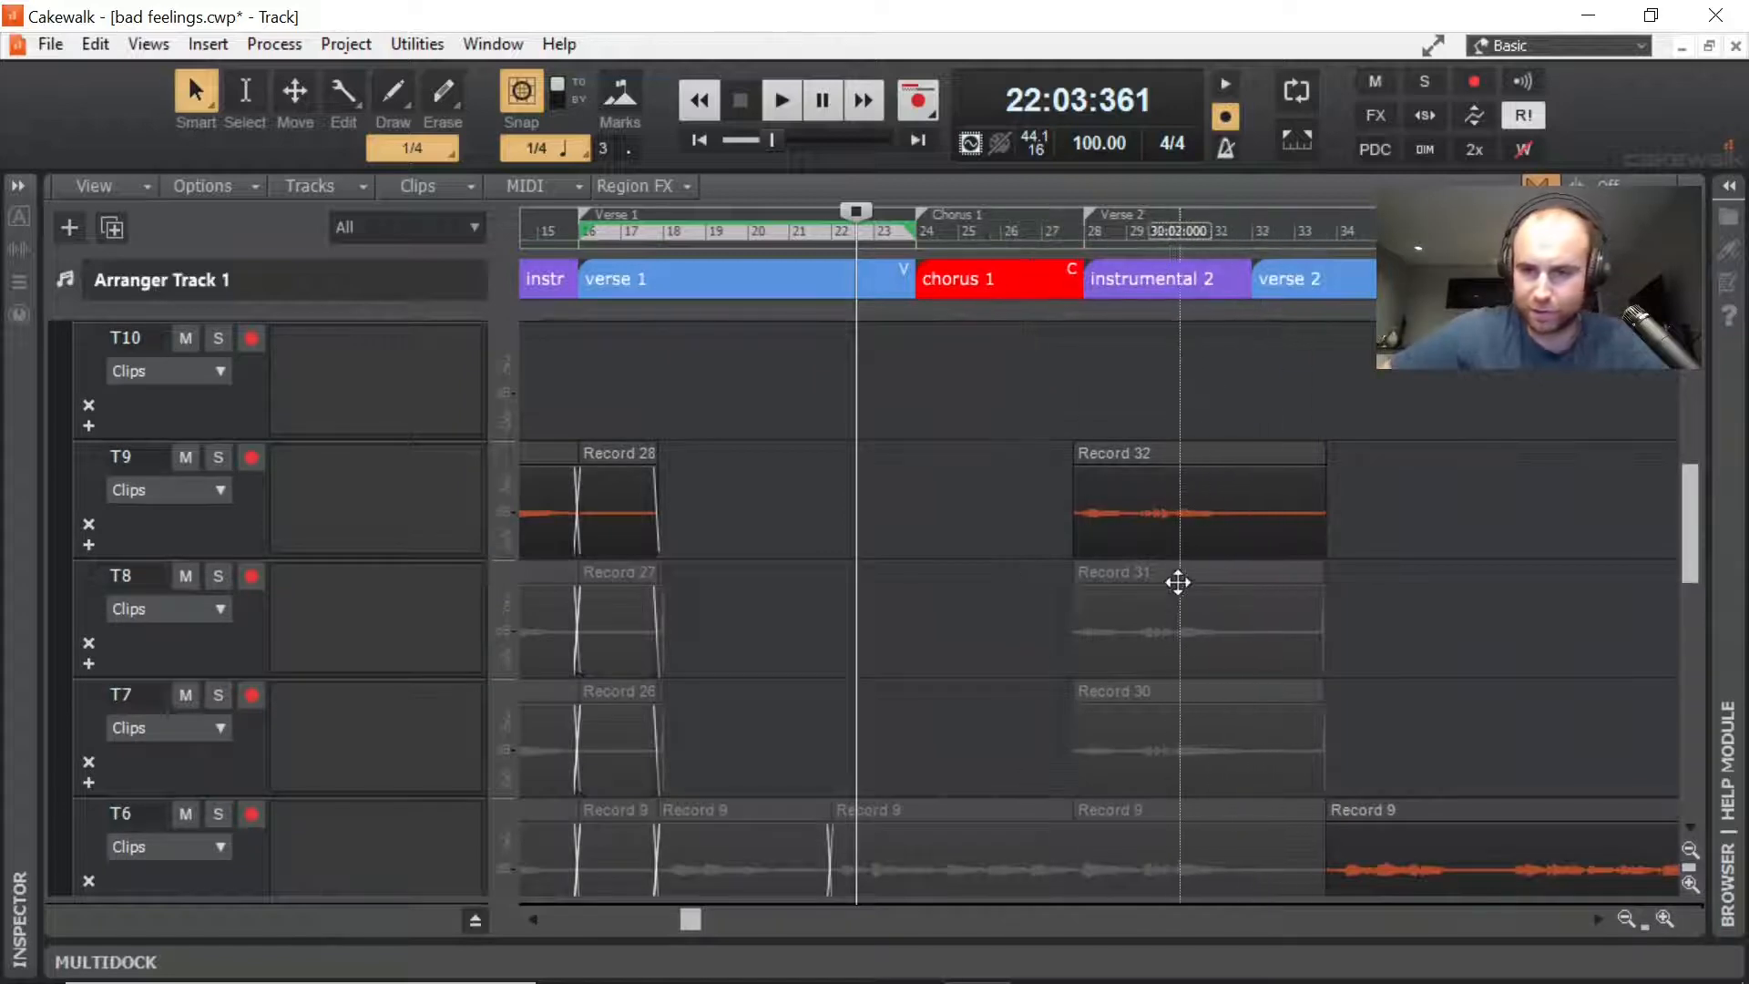
left_click(781, 100)
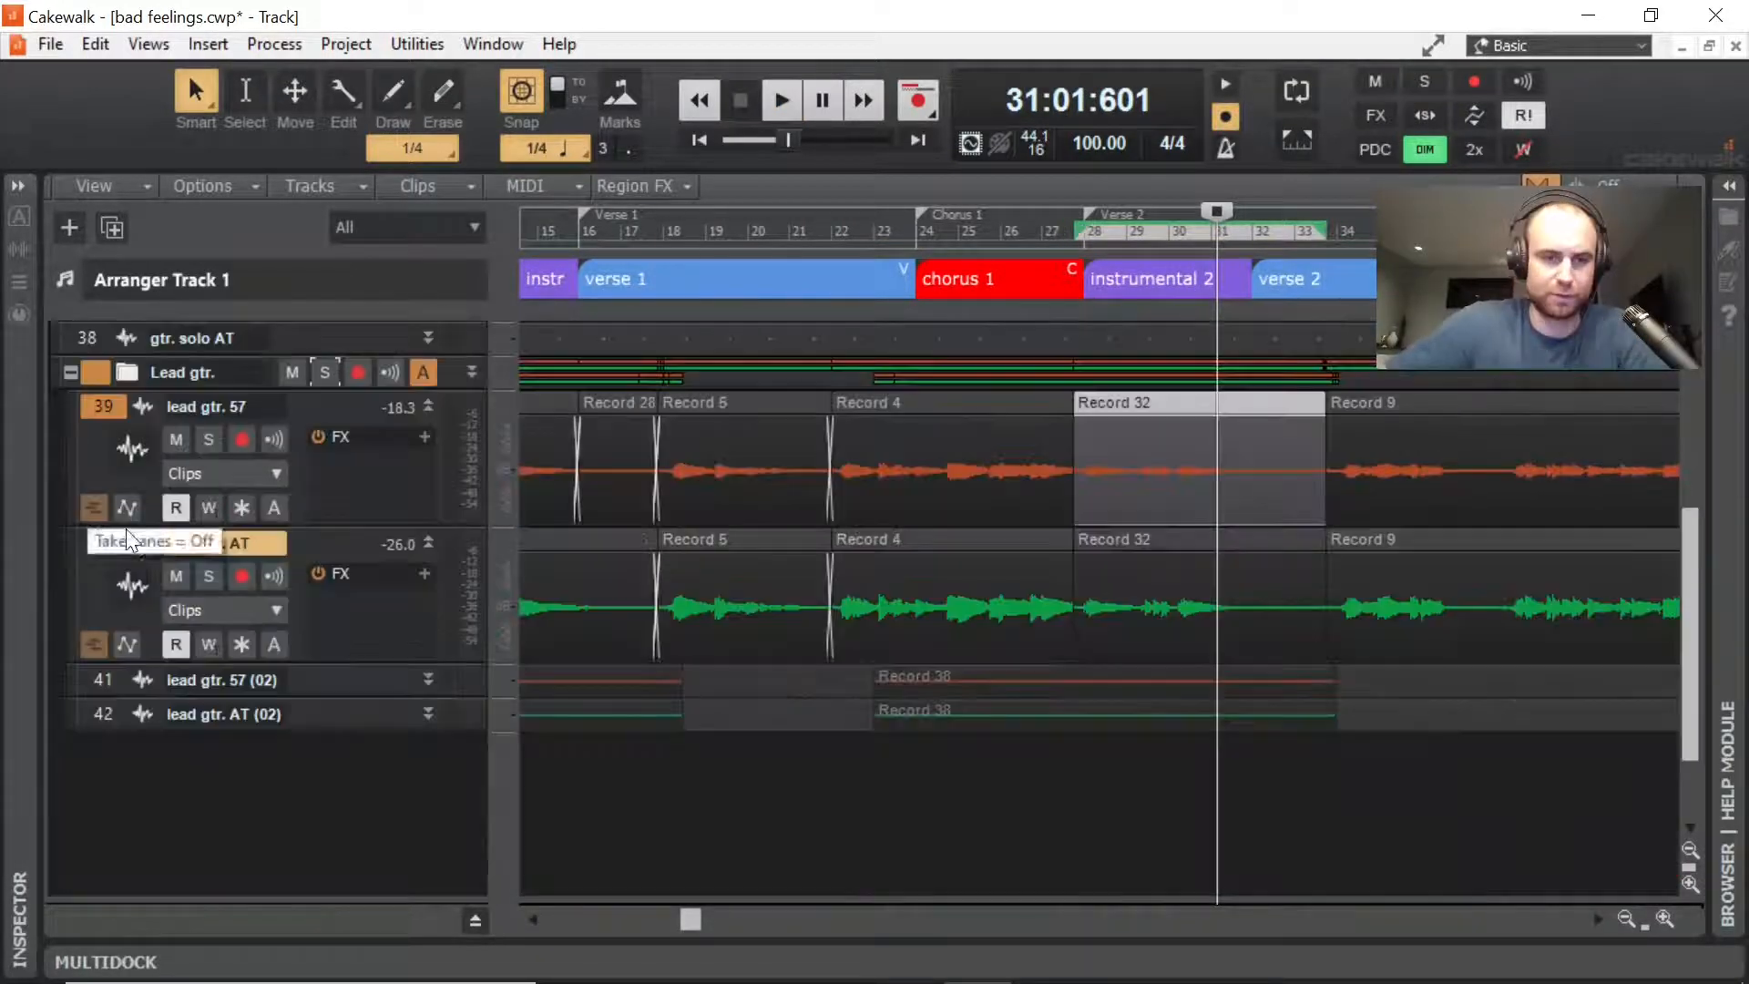
left_click(175, 576)
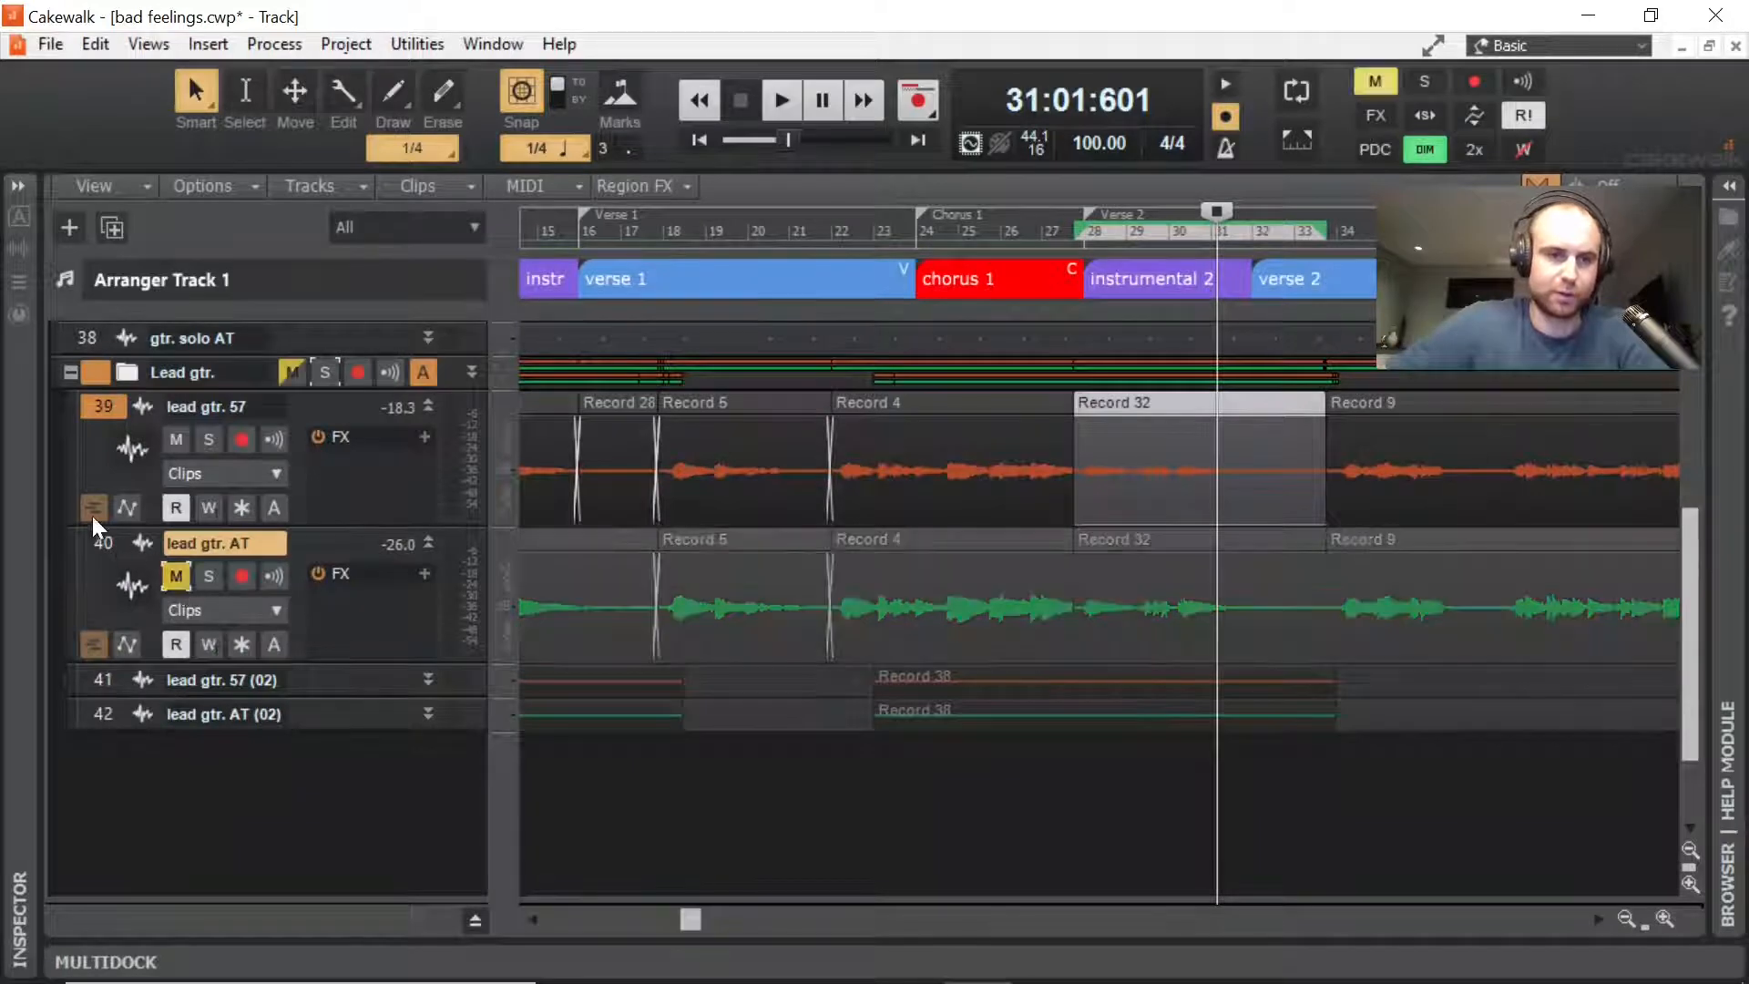
Step: Show lead gtr. 57's take lanes and scroll to instrumental 2
left_click(93, 507)
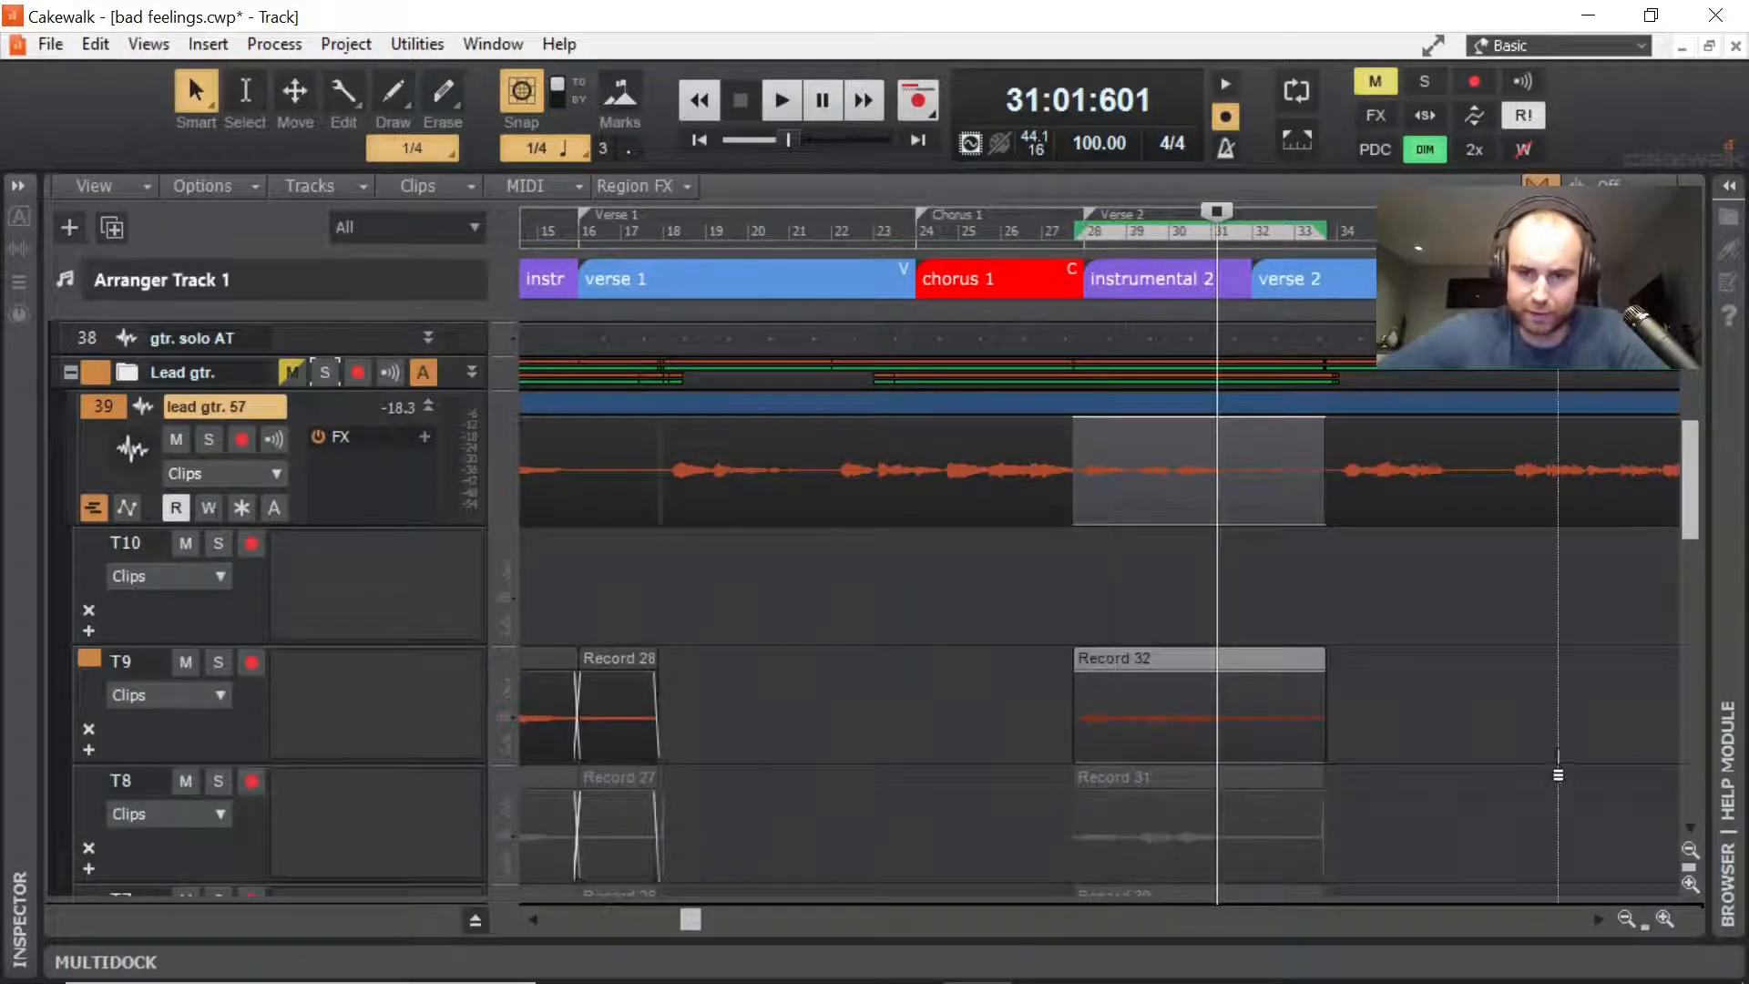
scroll("down", 3)
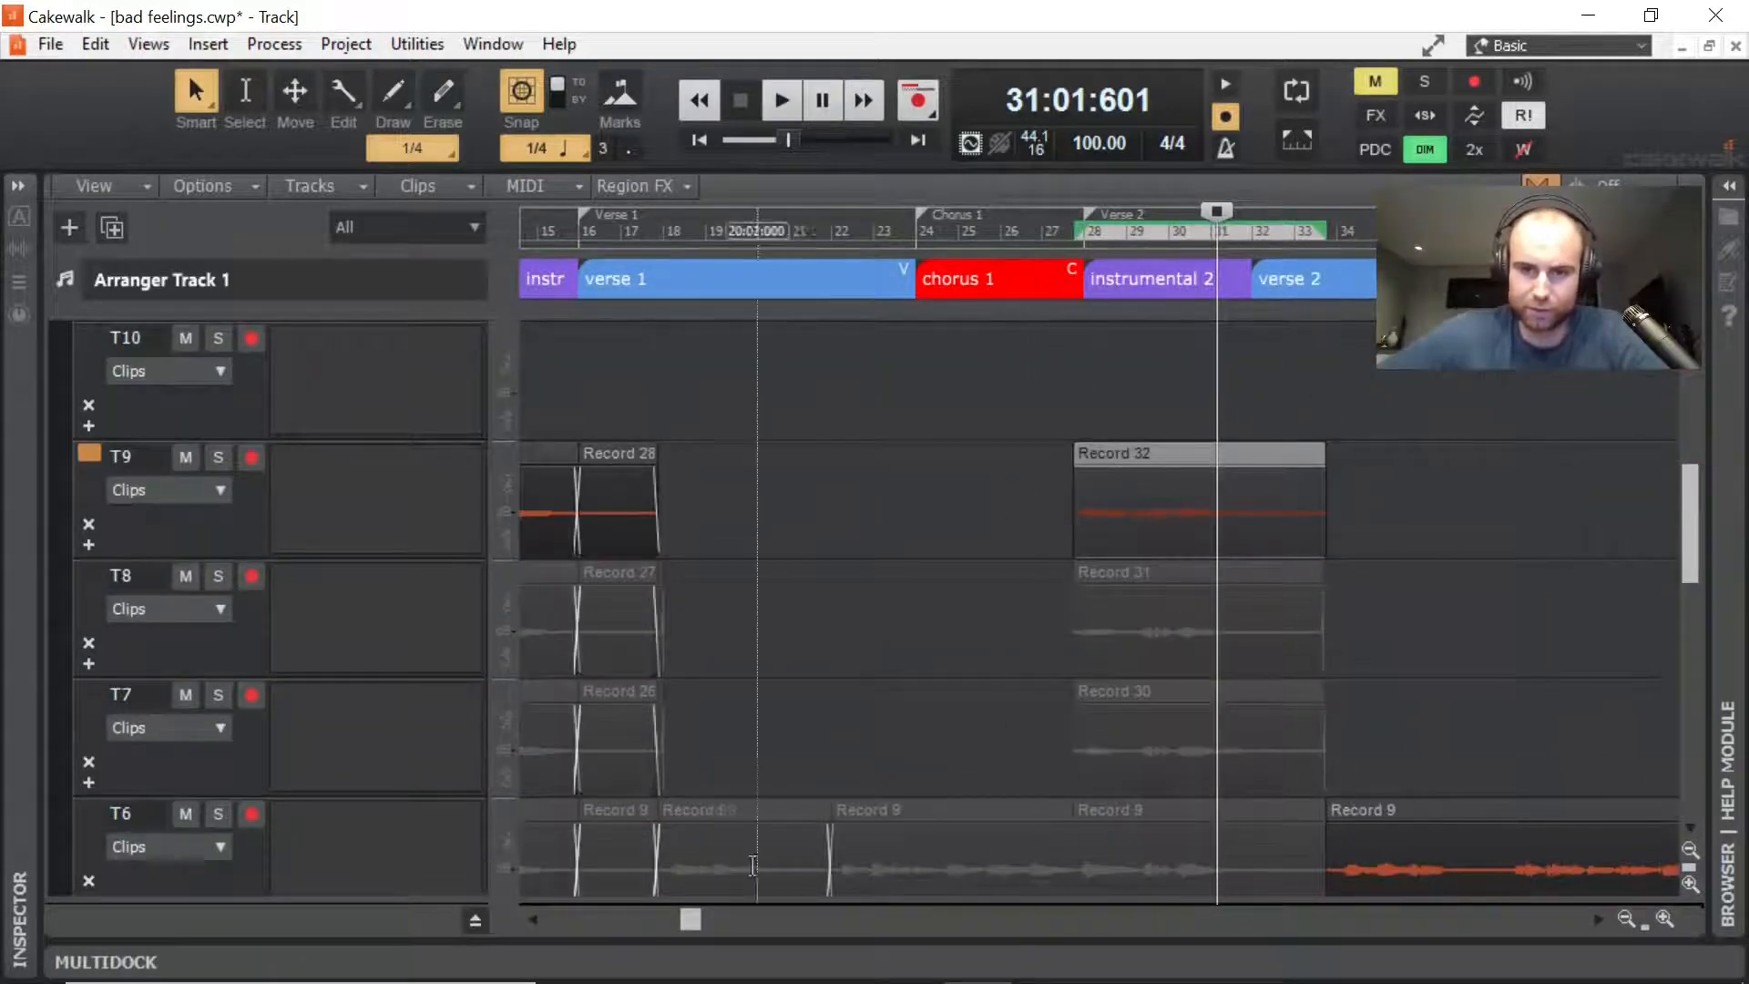
scroll("right", 3)
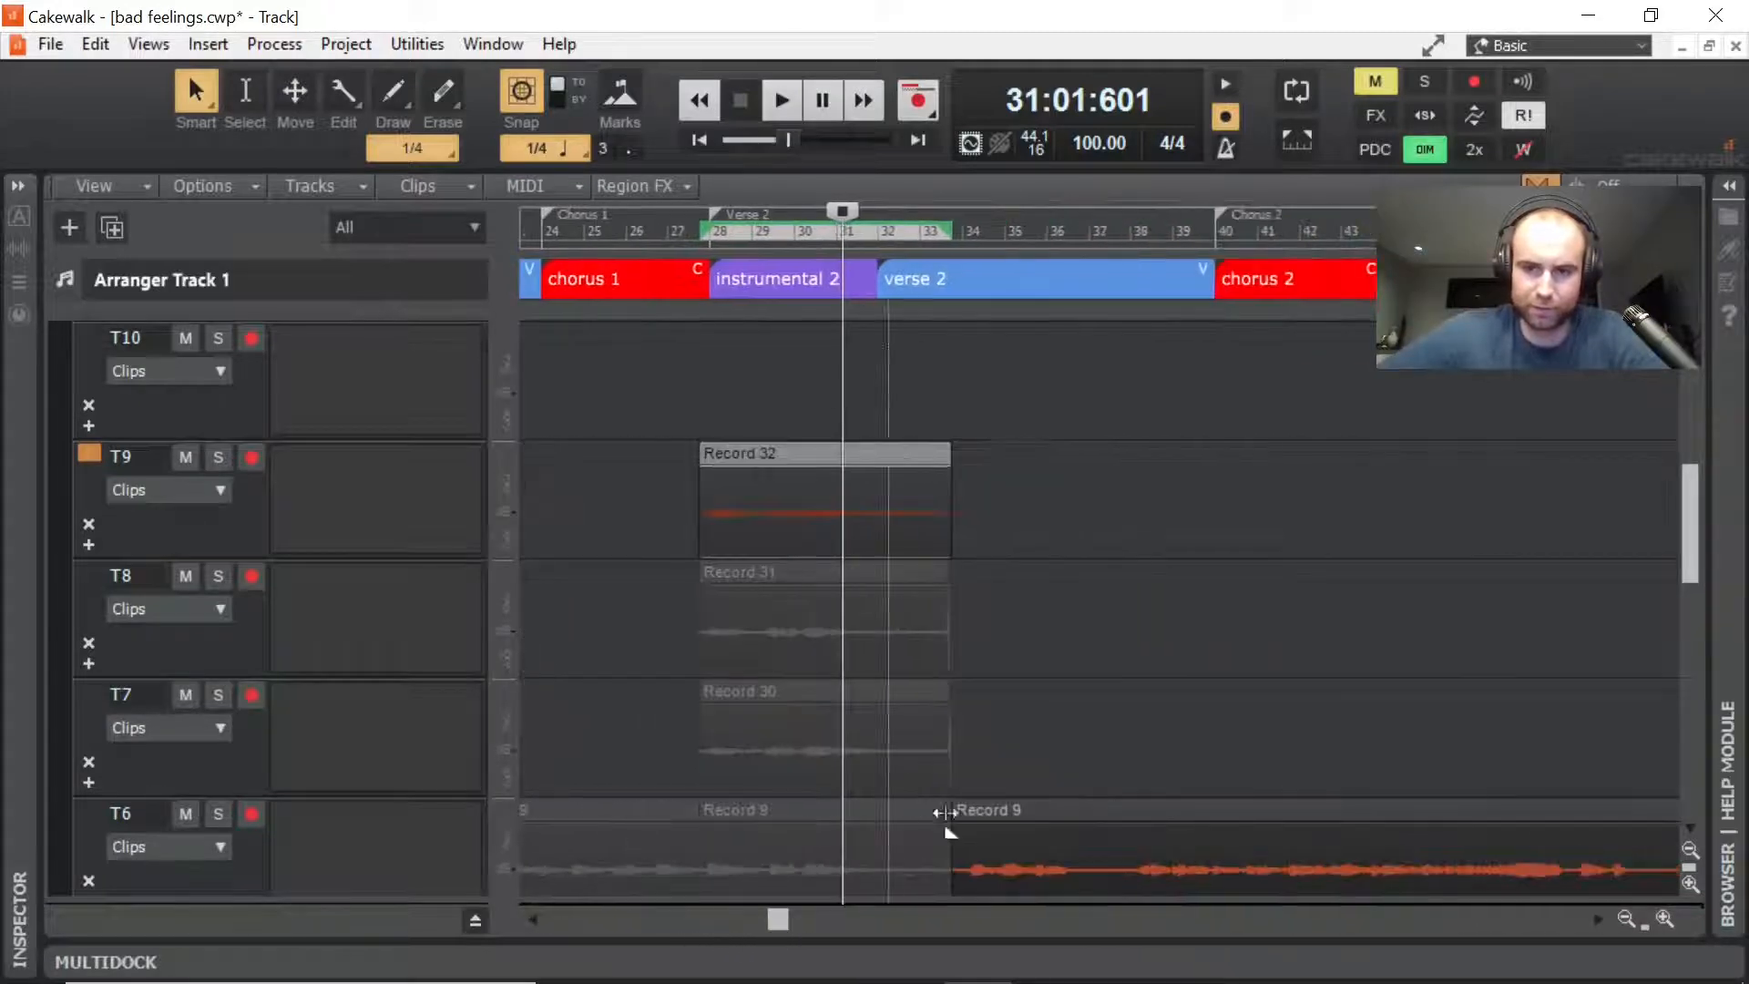
scroll("down", 3)
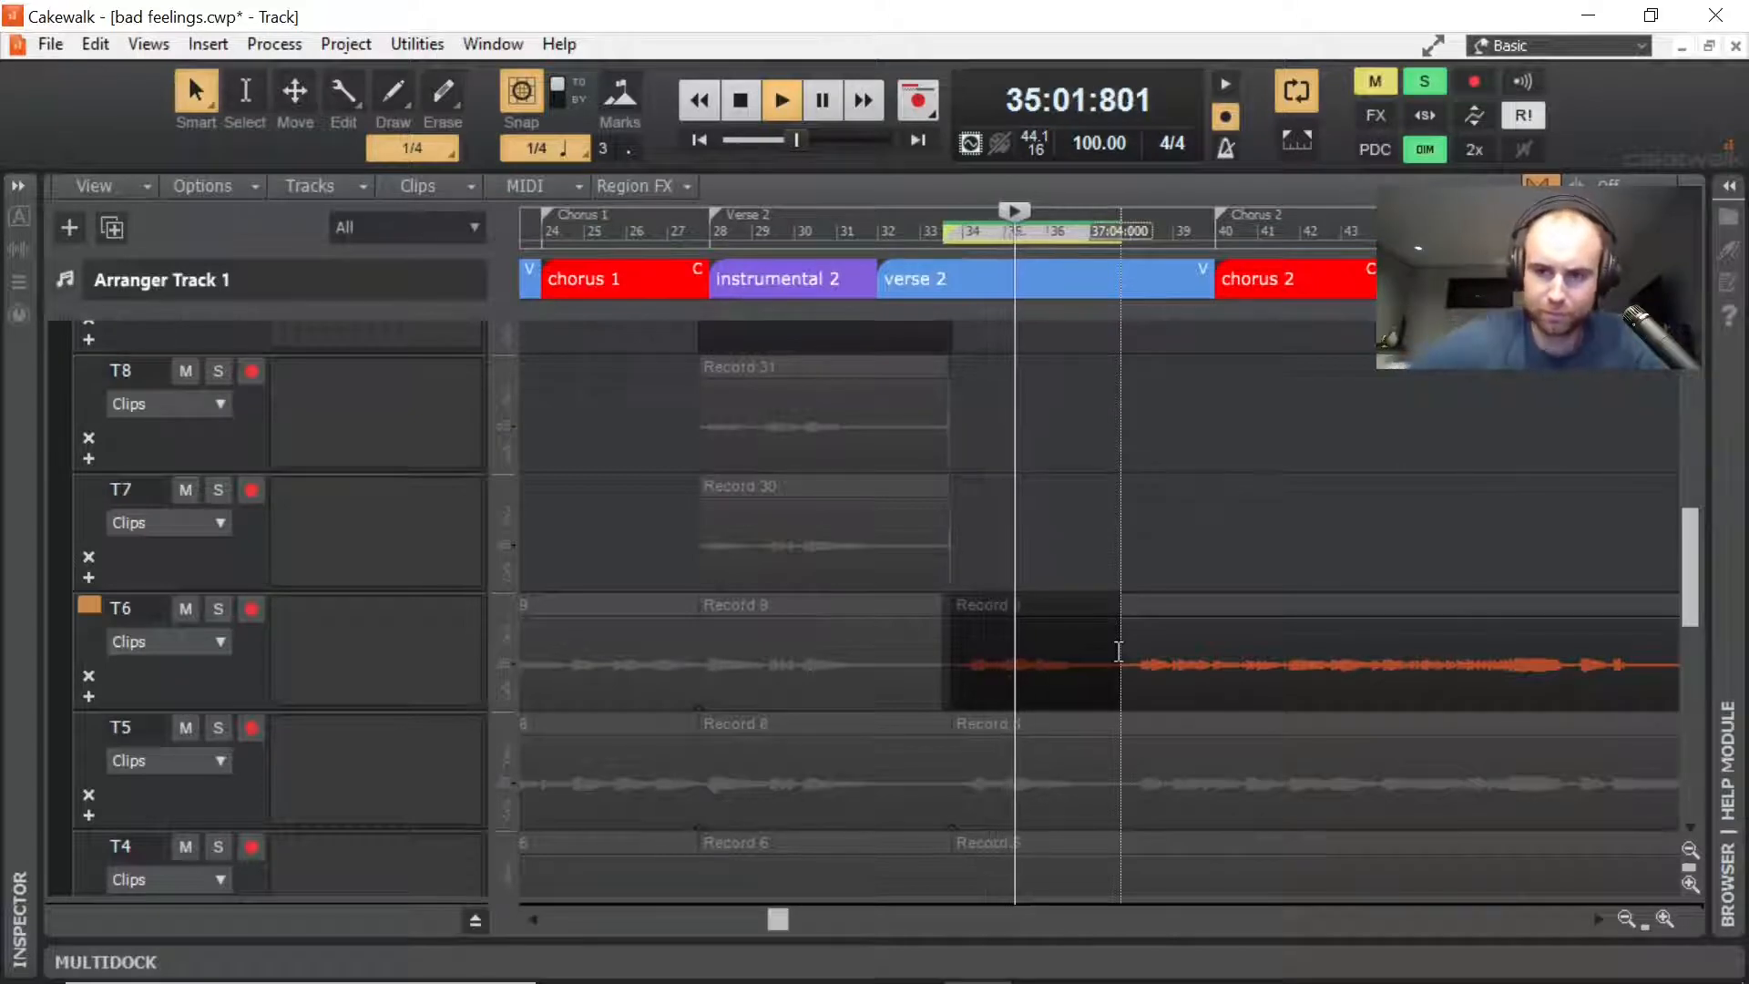
Step: Audition takes T3 and T2 over bars 34–37, then keep T1 (Record 3)
scroll("down", 3)
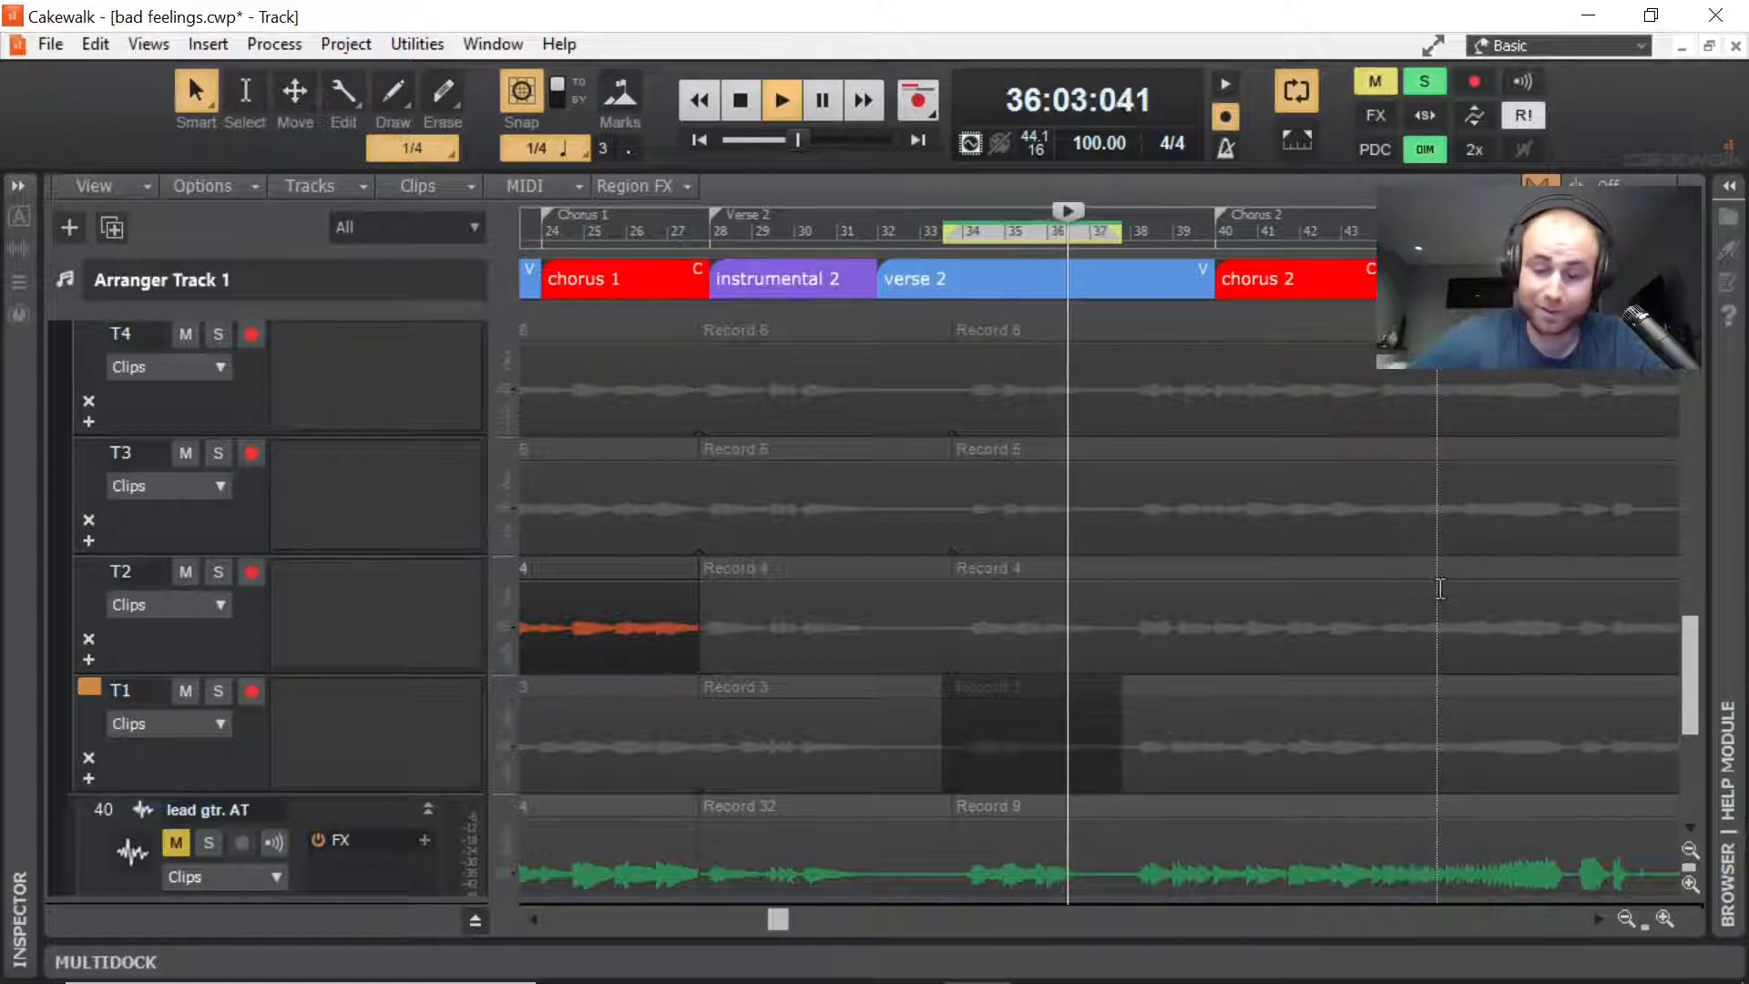
left_click(781, 100)
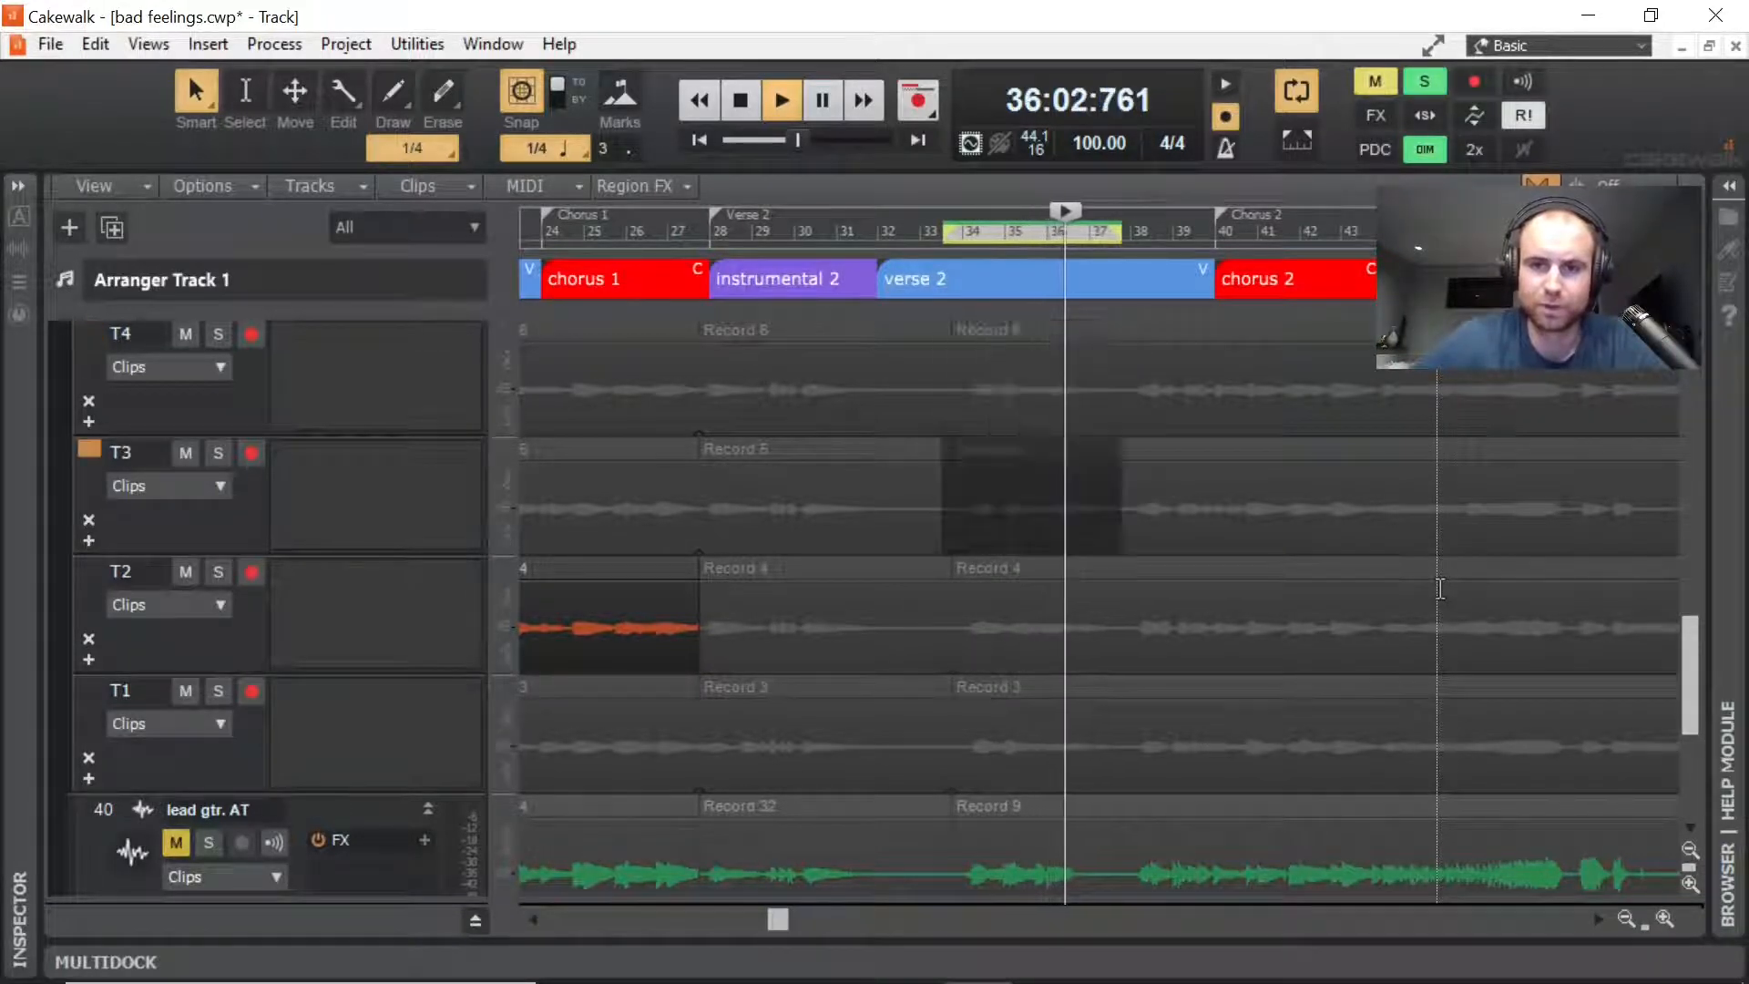
left_click(782, 101)
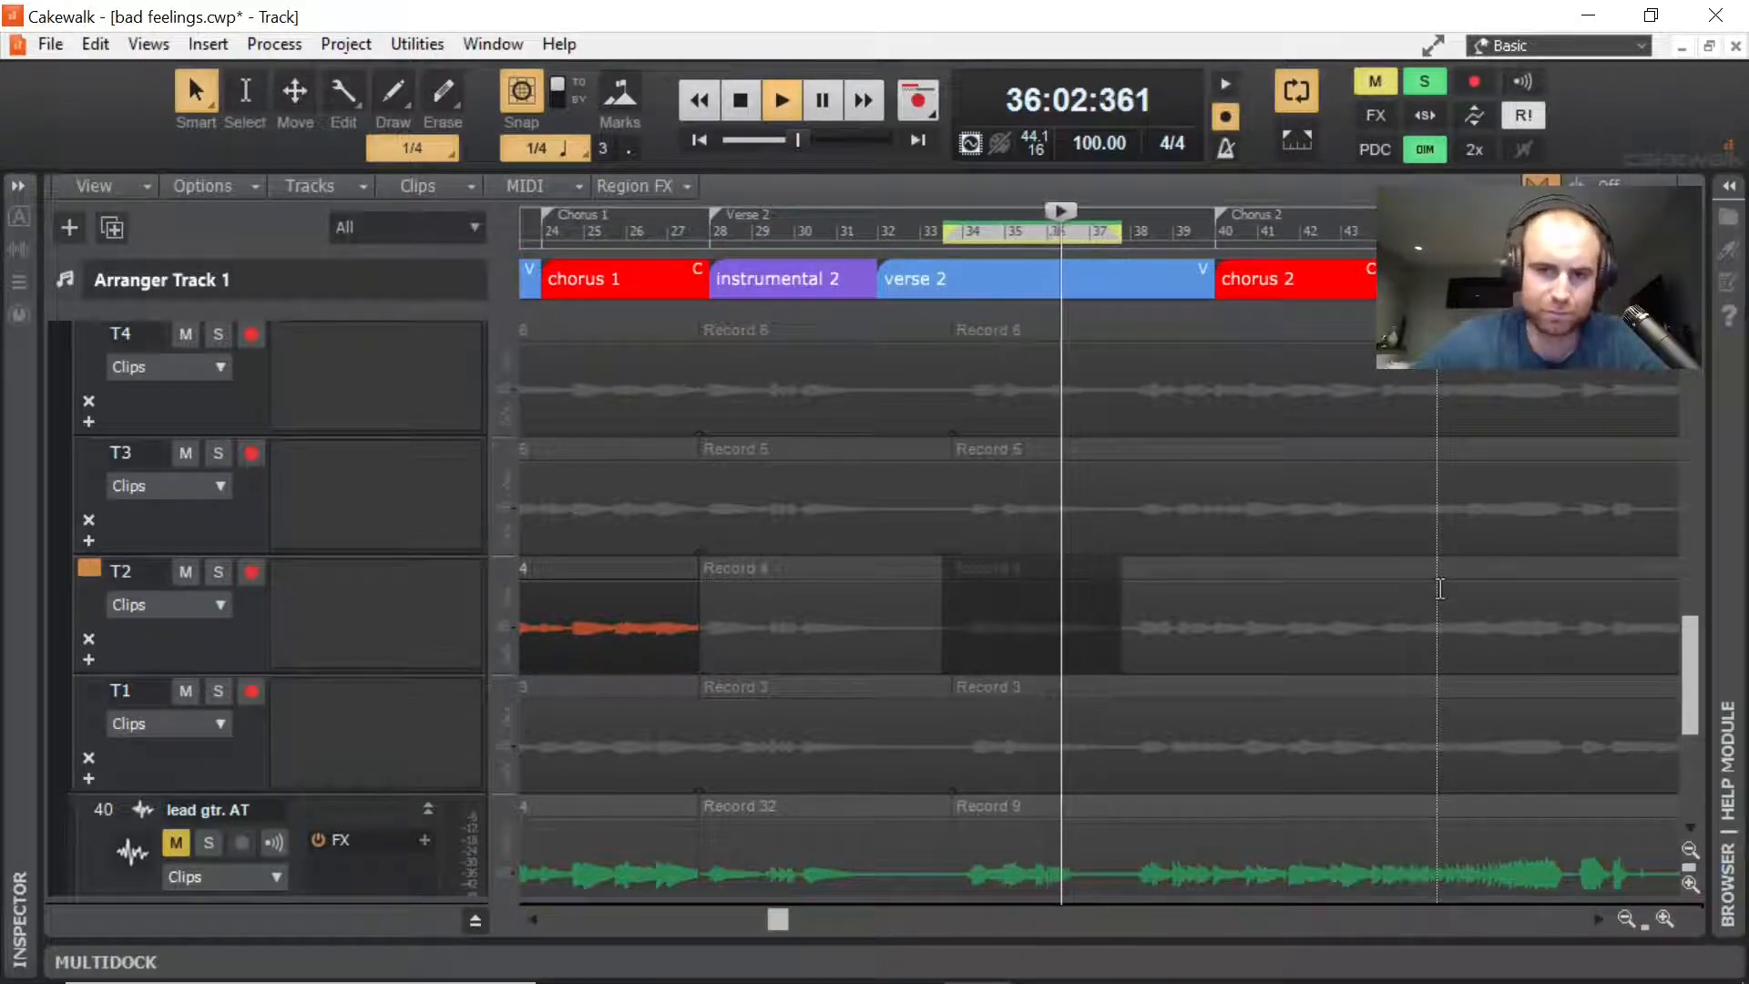
left_click(782, 100)
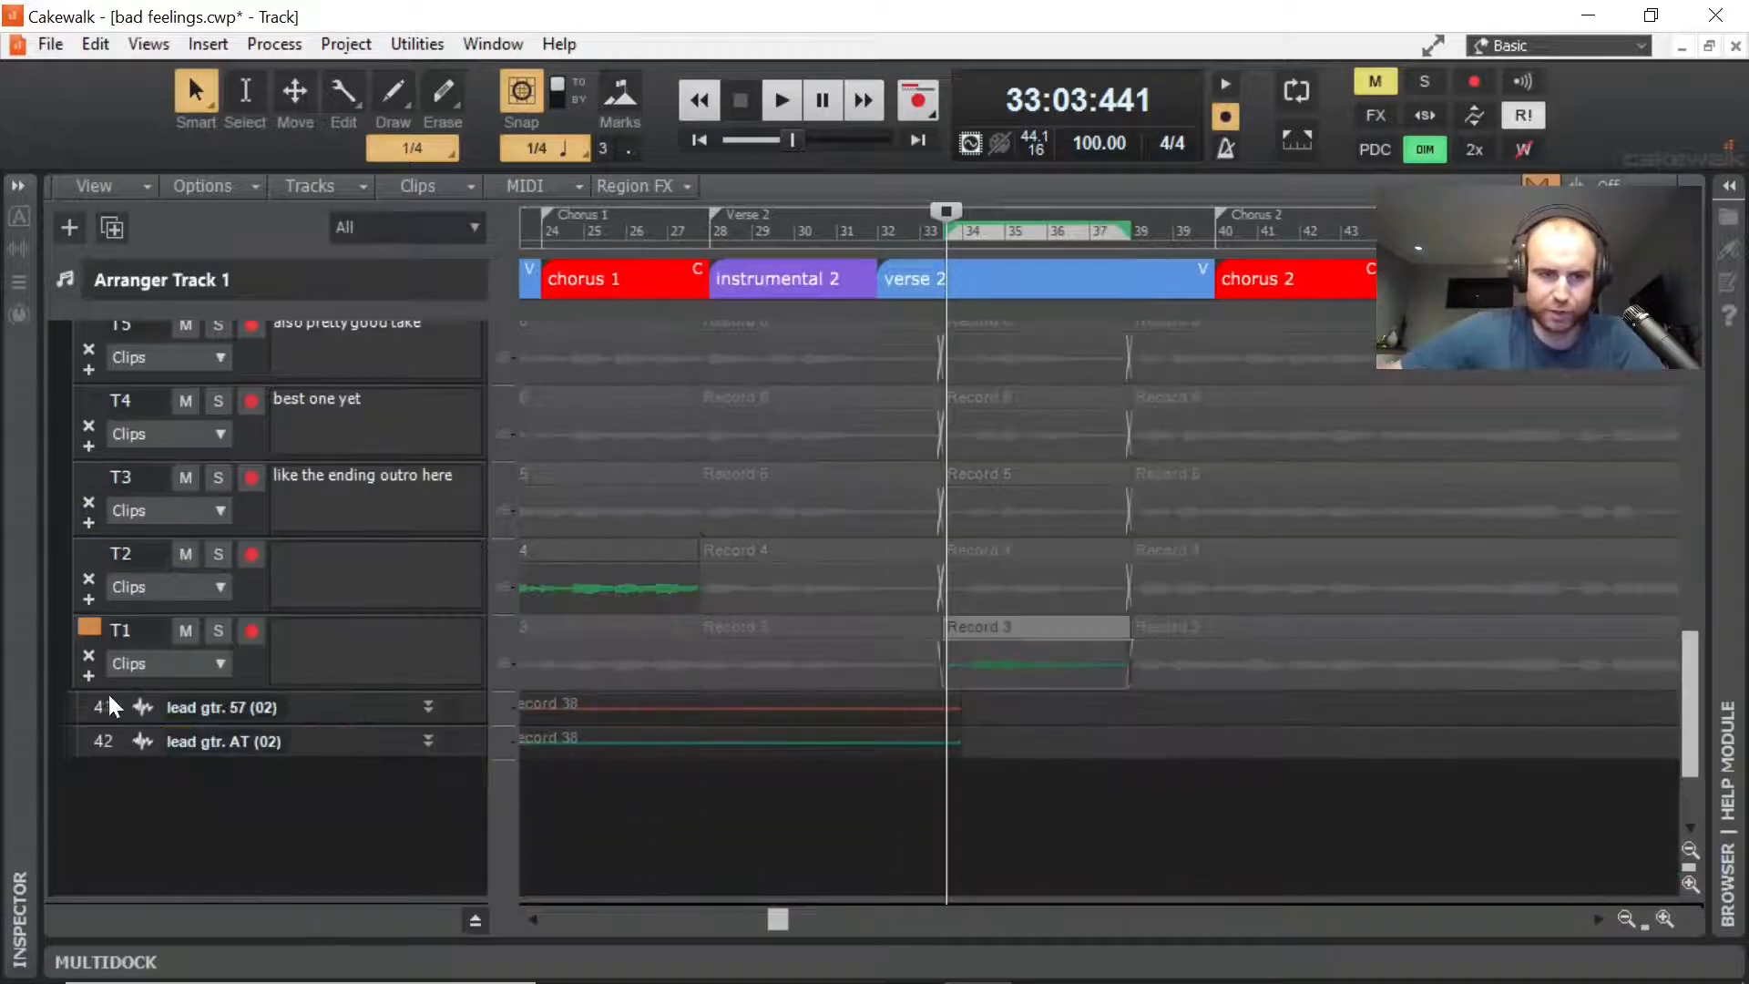
Step: Review the lead guitar comp and shrink the lead gtr. AT track
scroll("up", 3)
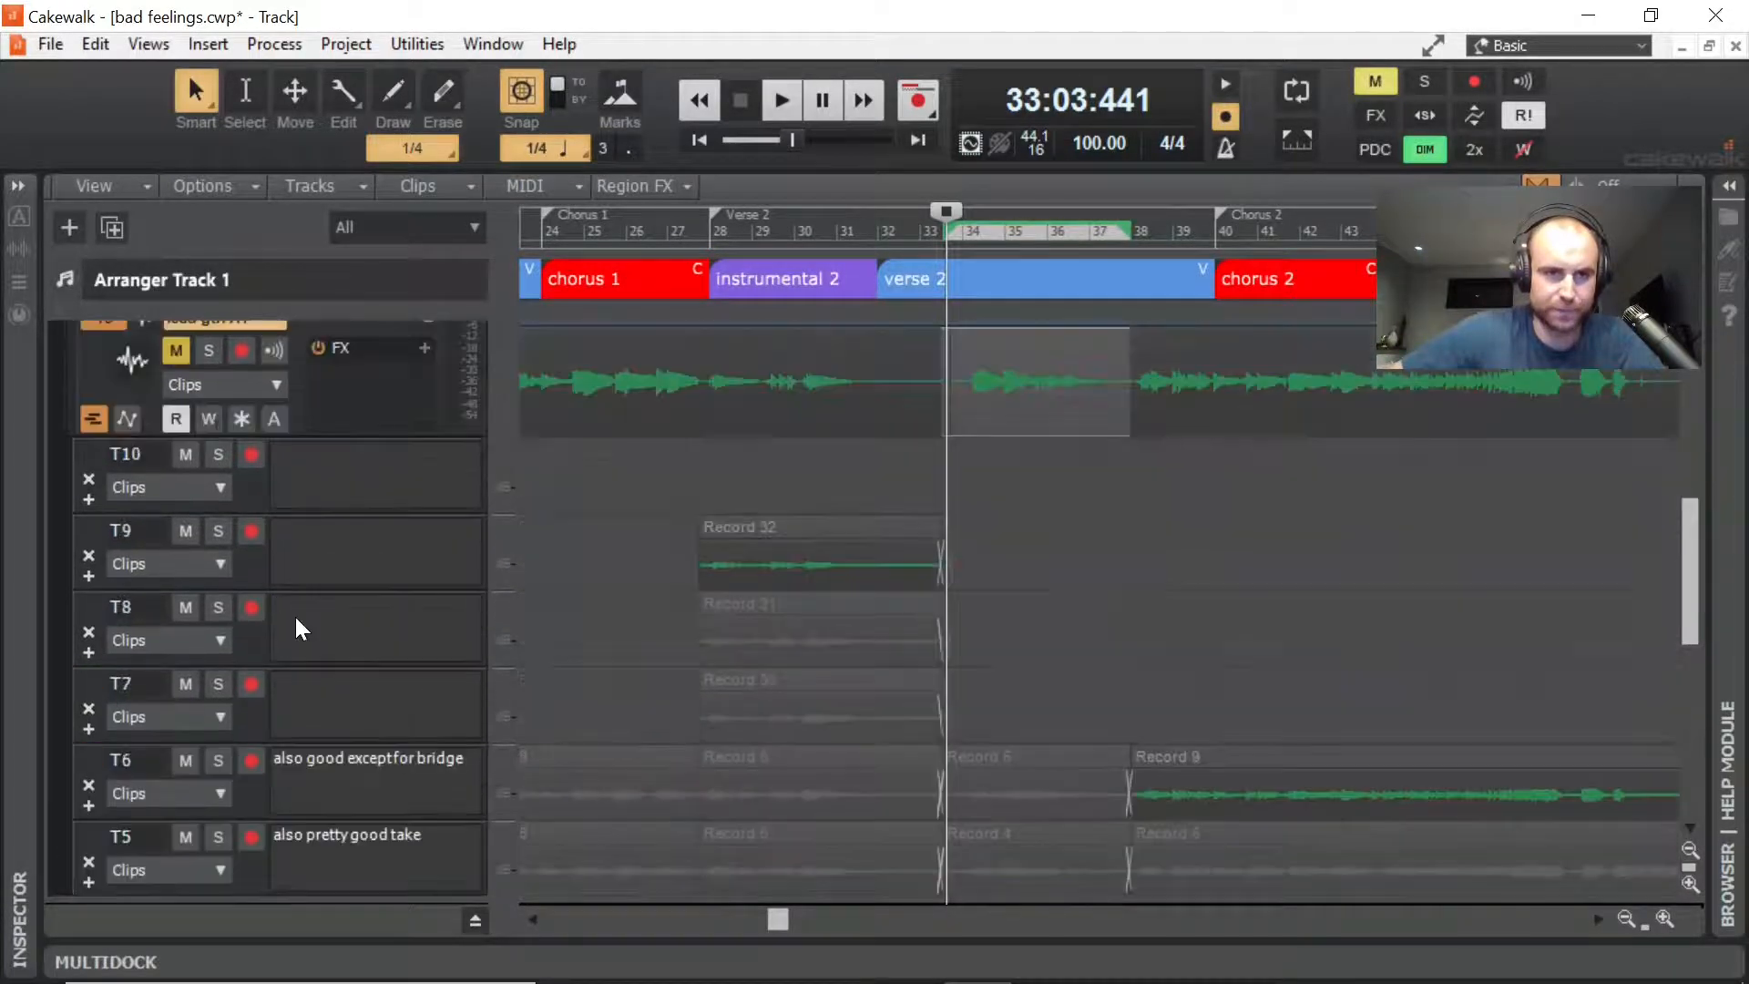
scroll("up", 3)
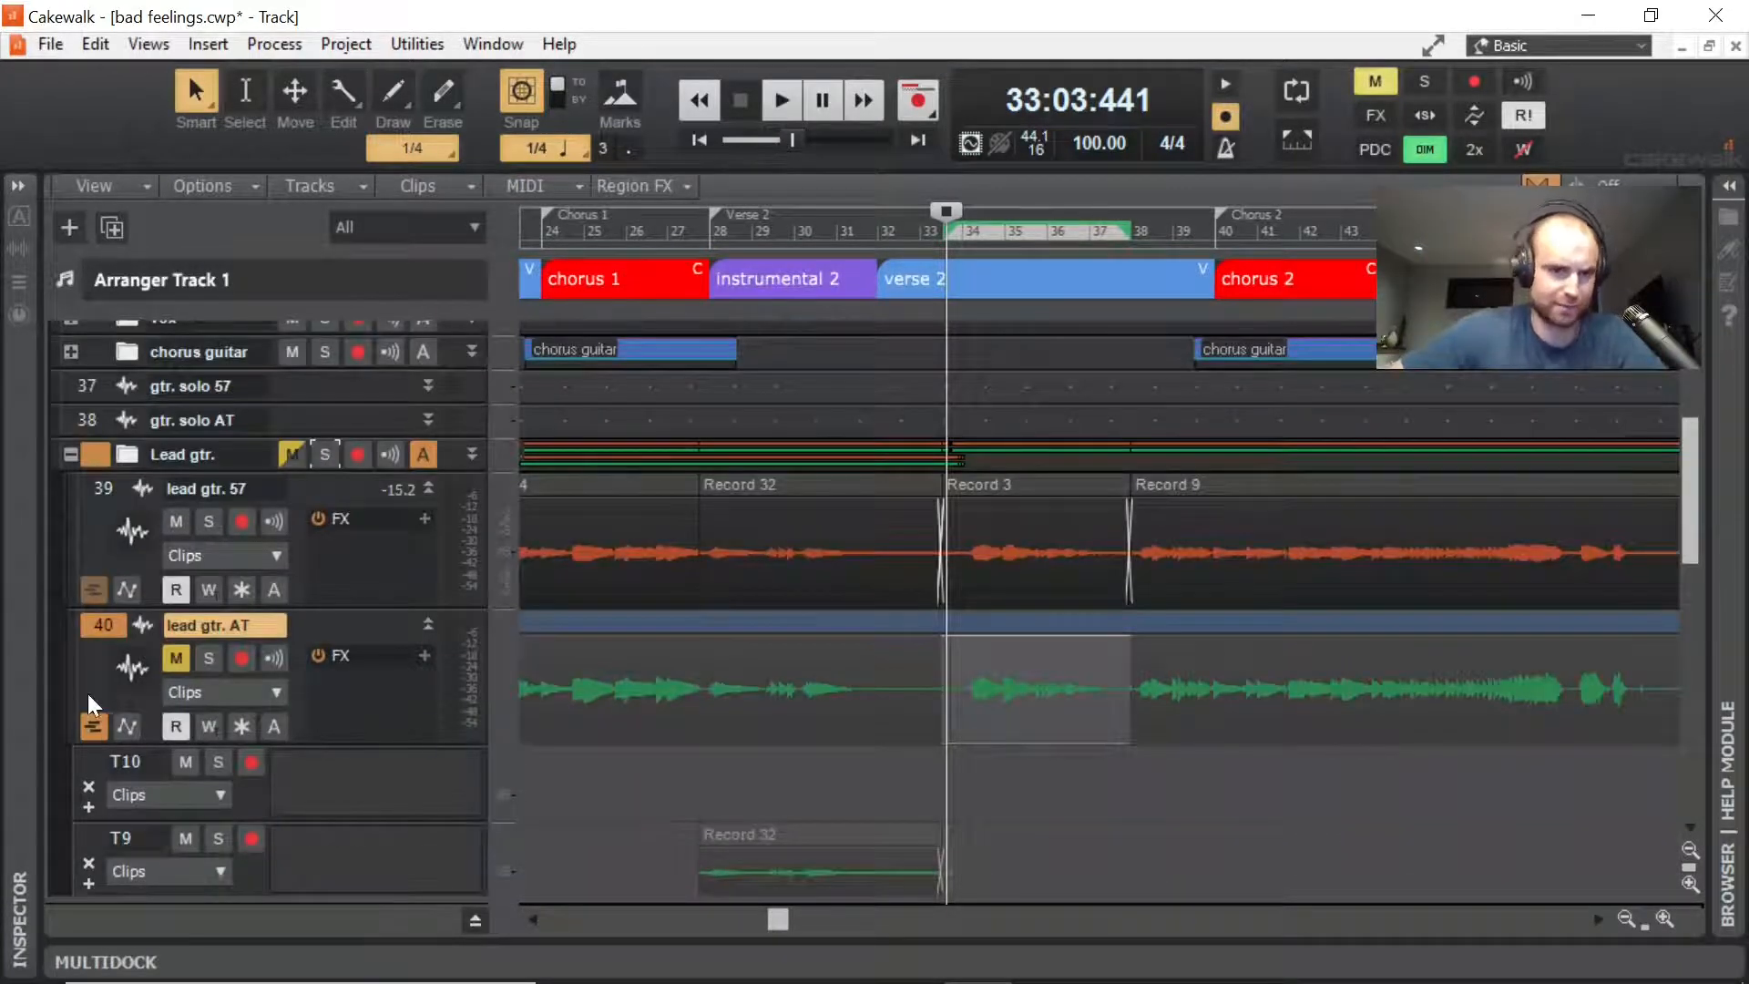
scroll("down", 3)
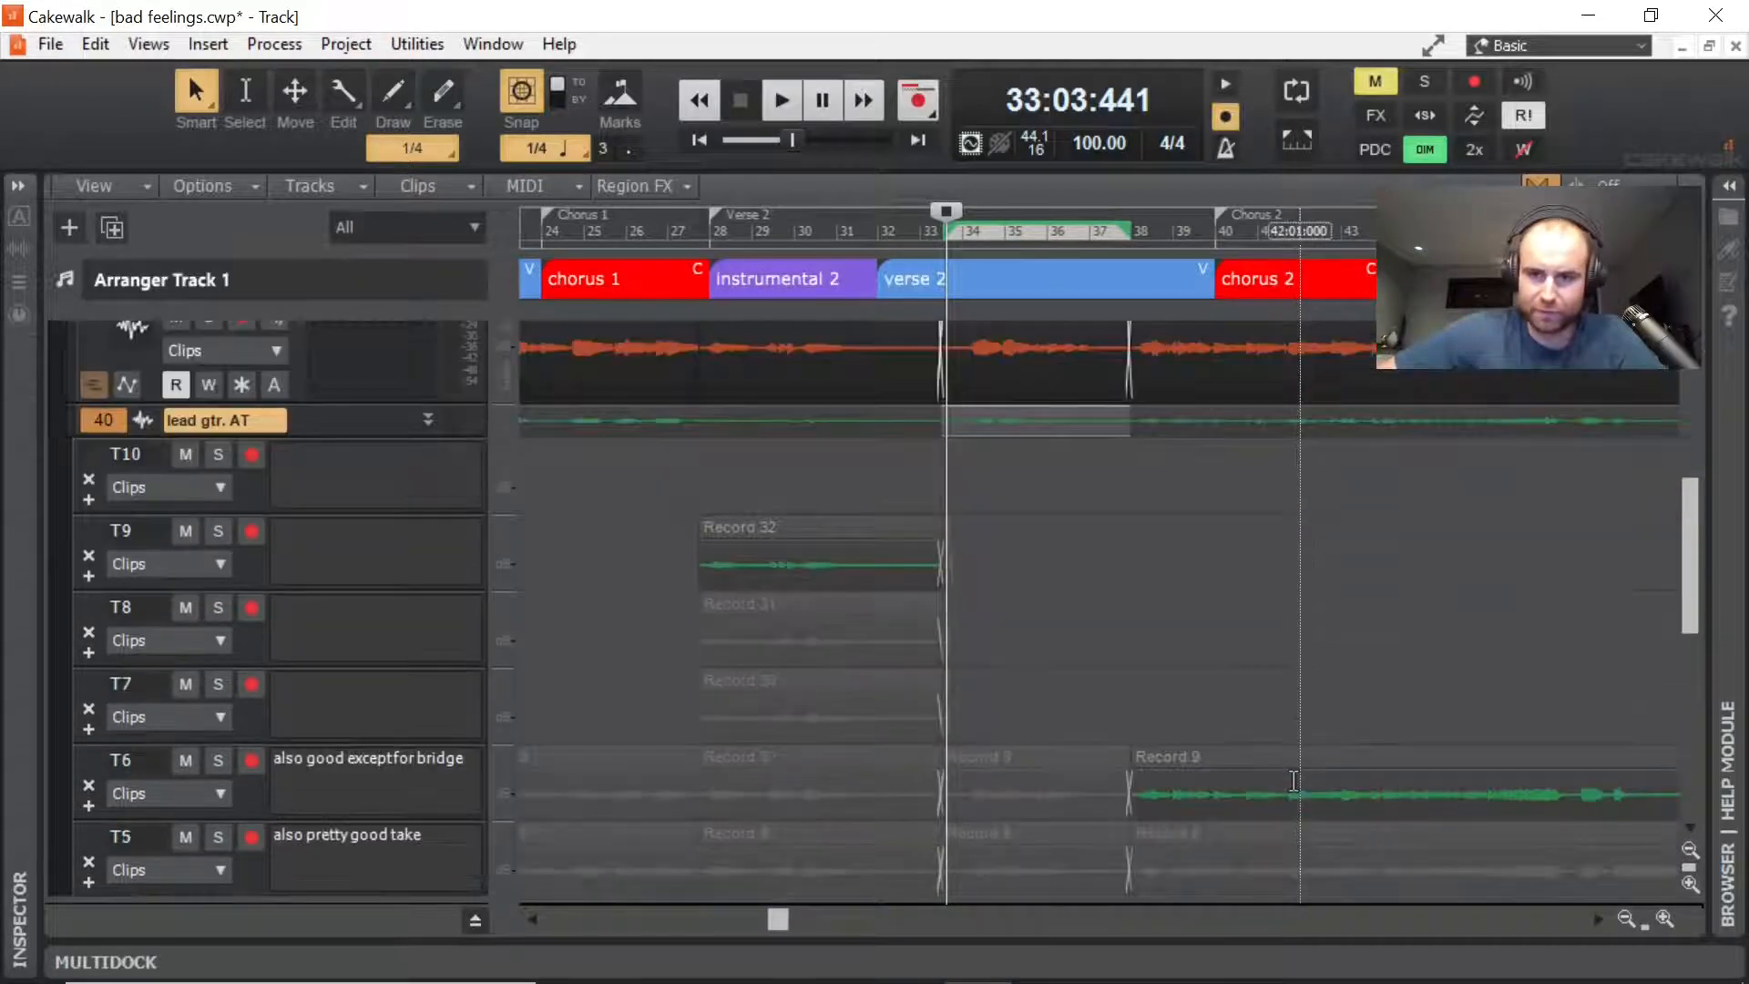
scroll("down", 3)
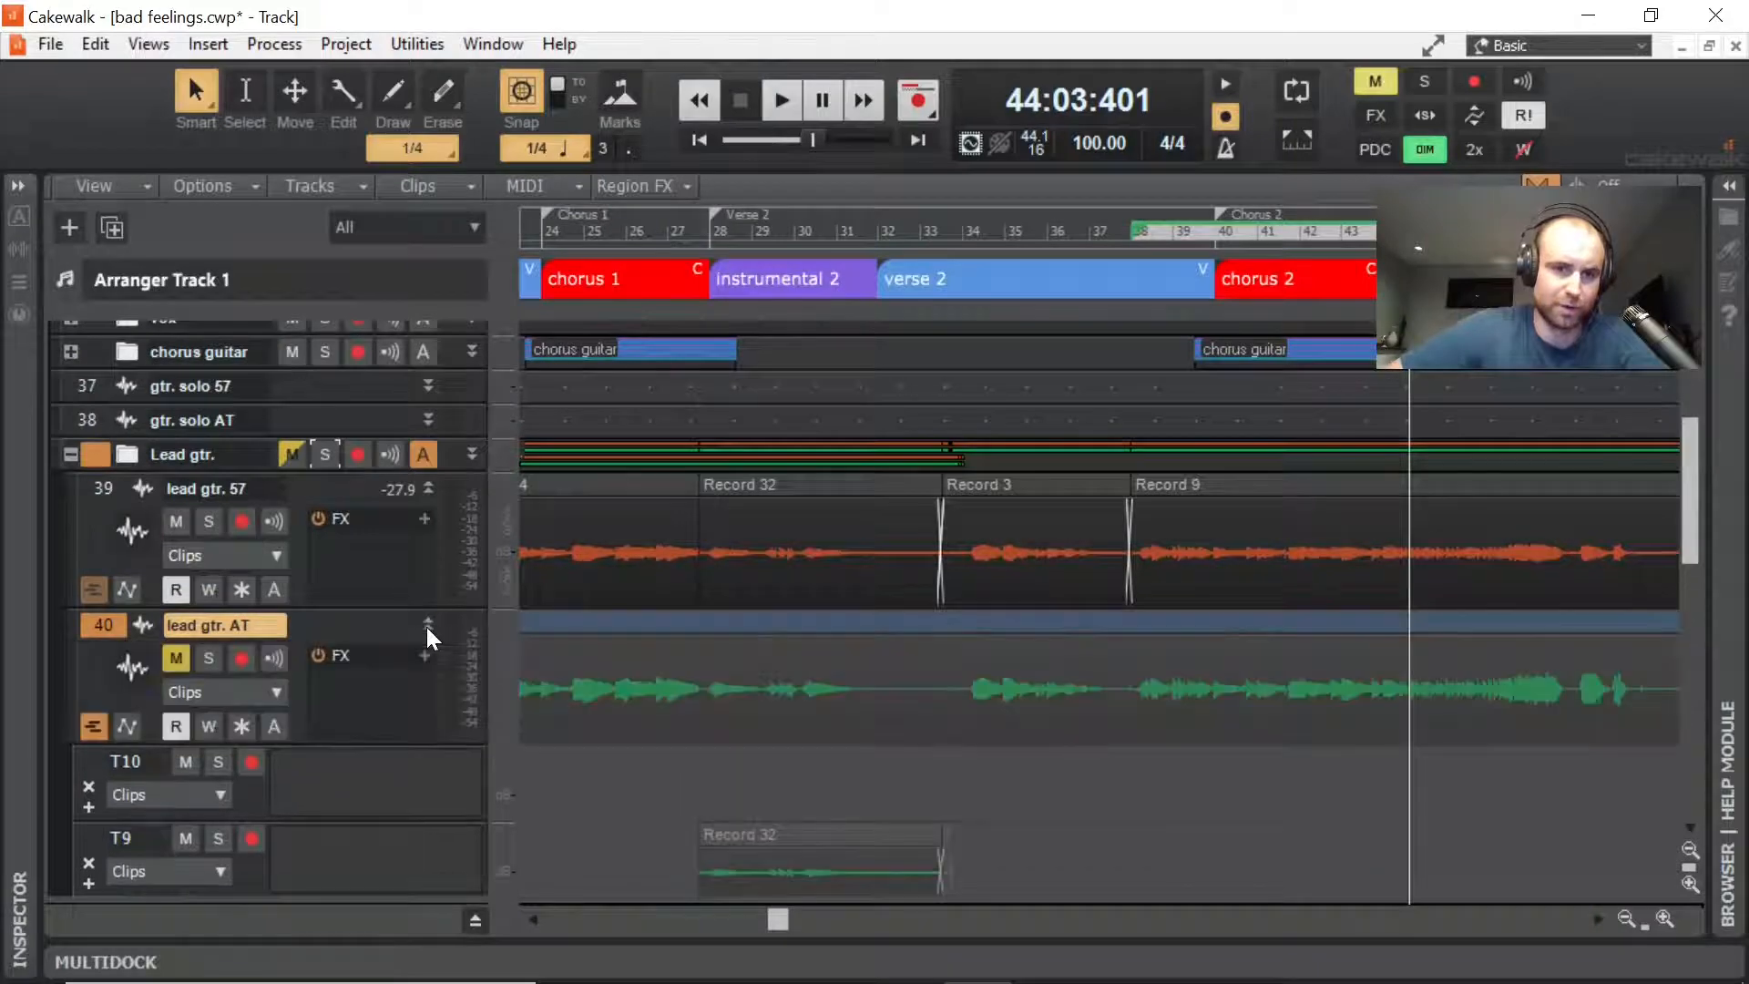
left_click(428, 625)
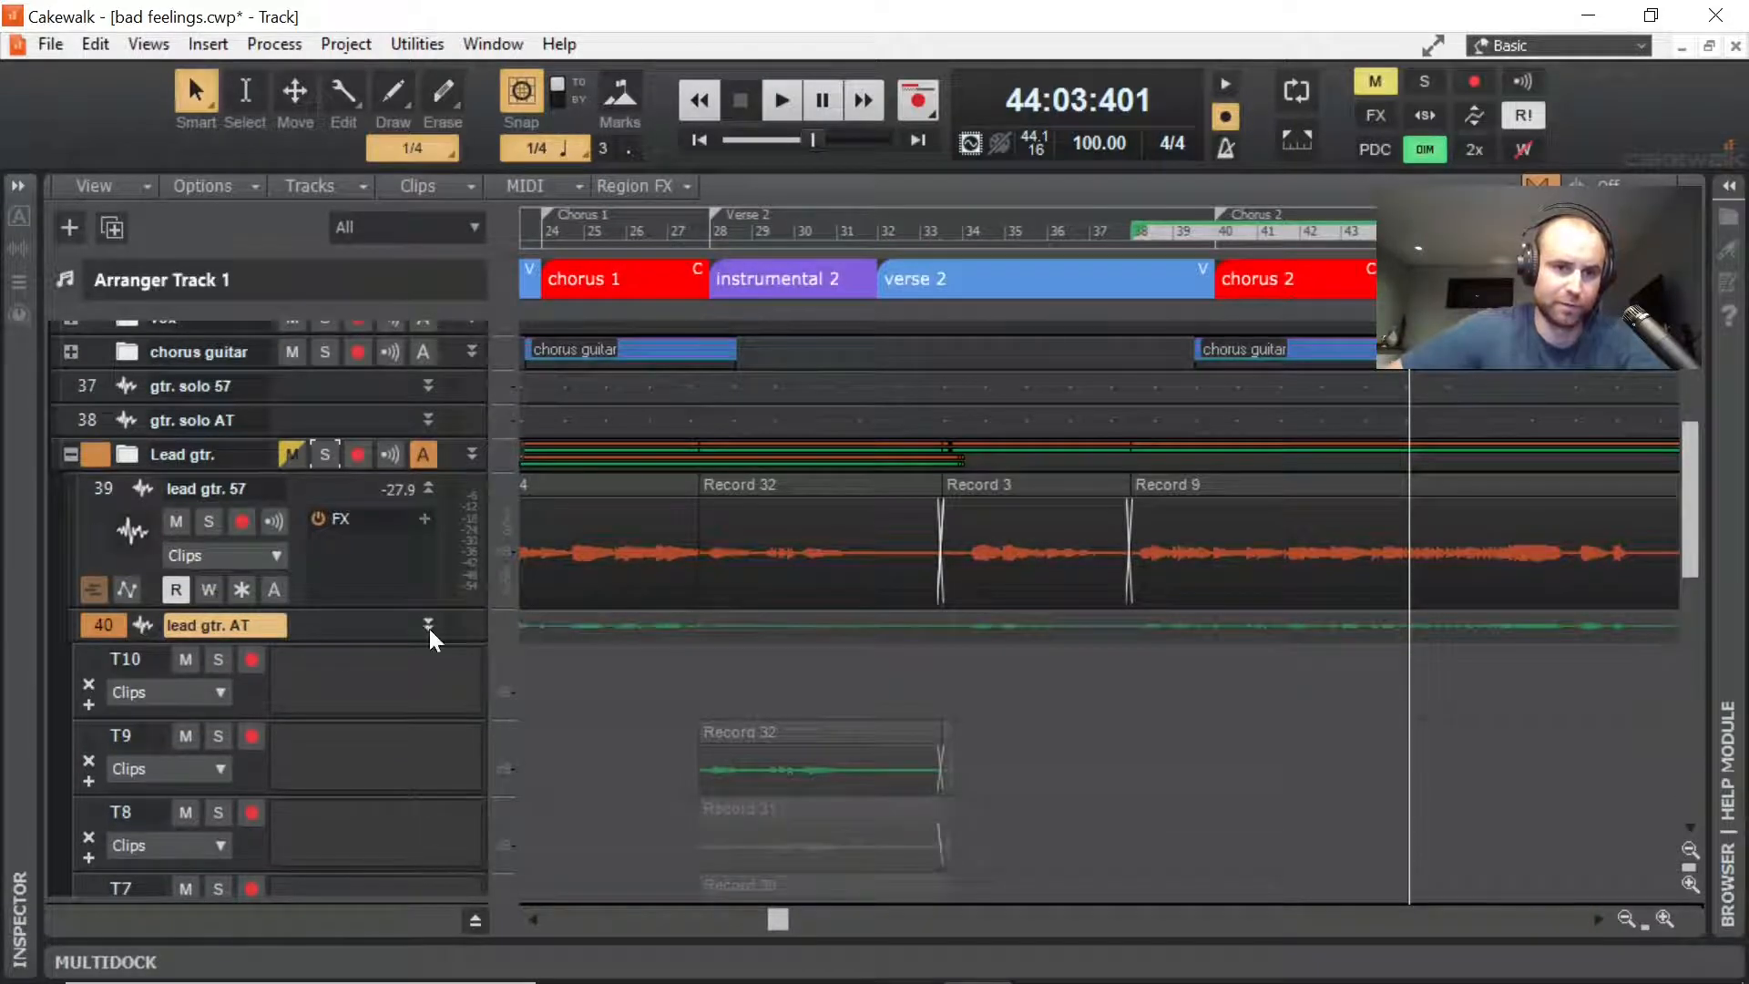
left_click(428, 625)
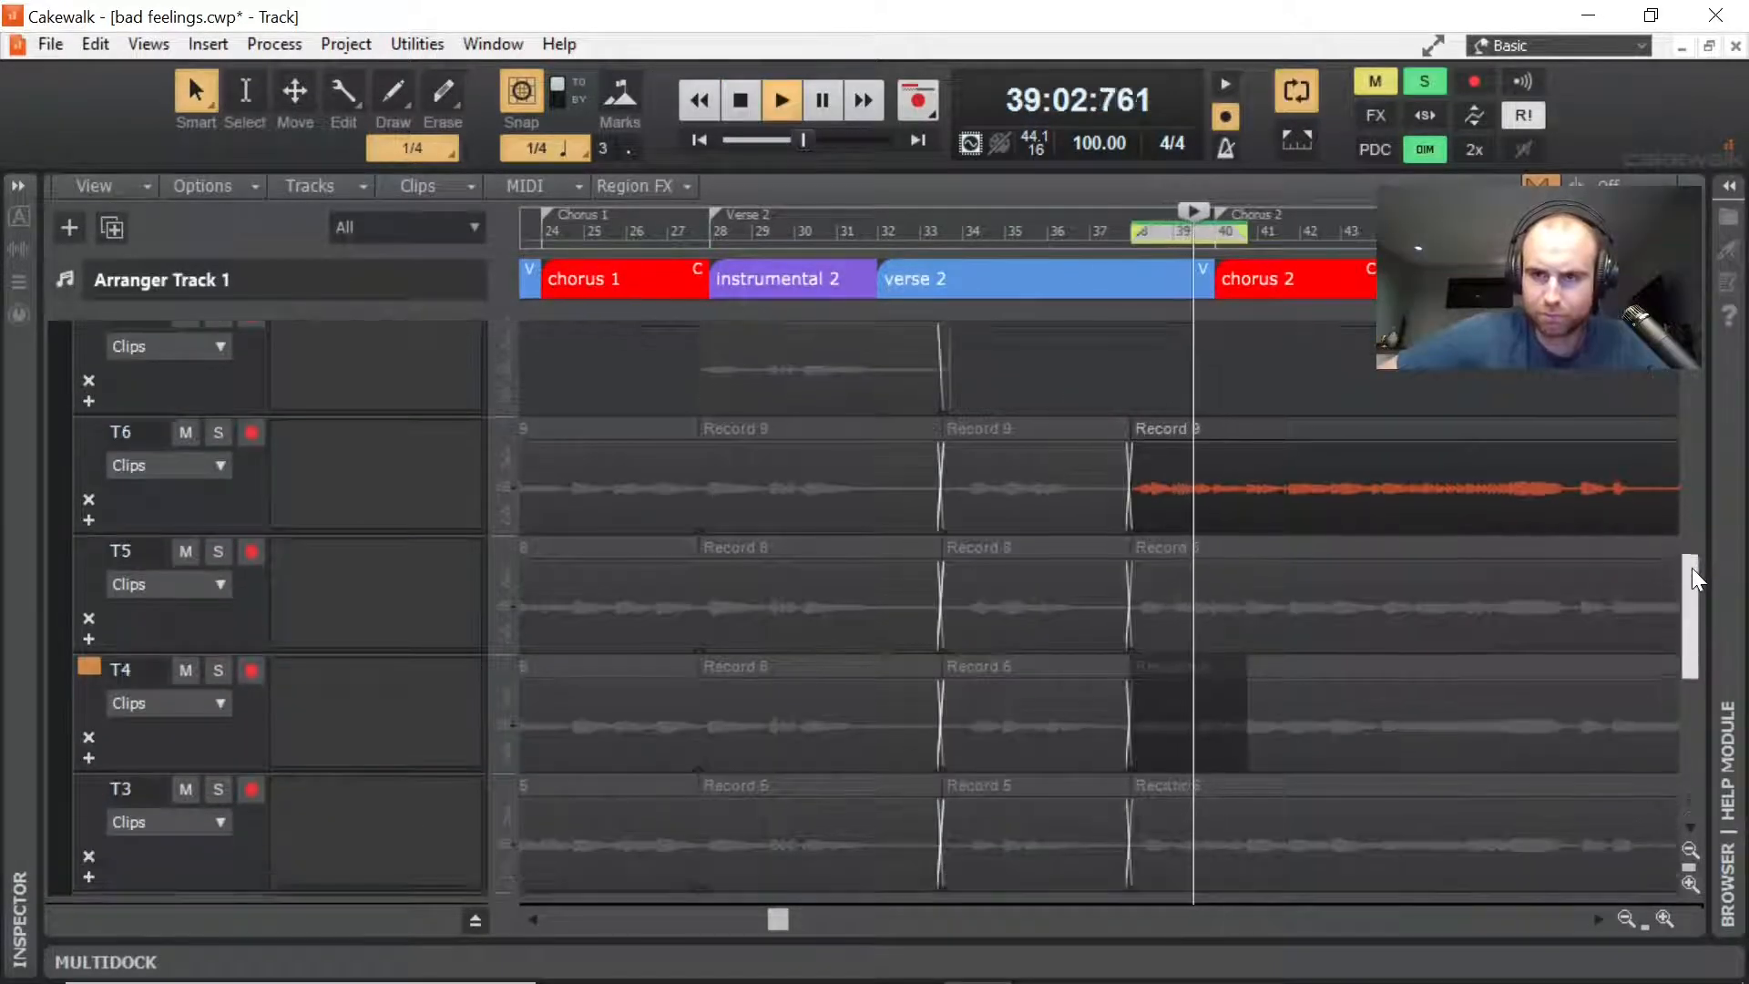
Step: Audition the take lanes over bars 38–40, ending on take 1
scroll("down", 3)
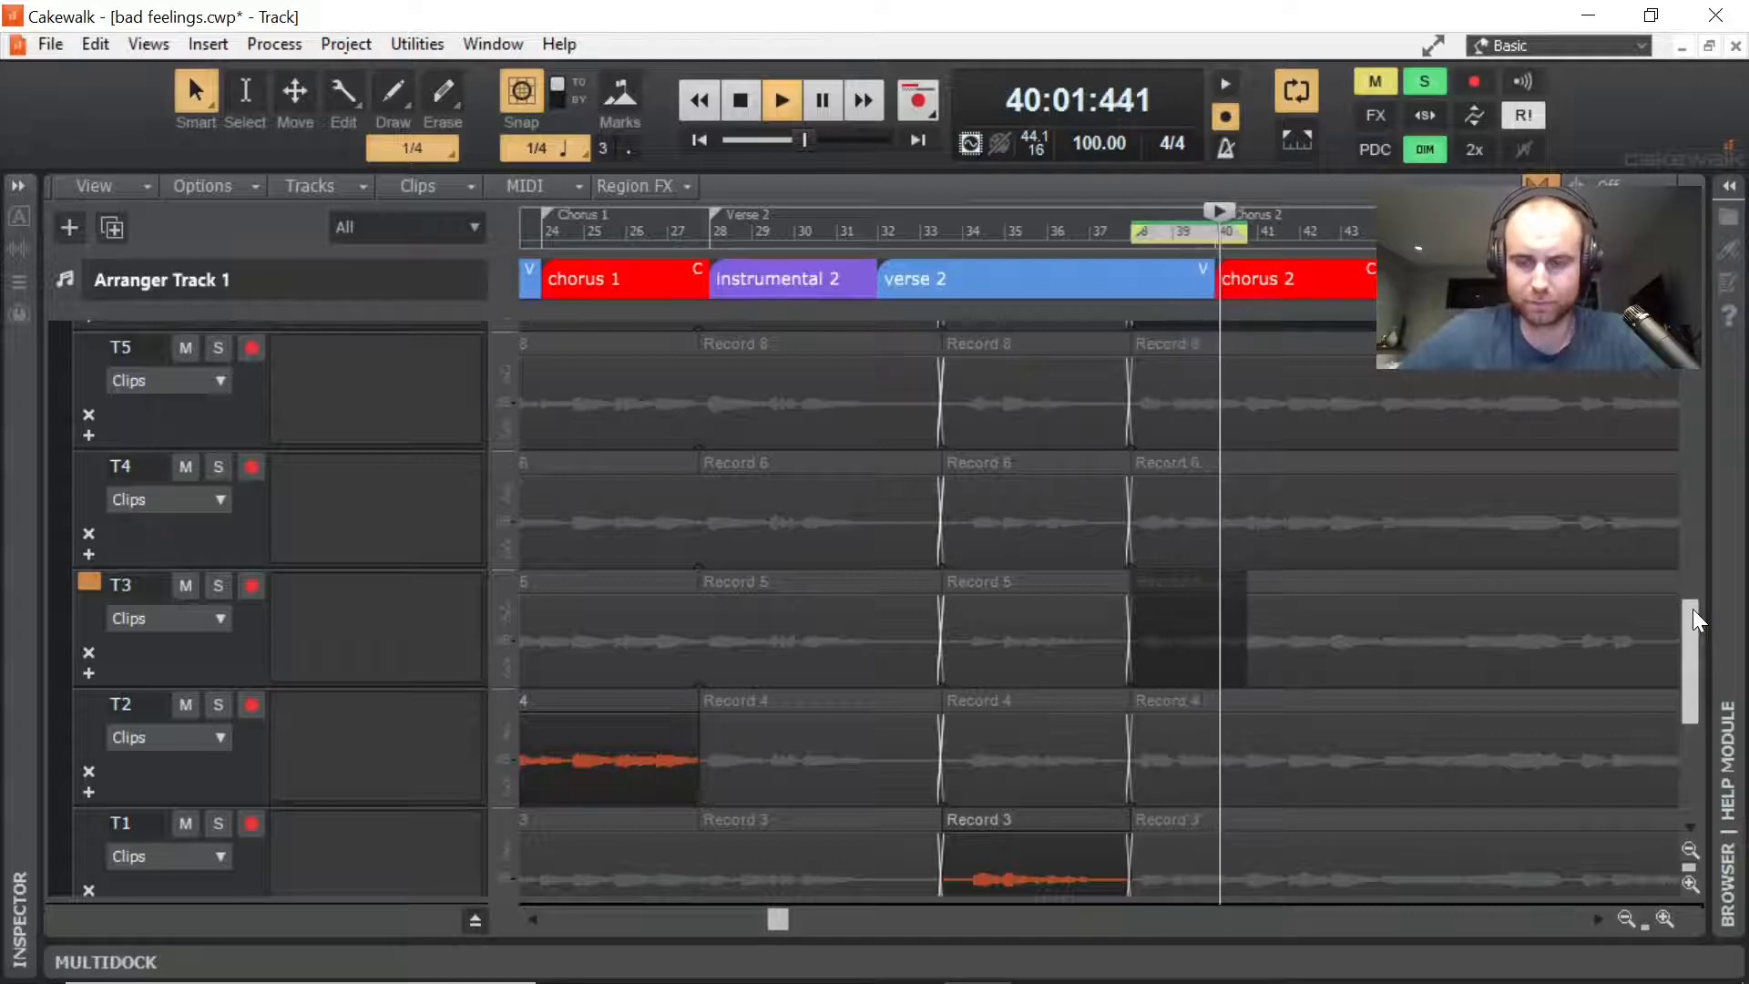
left_click(1140, 231)
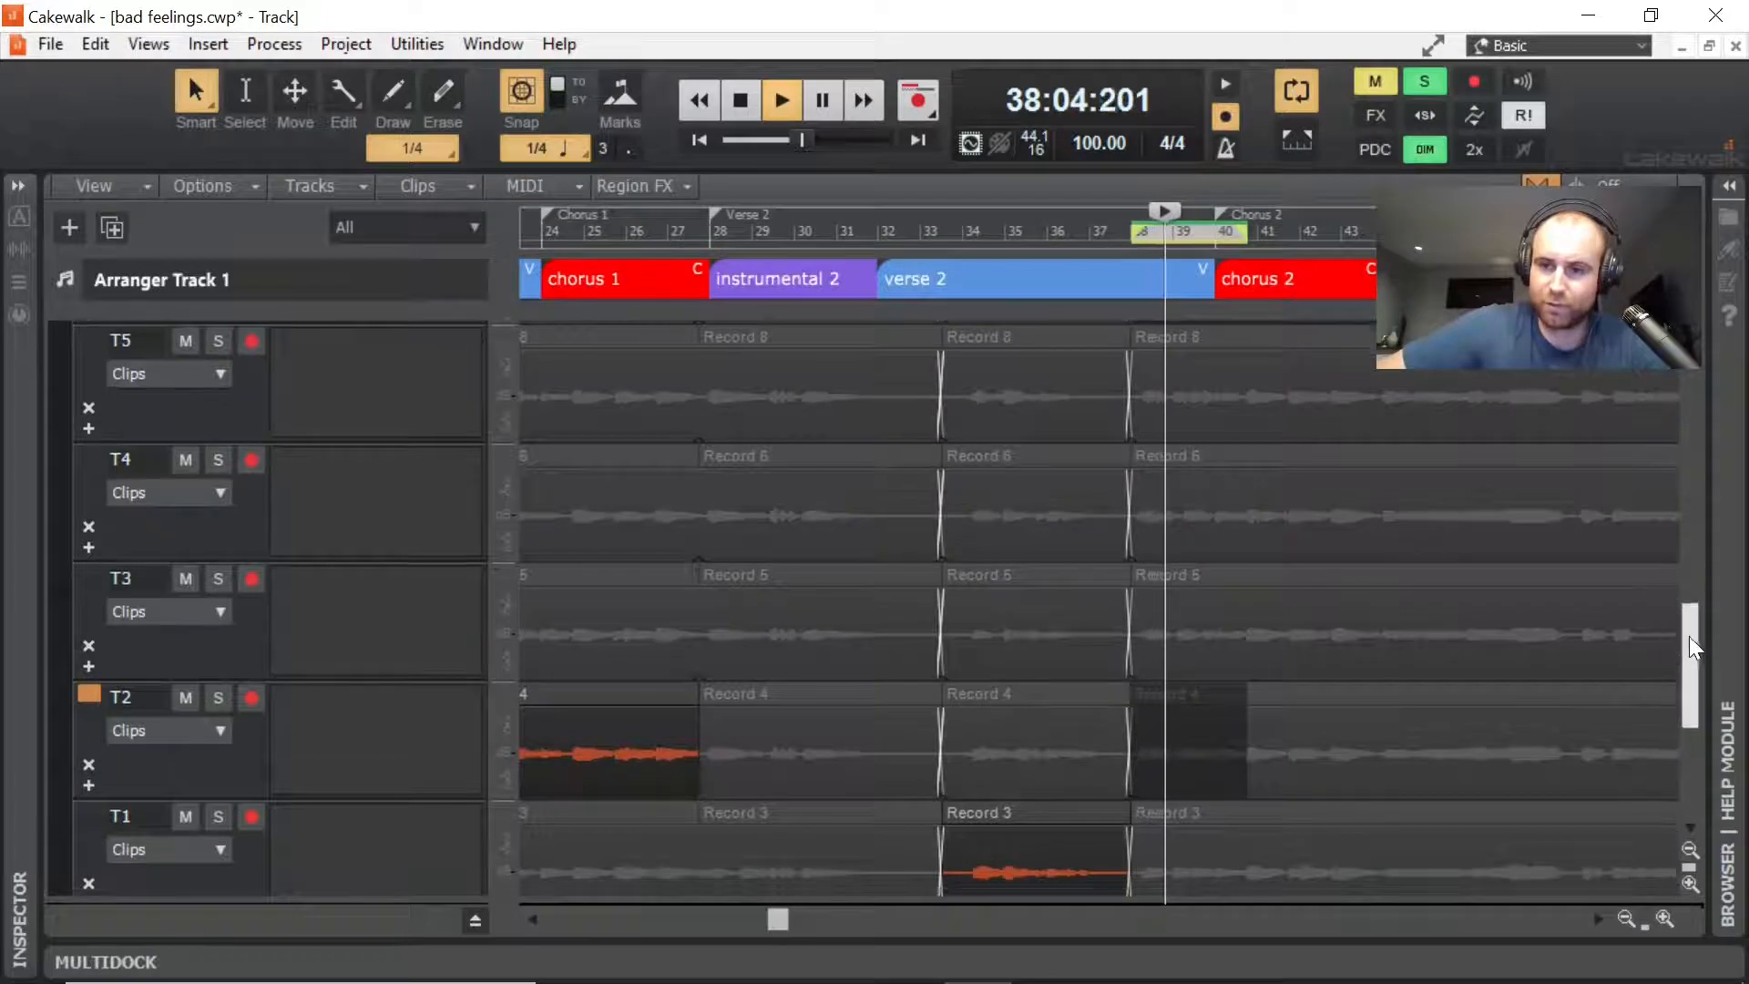
scroll("down", 3)
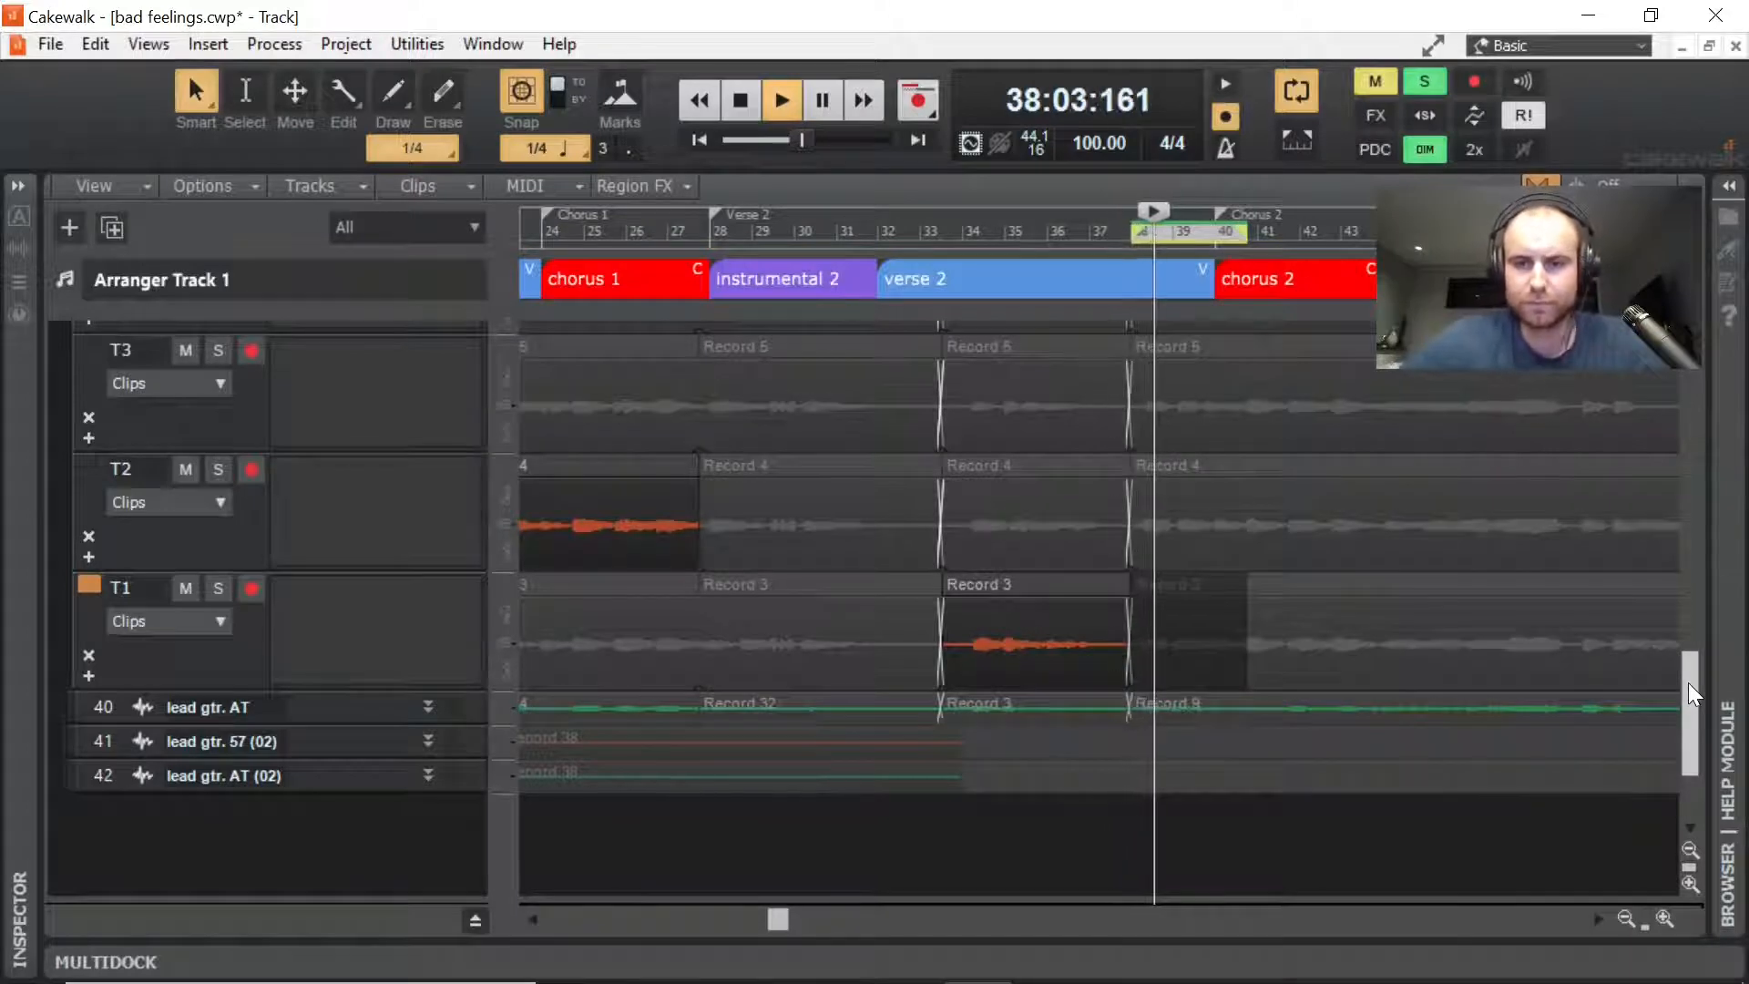
left_click(782, 100)
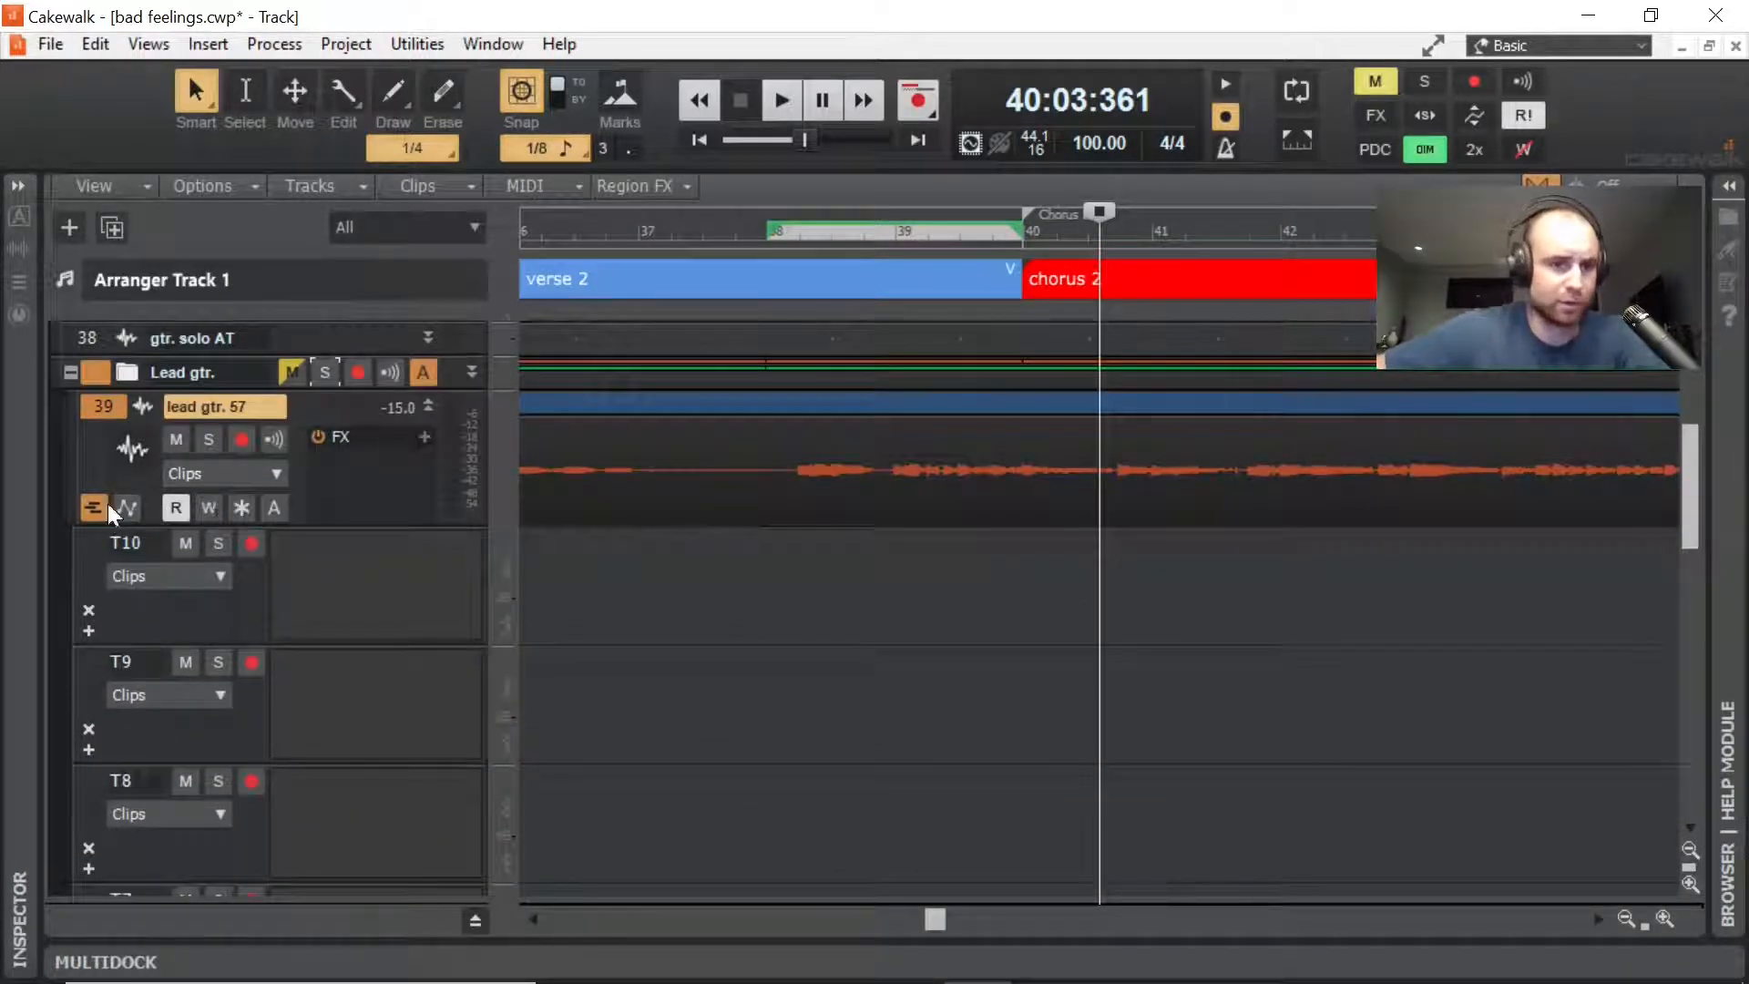
scroll("down", 3)
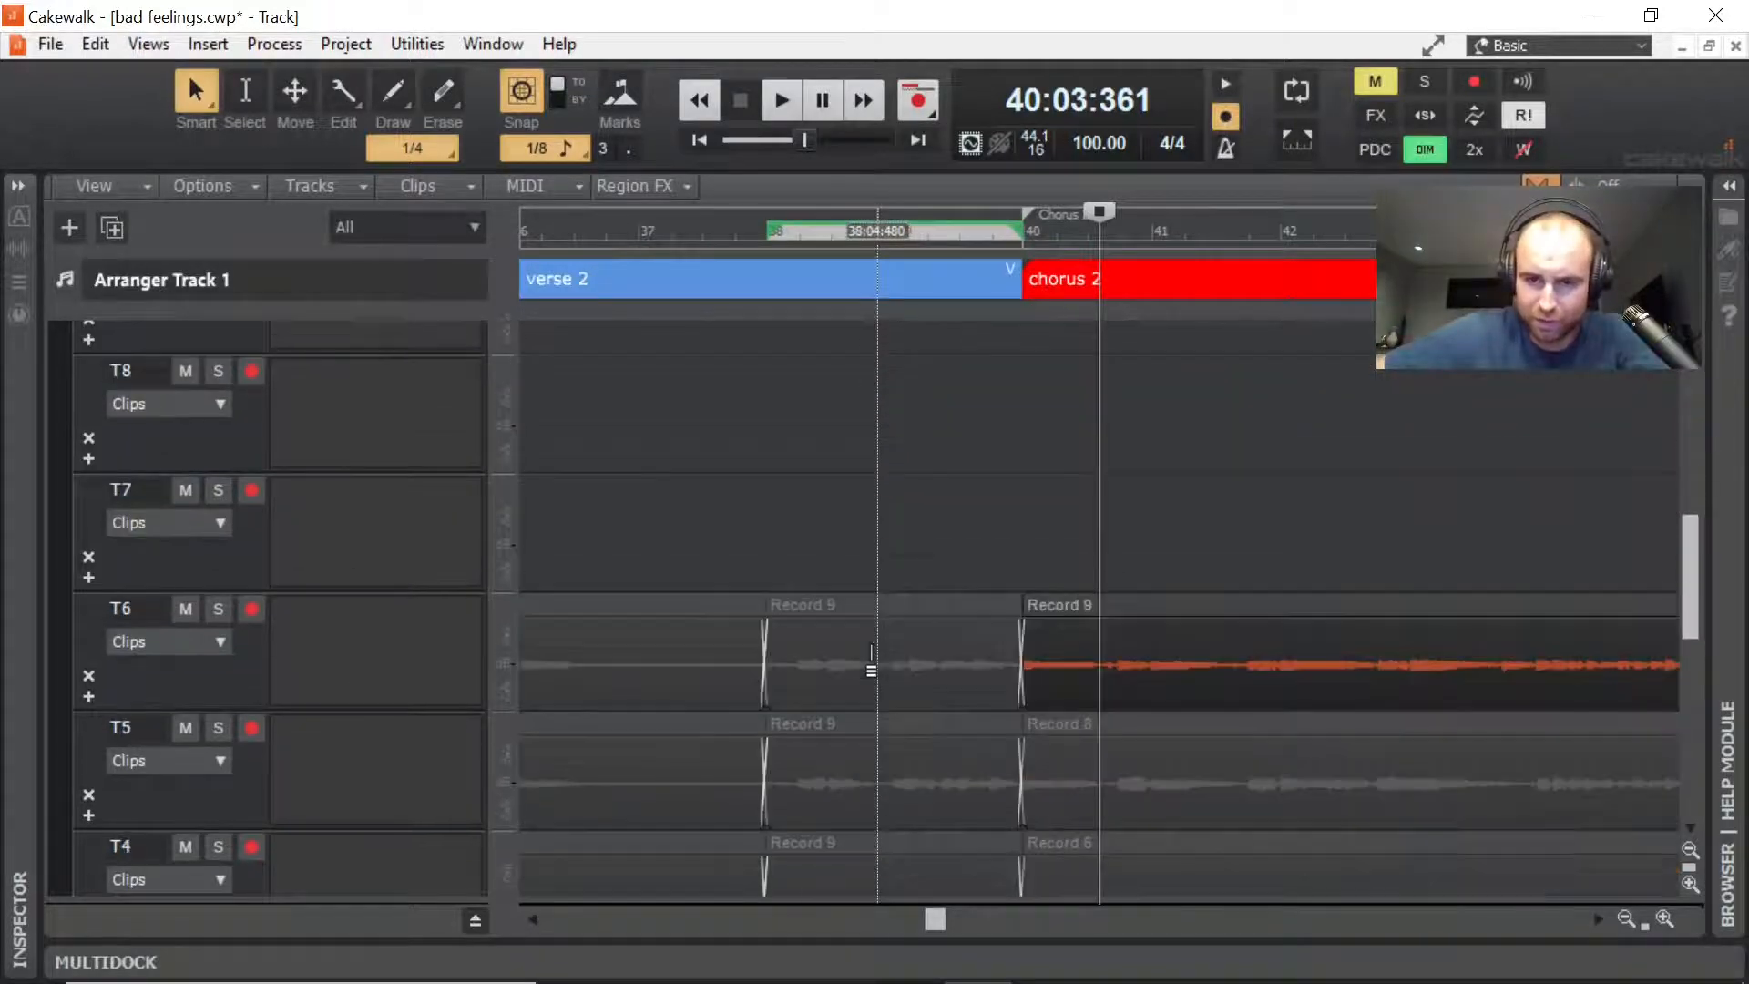
scroll("down", 3)
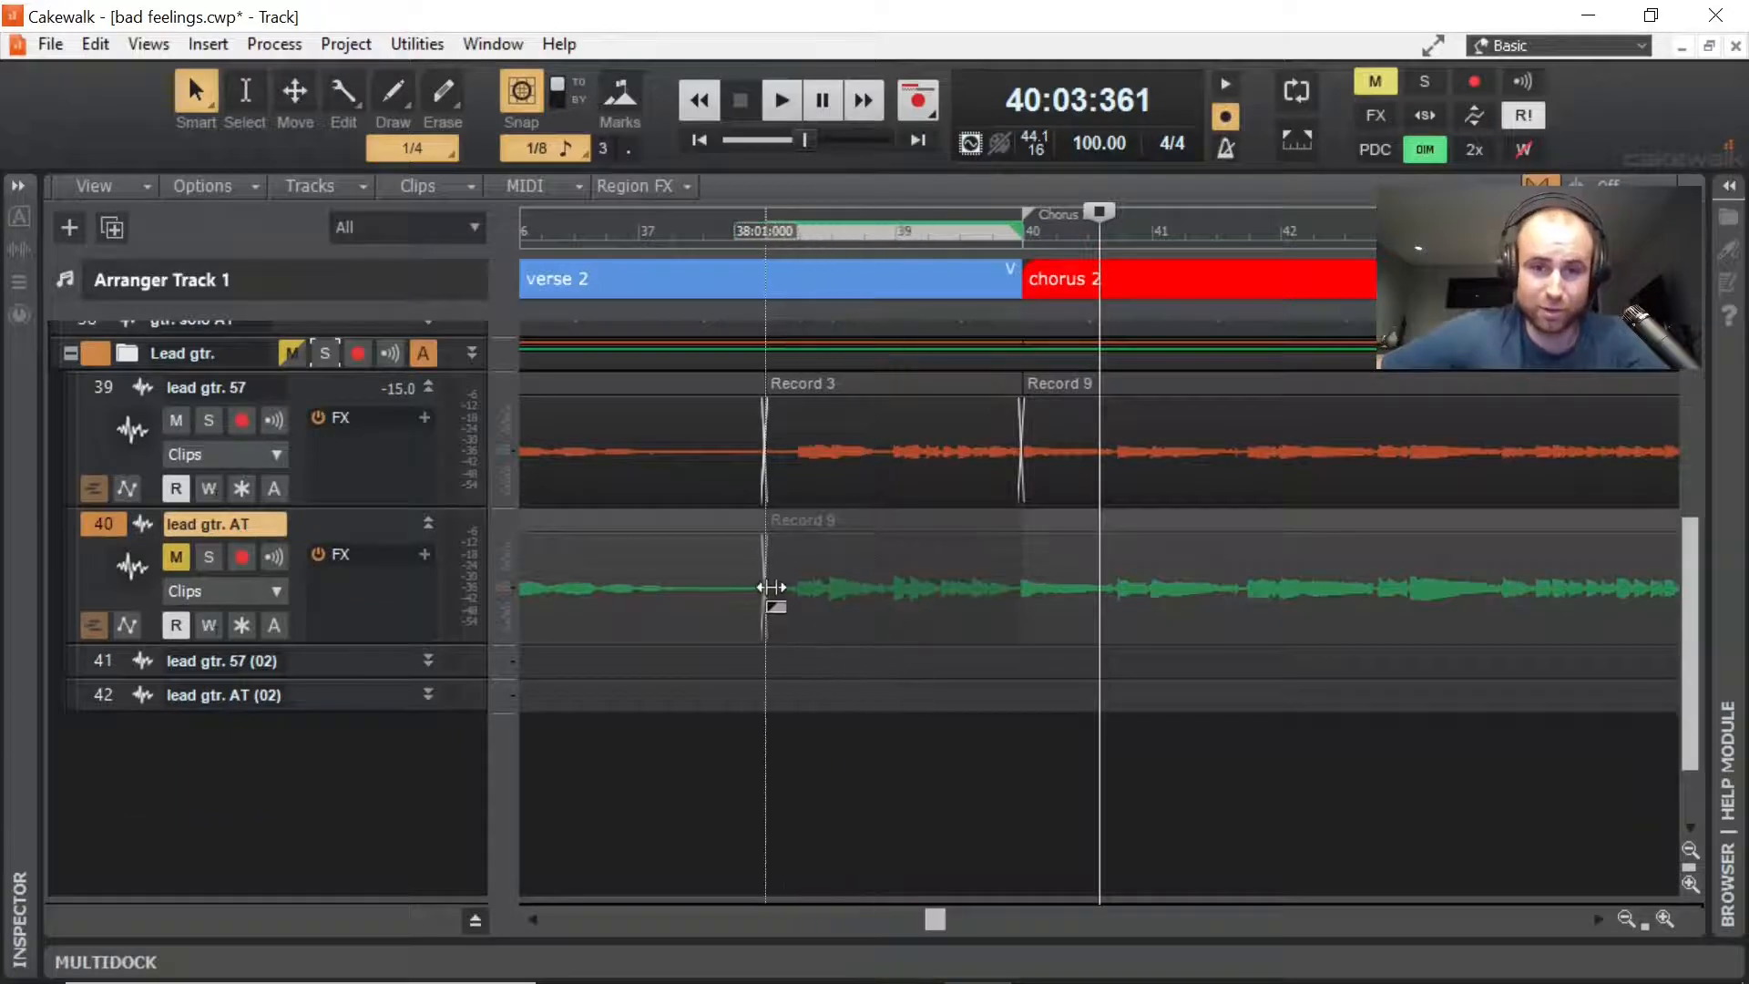
Step: Play back the comp, then mute the lead gtr. AT track
left_click(175, 556)
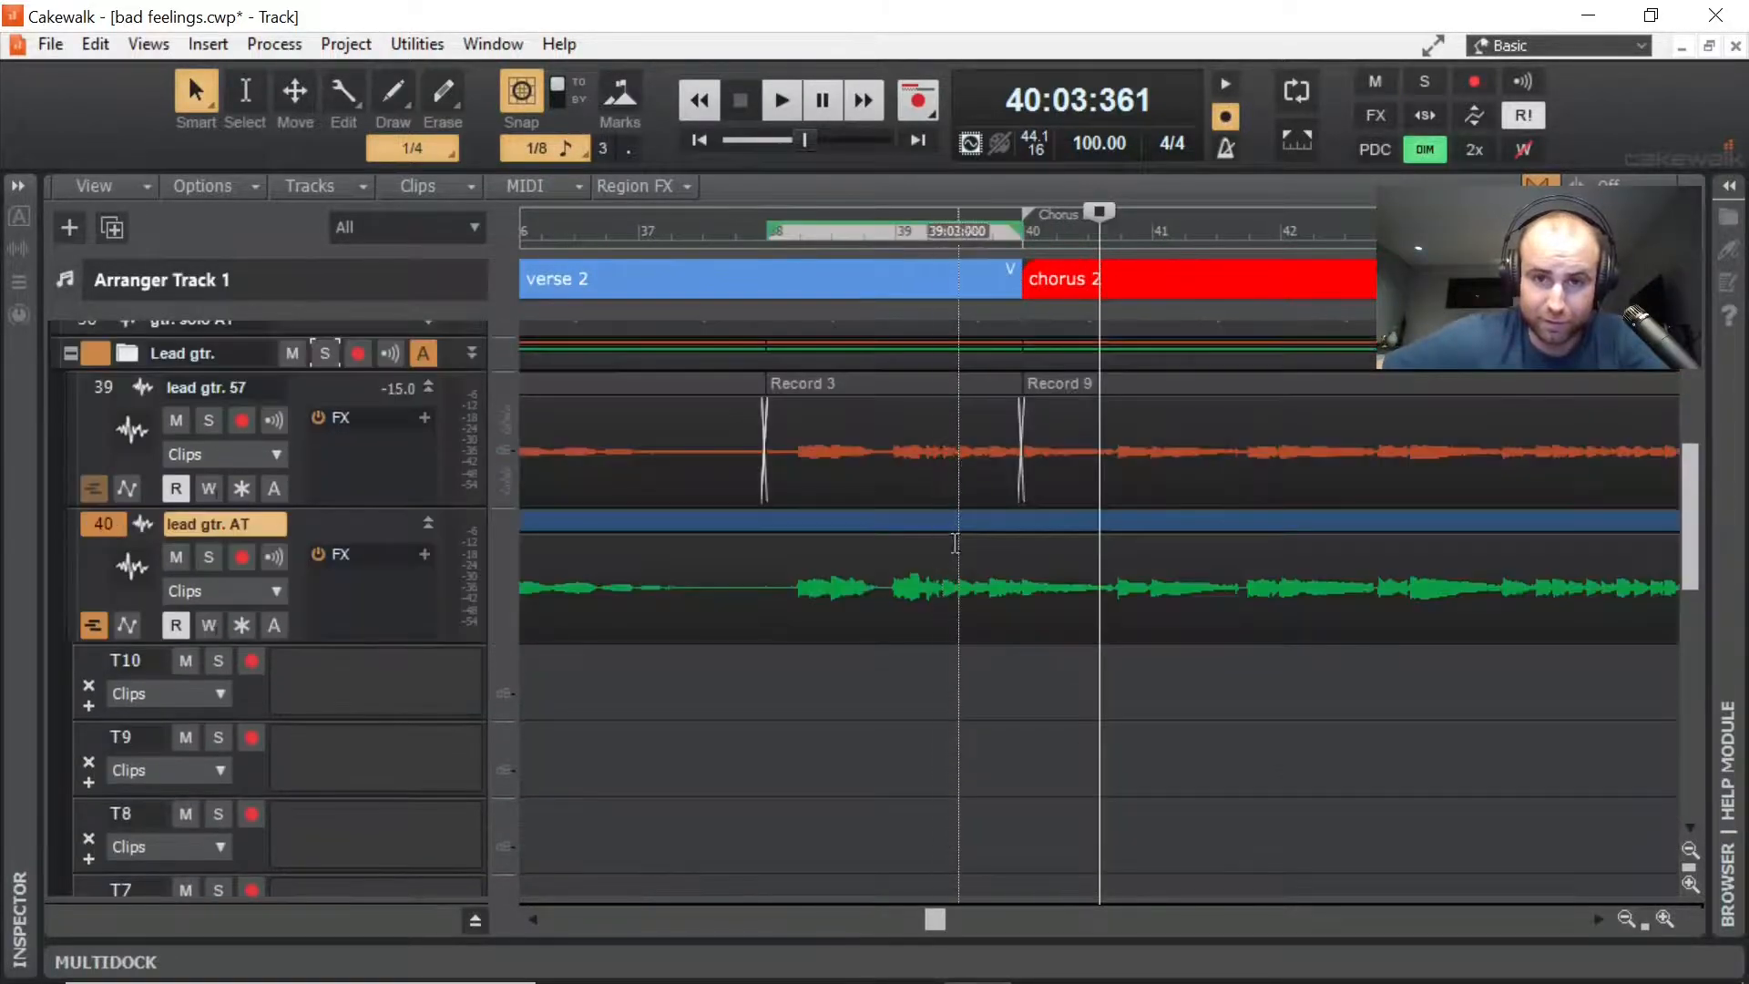
left_click(715, 230)
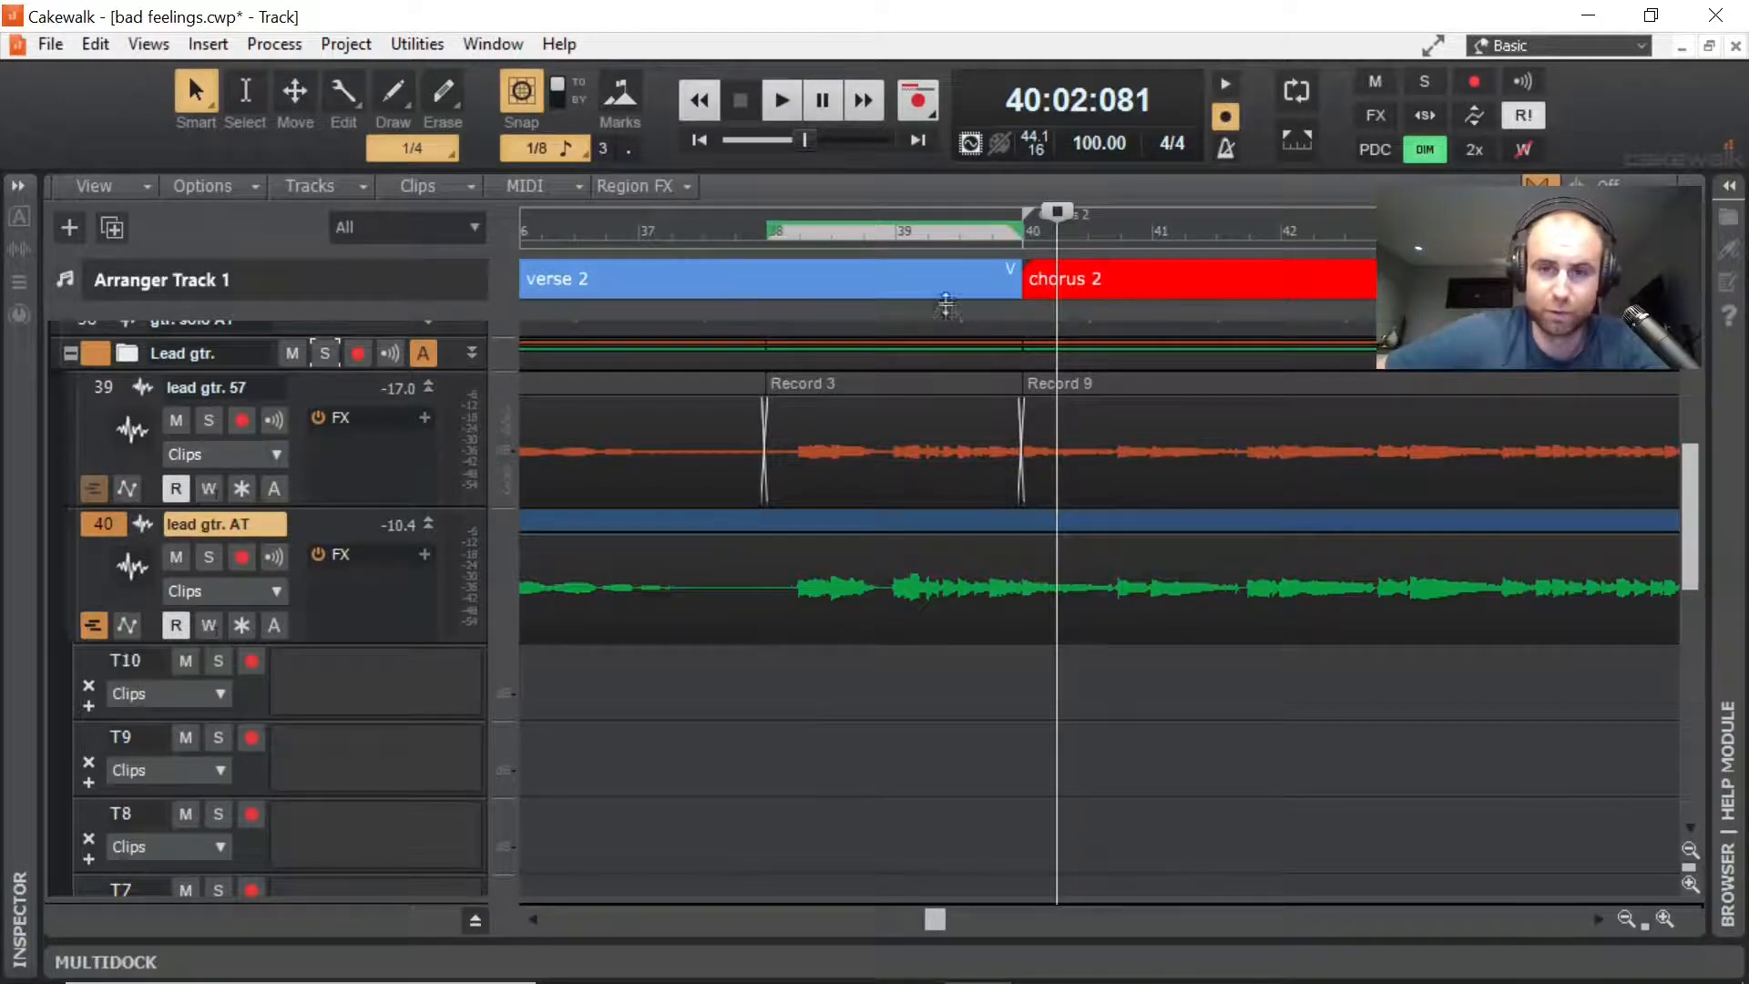
left_click(175, 556)
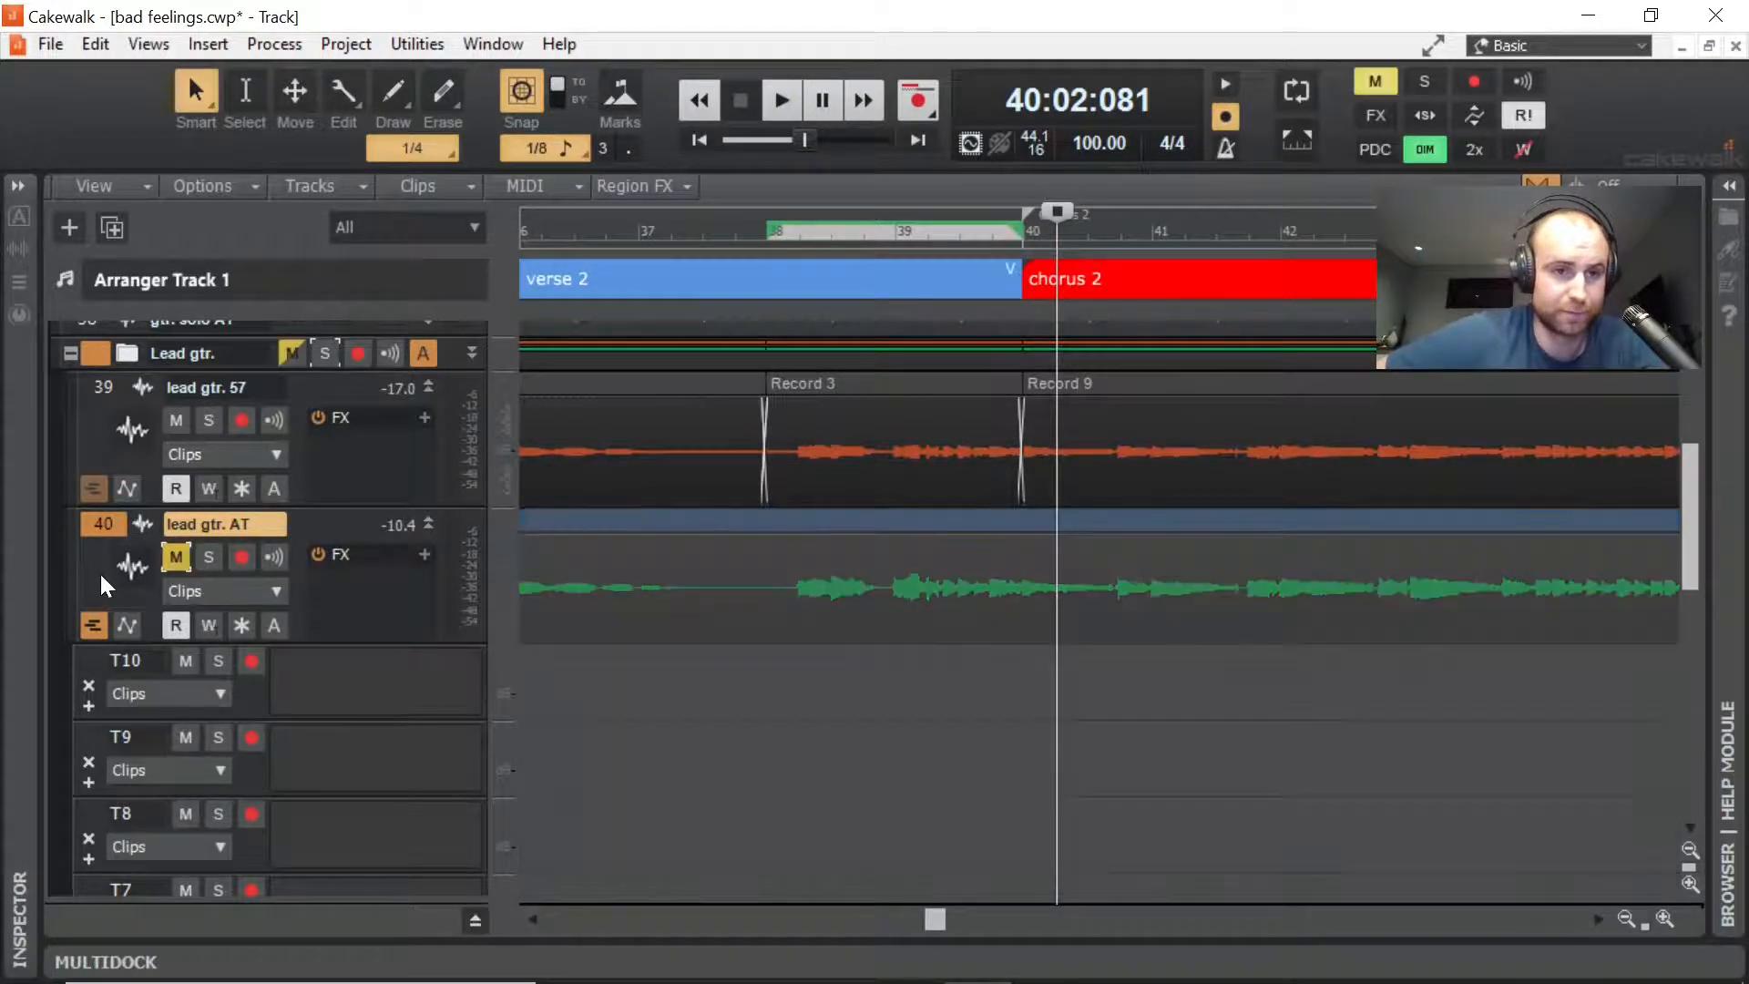
Step: Restart playback at chorus 2 and use take 1 for chorus 2
left_click(780, 99)
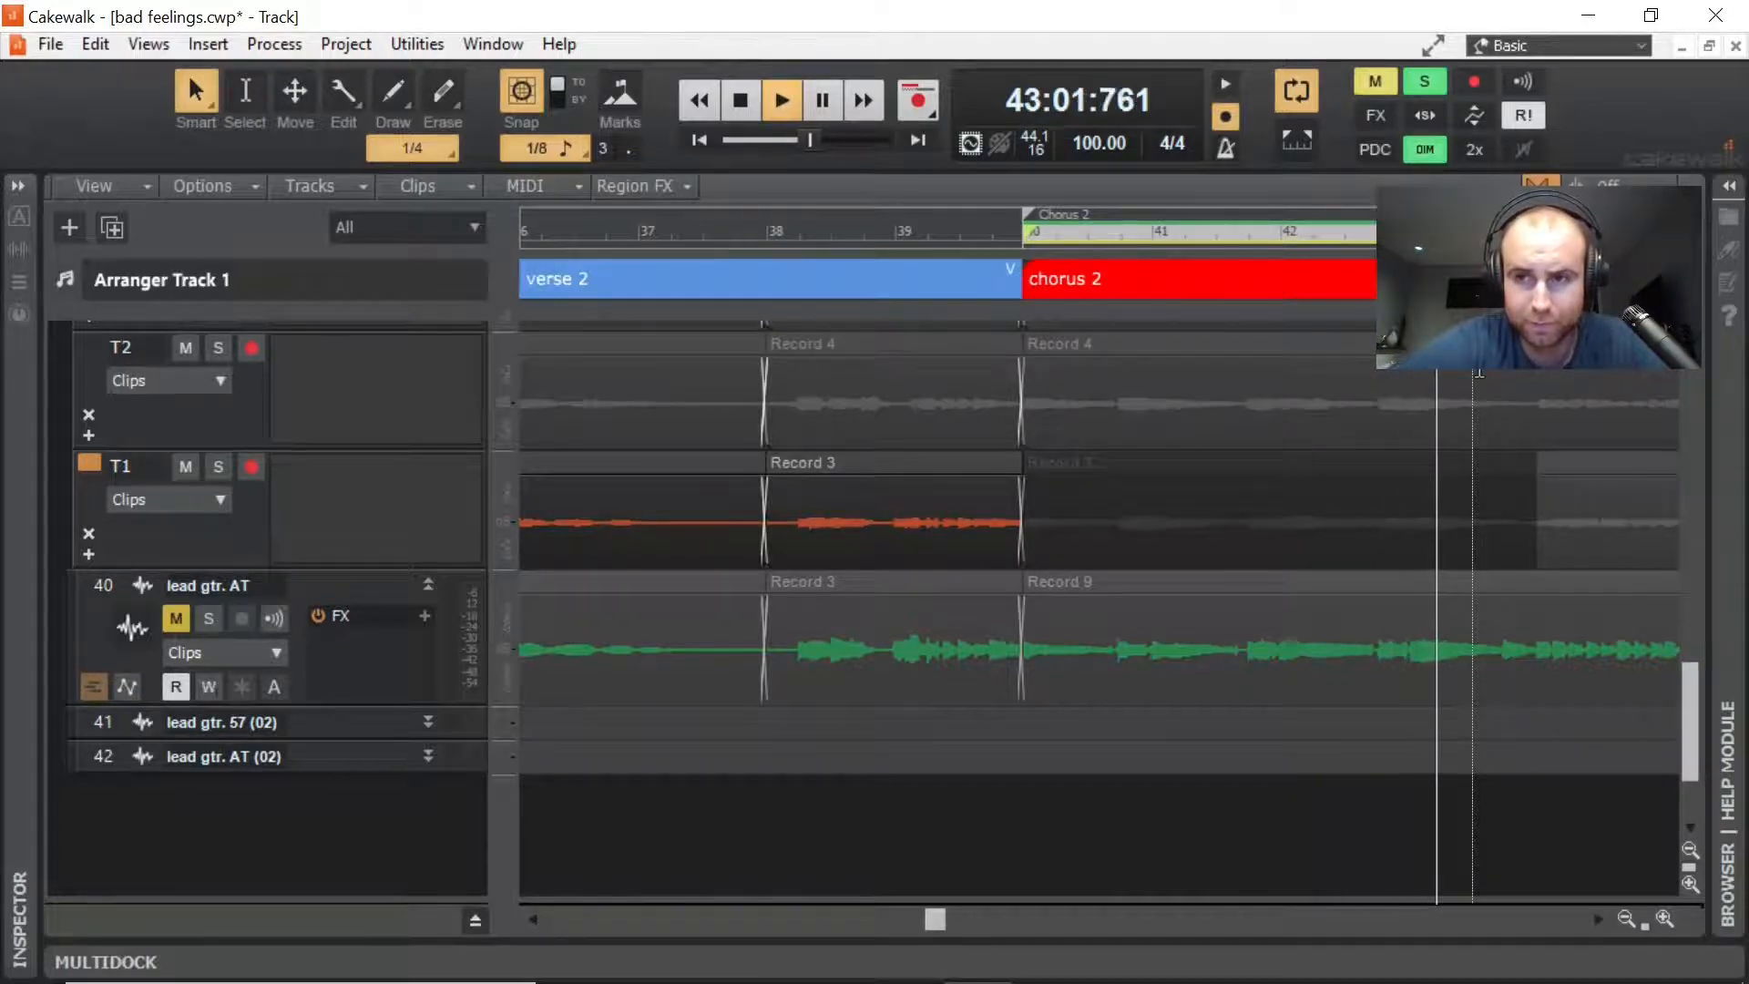
left_click(1032, 213)
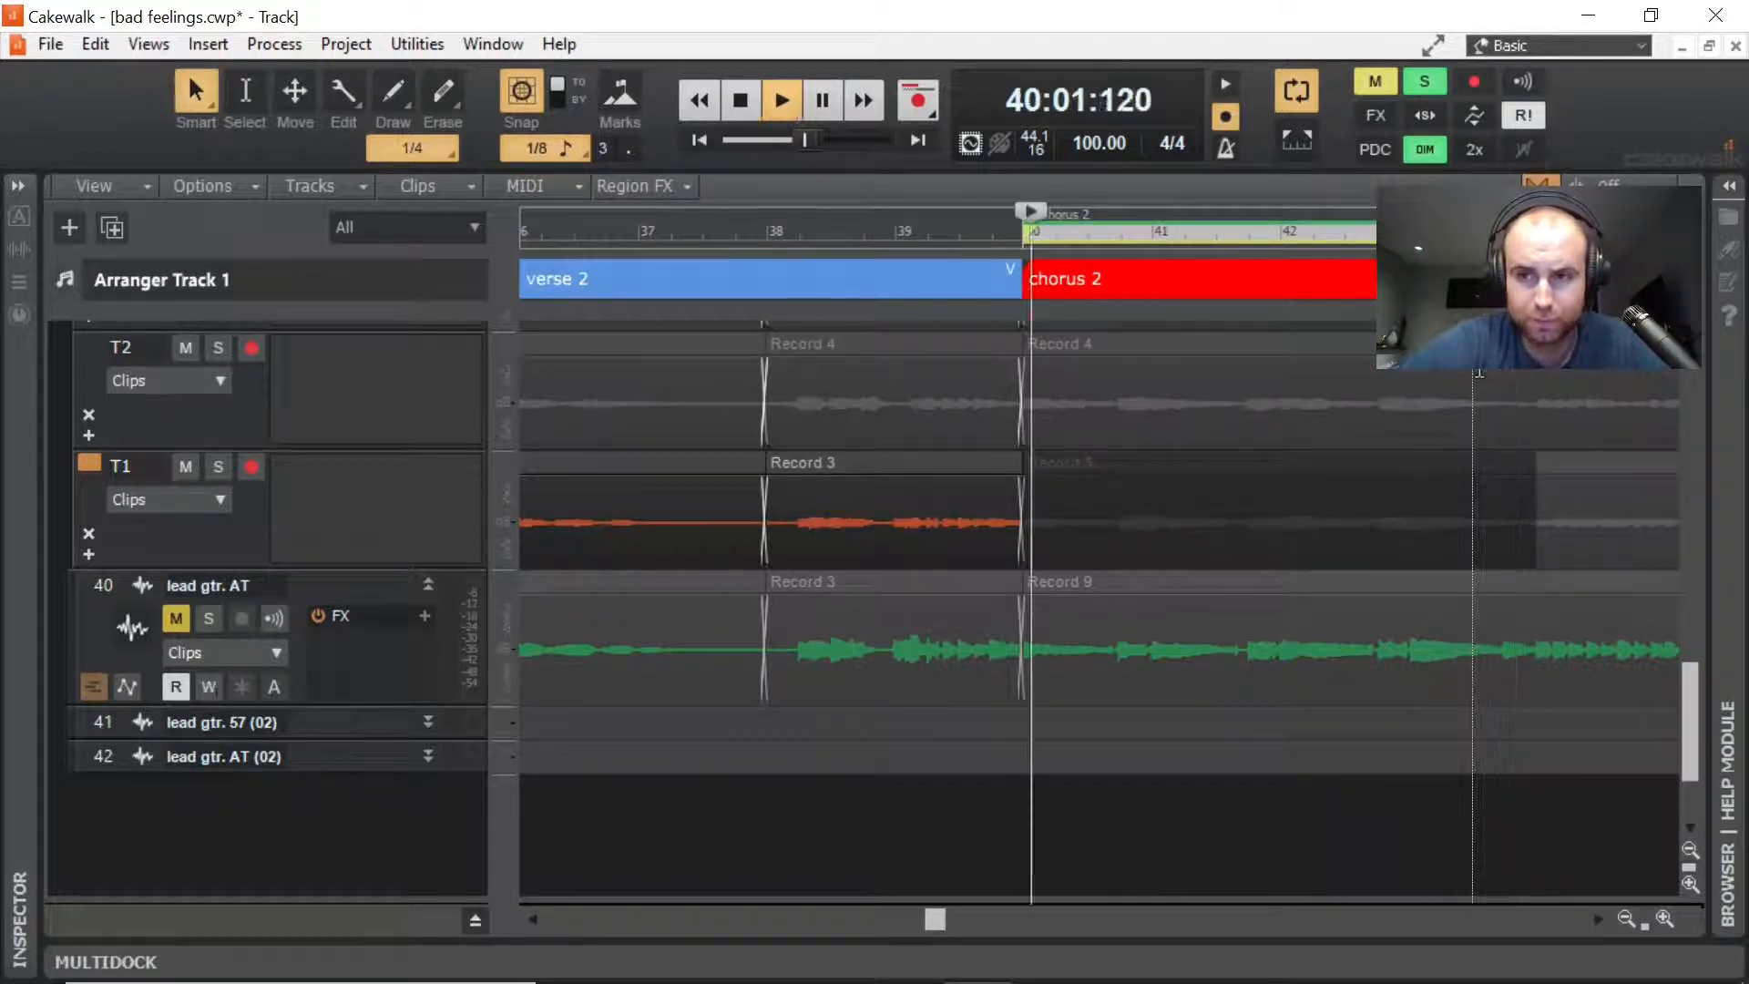
left_click(740, 99)
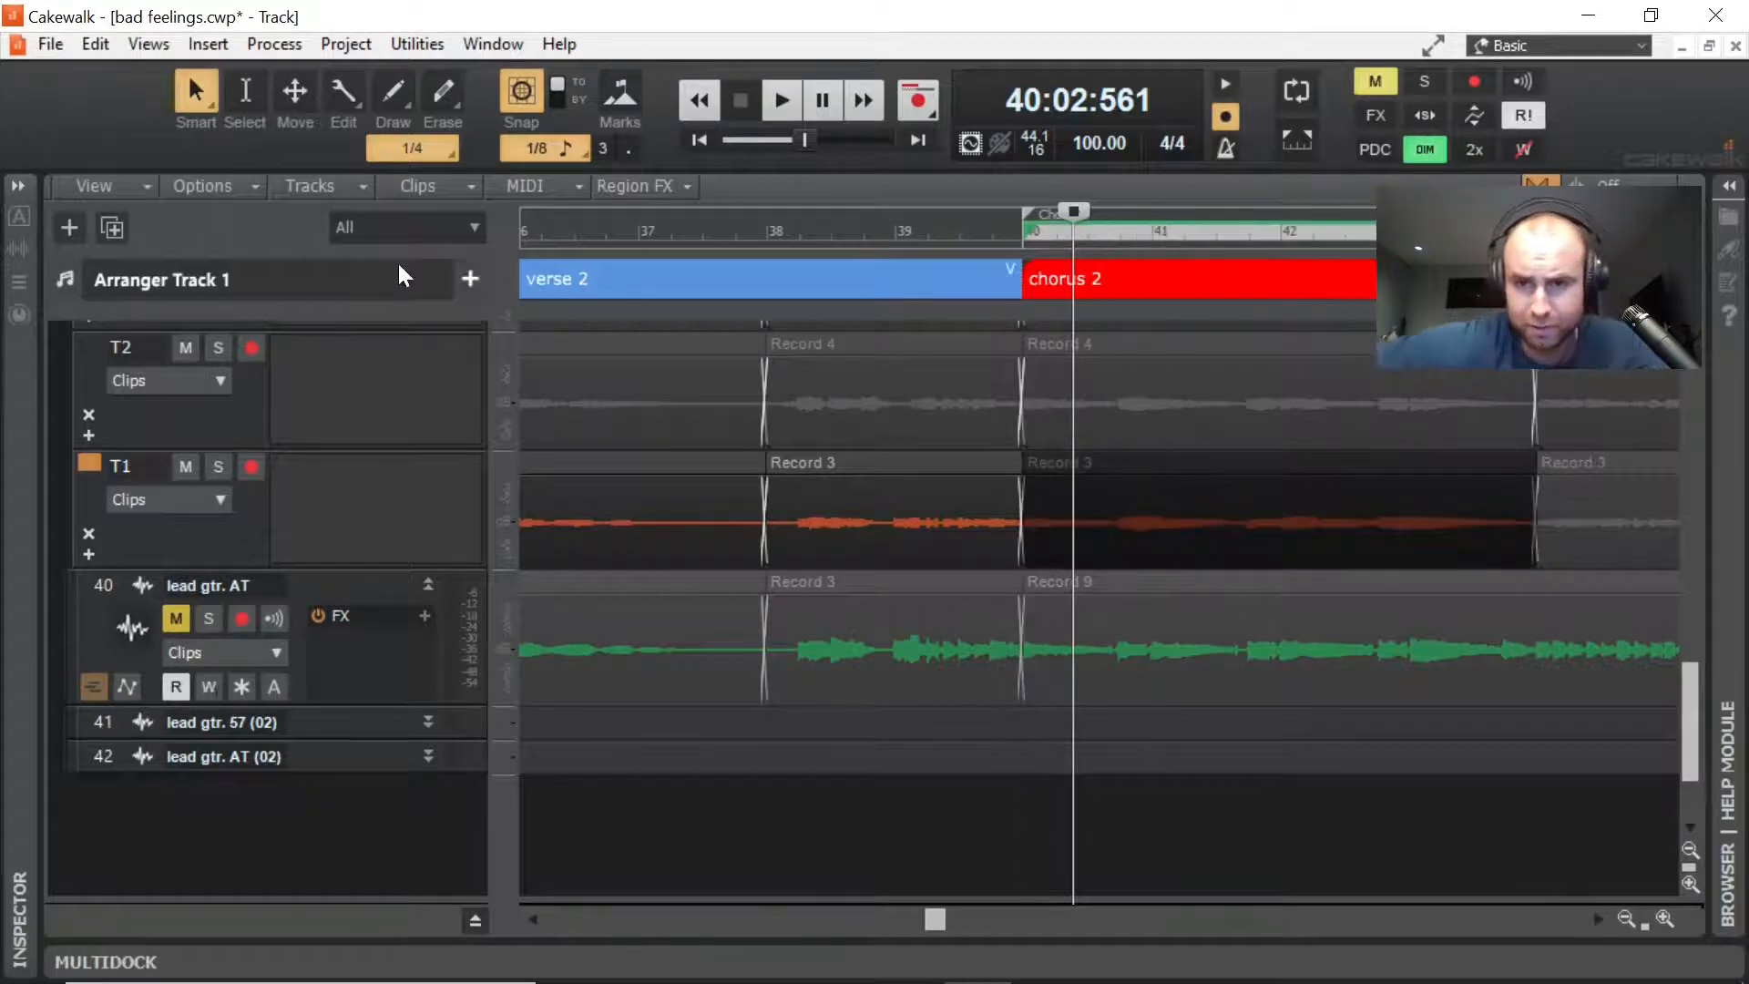
scroll("up", 3)
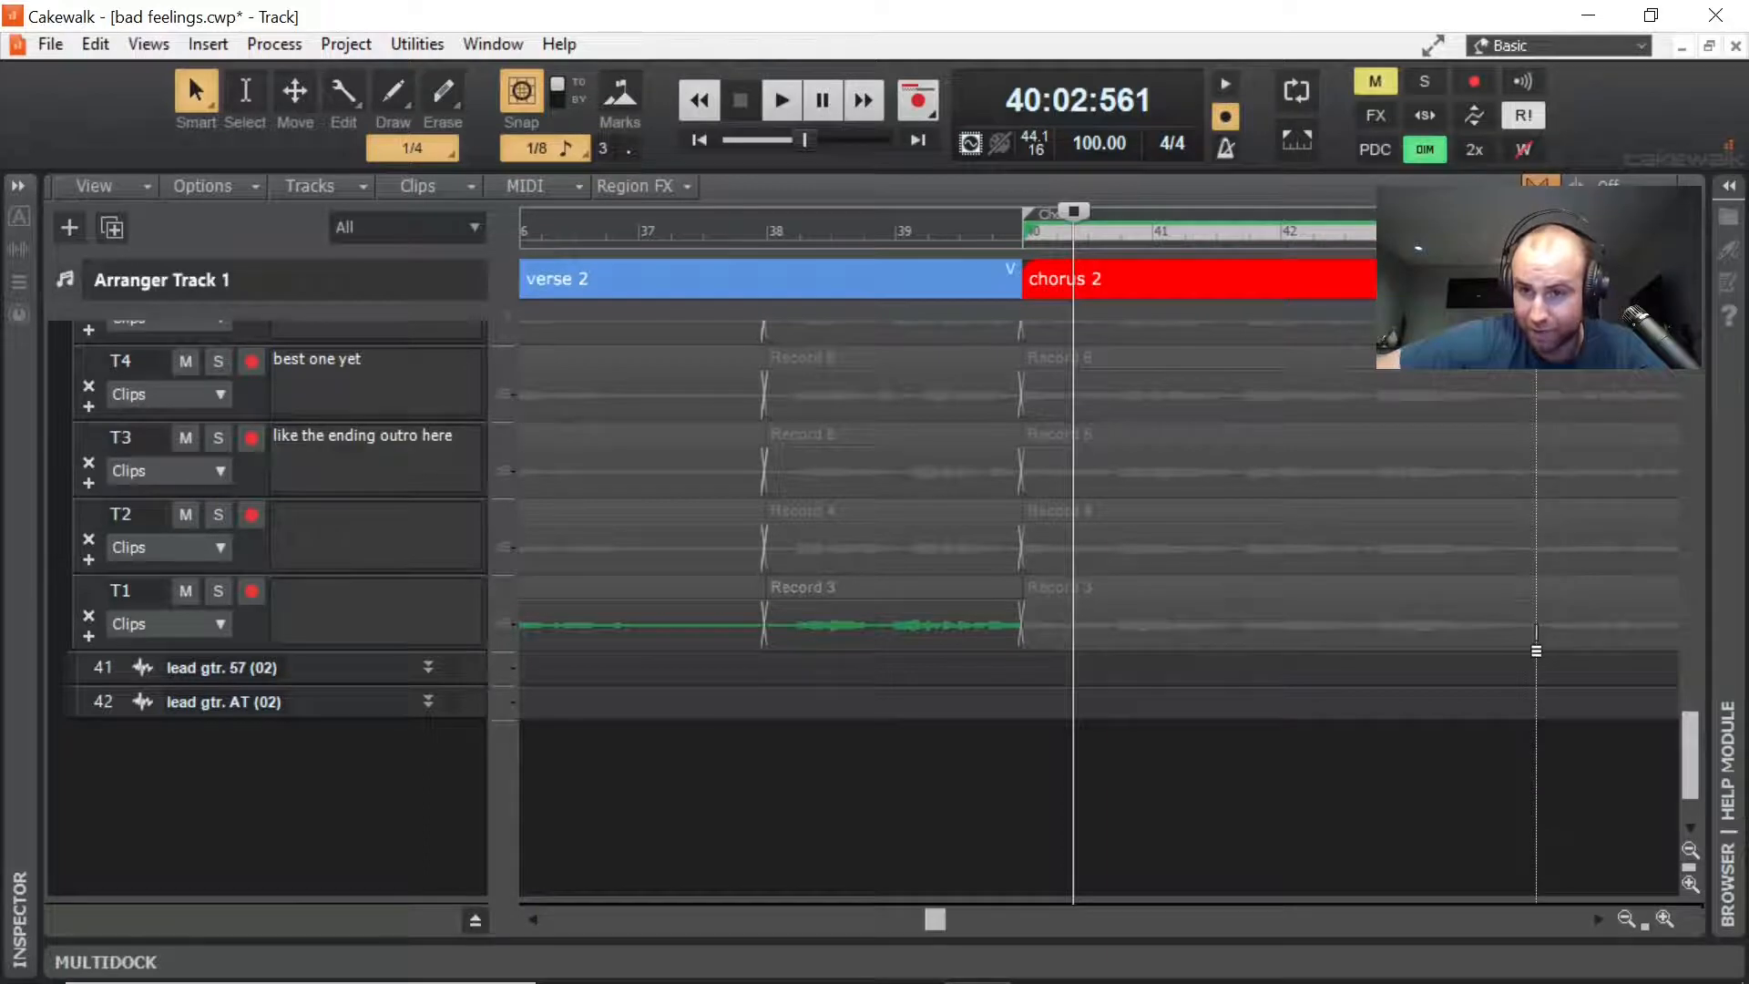
mouse_move(1529, 538)
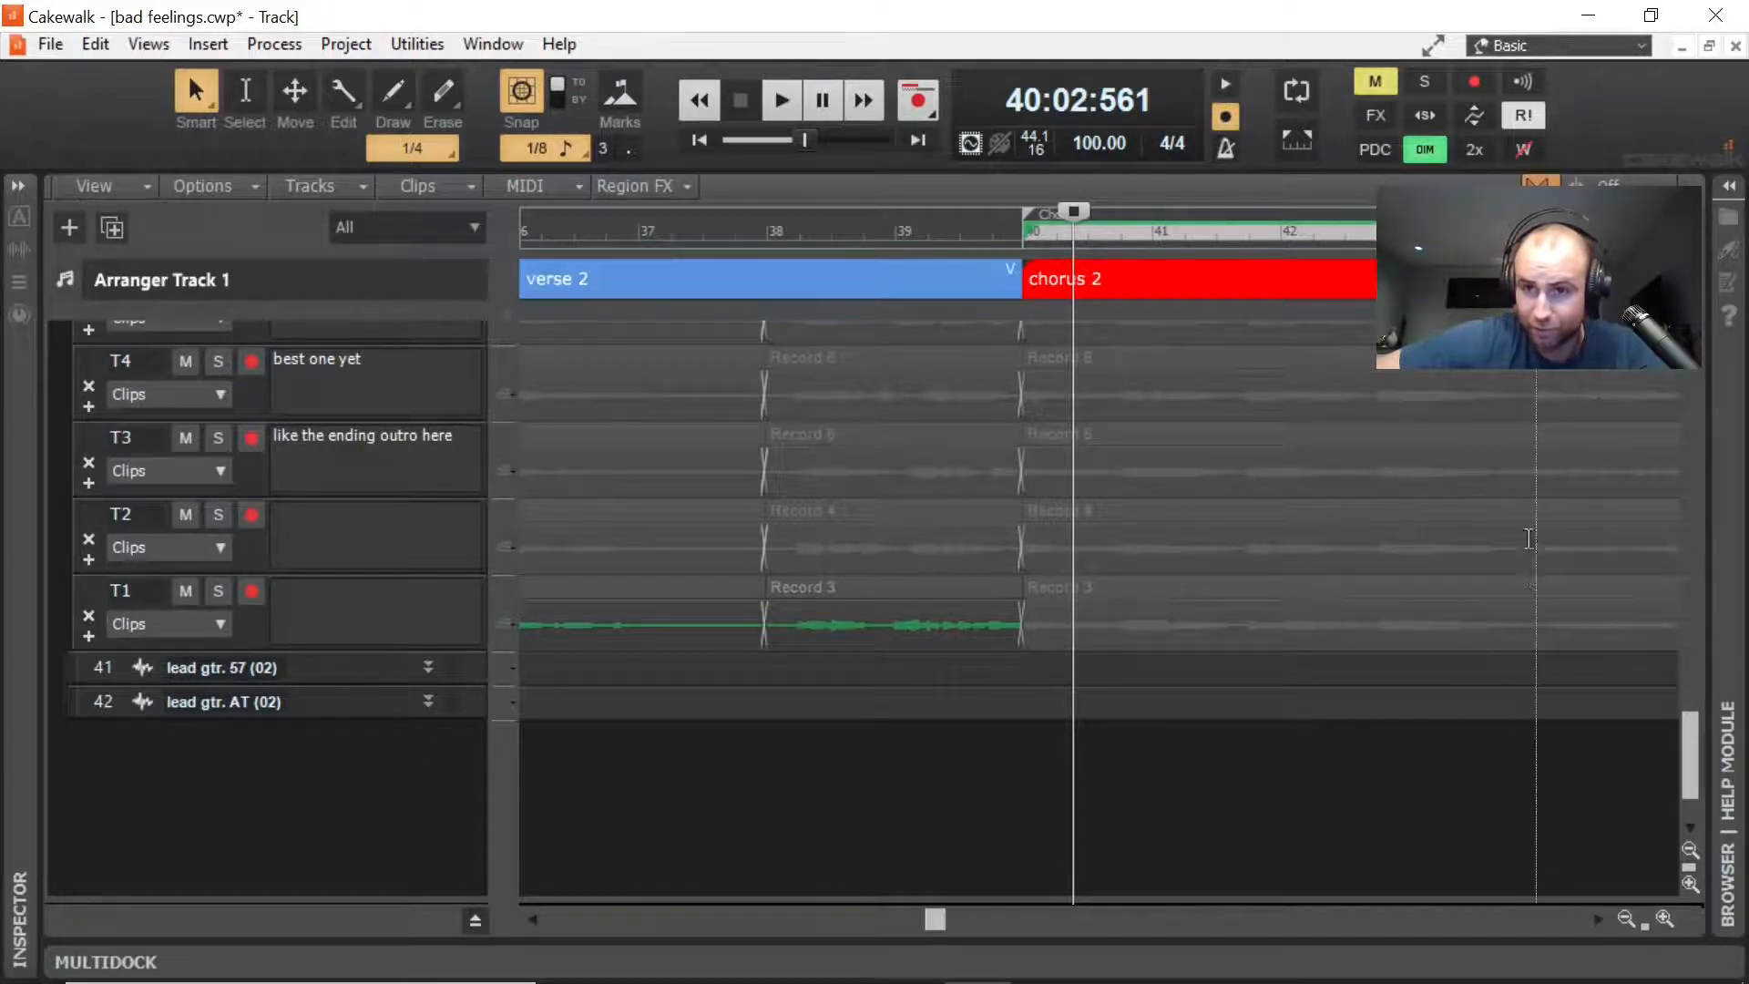
mouse_move(1534, 651)
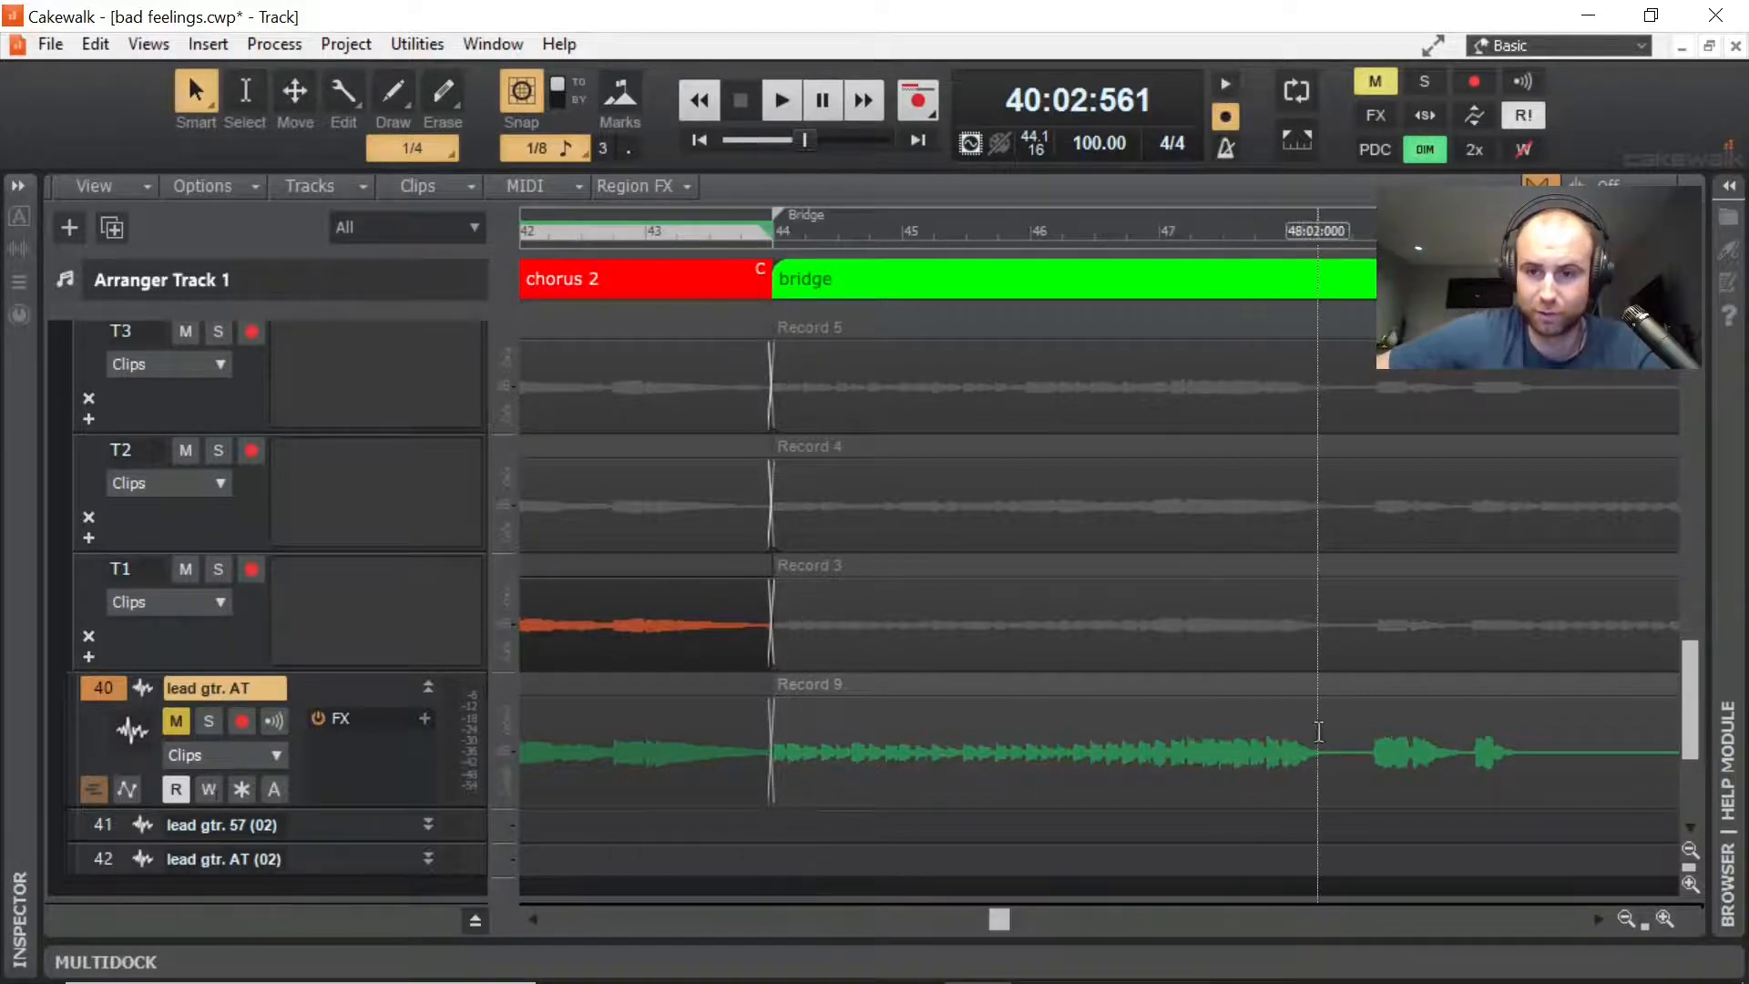
Step: End take 1 at the bridge and audition take 2 across the bridge
left_click(781, 99)
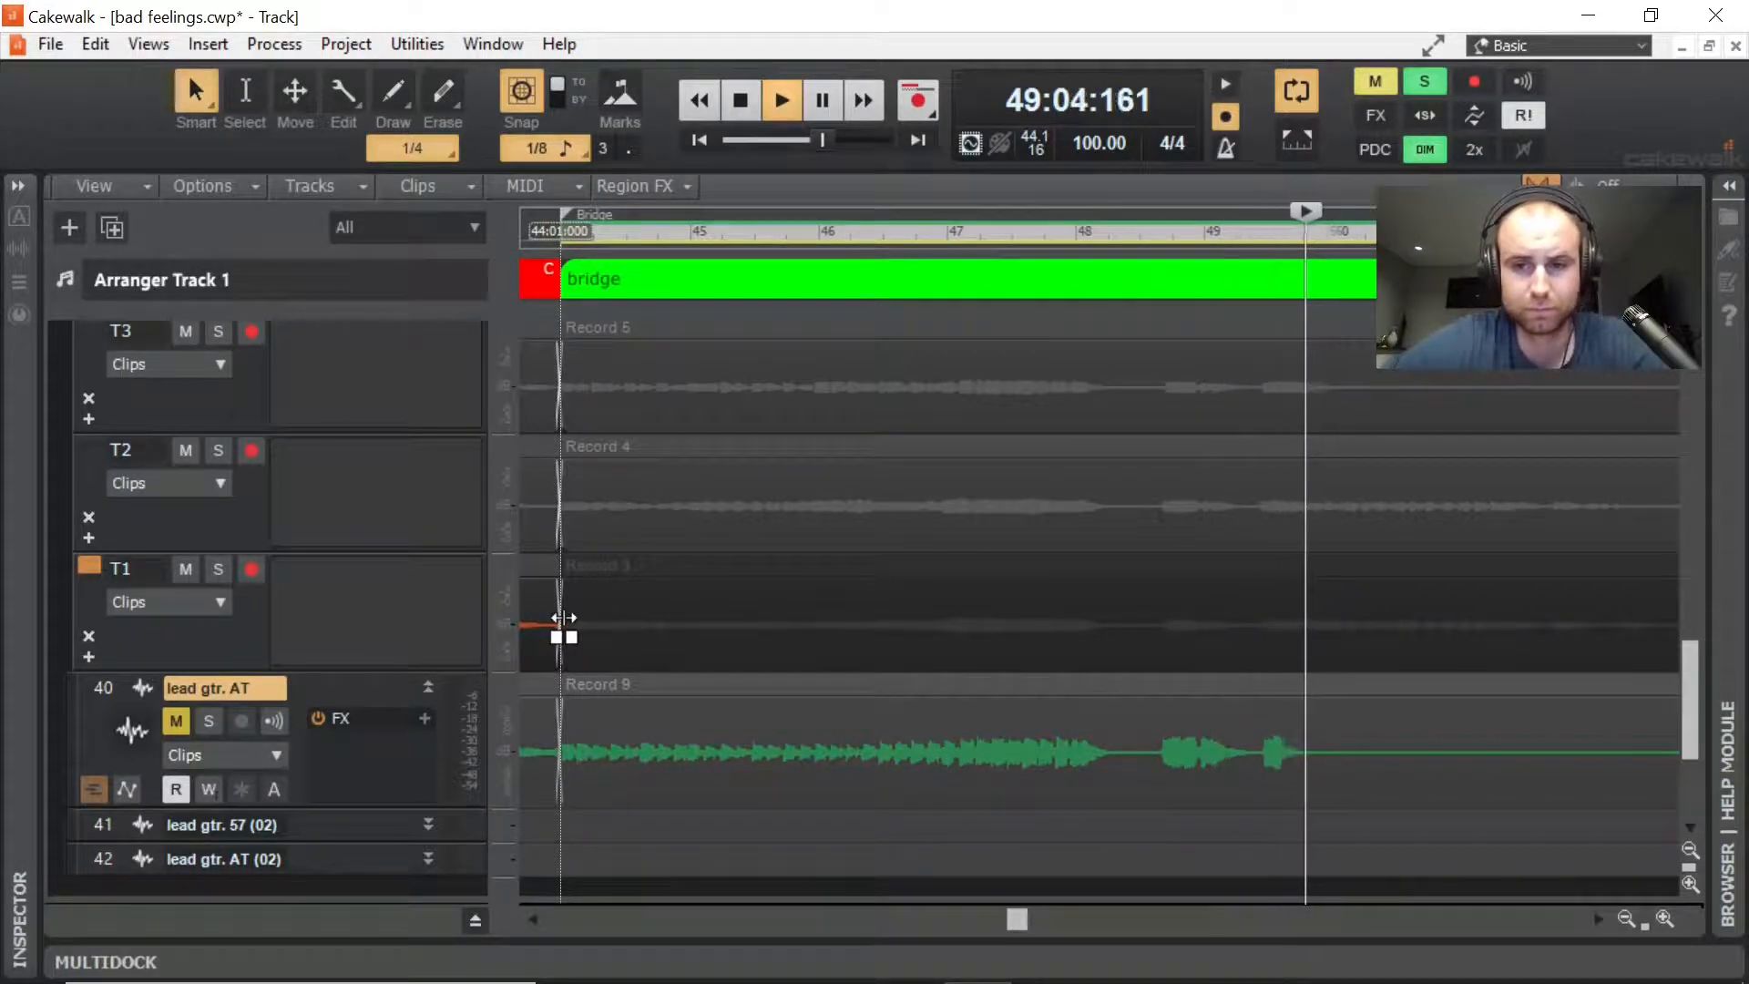
left_click(738, 99)
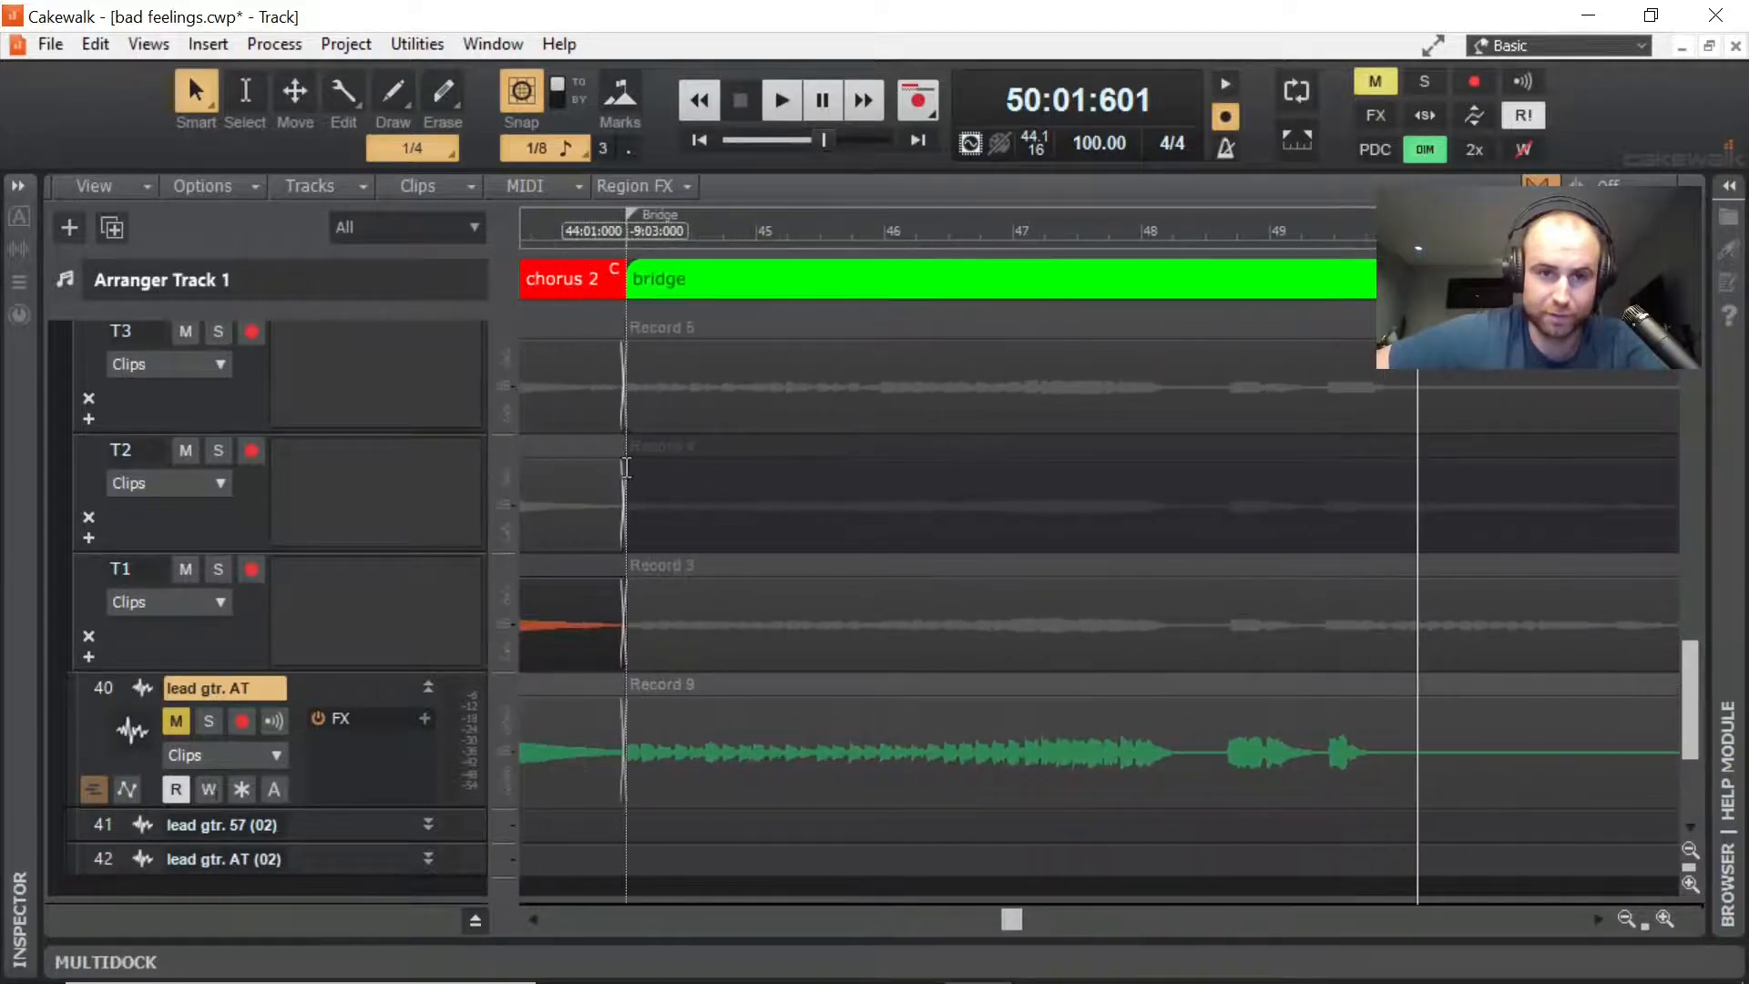
left_click(781, 100)
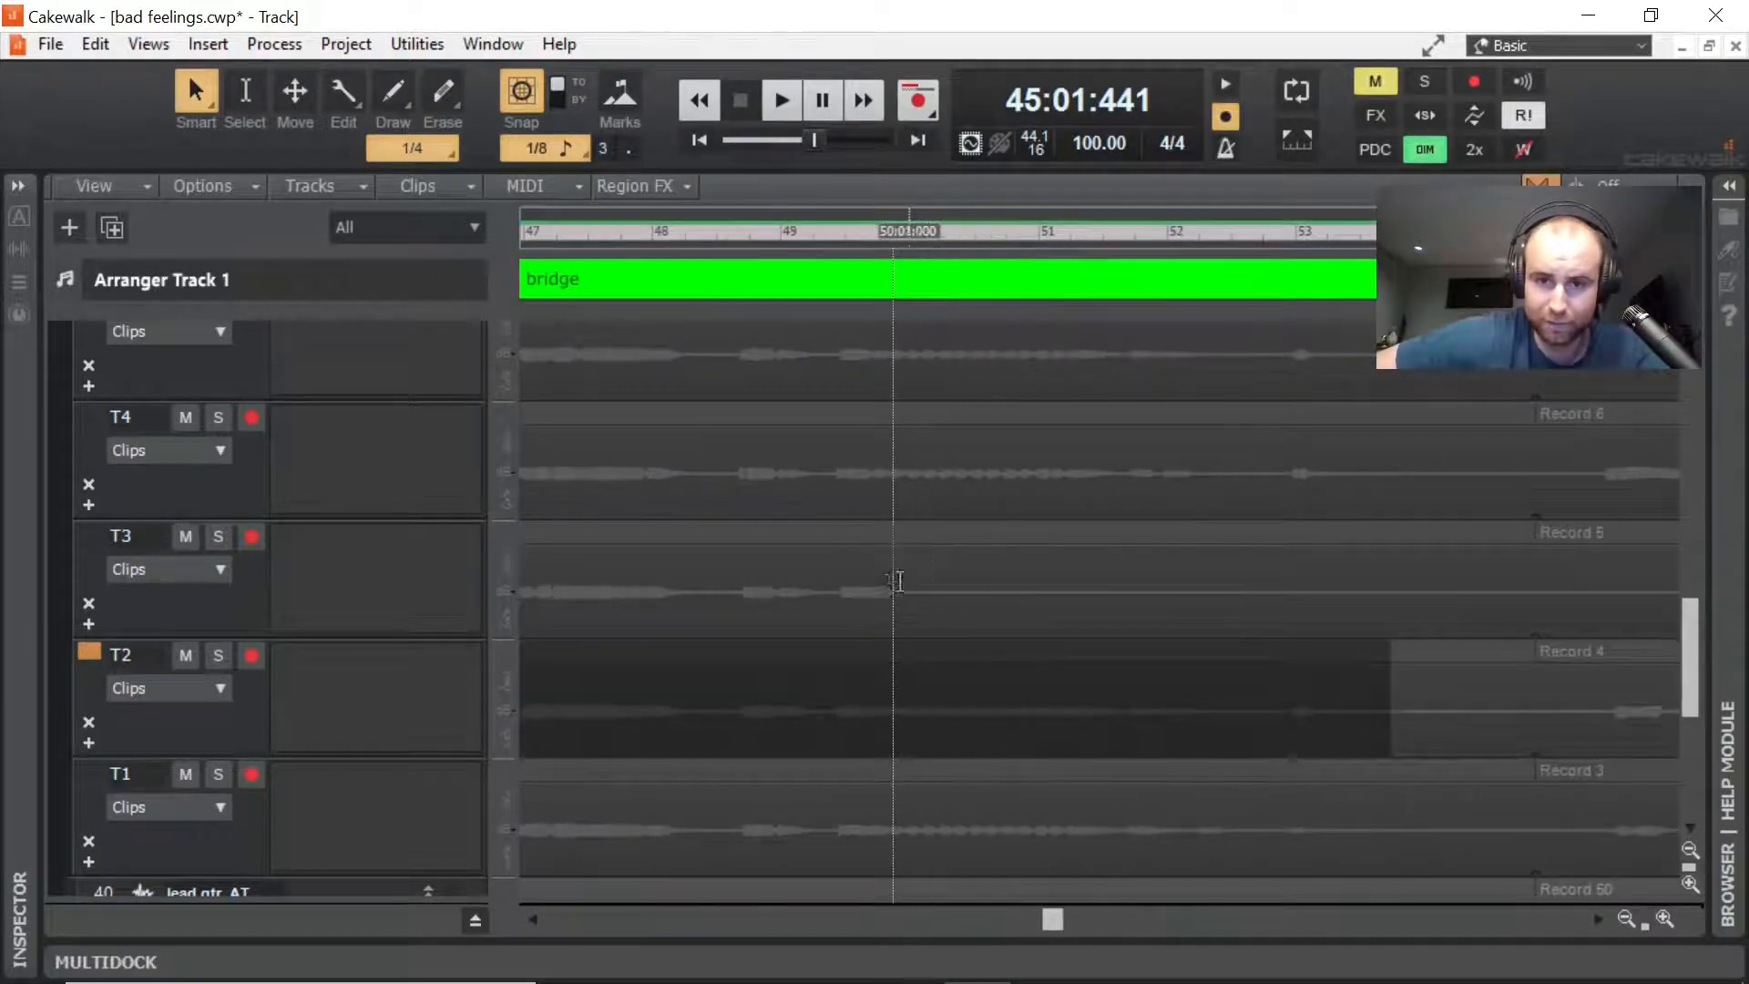
left_click(1004, 231)
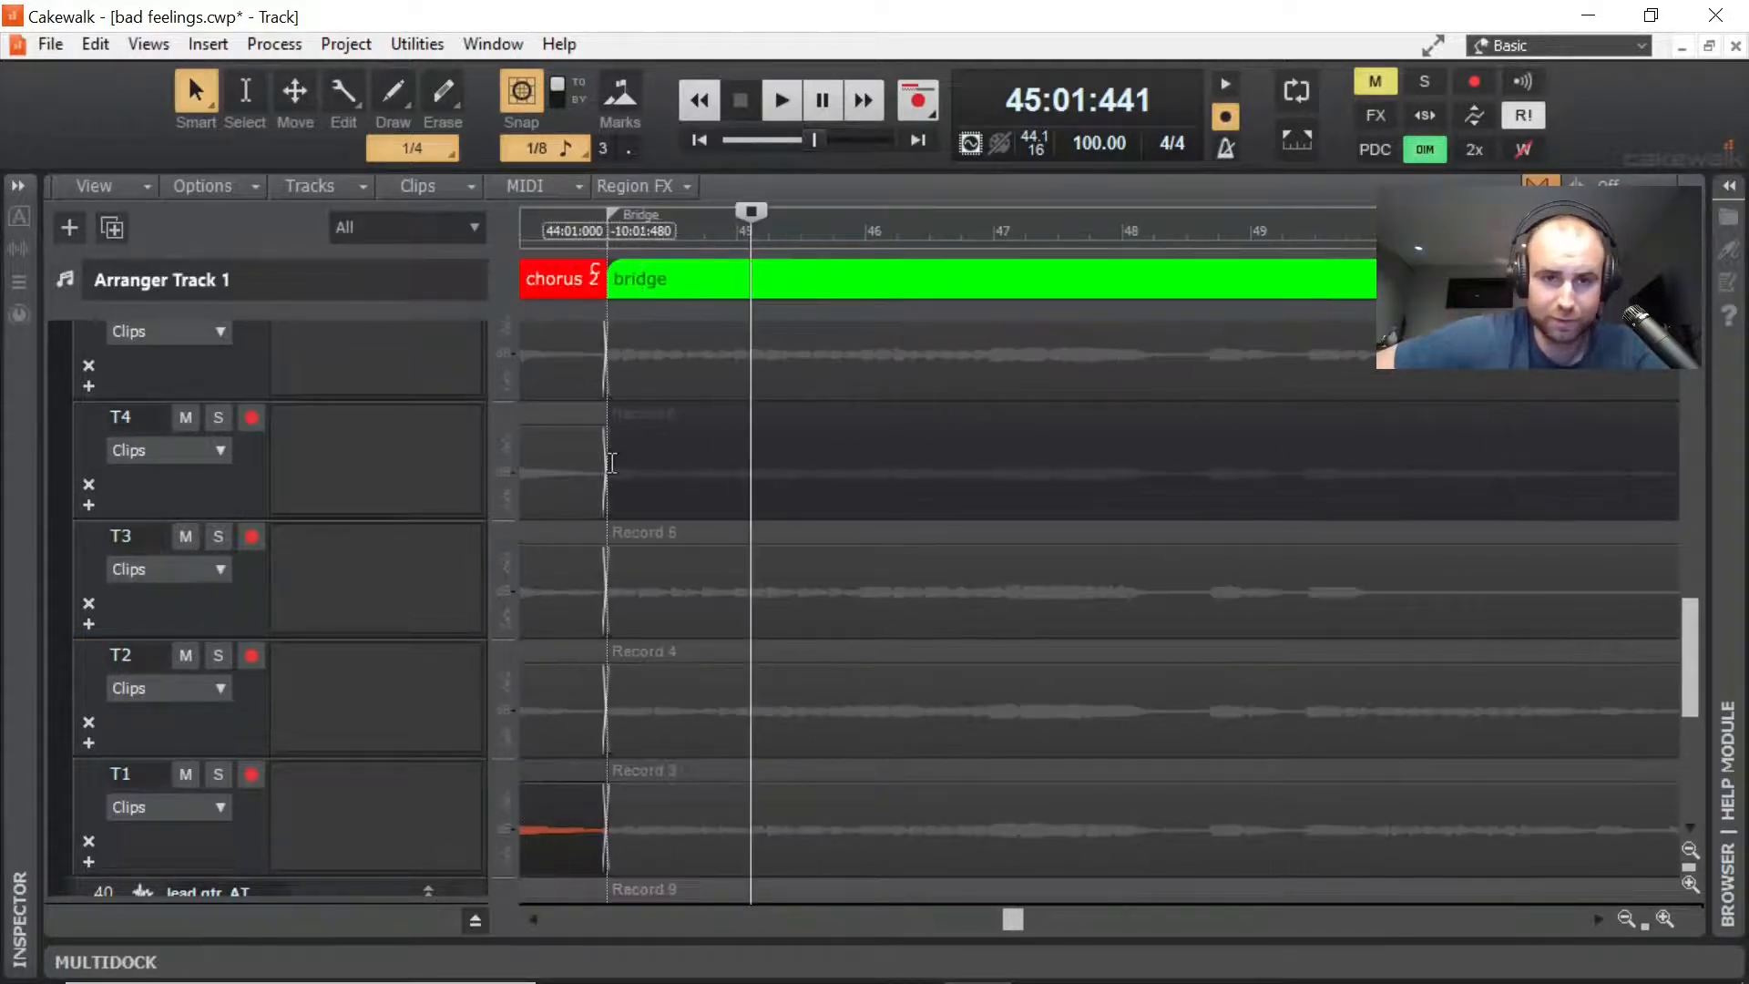
left_click(781, 99)
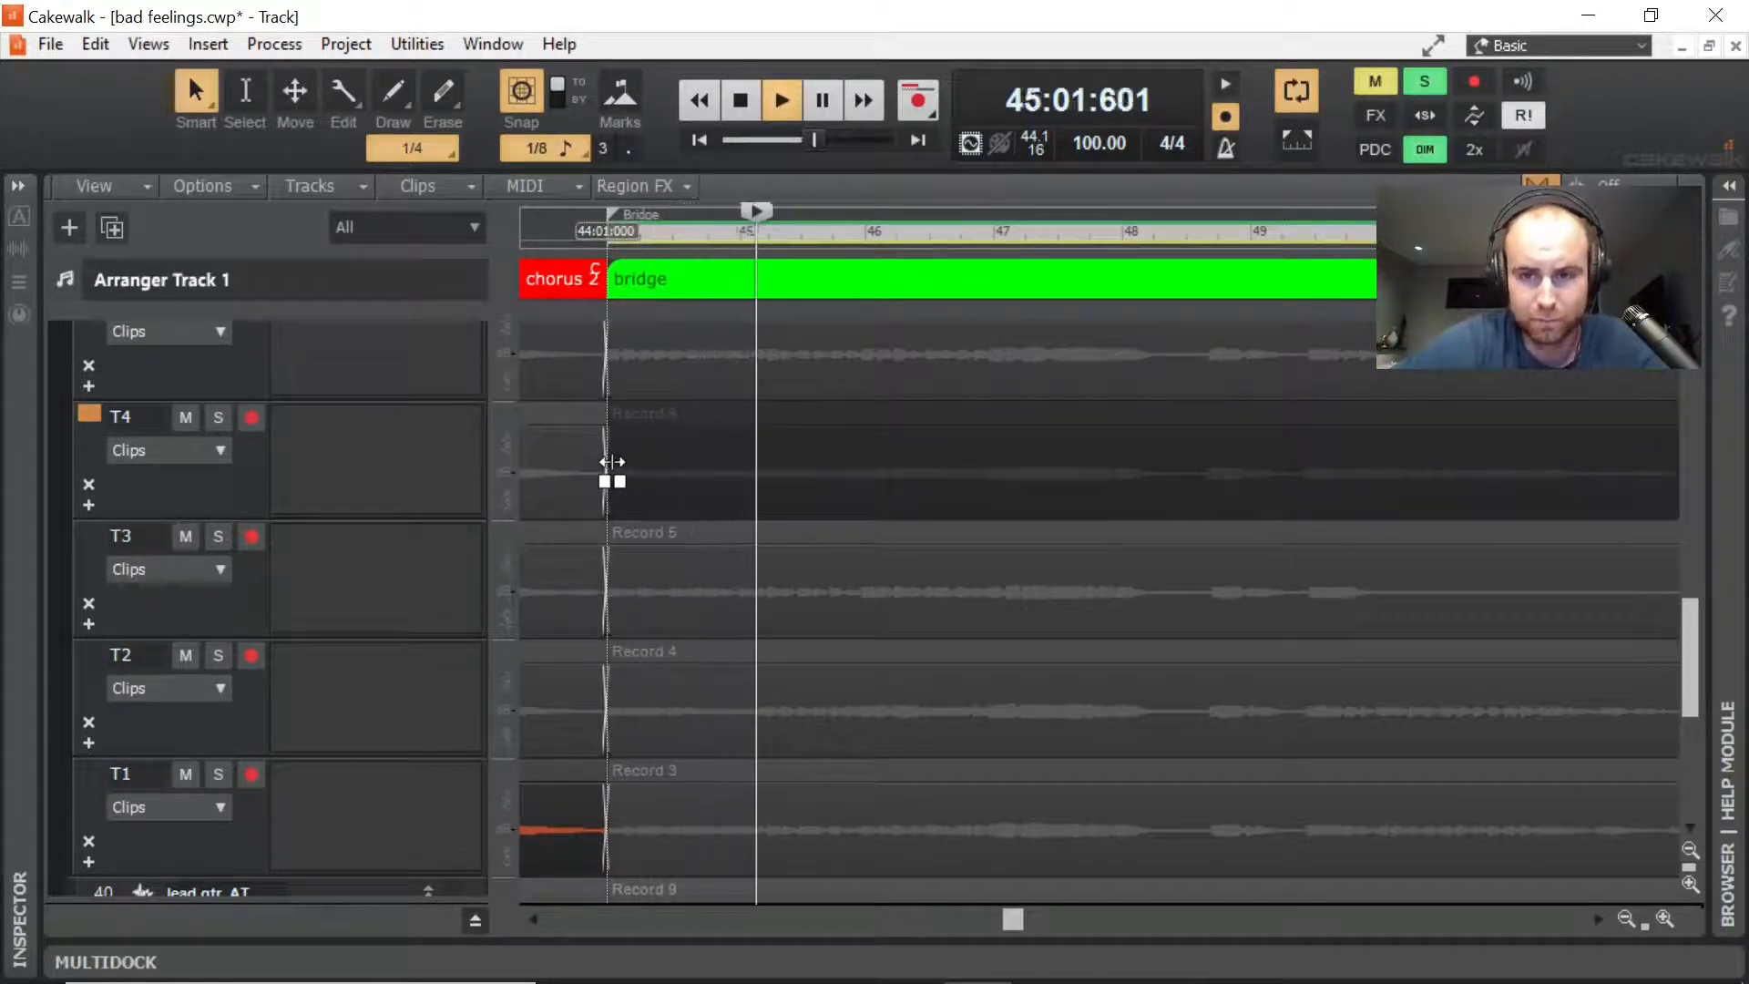
left_click(740, 101)
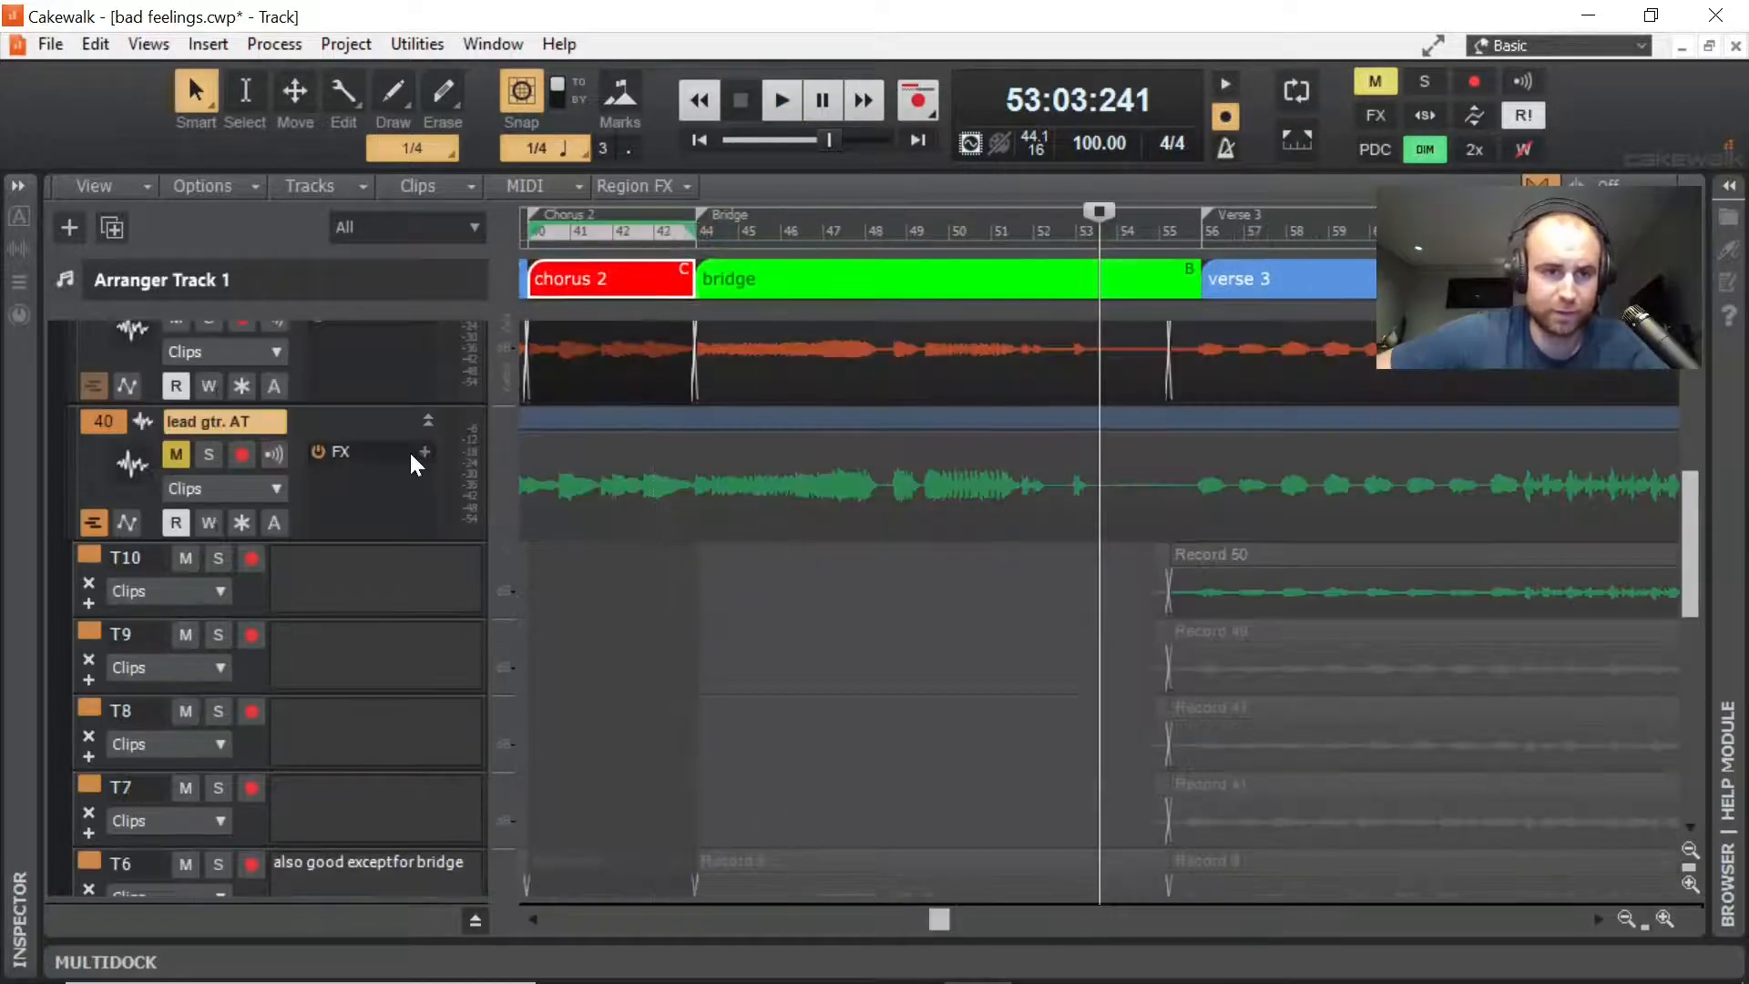
Step: Unmute lead gtr. AT and play both lead guitars from chorus 2
left_click(780, 100)
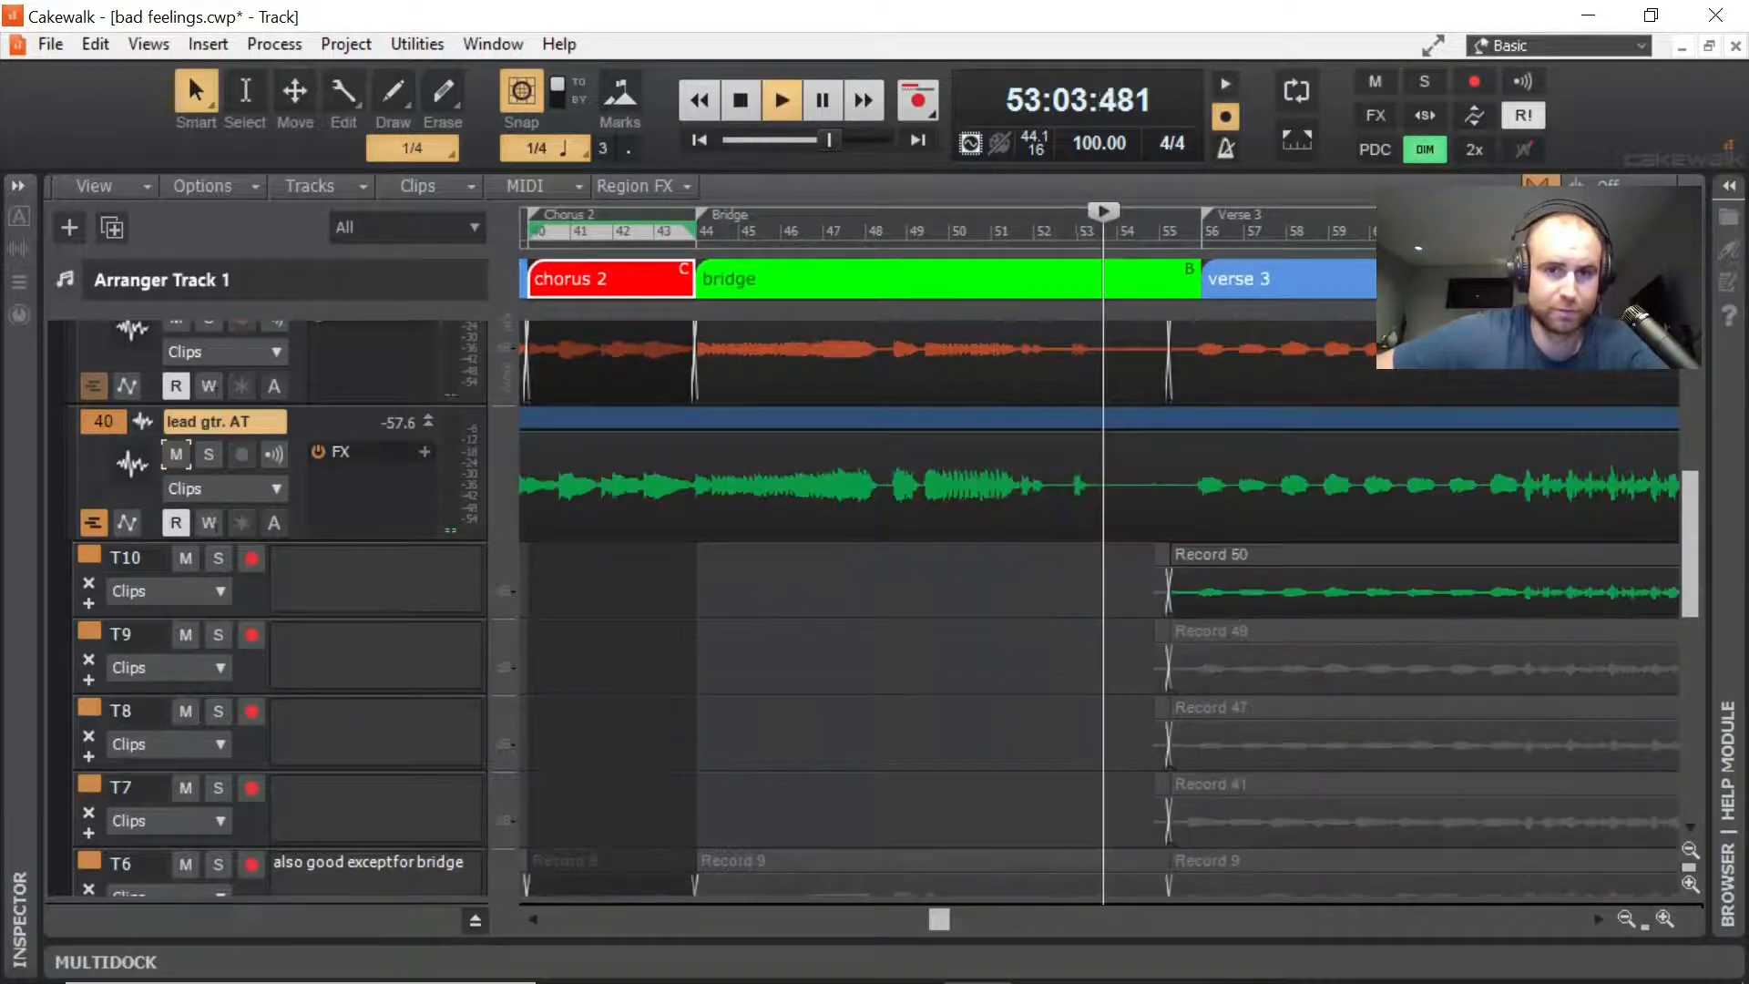
left_click(636, 231)
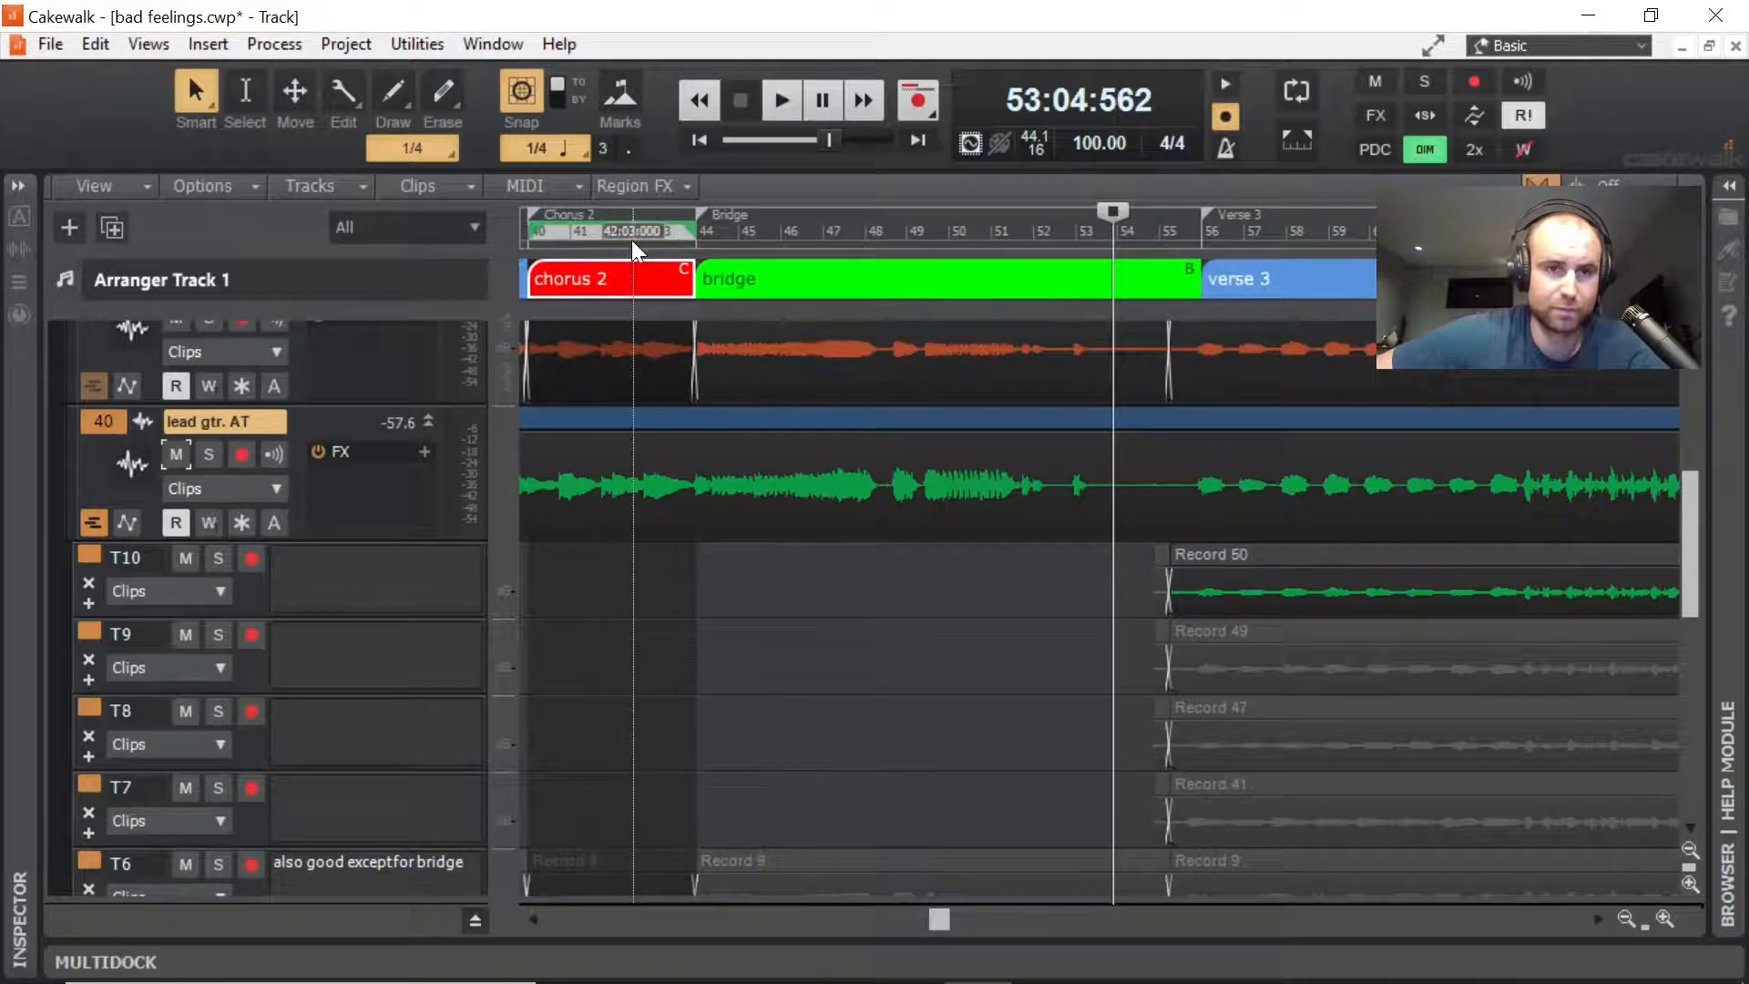
left_click(631, 230)
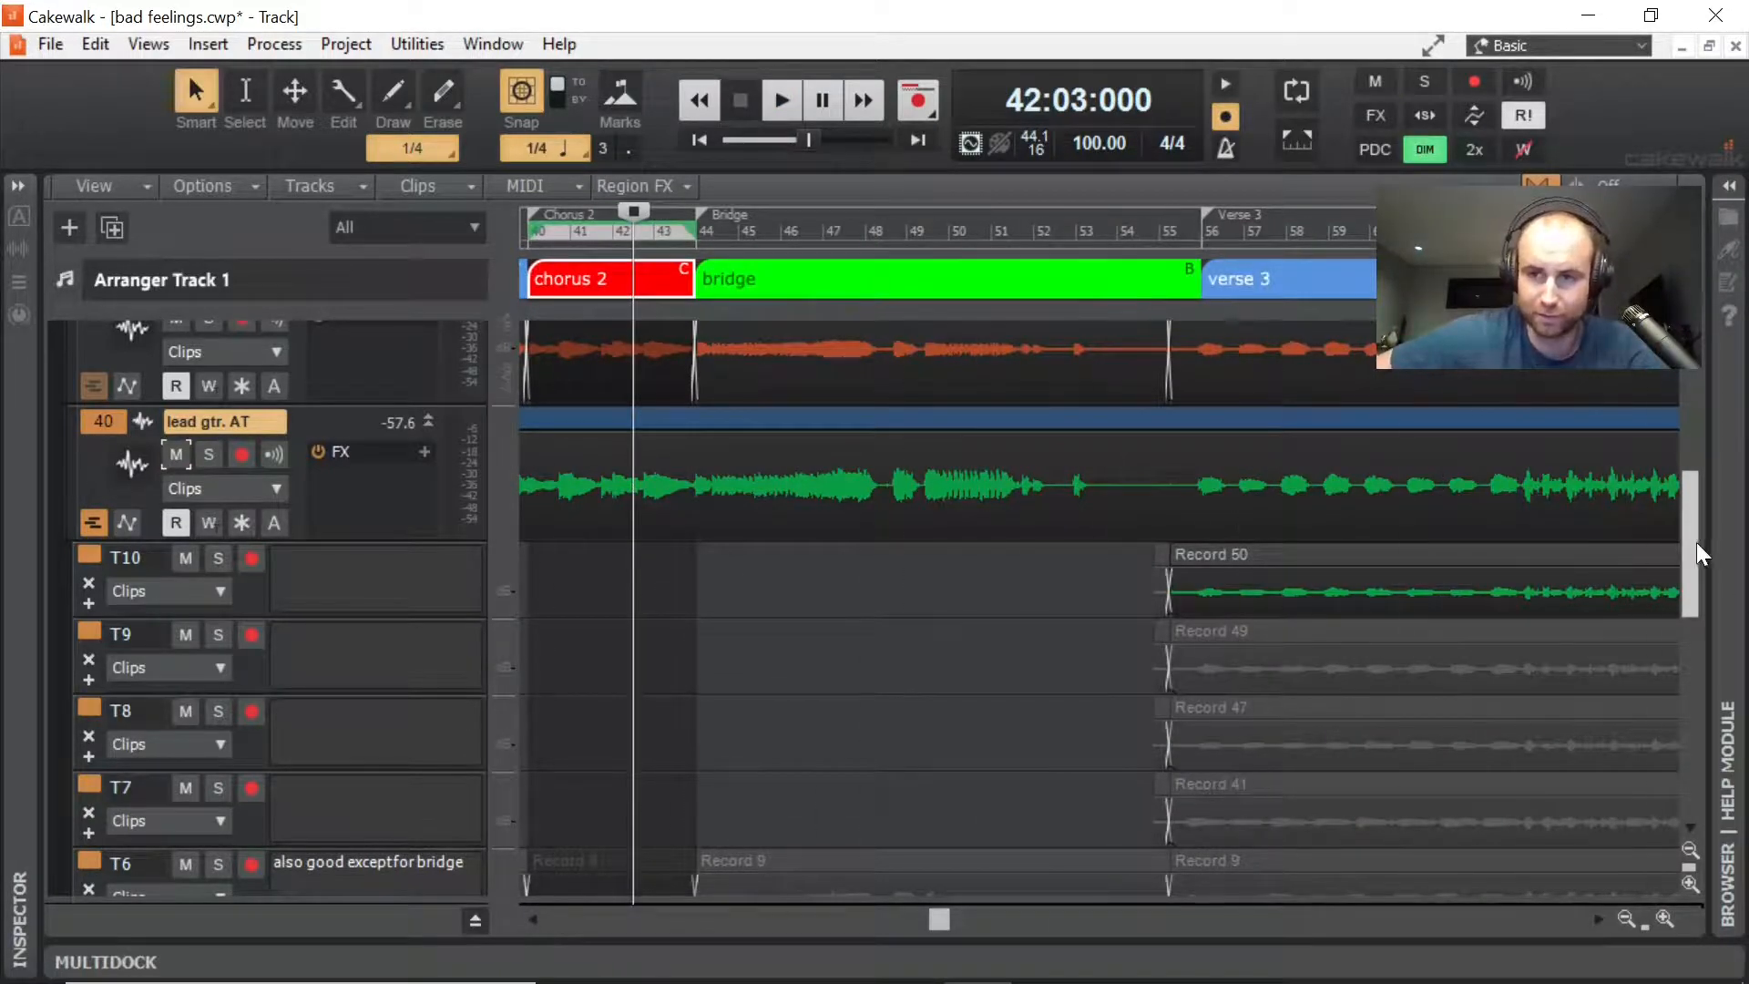
scroll("up", 3)
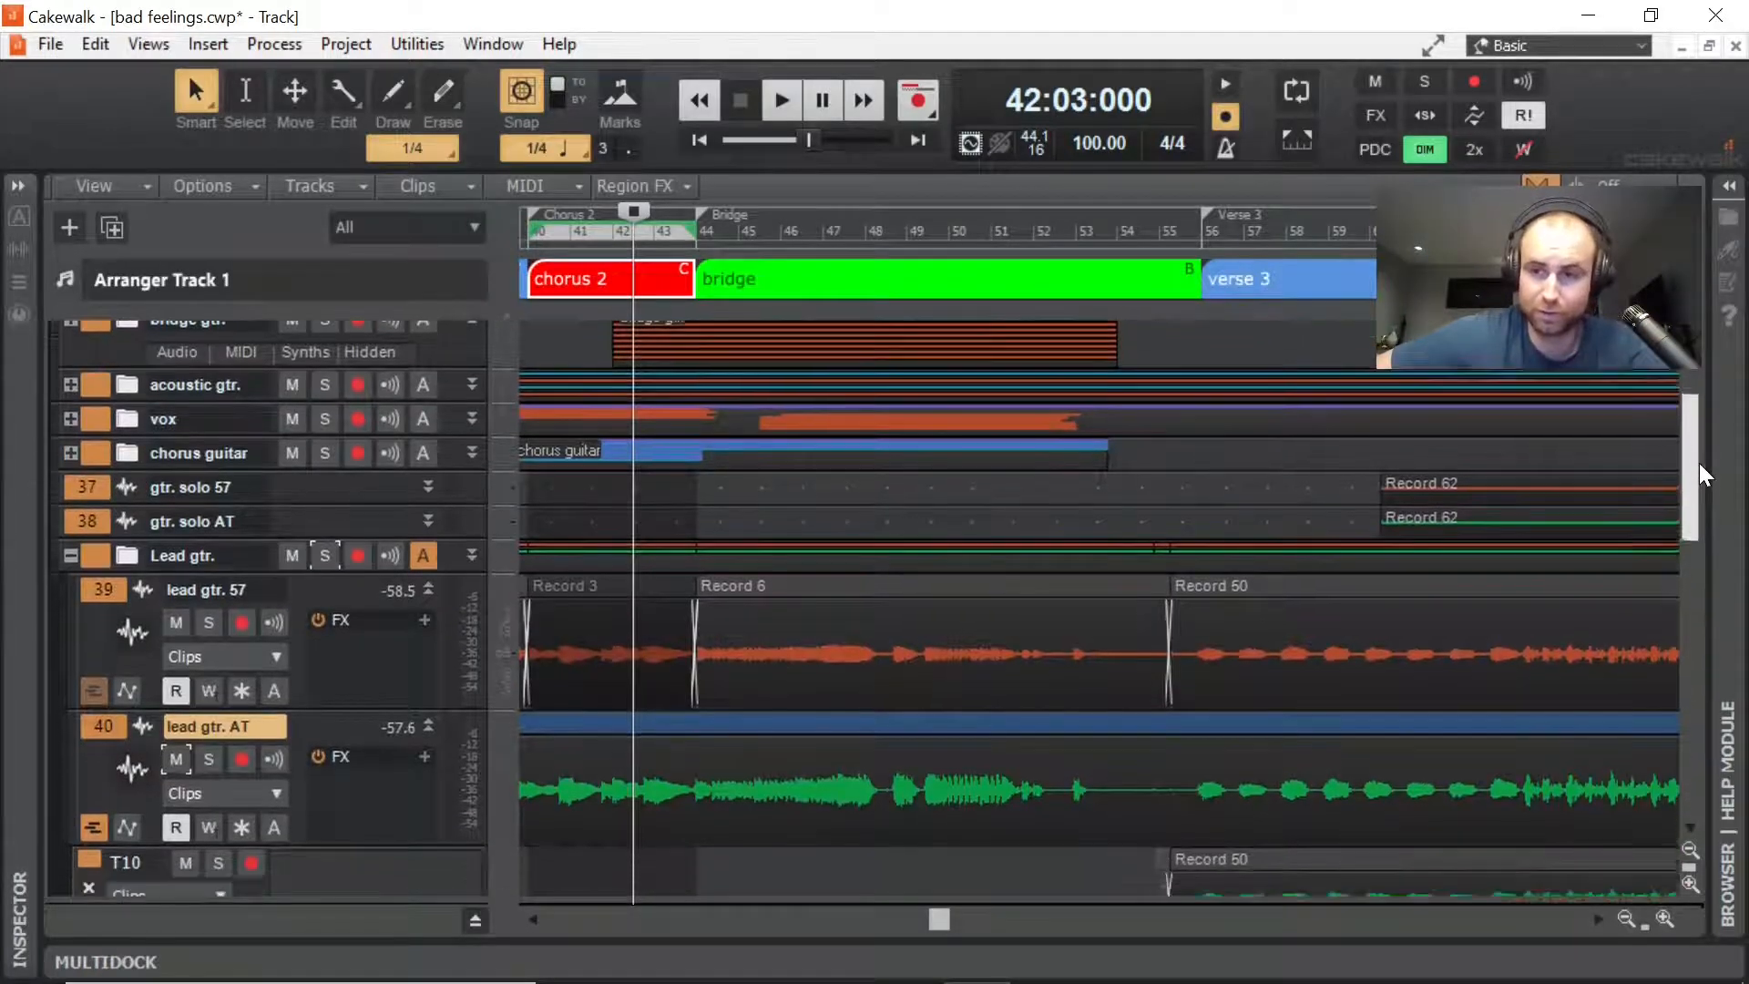
scroll("up", 3)
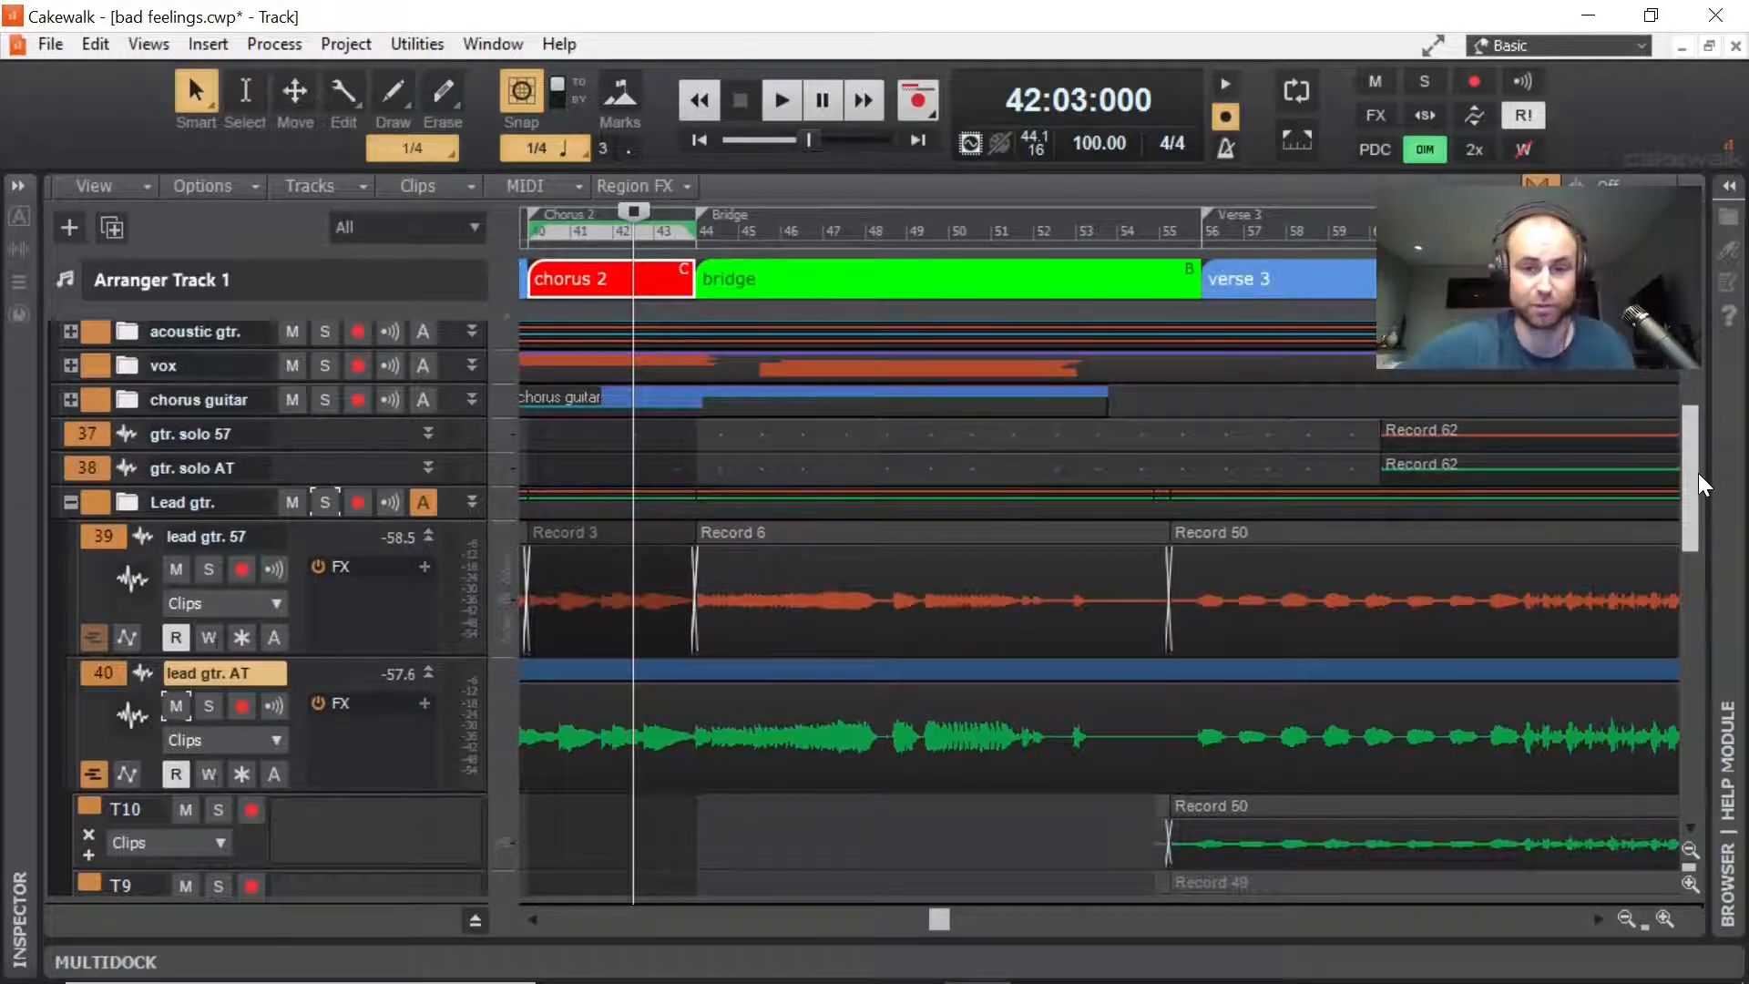
left_click(781, 99)
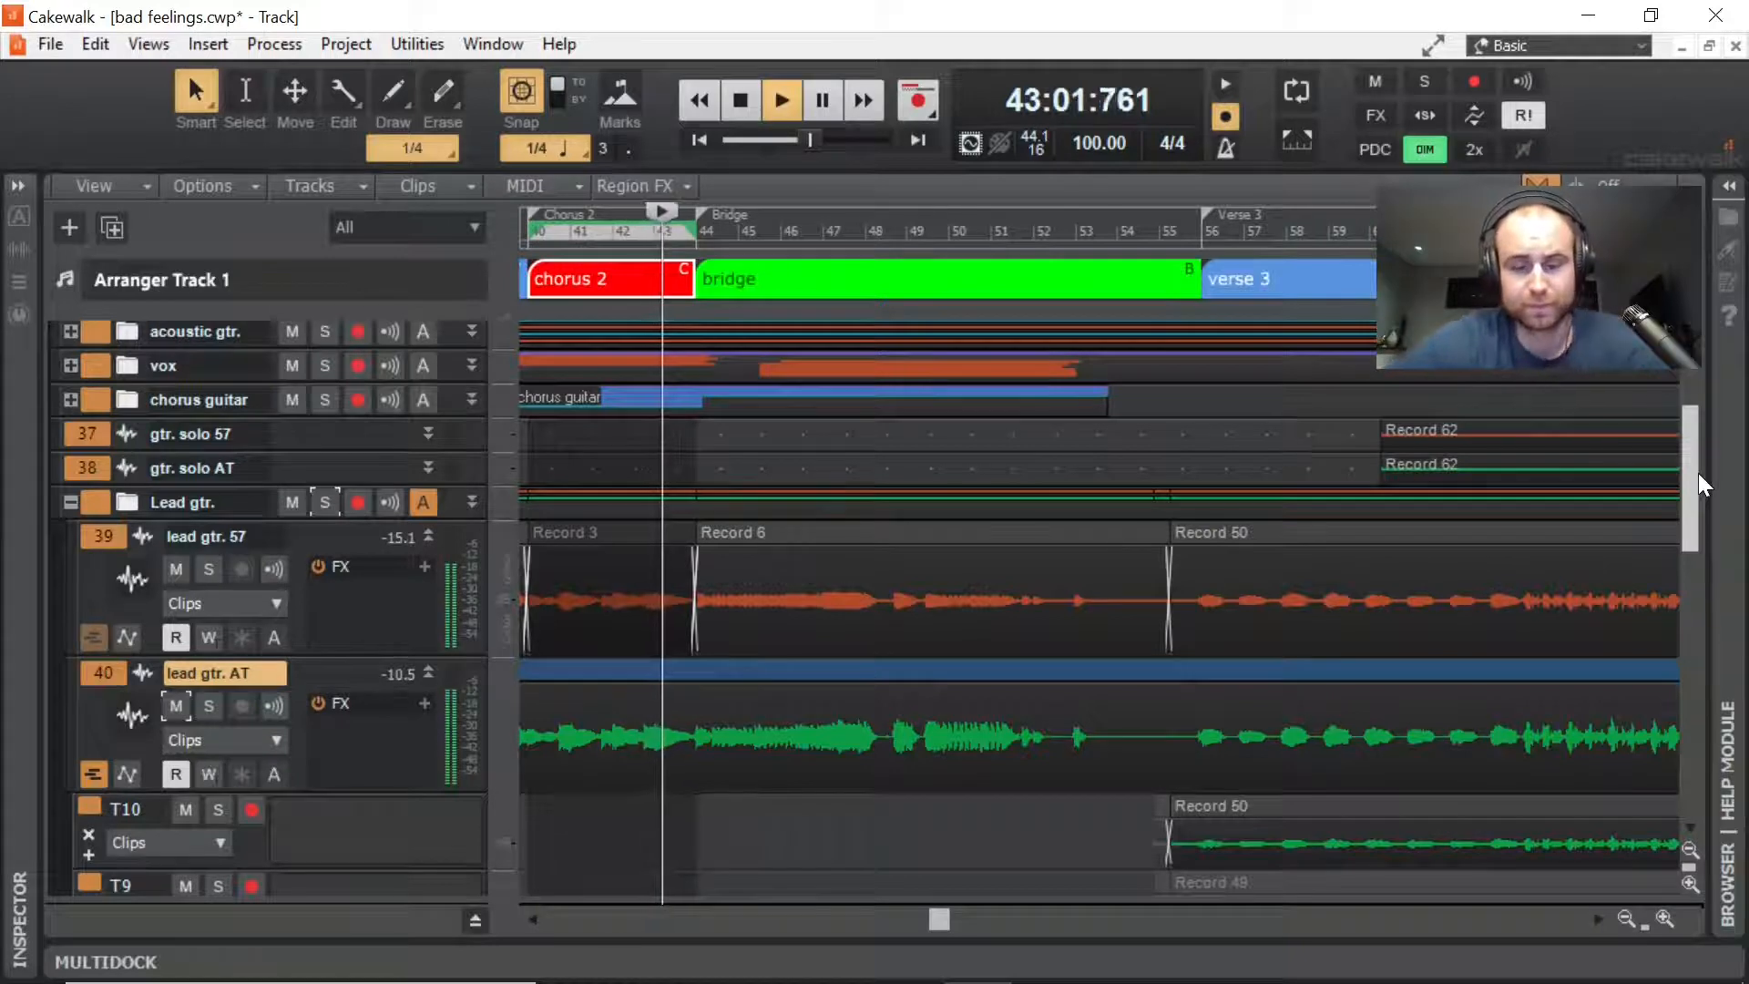
left_click(782, 100)
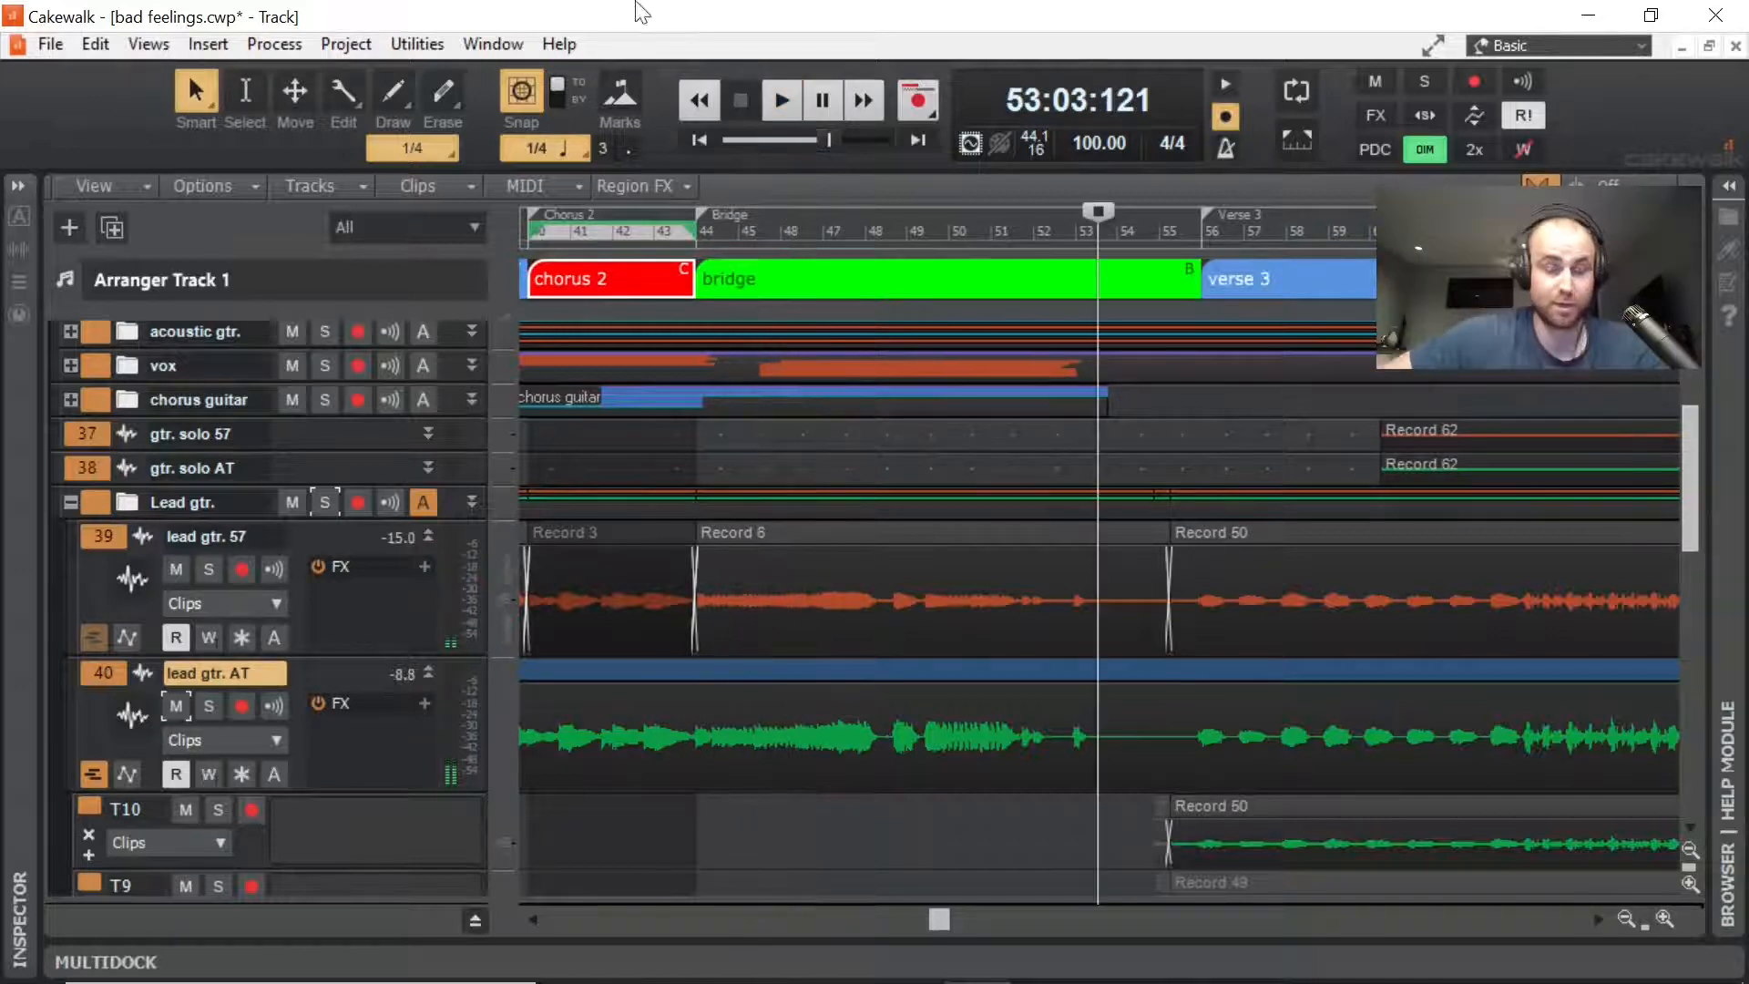
Step: Save the bad feelings project from the File menu
left_click(49, 44)
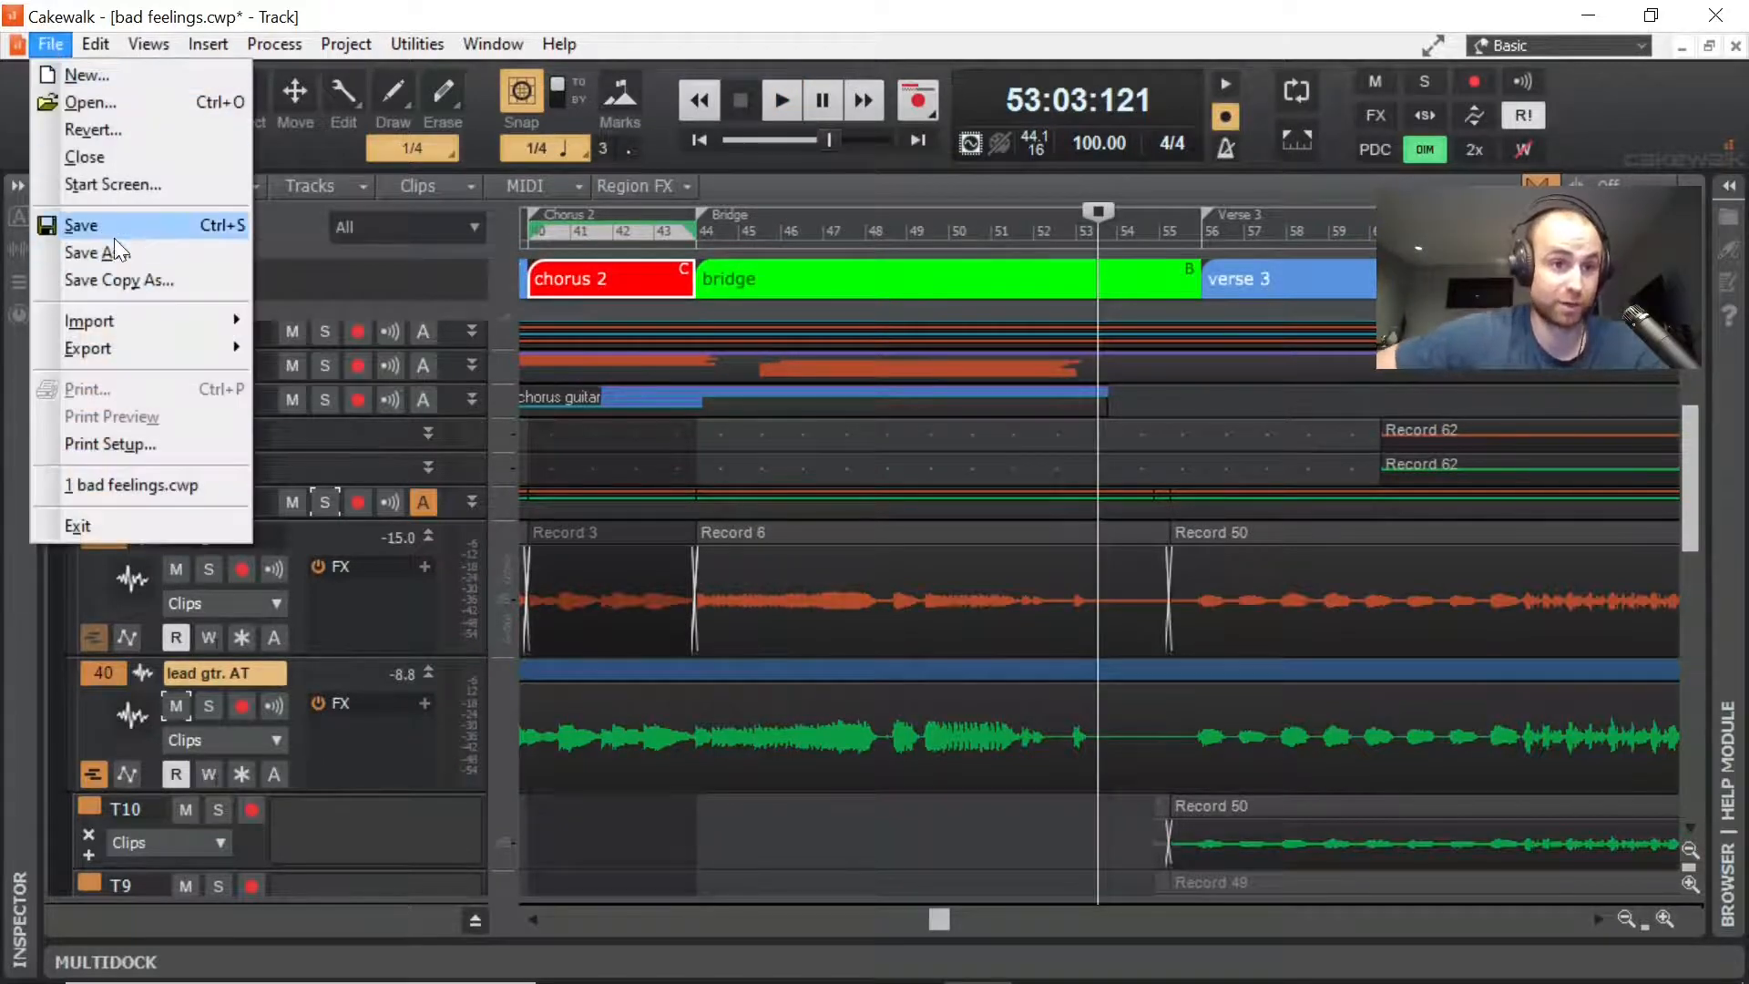
mouse_move(100, 231)
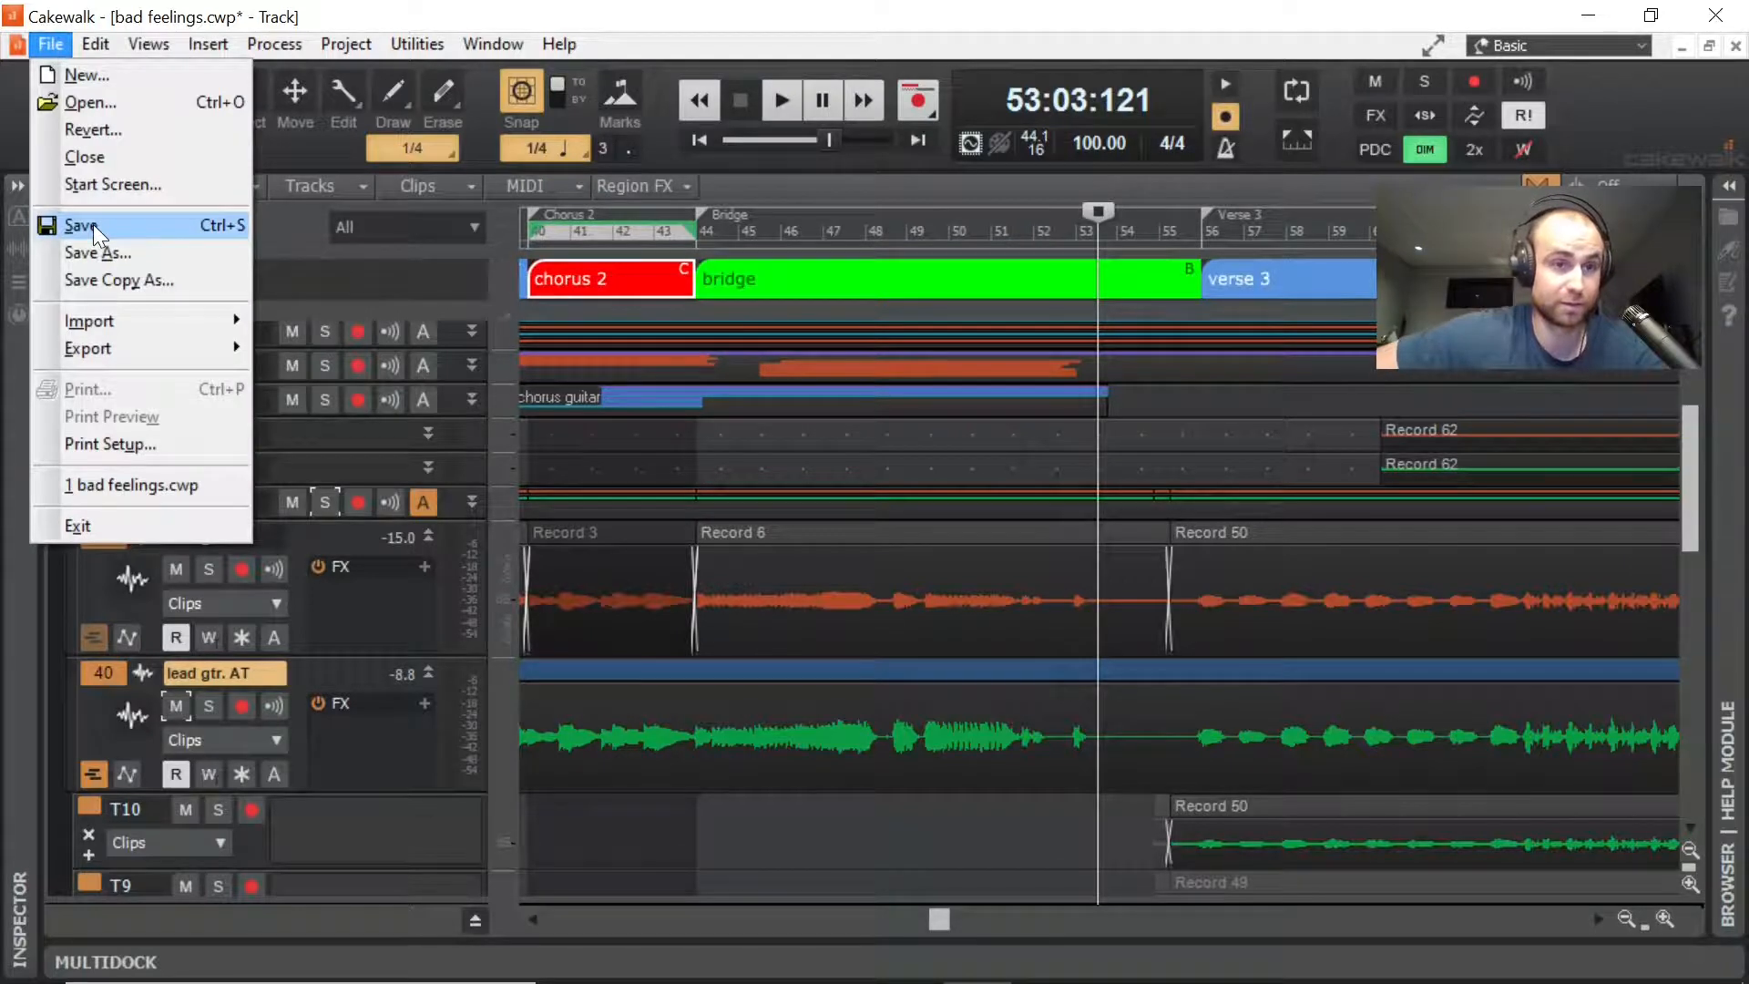
left_click(80, 225)
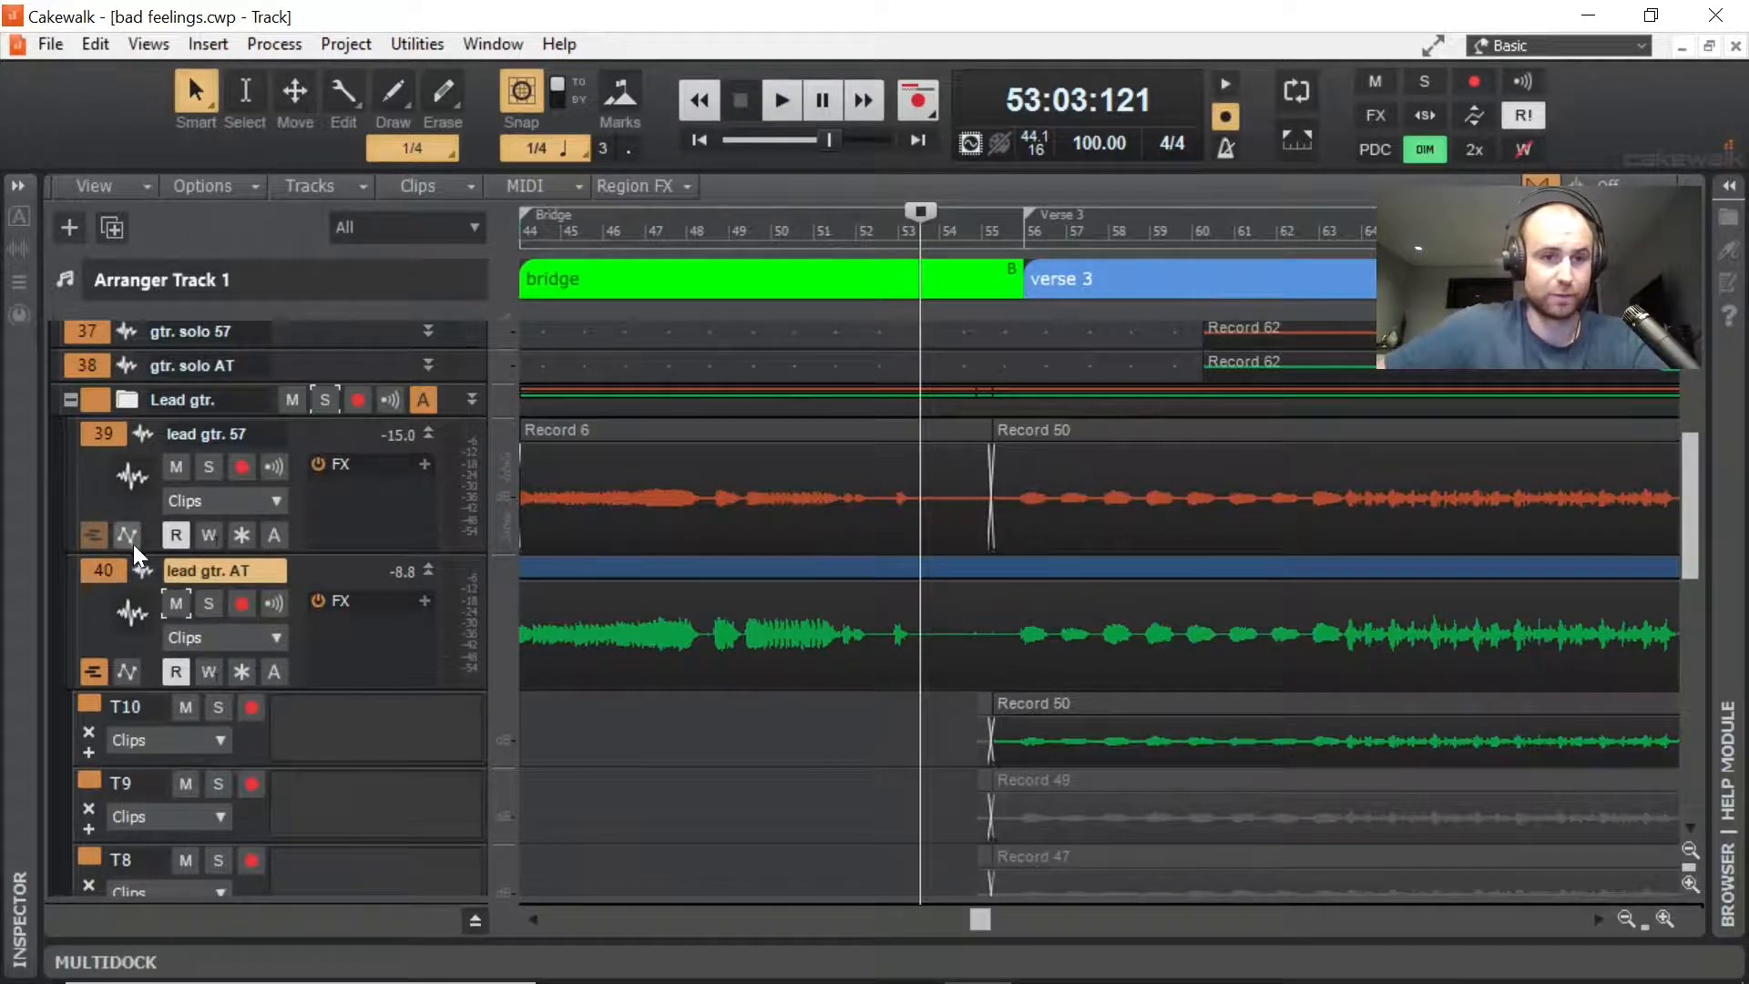
mouse_move(93, 671)
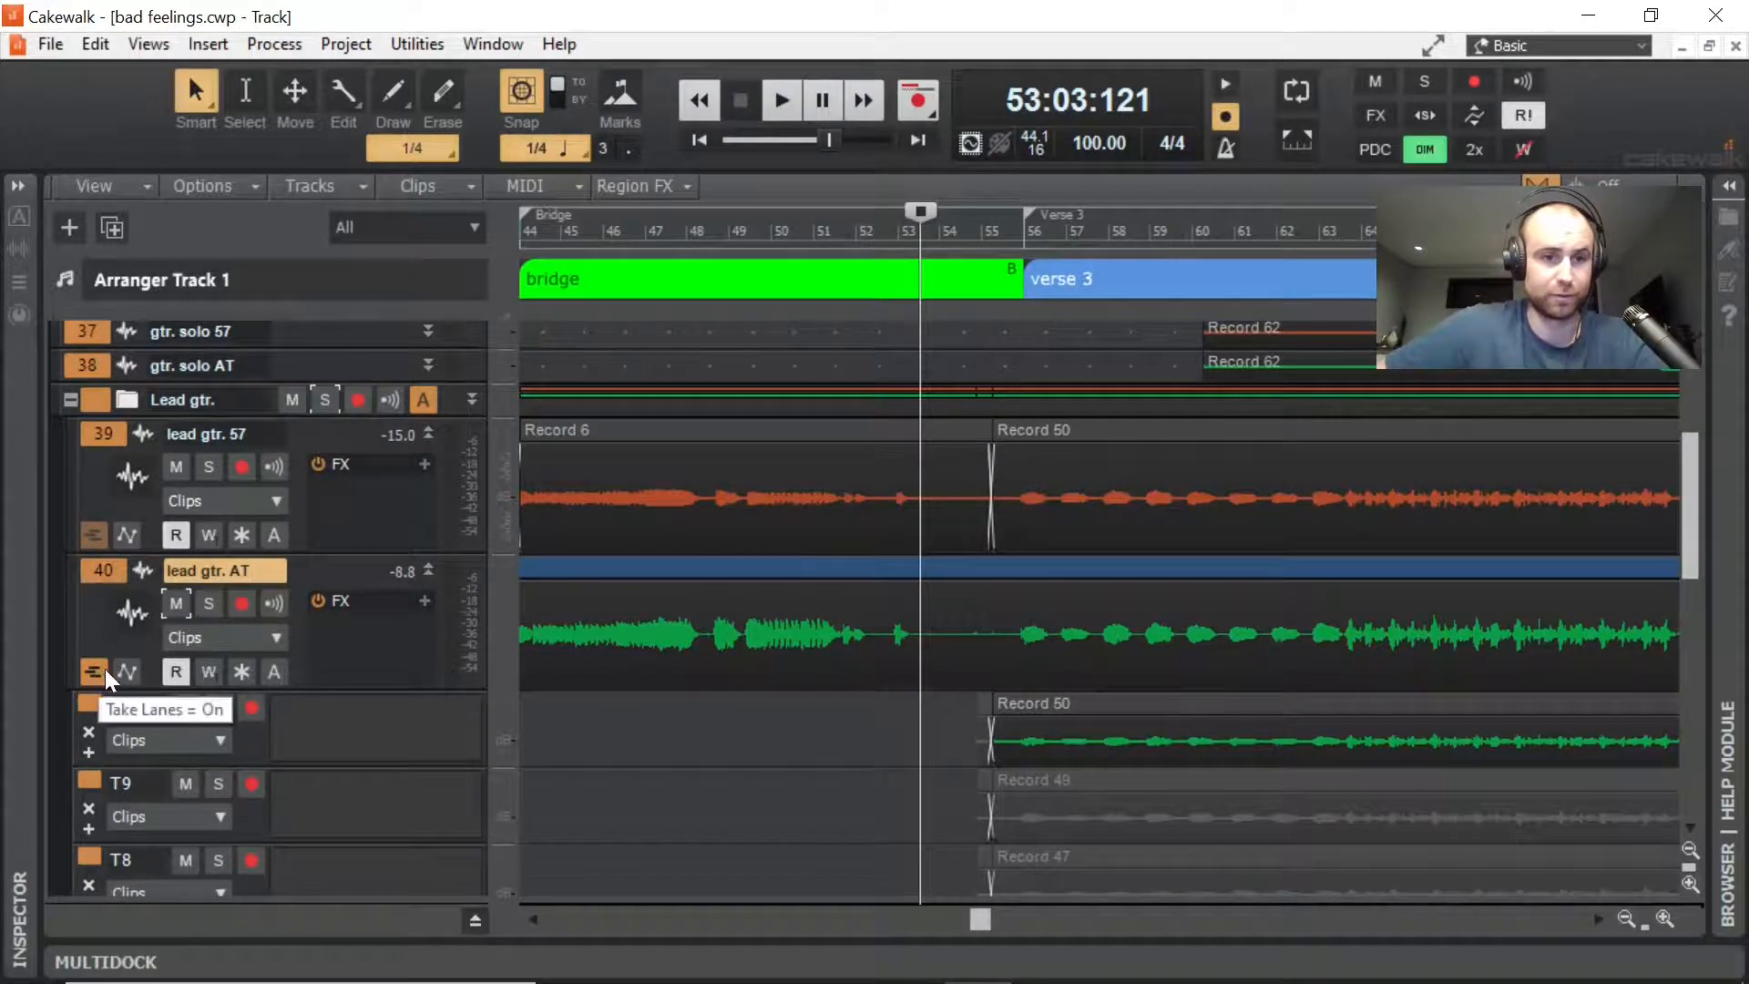
Step: Audition lead gtr. 57's takes from the start of verse 3, then stop
left_click(93, 671)
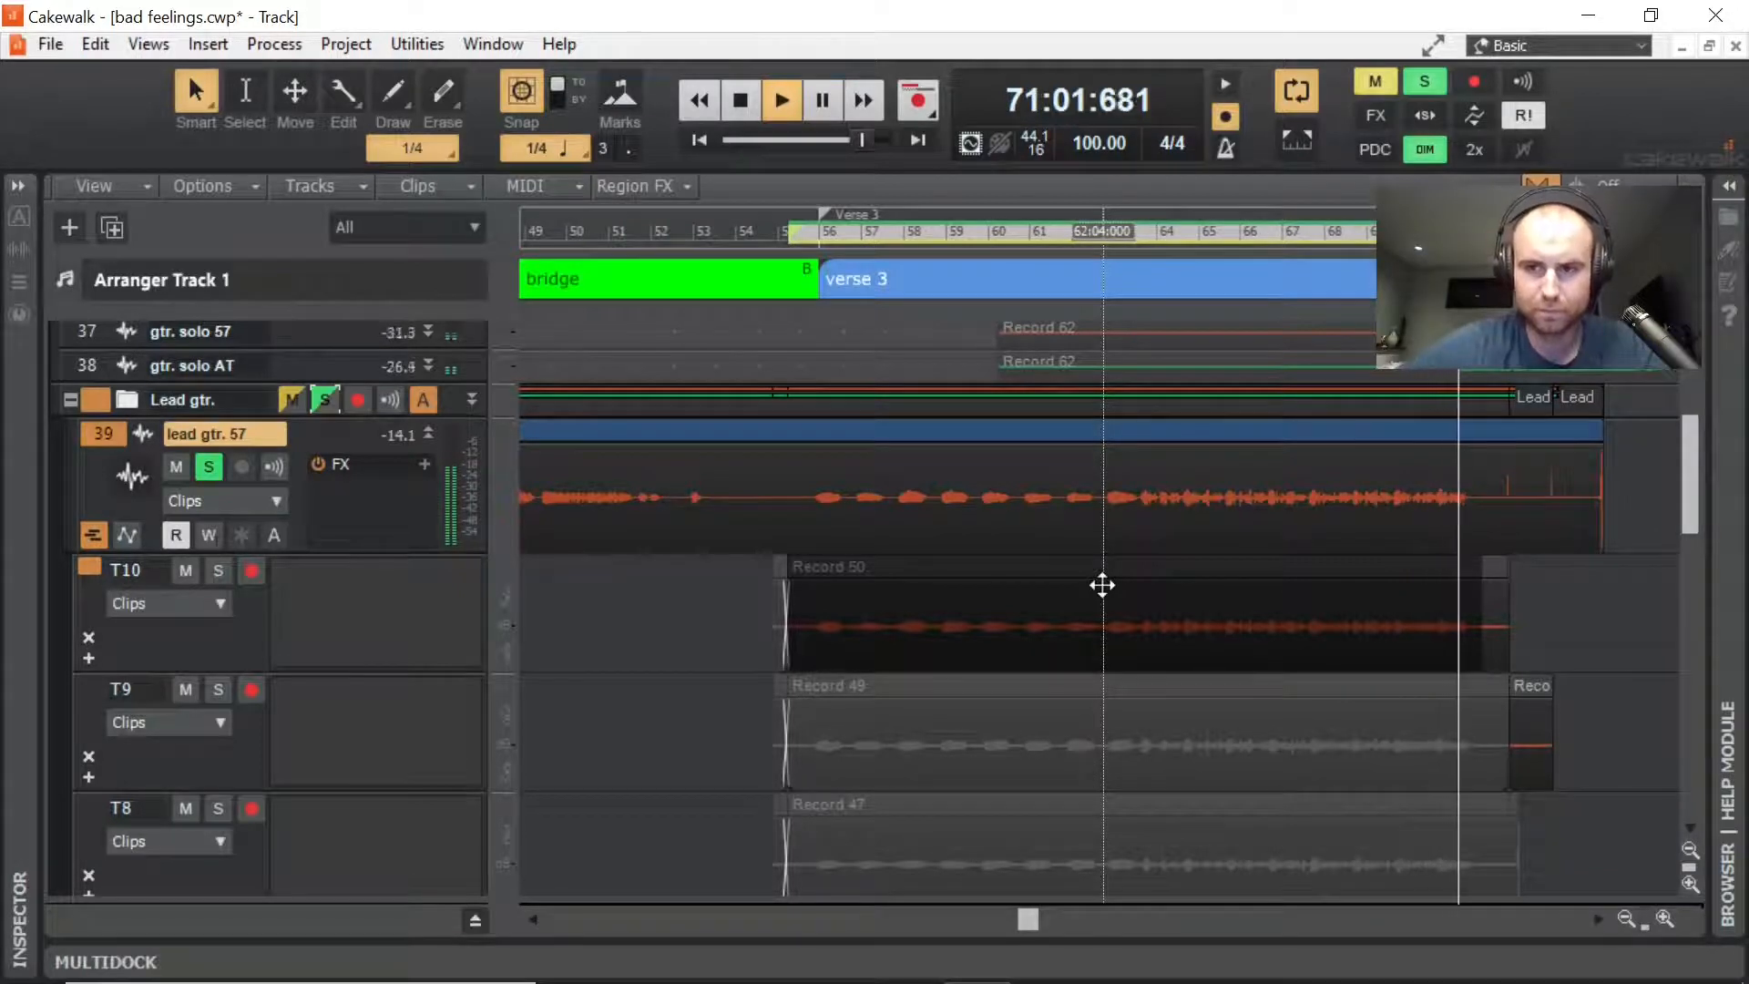
left_click(798, 231)
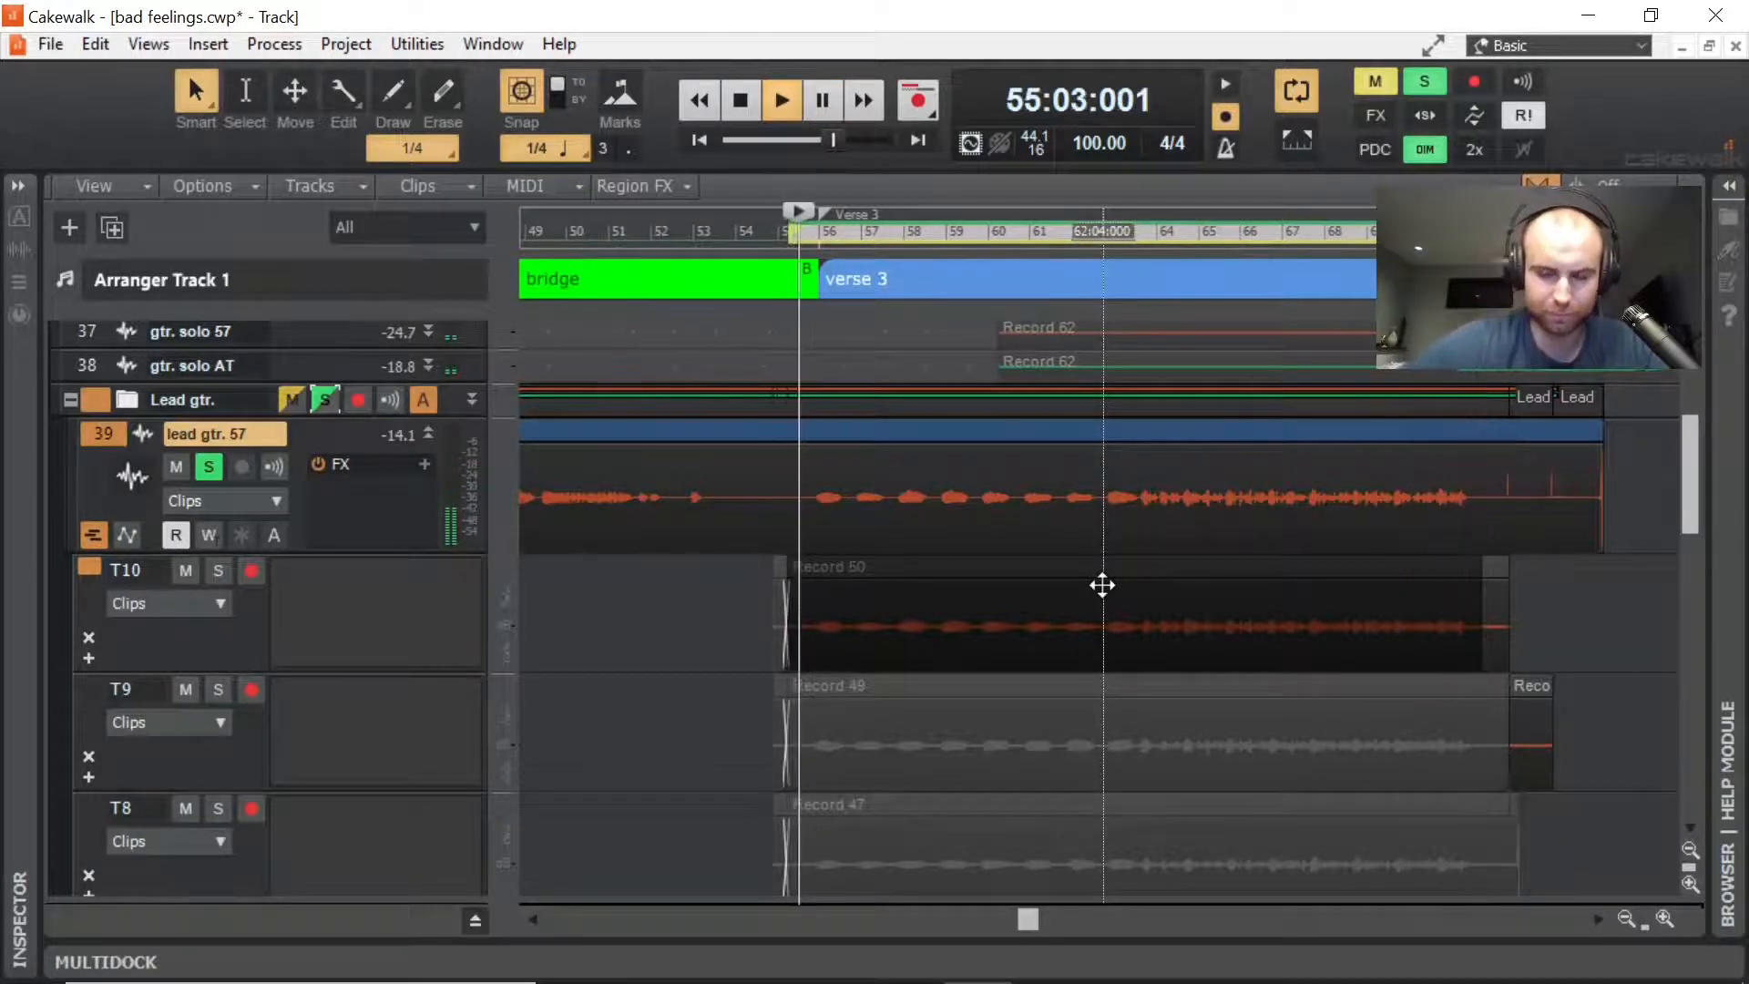
left_click(740, 100)
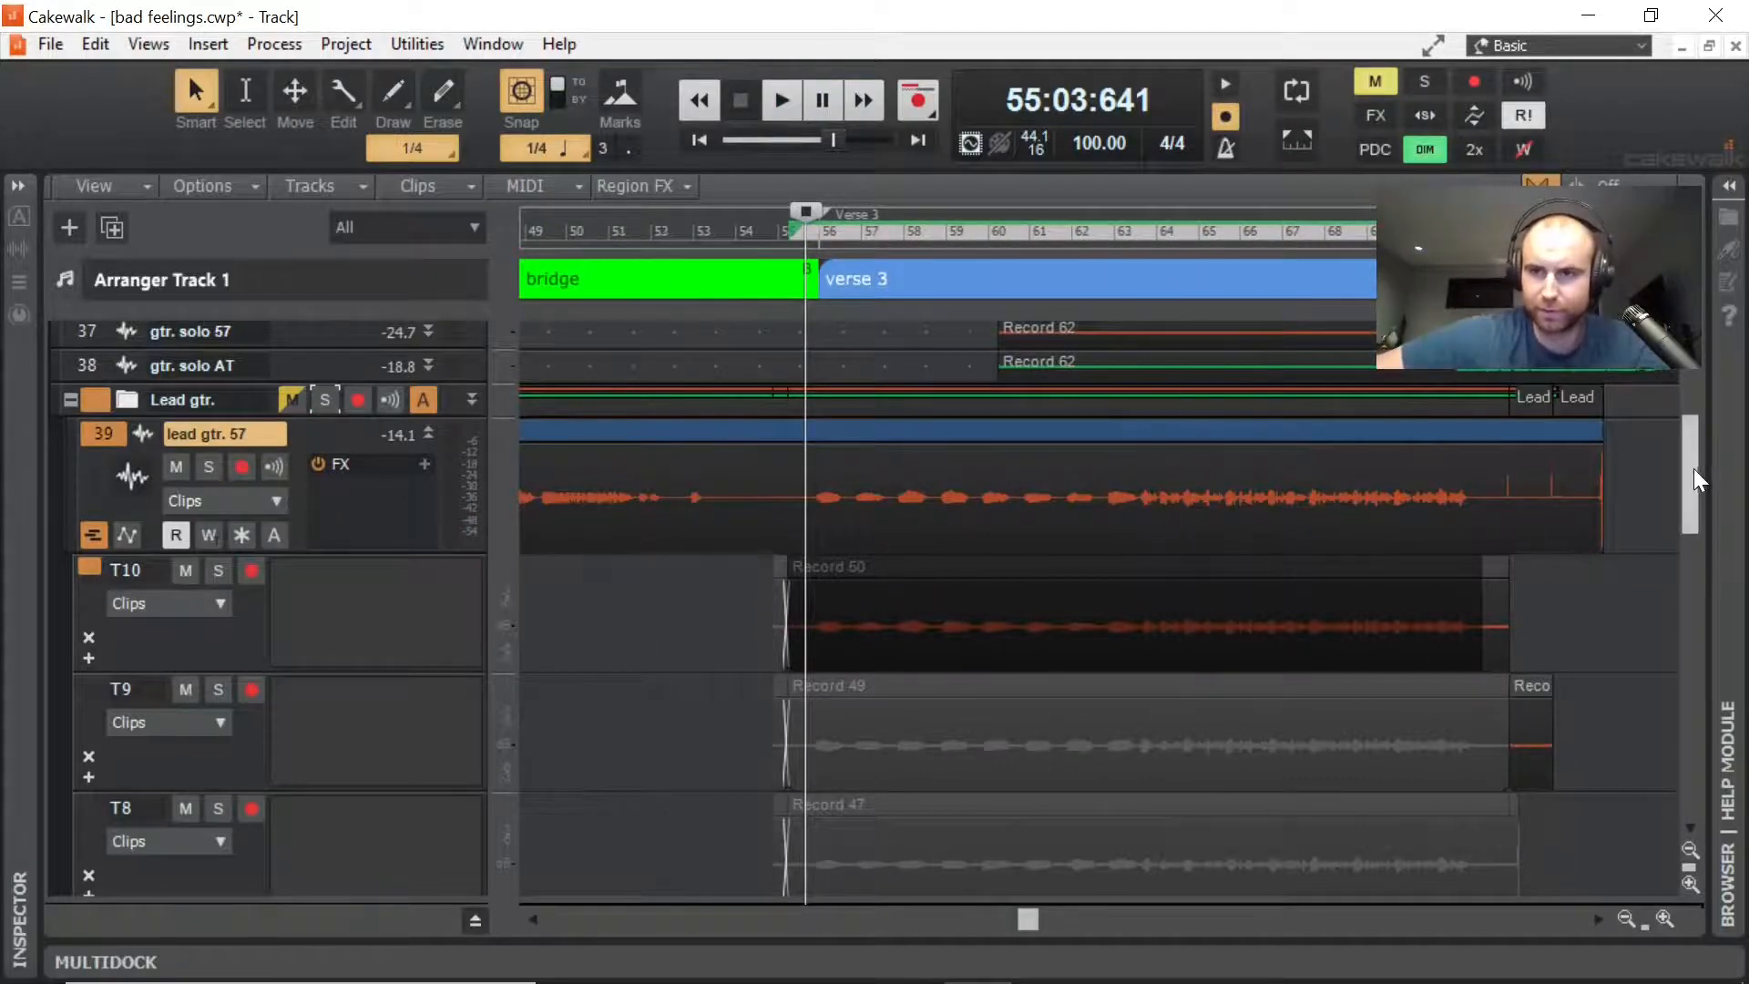
Step: Show the take lanes of the lead gtr. AT track
scroll("down", 3)
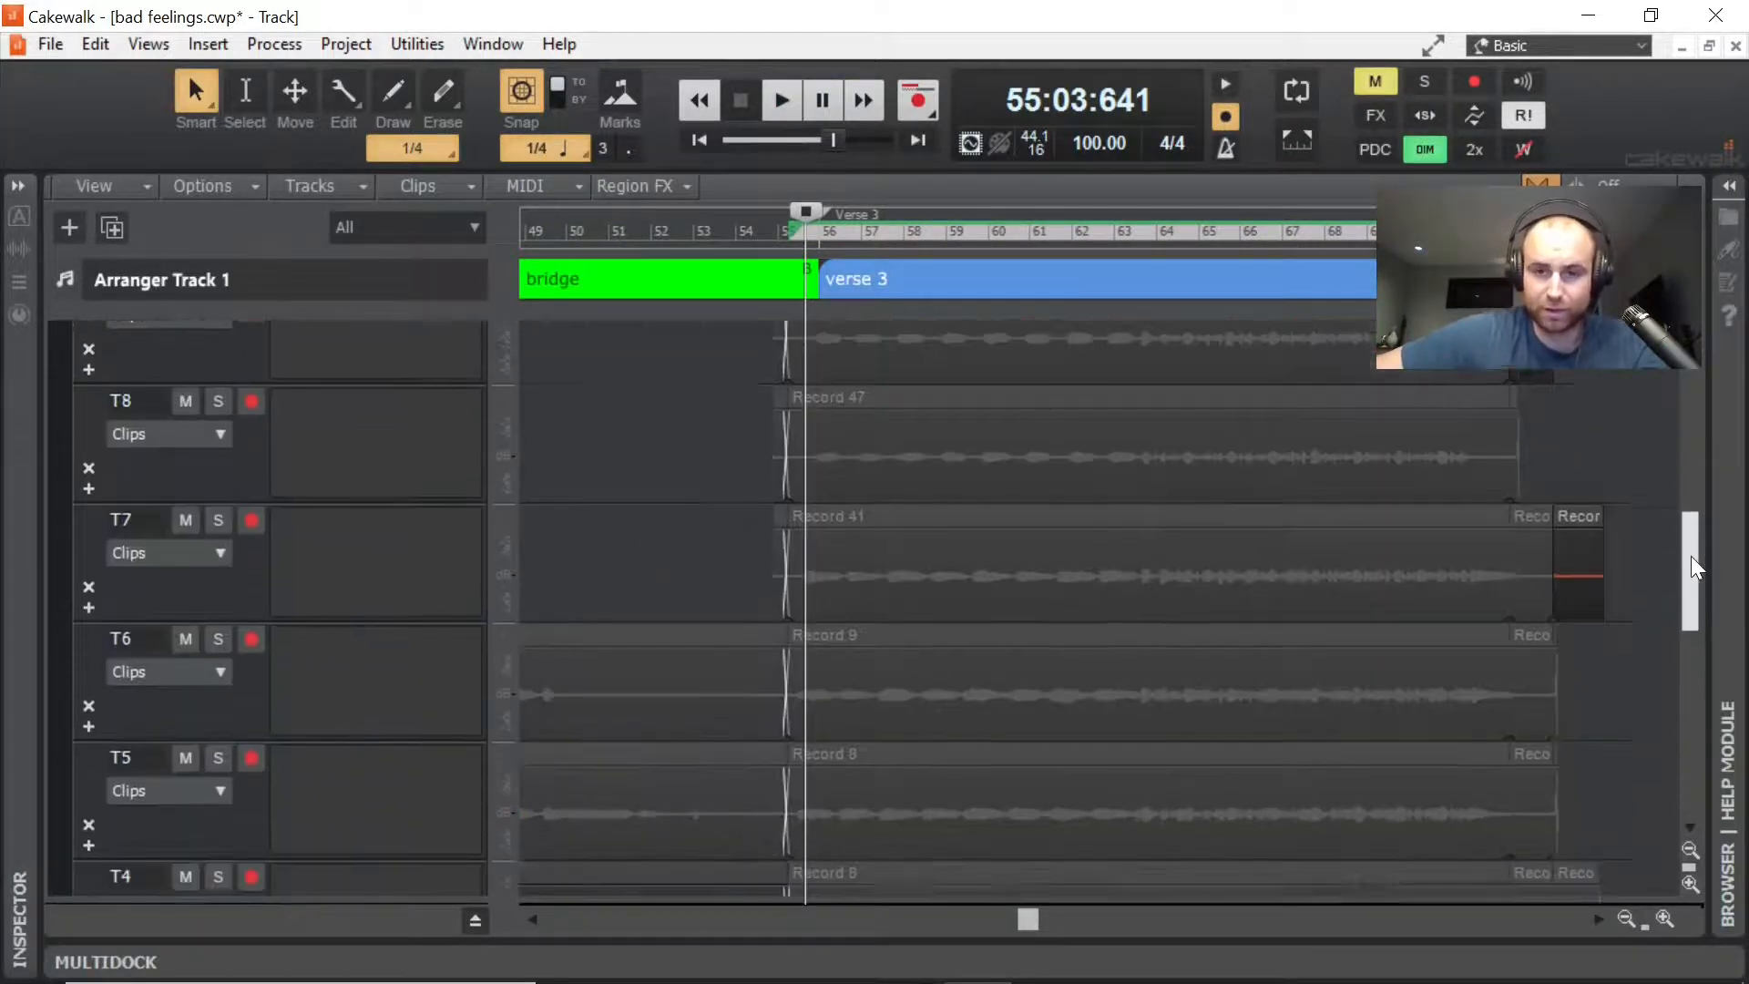
scroll("down", 3)
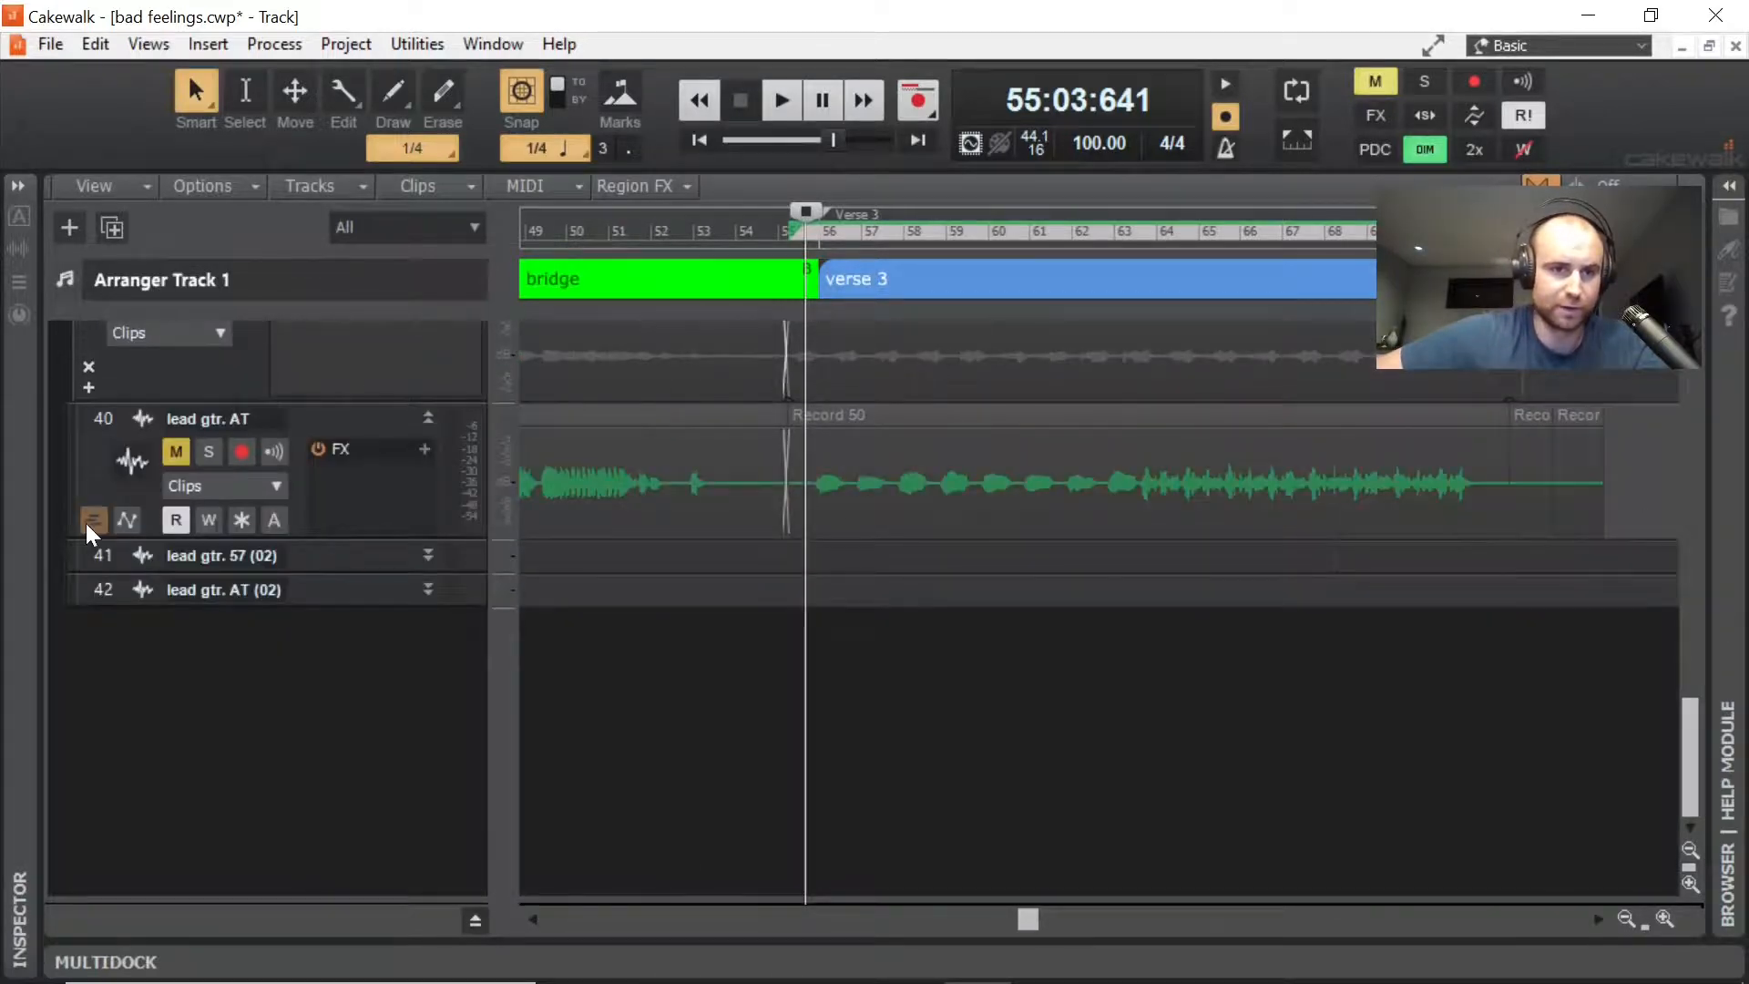
left_click(93, 521)
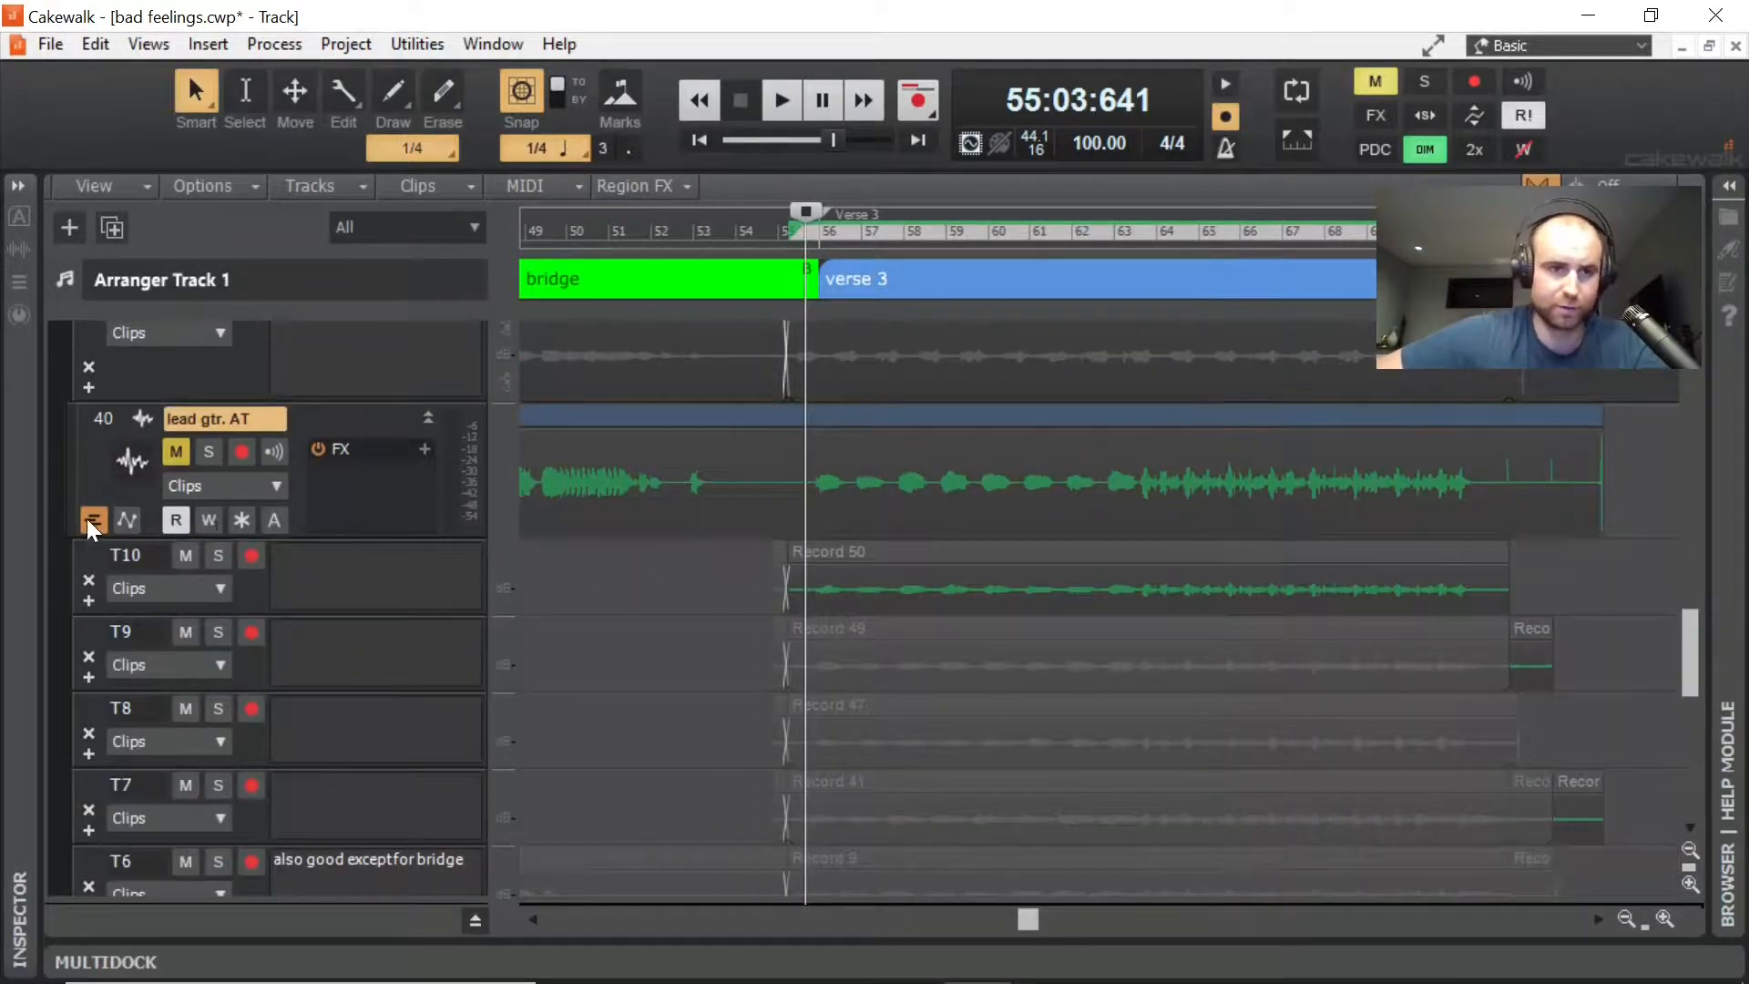
scroll("up", 3)
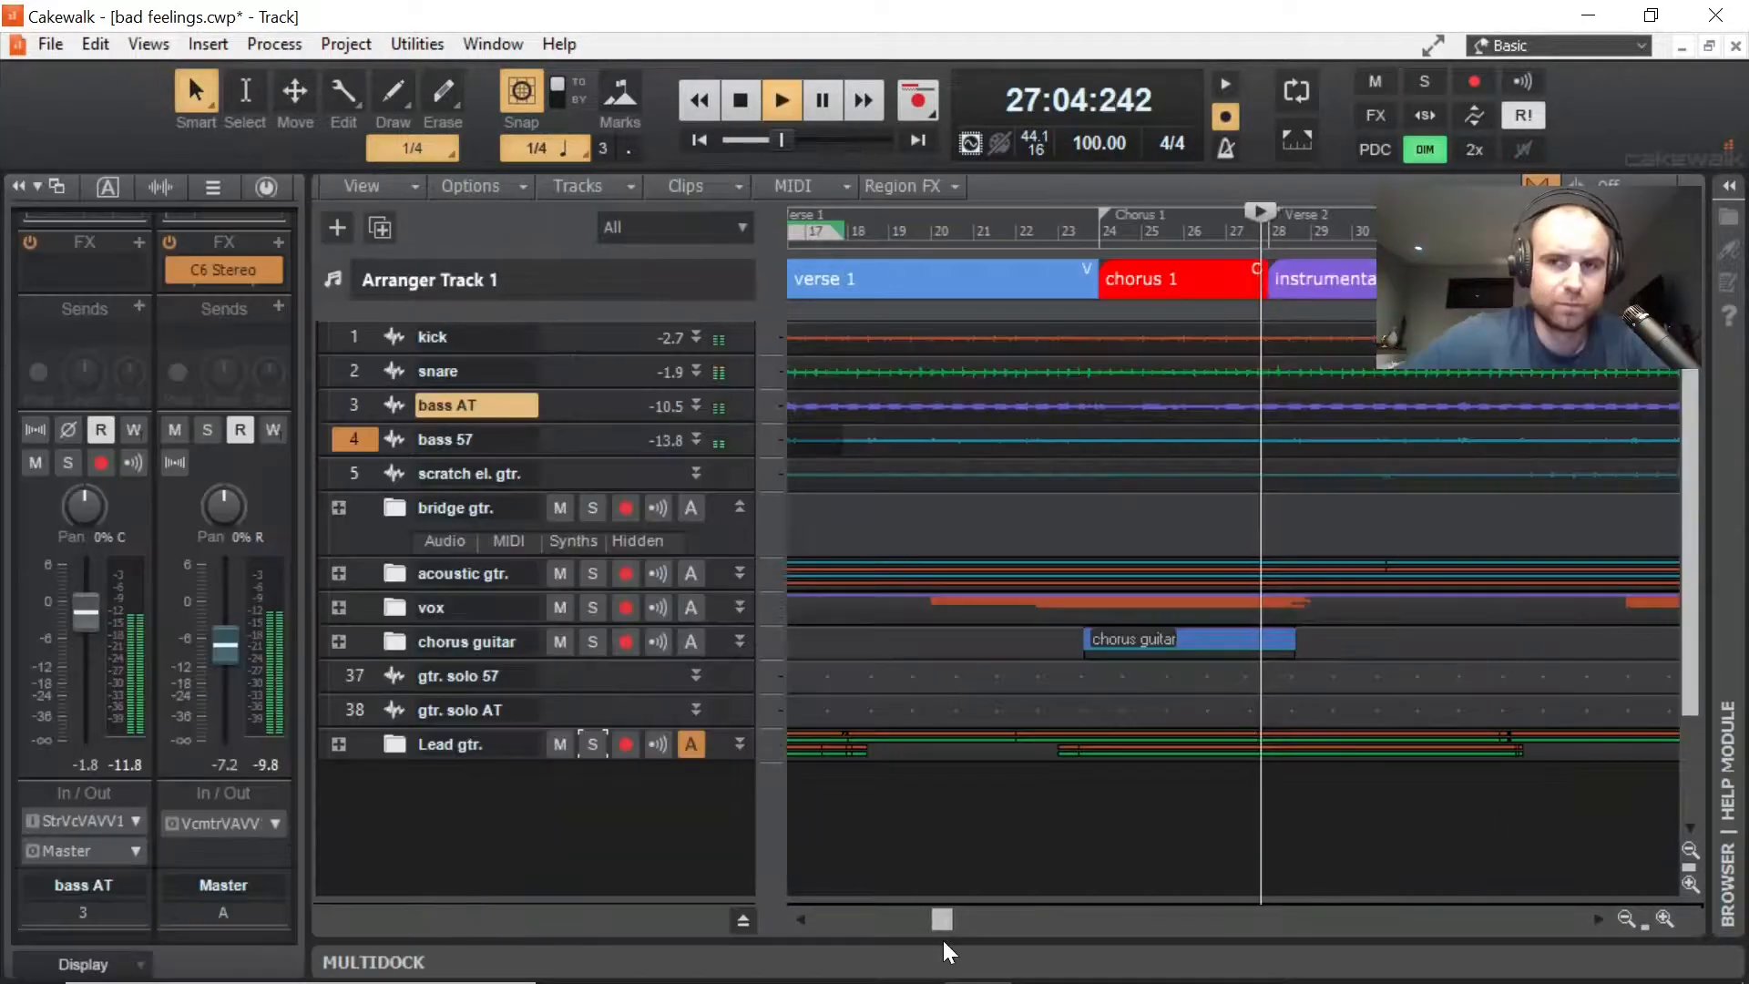
Step: Expand the Lead gtr. folder and show the lead gtr. AT (02) clips
left_click(781, 100)
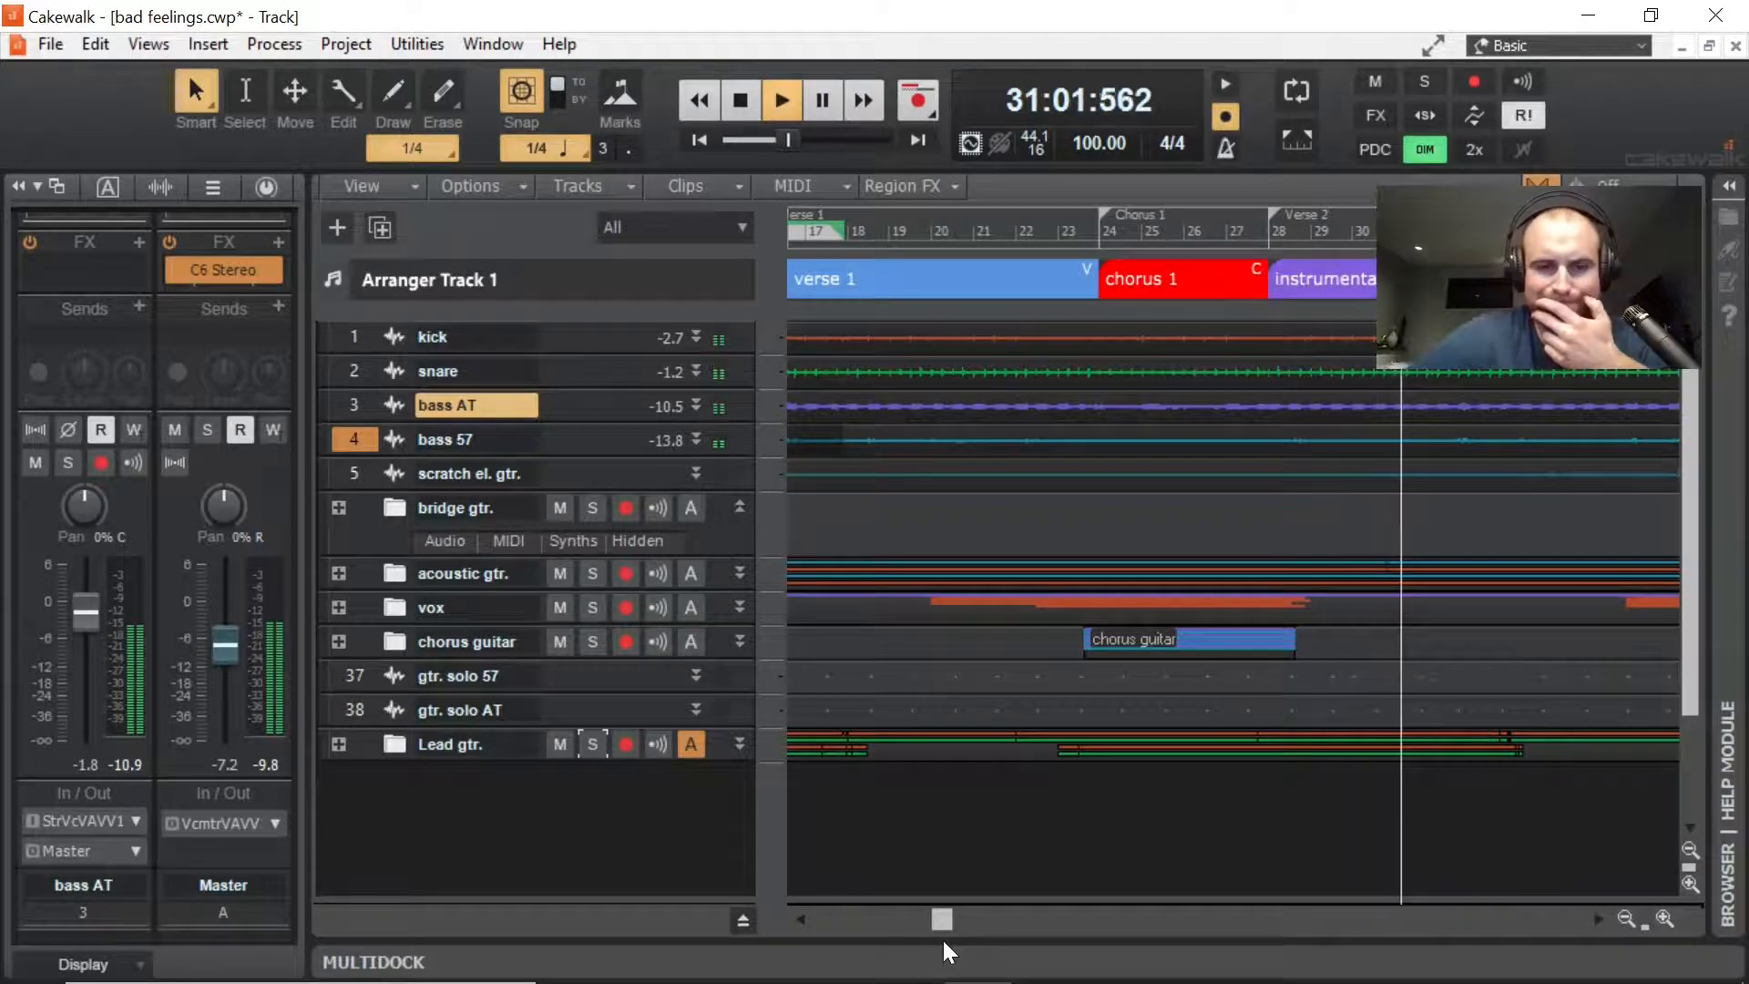
left_click(740, 99)
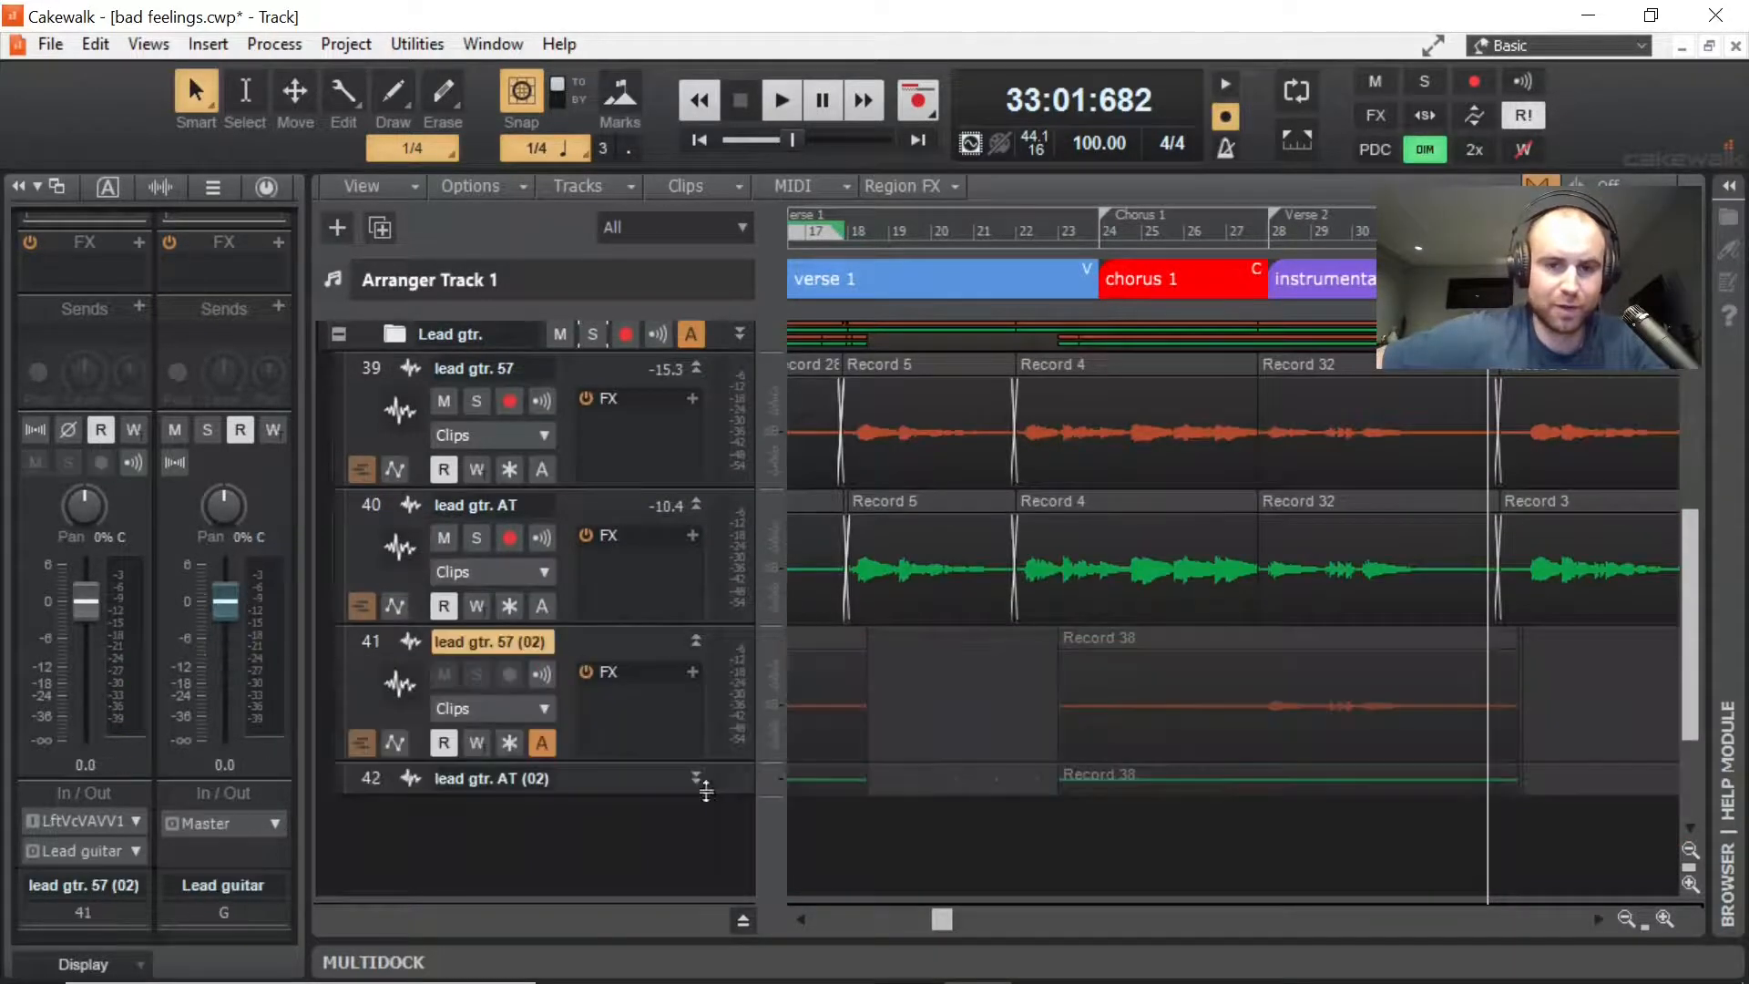
left_click(491, 778)
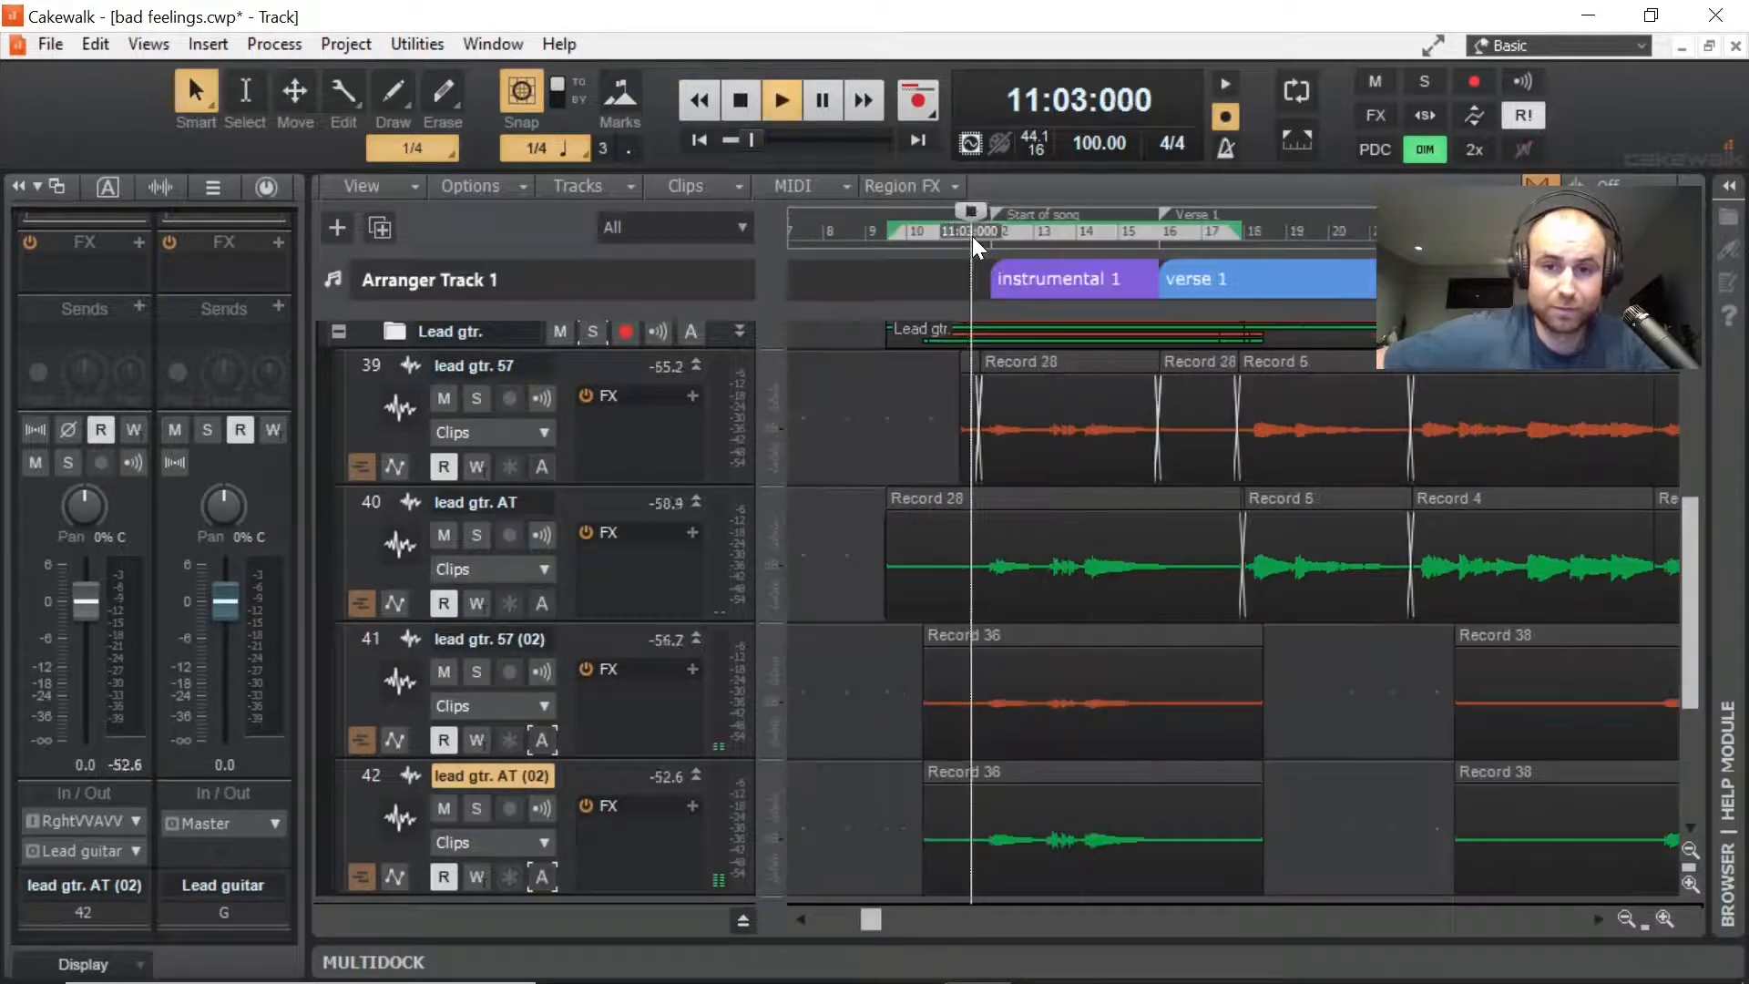
Step: Play from bar 11, stop, and select lead gtr. 57 (02)'s first clip
left_click(781, 100)
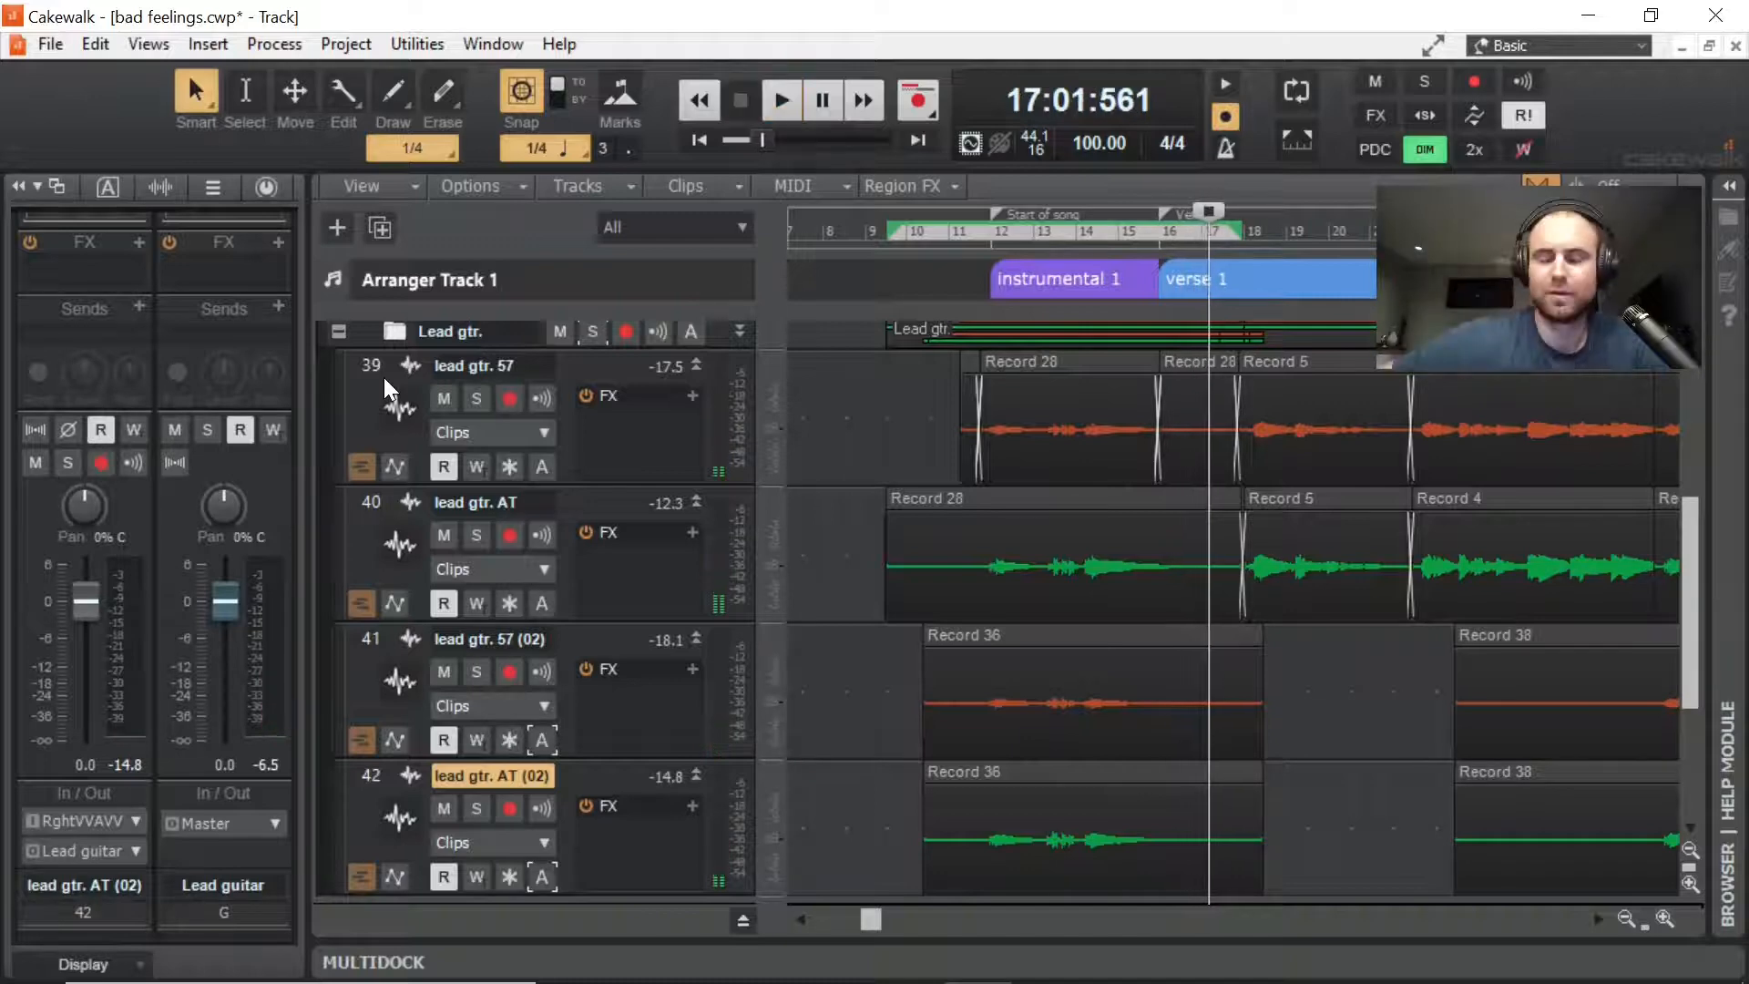
left_click(990, 645)
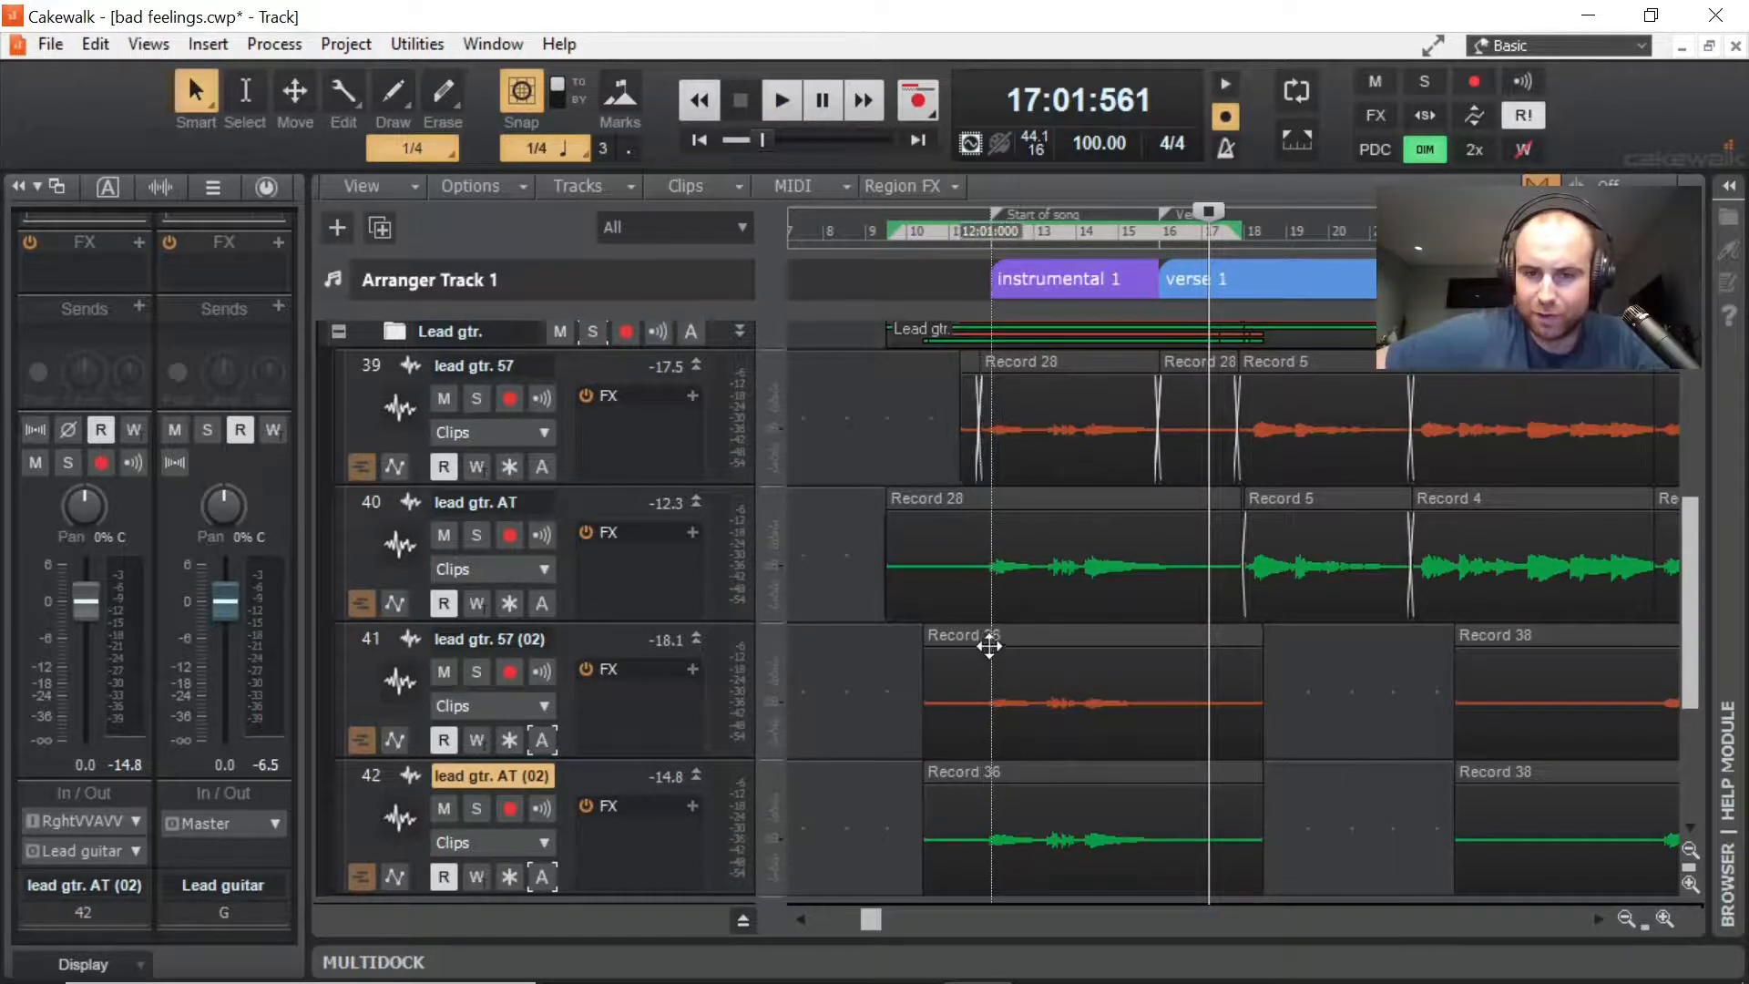
mouse_move(991, 636)
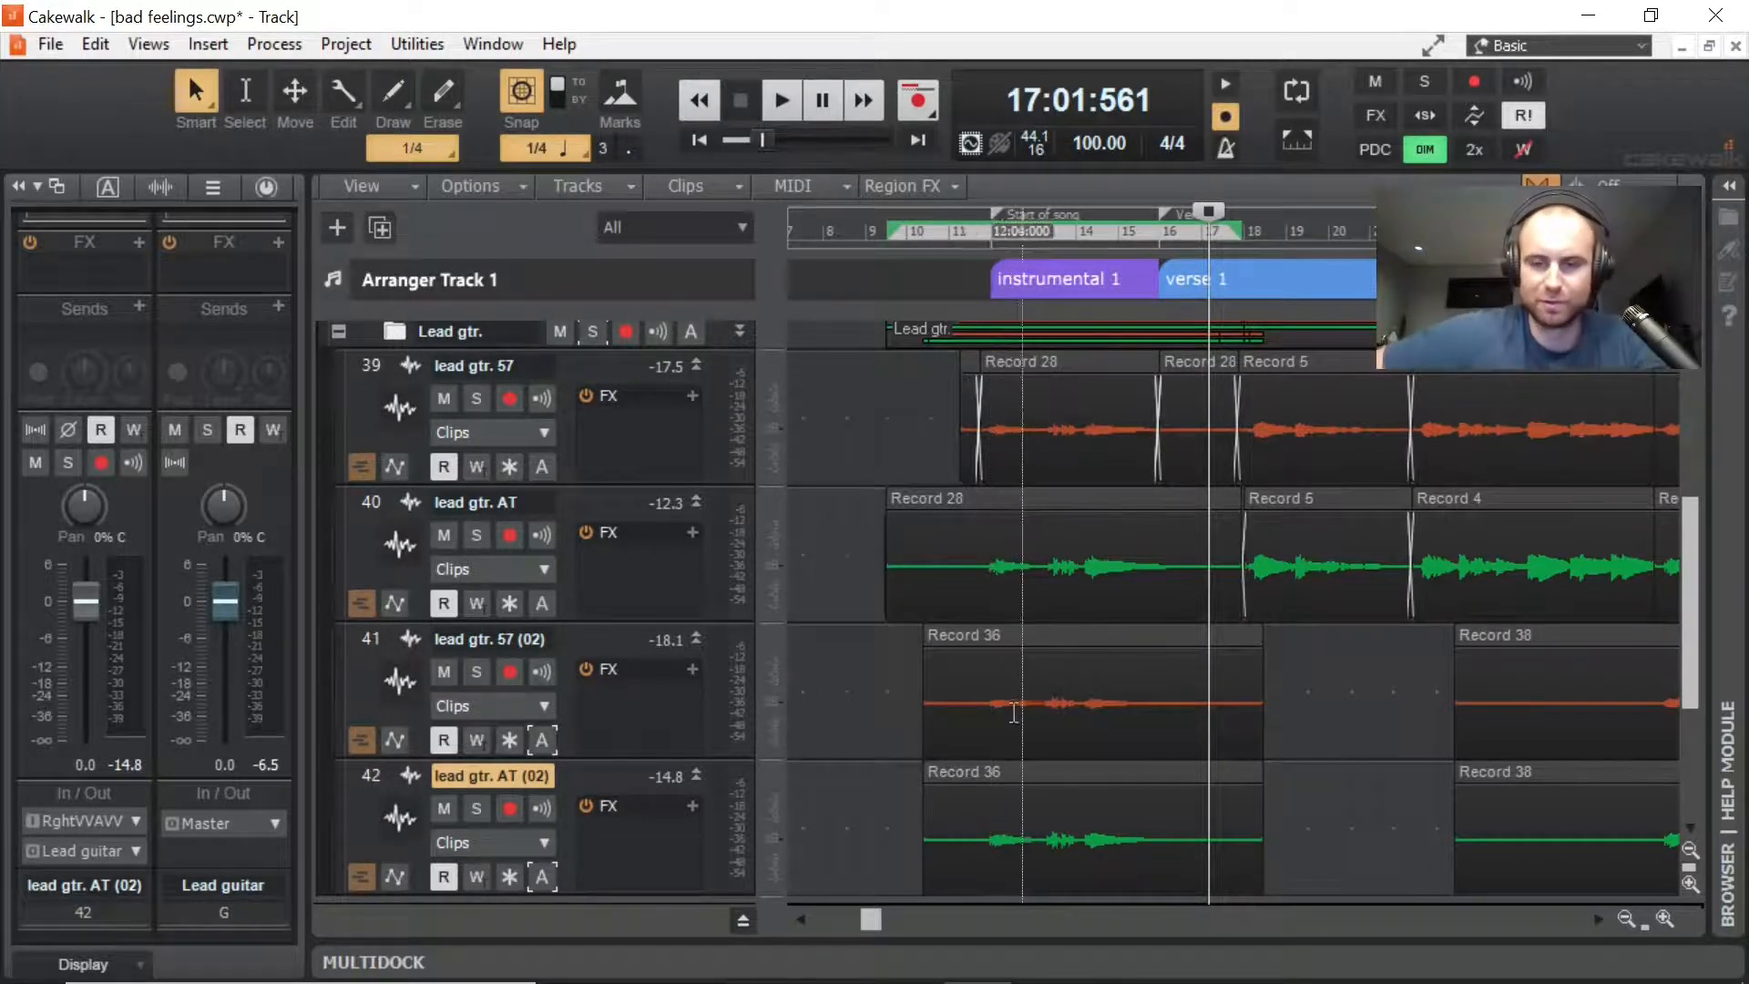
left_click(781, 100)
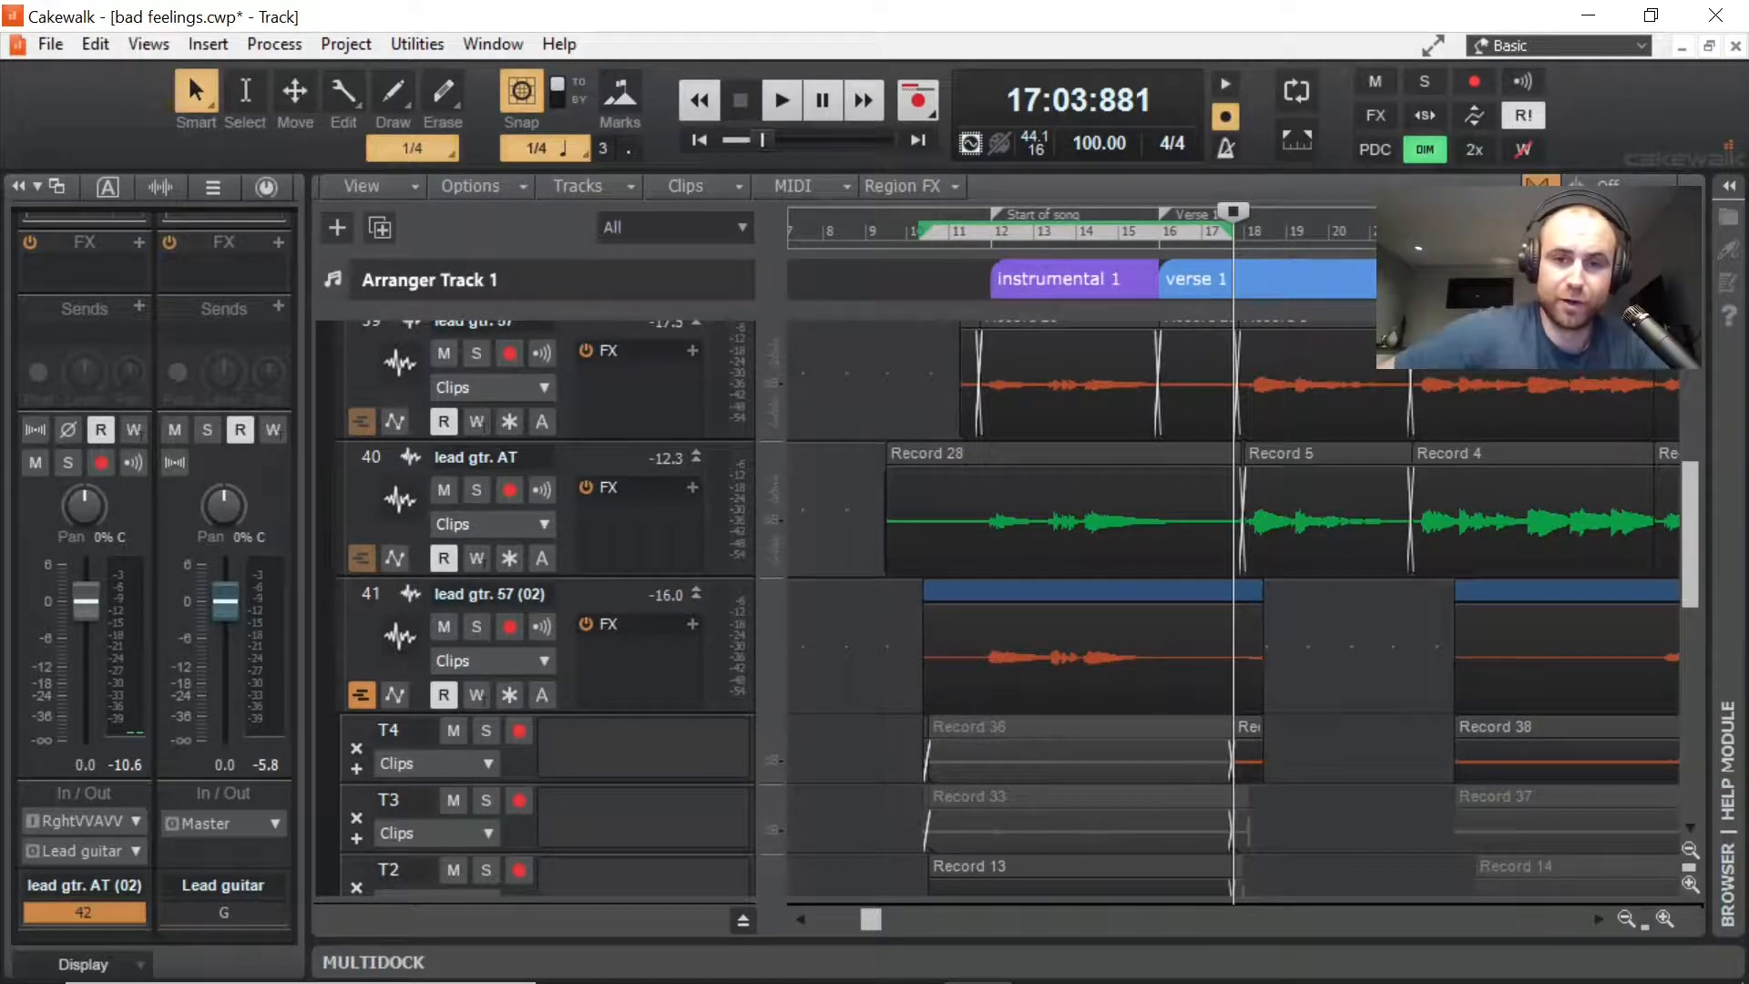
Step: Comp the Record 13 take into the intro on track 41, then play and stop
left_click(898, 231)
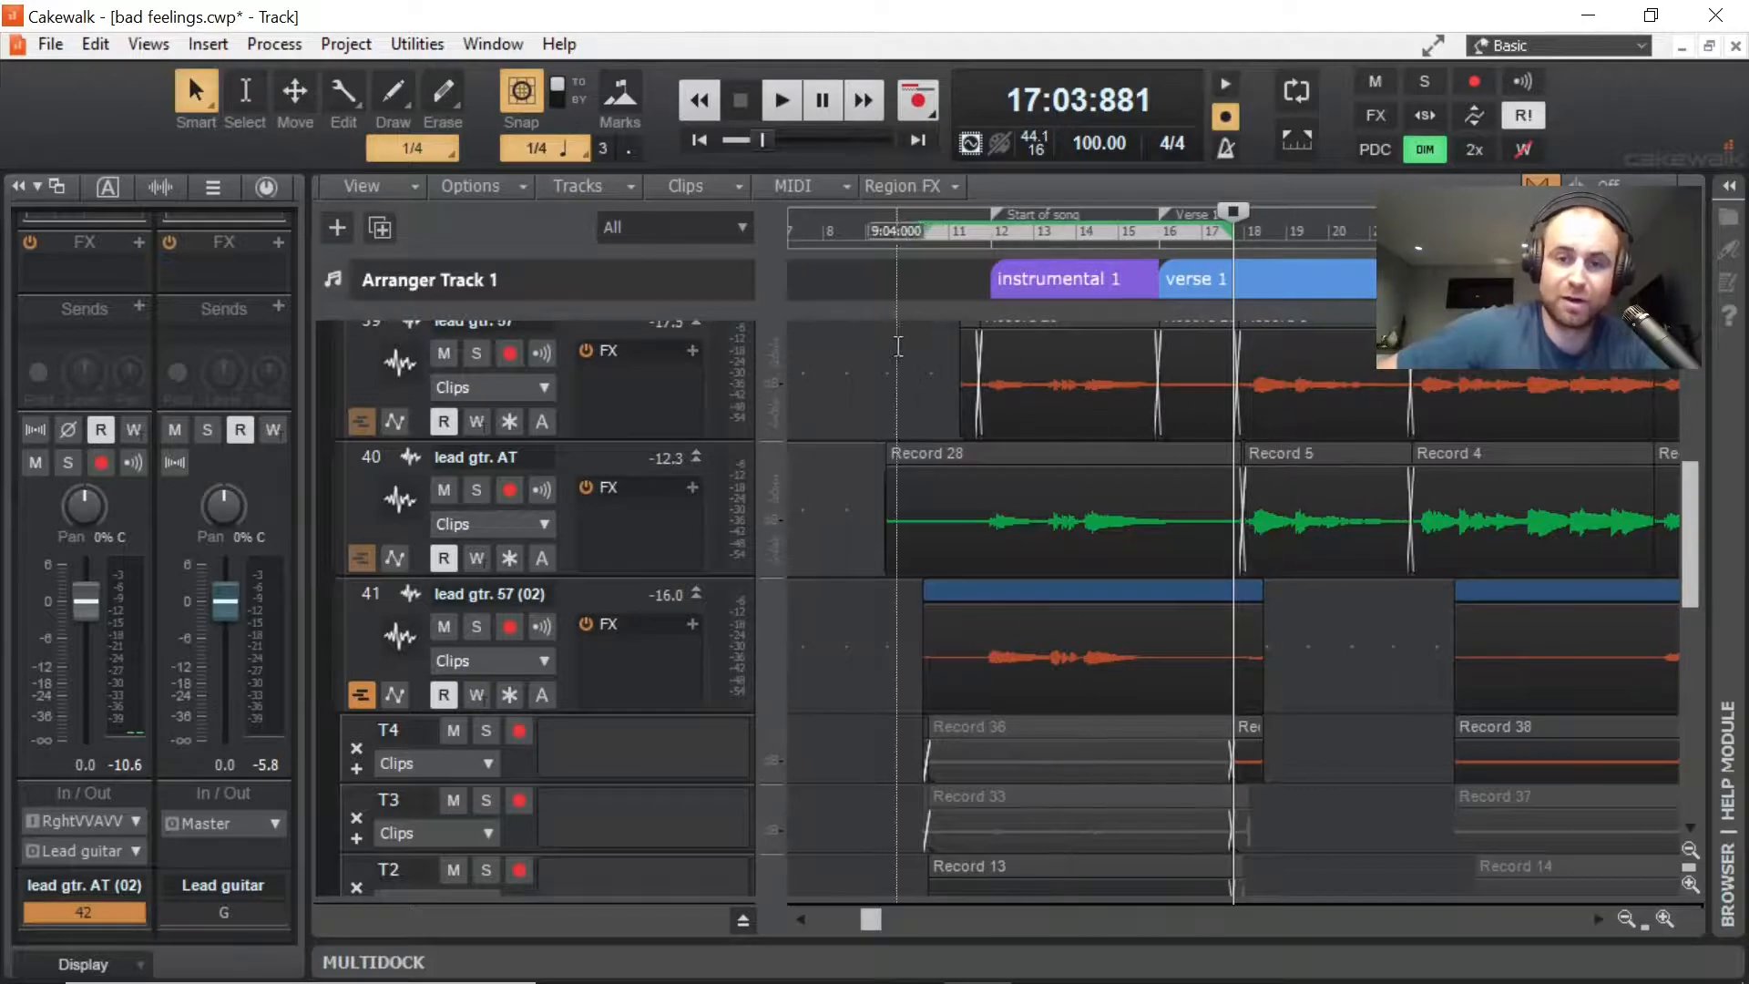
left_click(906, 230)
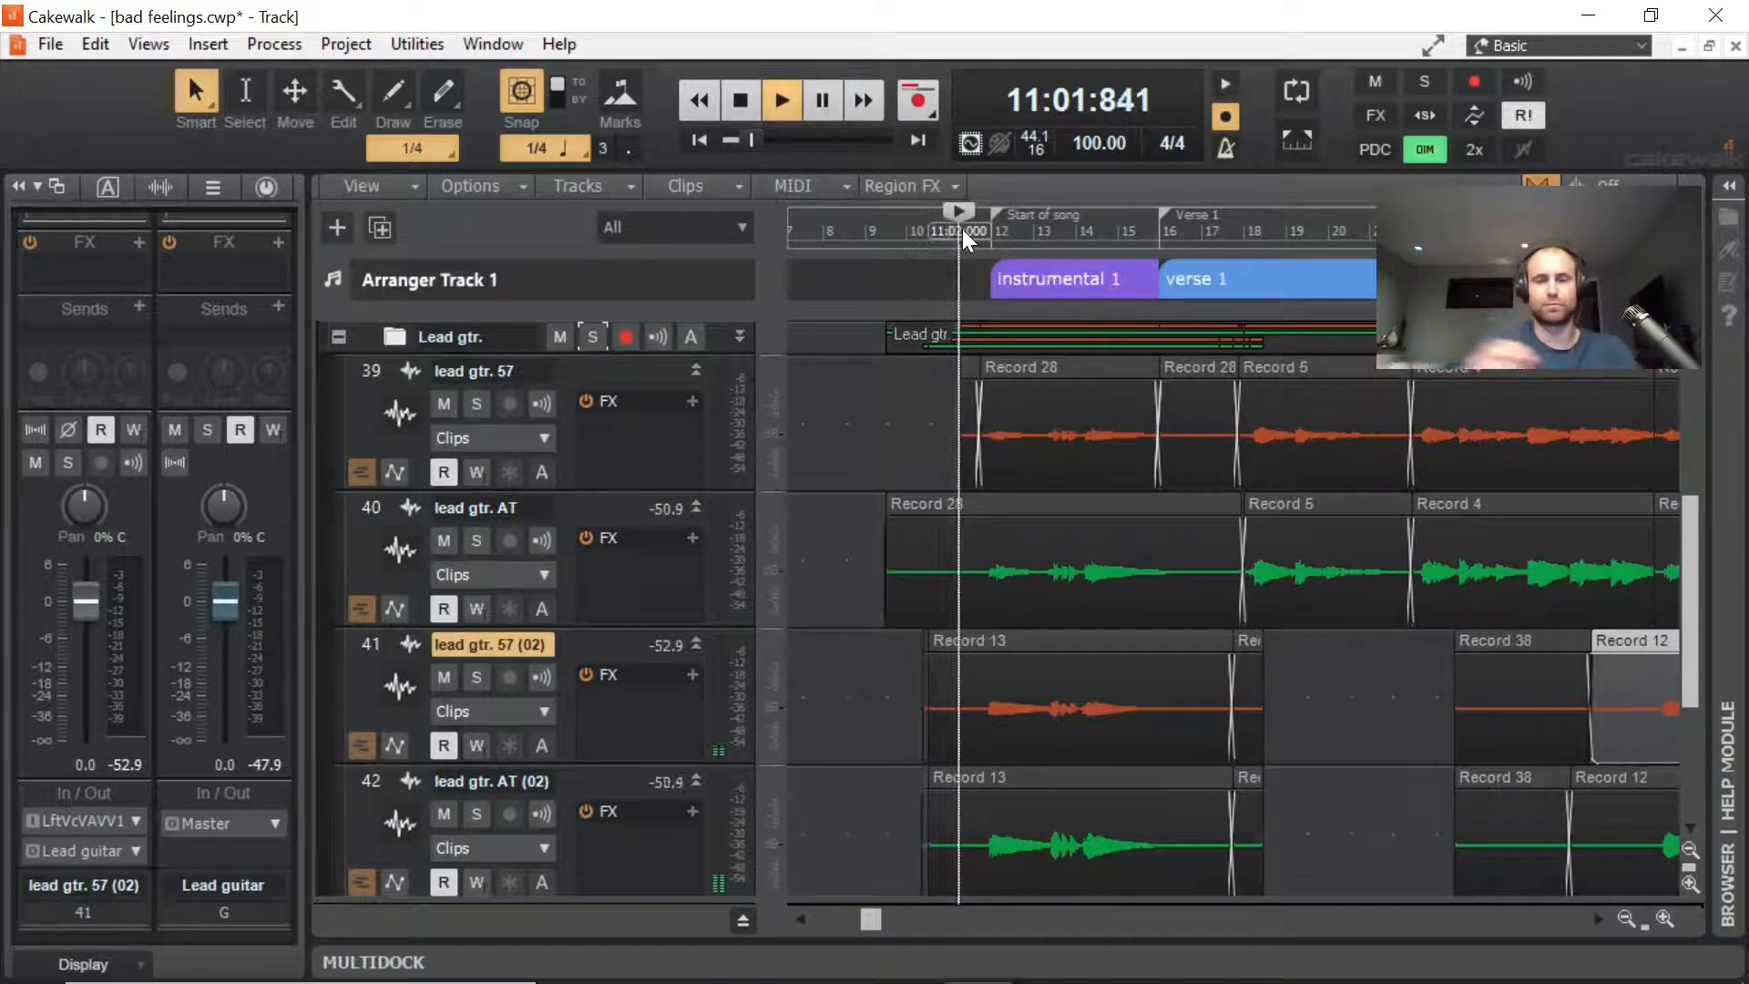
left_click(782, 99)
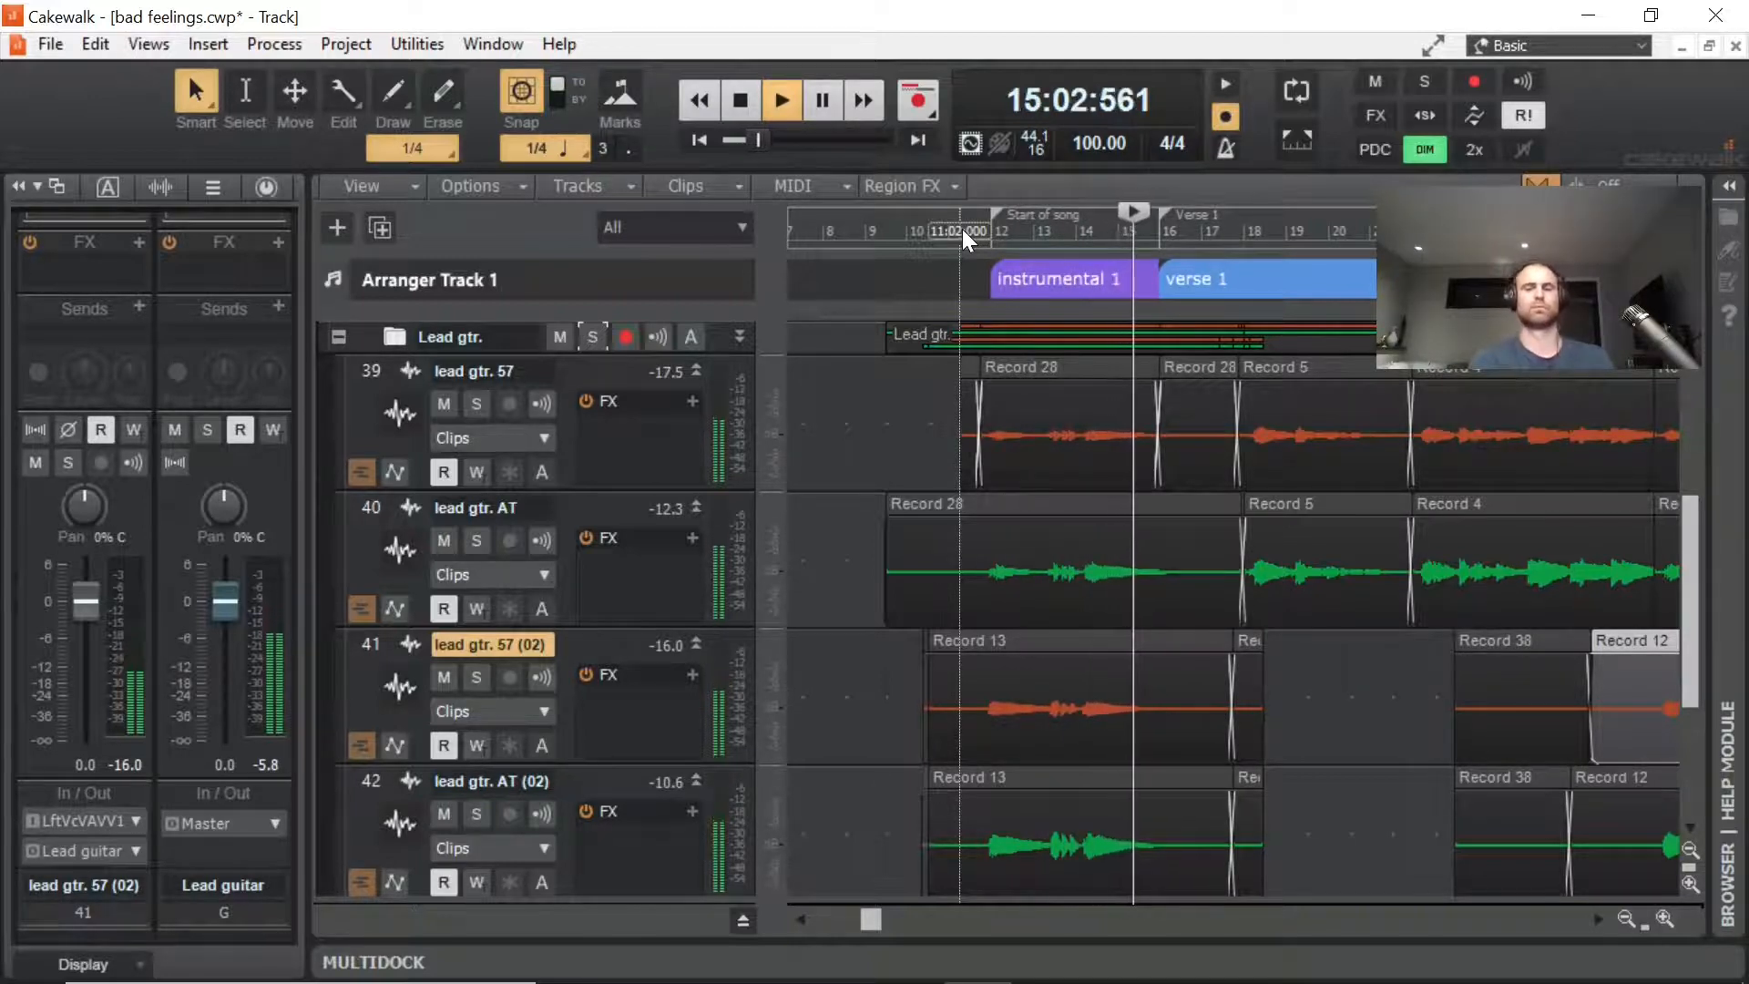
left_click(740, 100)
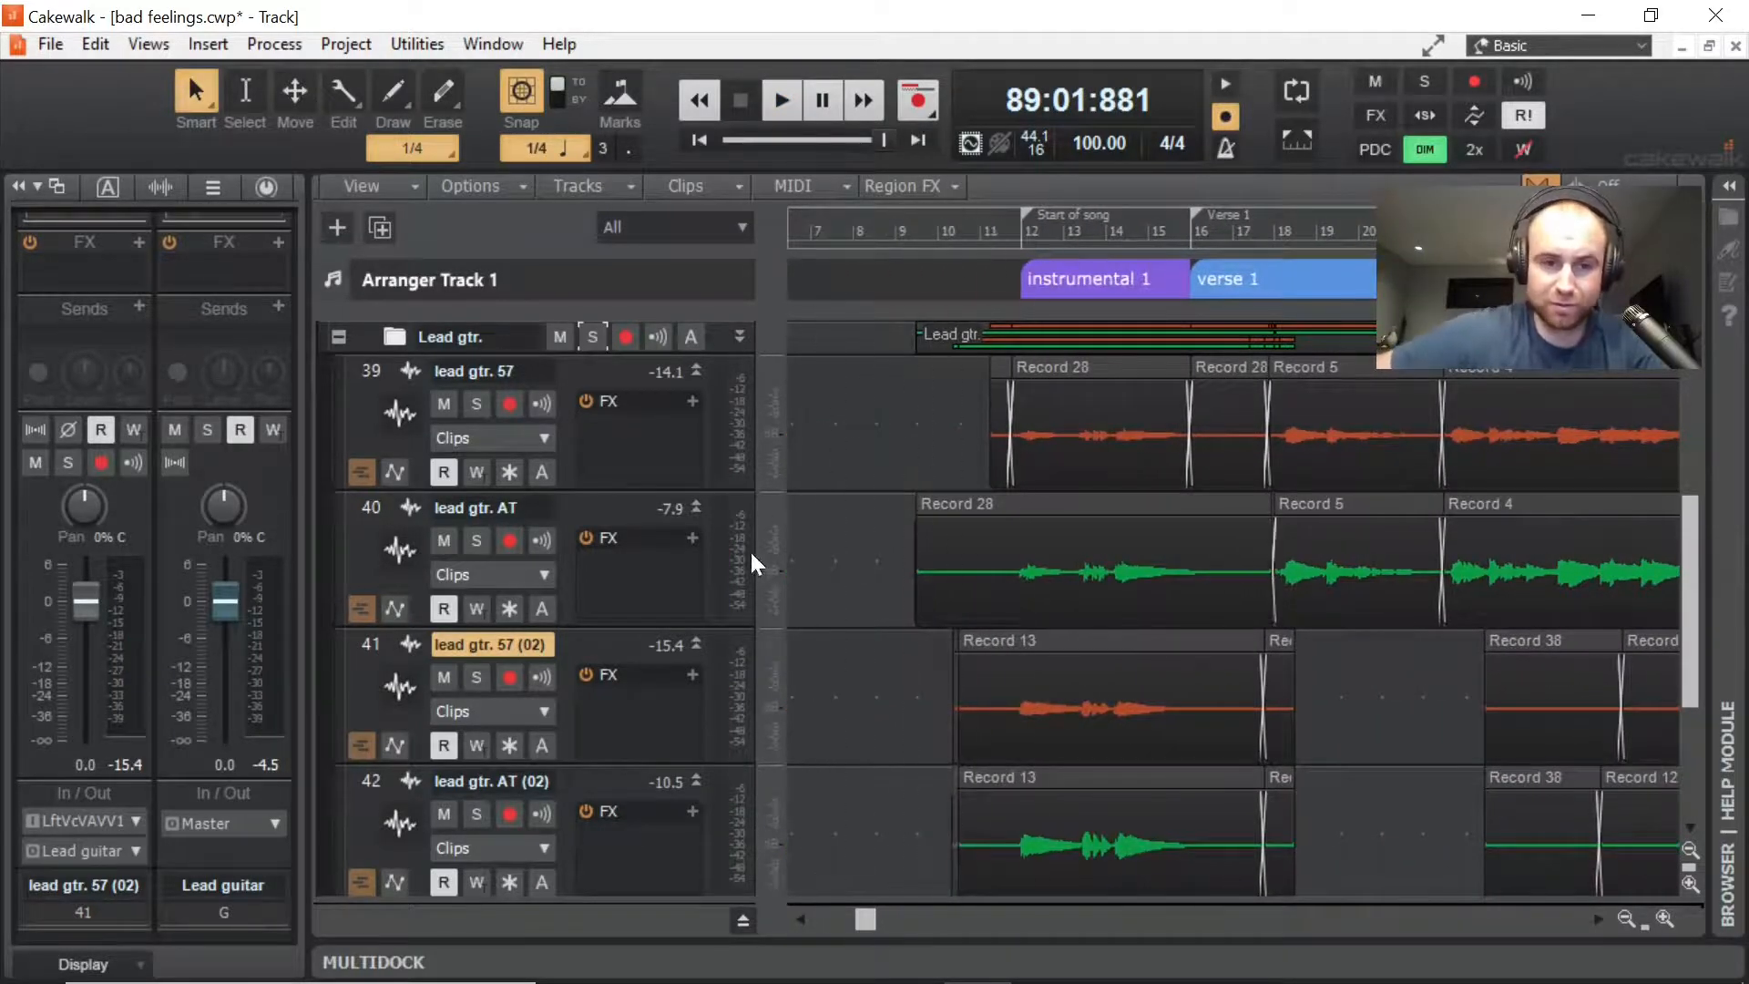
Step: Solo lead gtr. 57 (02), play its take from bar 11, then unsolo it
scroll("down", 3)
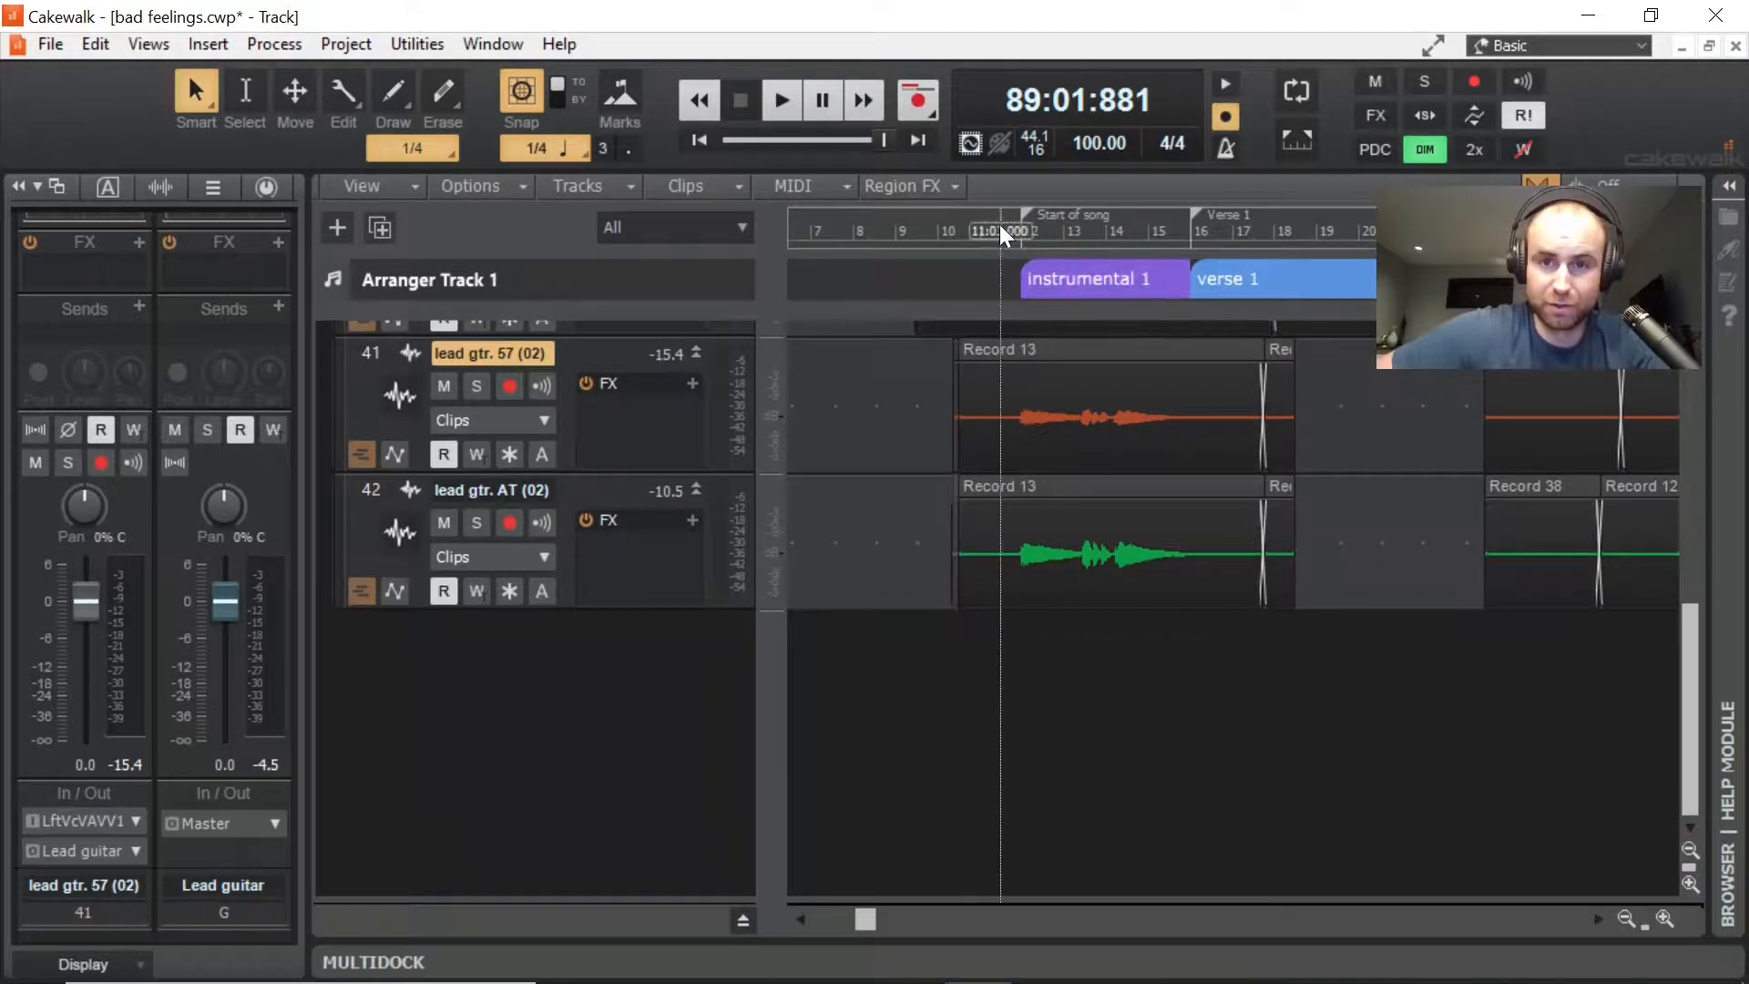
left_click(781, 100)
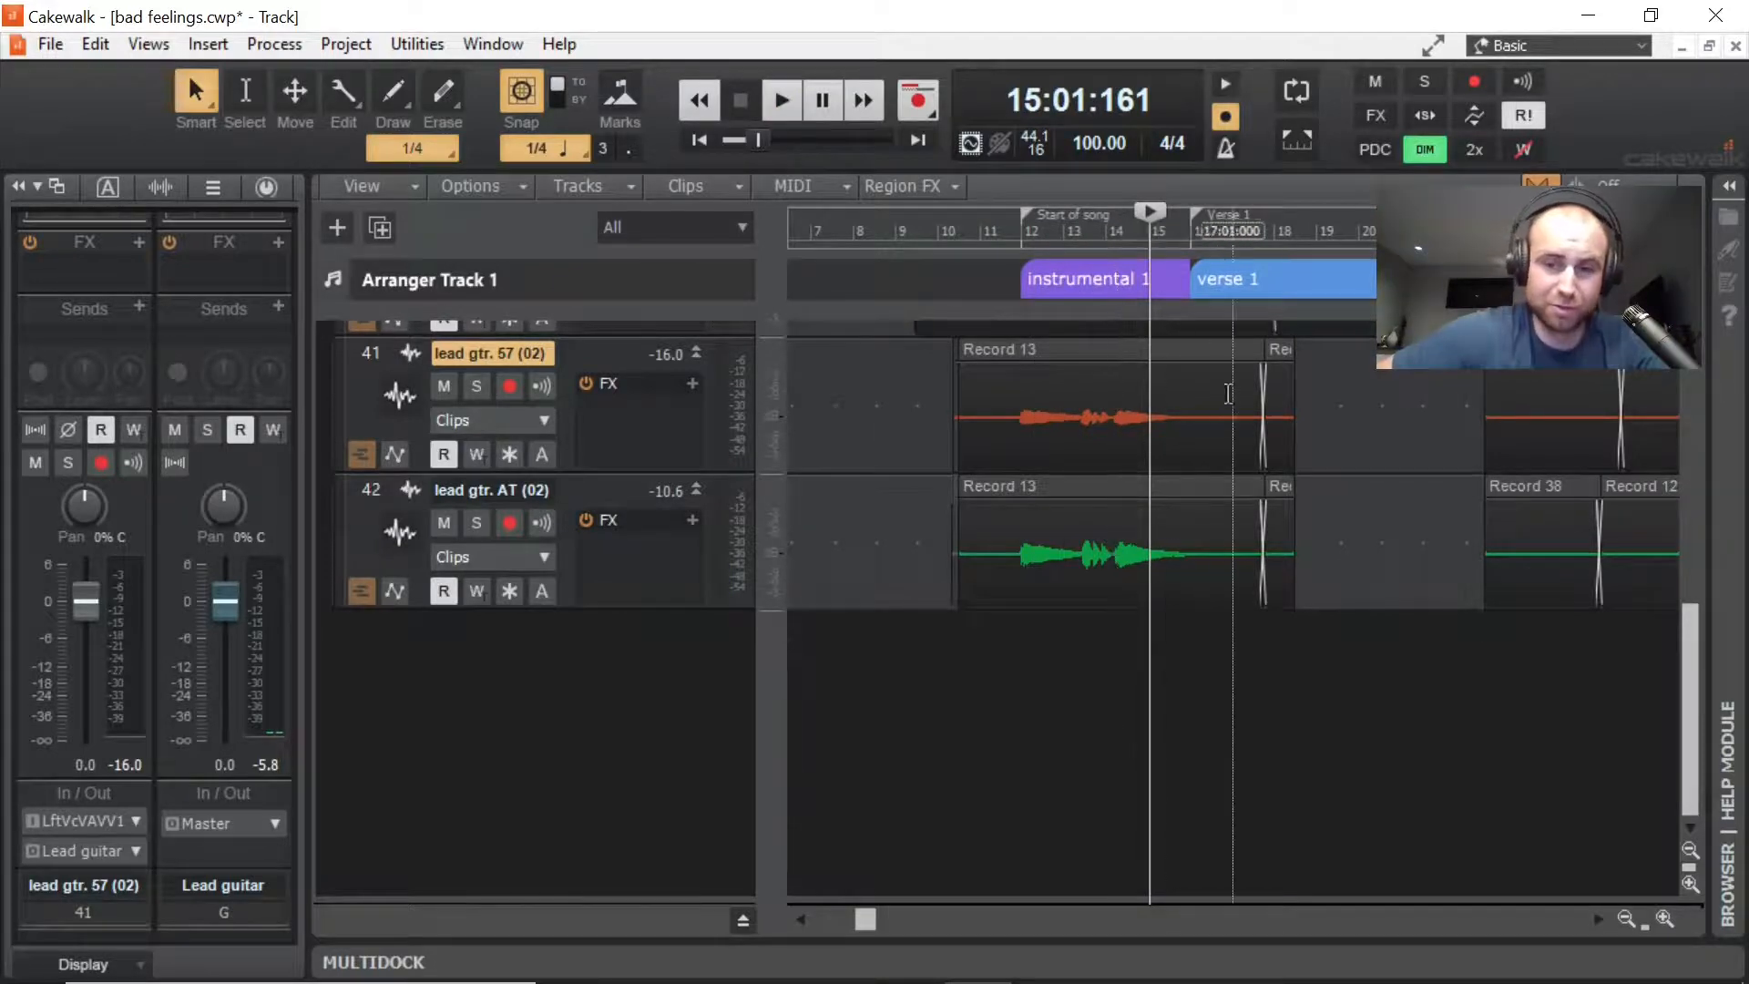
left_click(1010, 231)
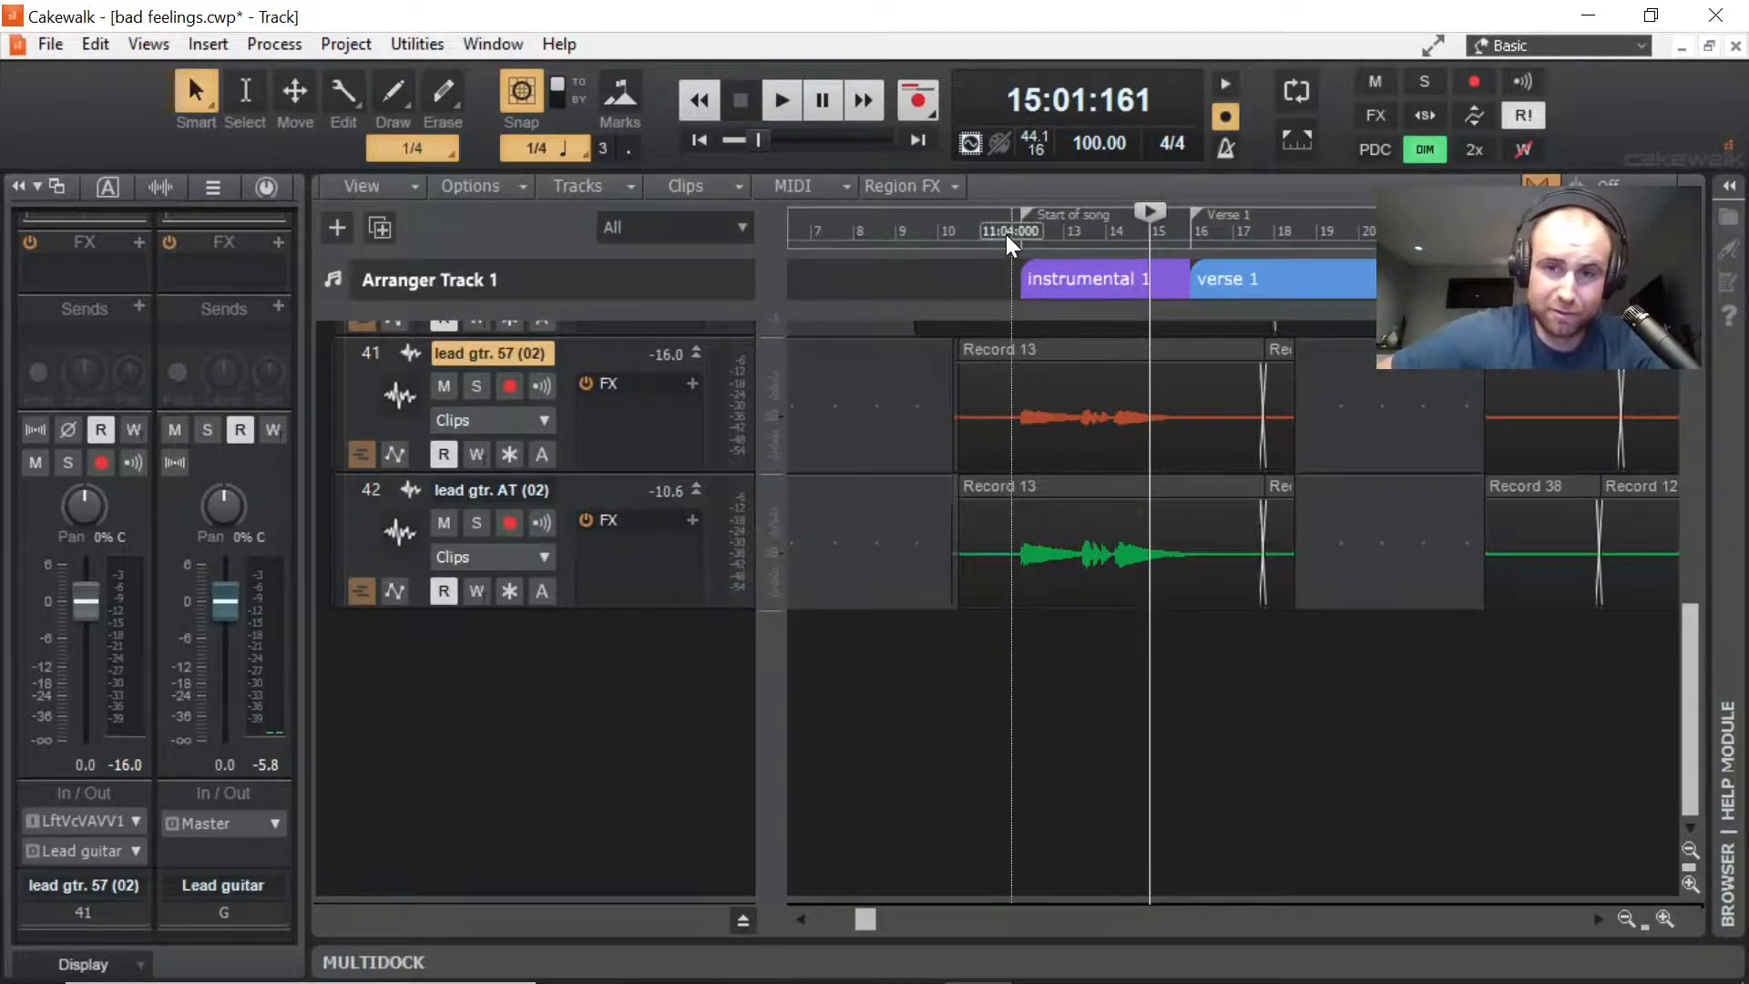
left_click(477, 384)
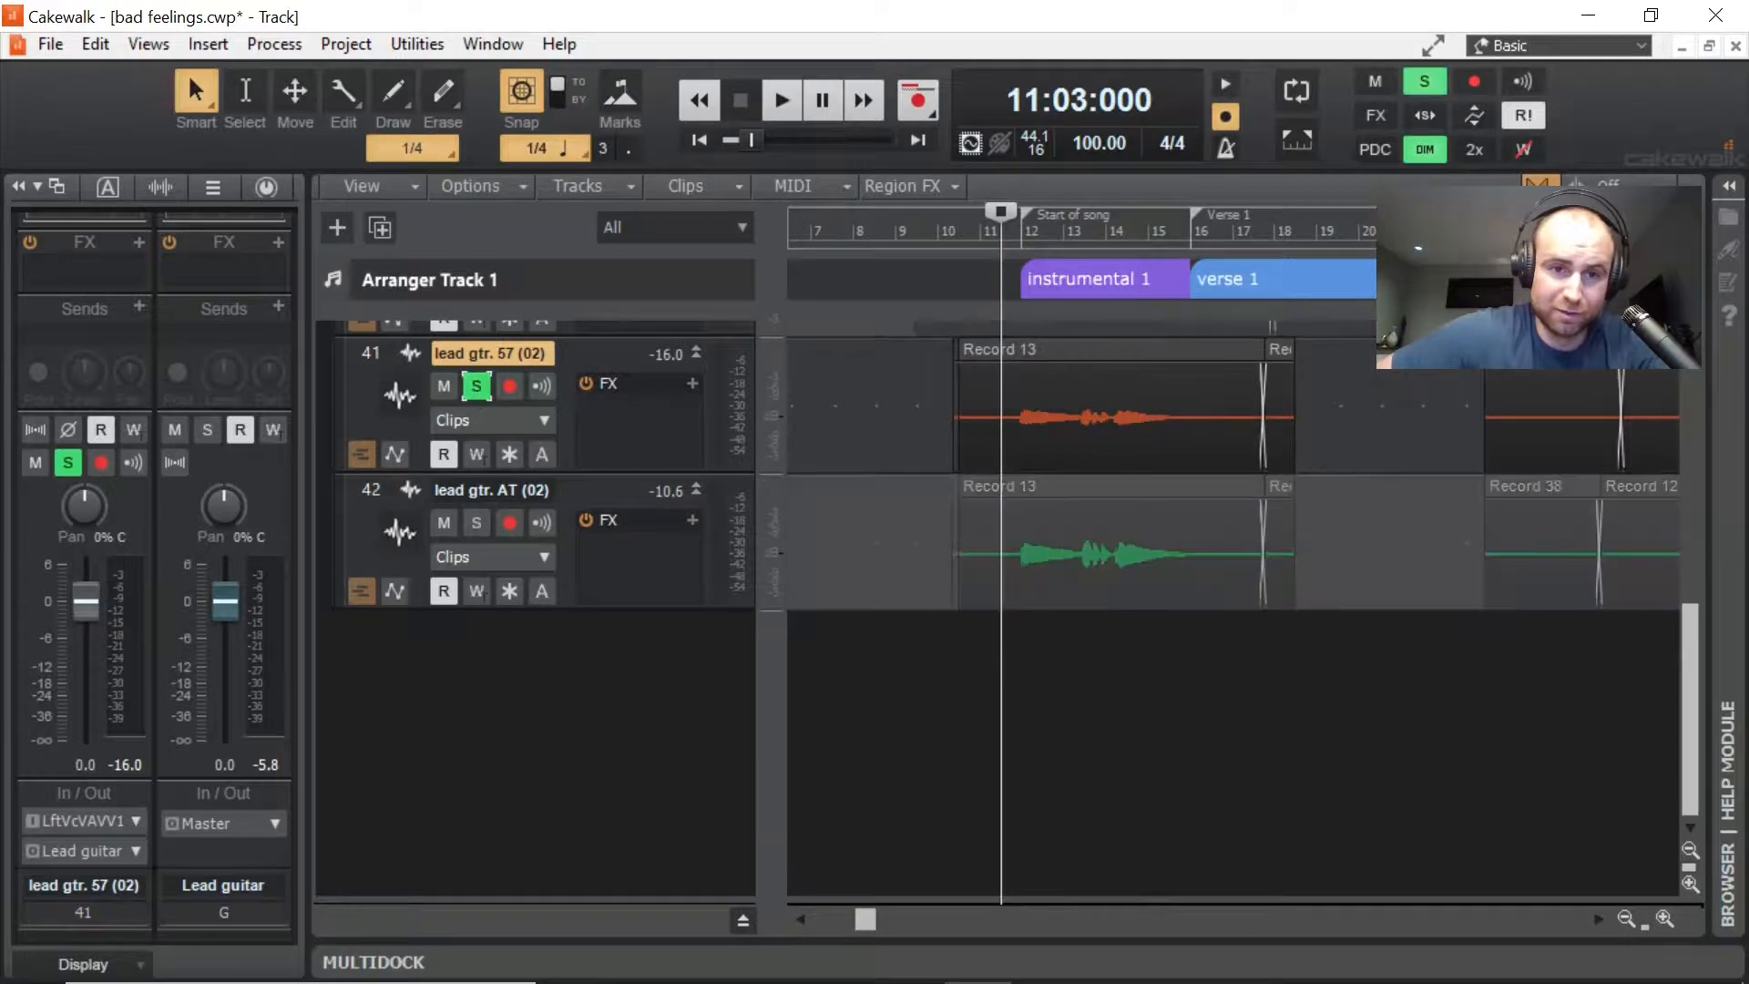
left_click(781, 99)
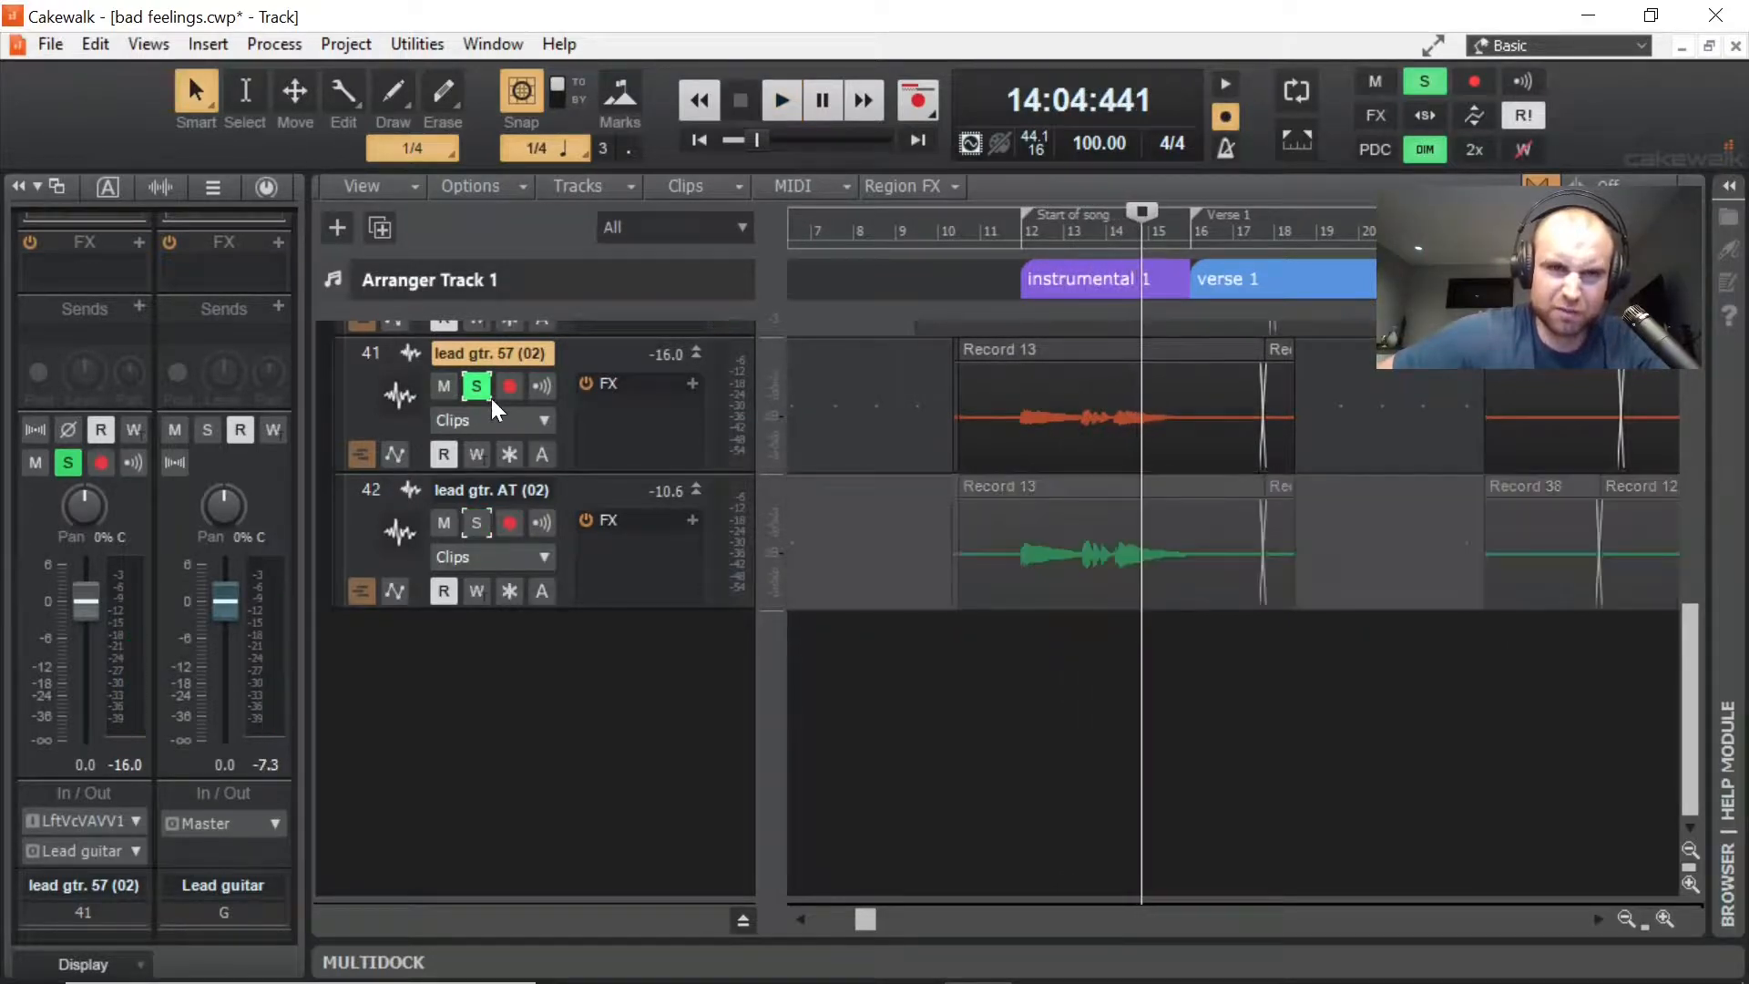
left_click(477, 386)
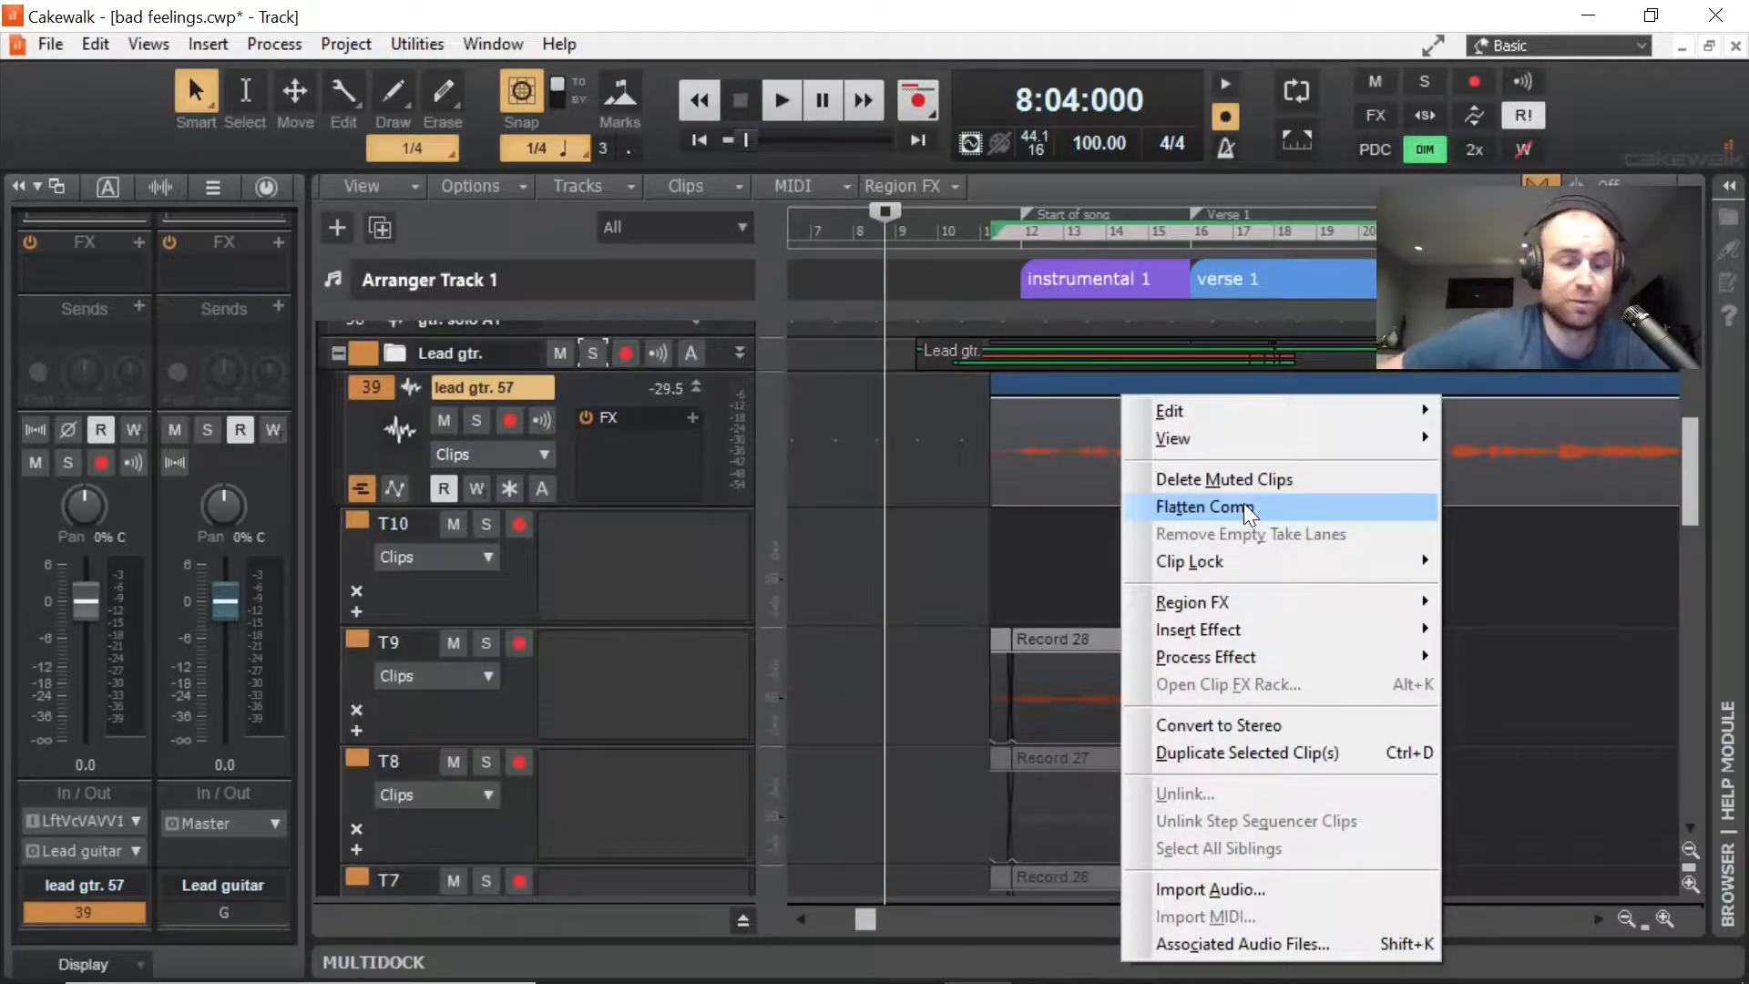
Step: Flatten the lead gtr. 57 comp into one clip, play from bar 11, and open clip options
left_click(1203, 507)
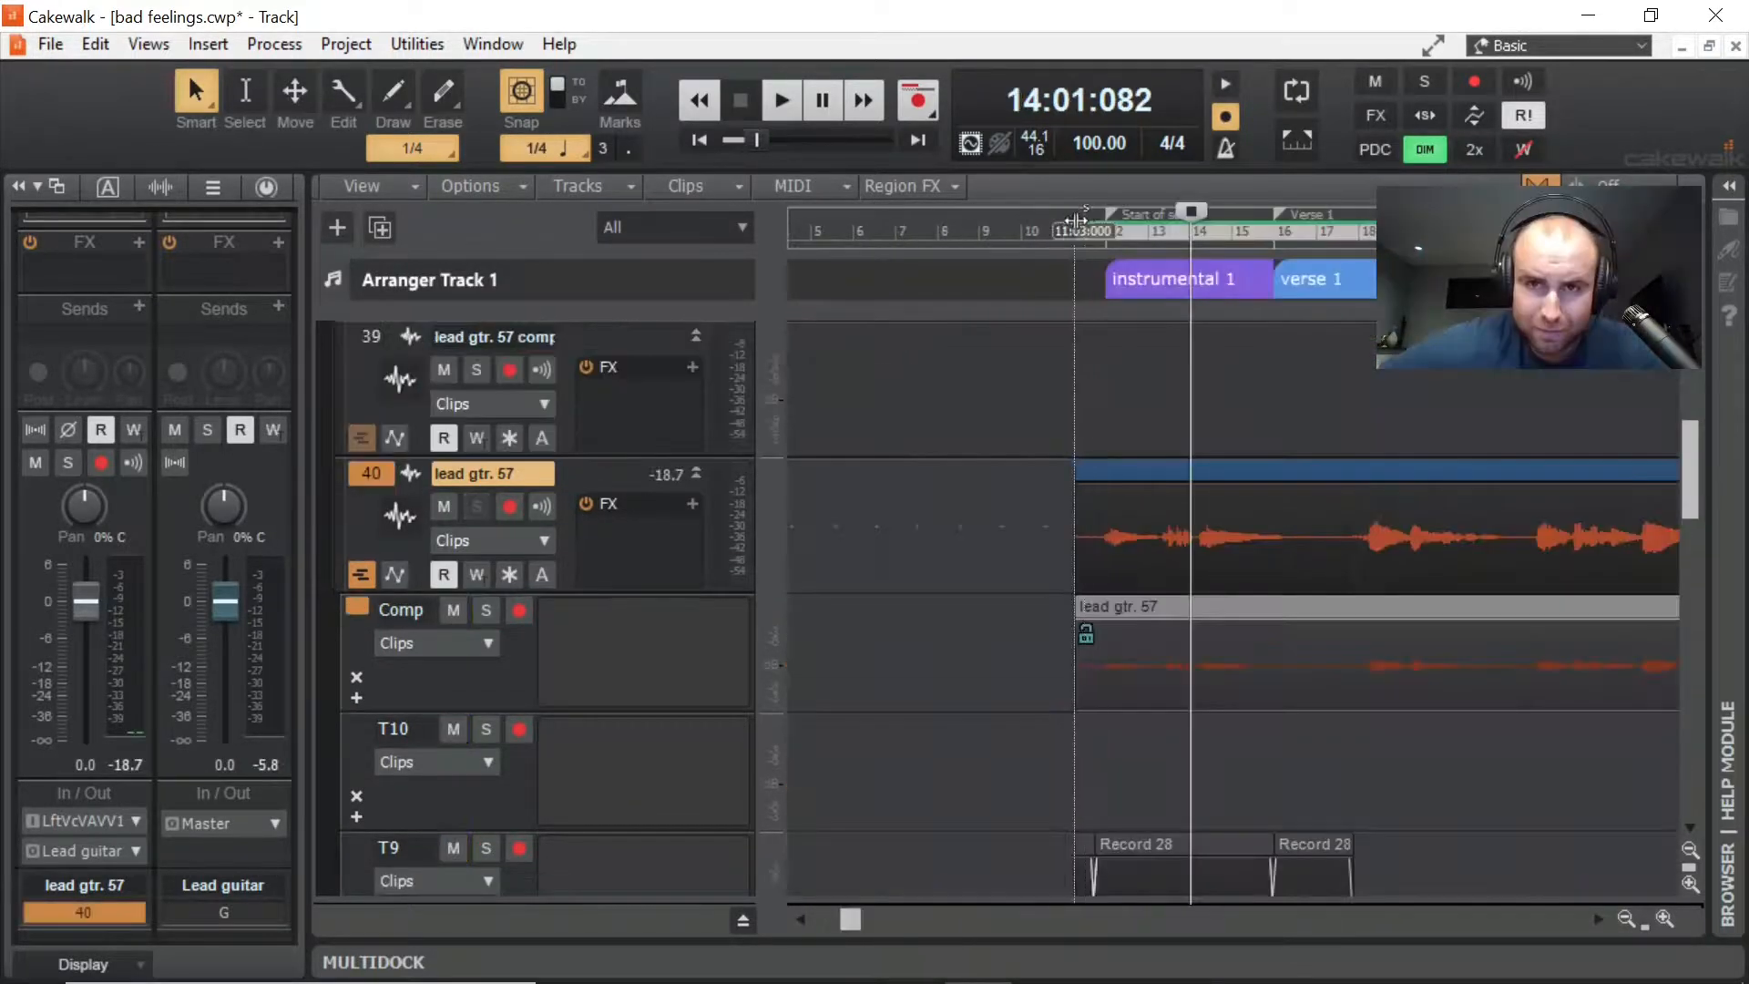
left_click(1073, 231)
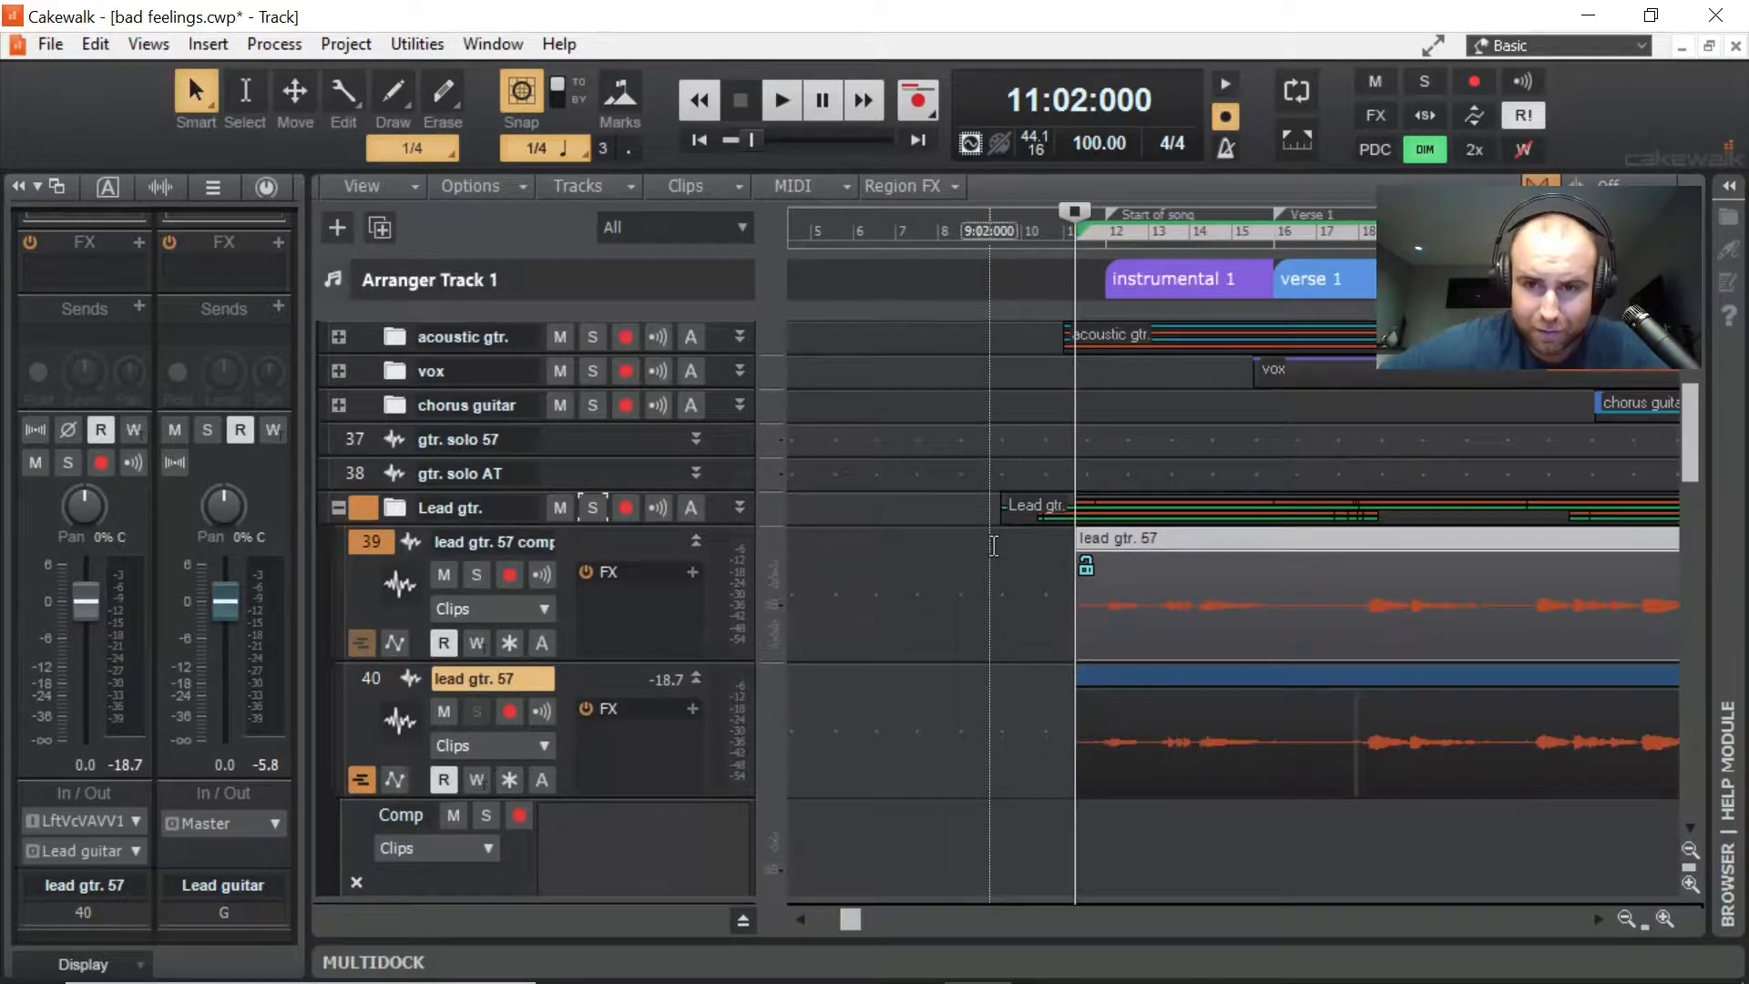
left_click(781, 100)
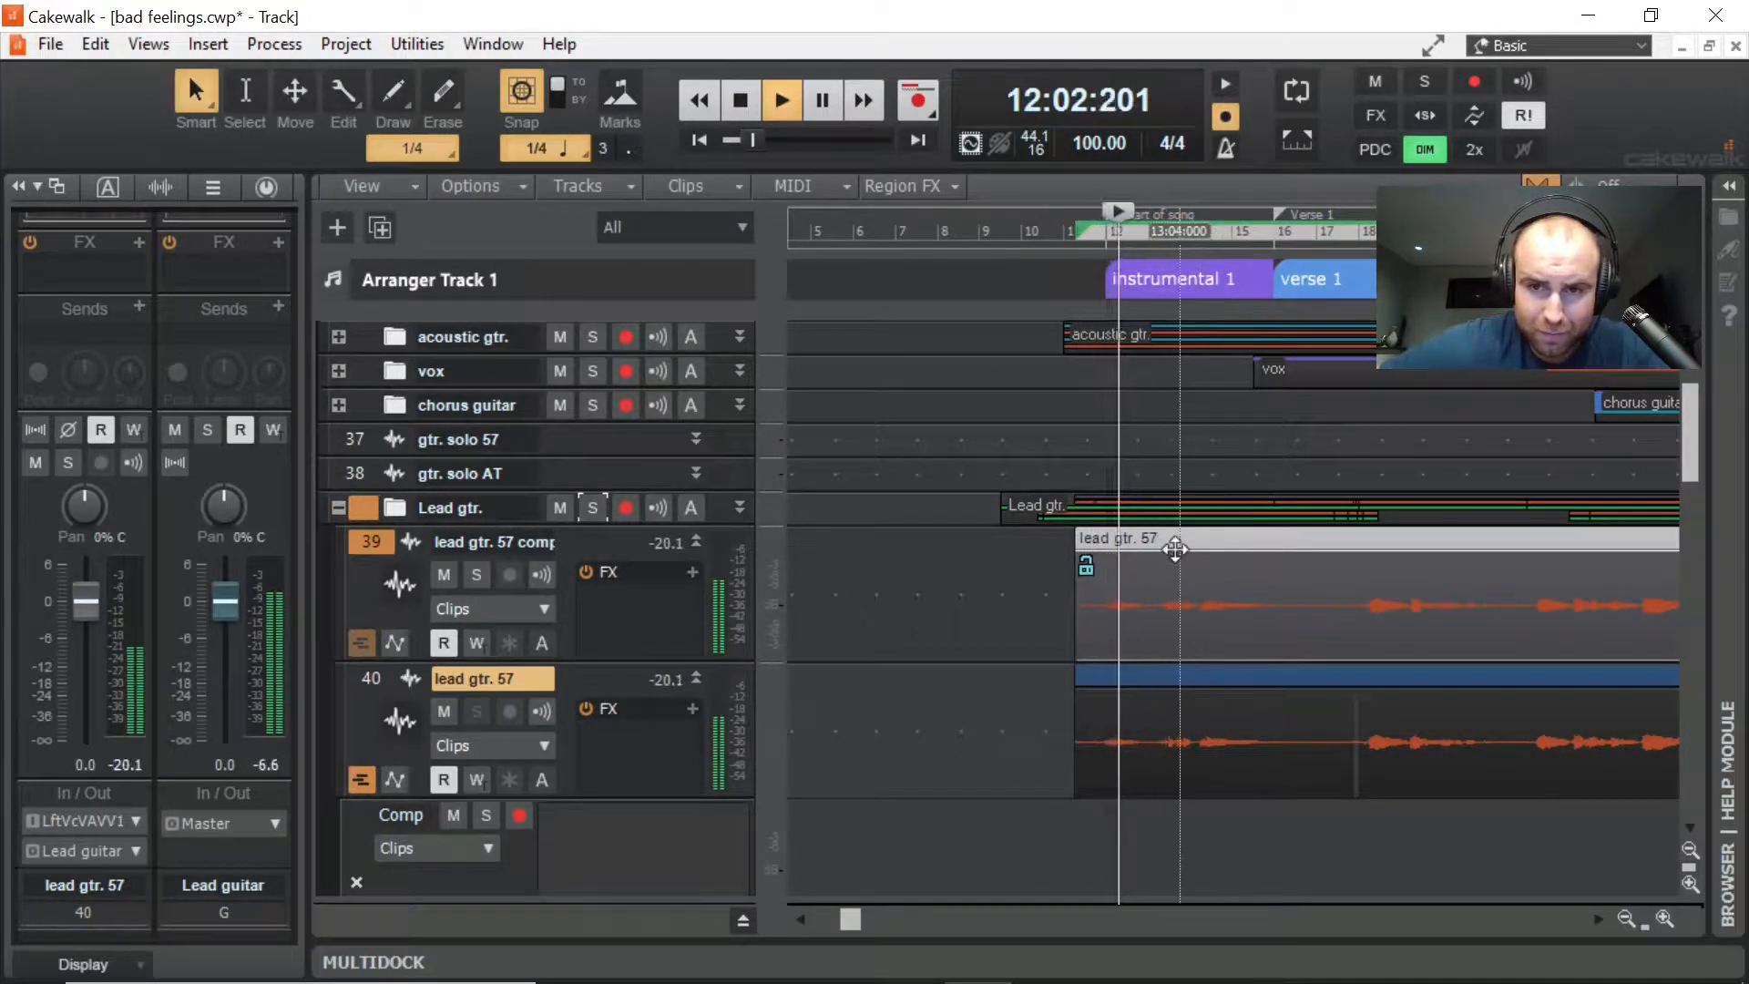
right_click(1172, 547)
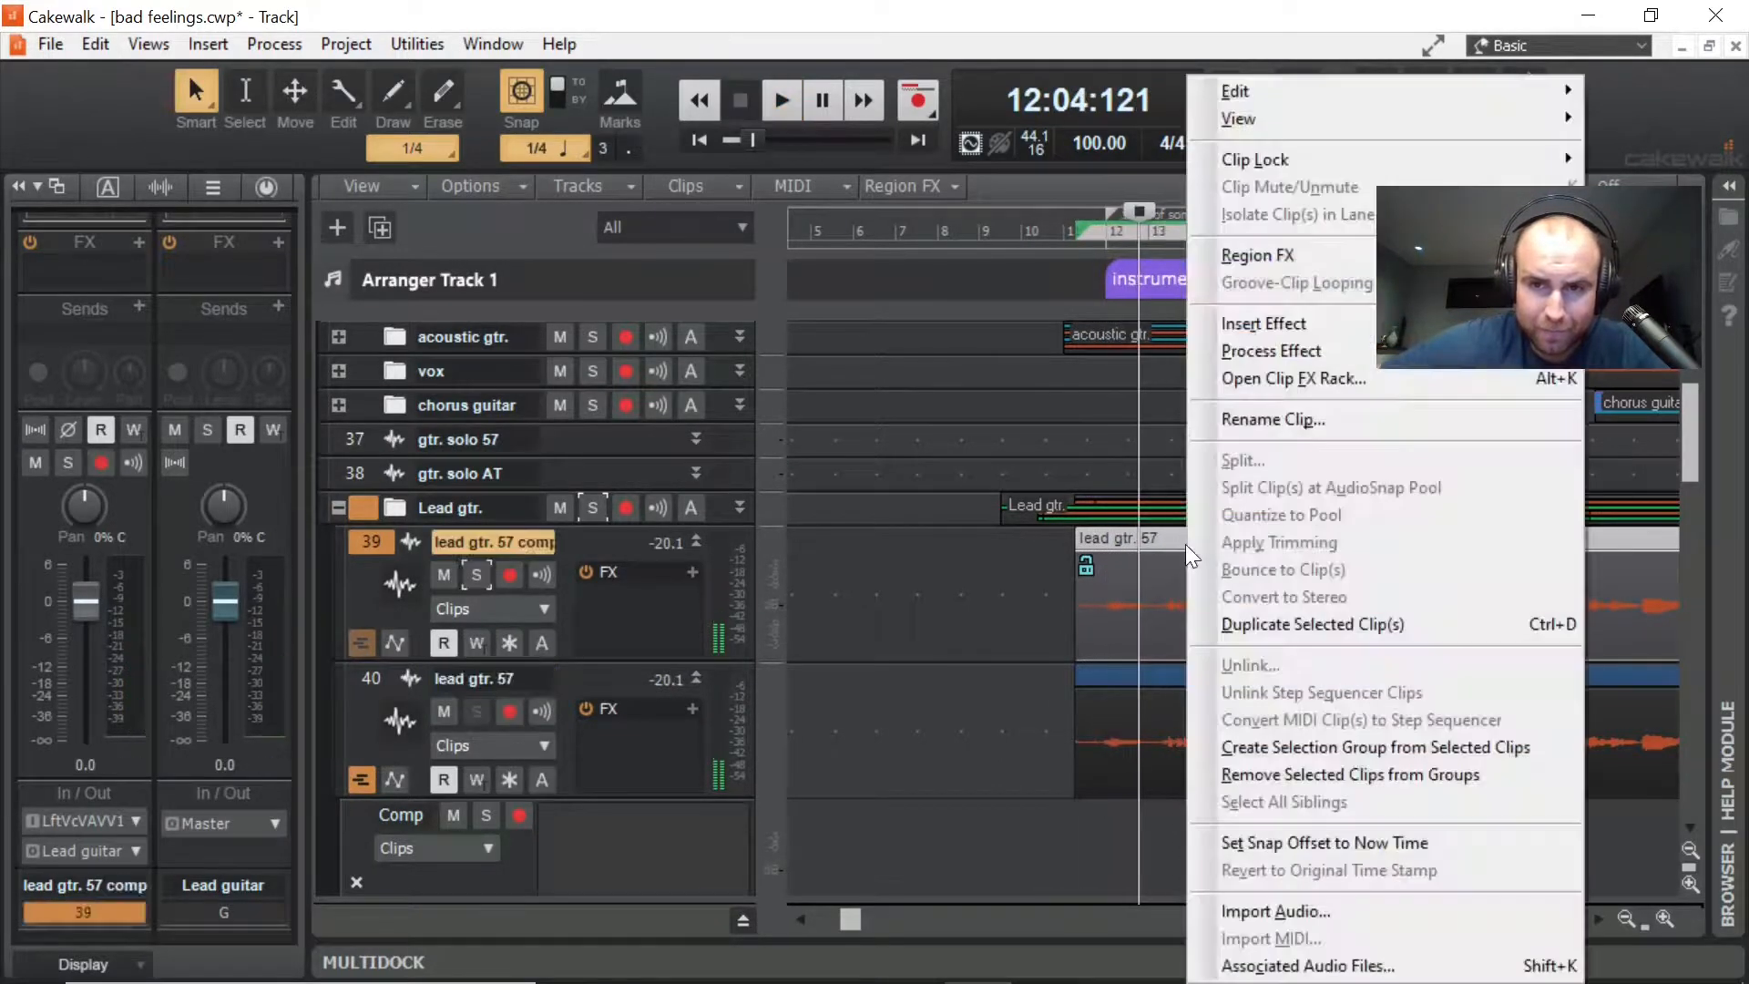
mouse_move(1263, 323)
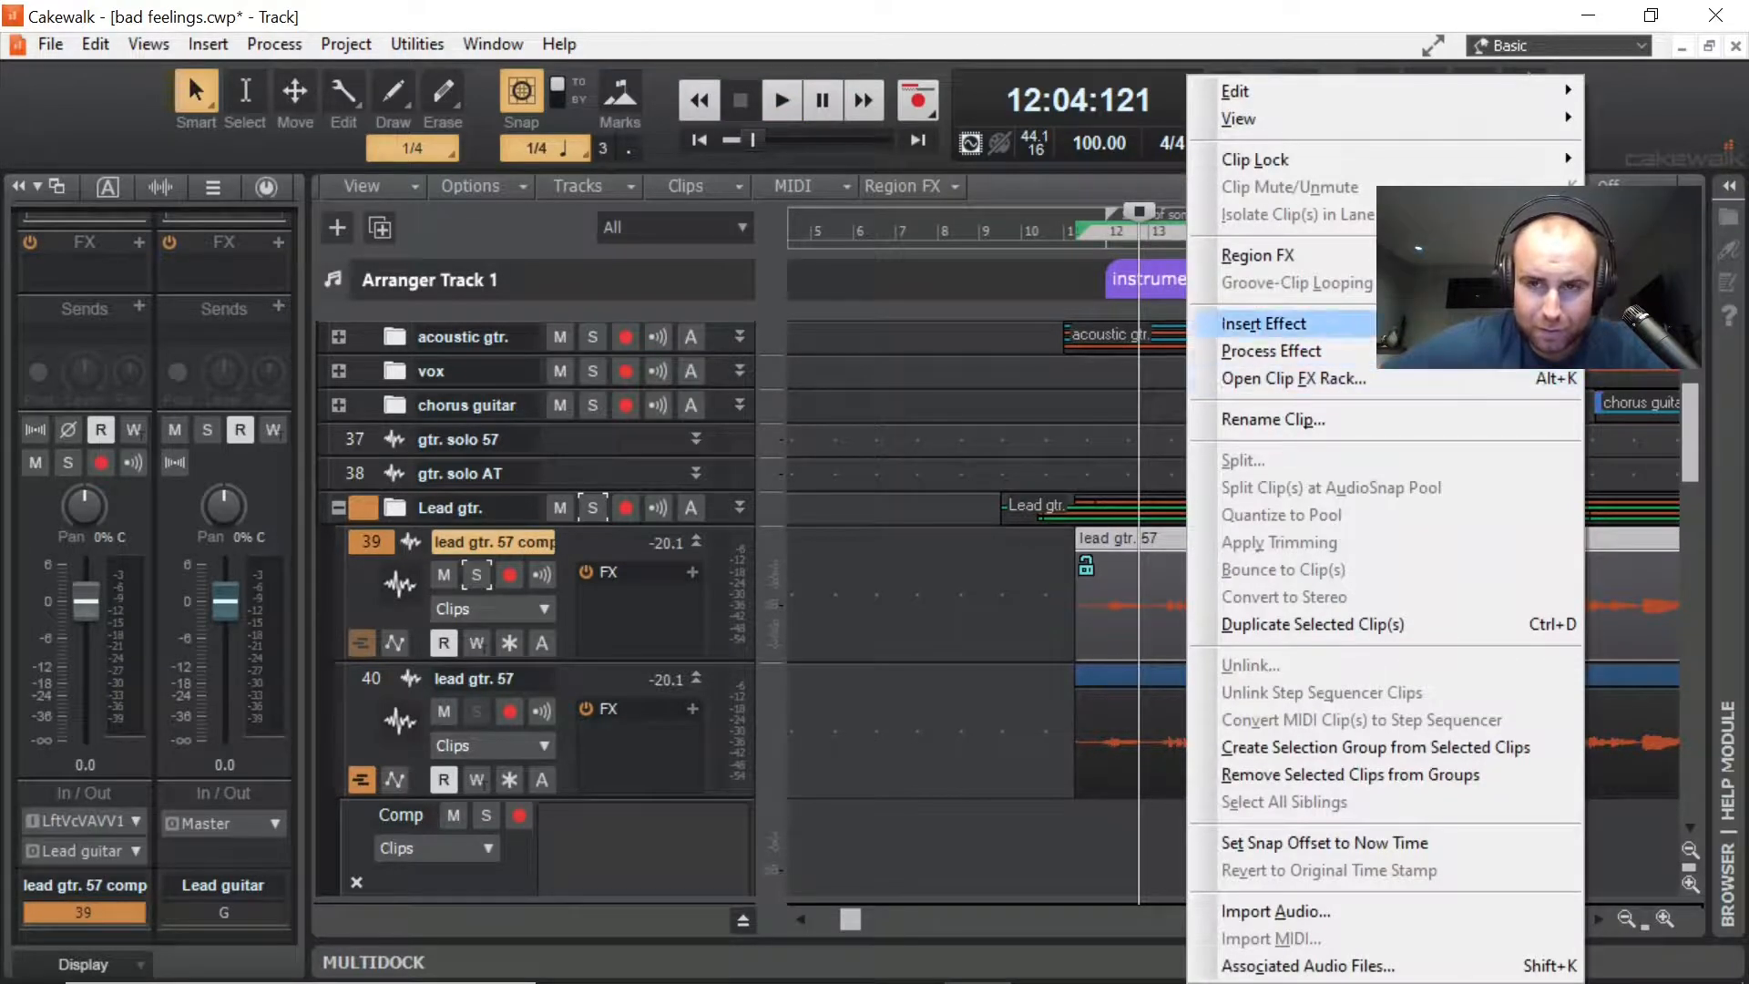
mouse_move(1256, 159)
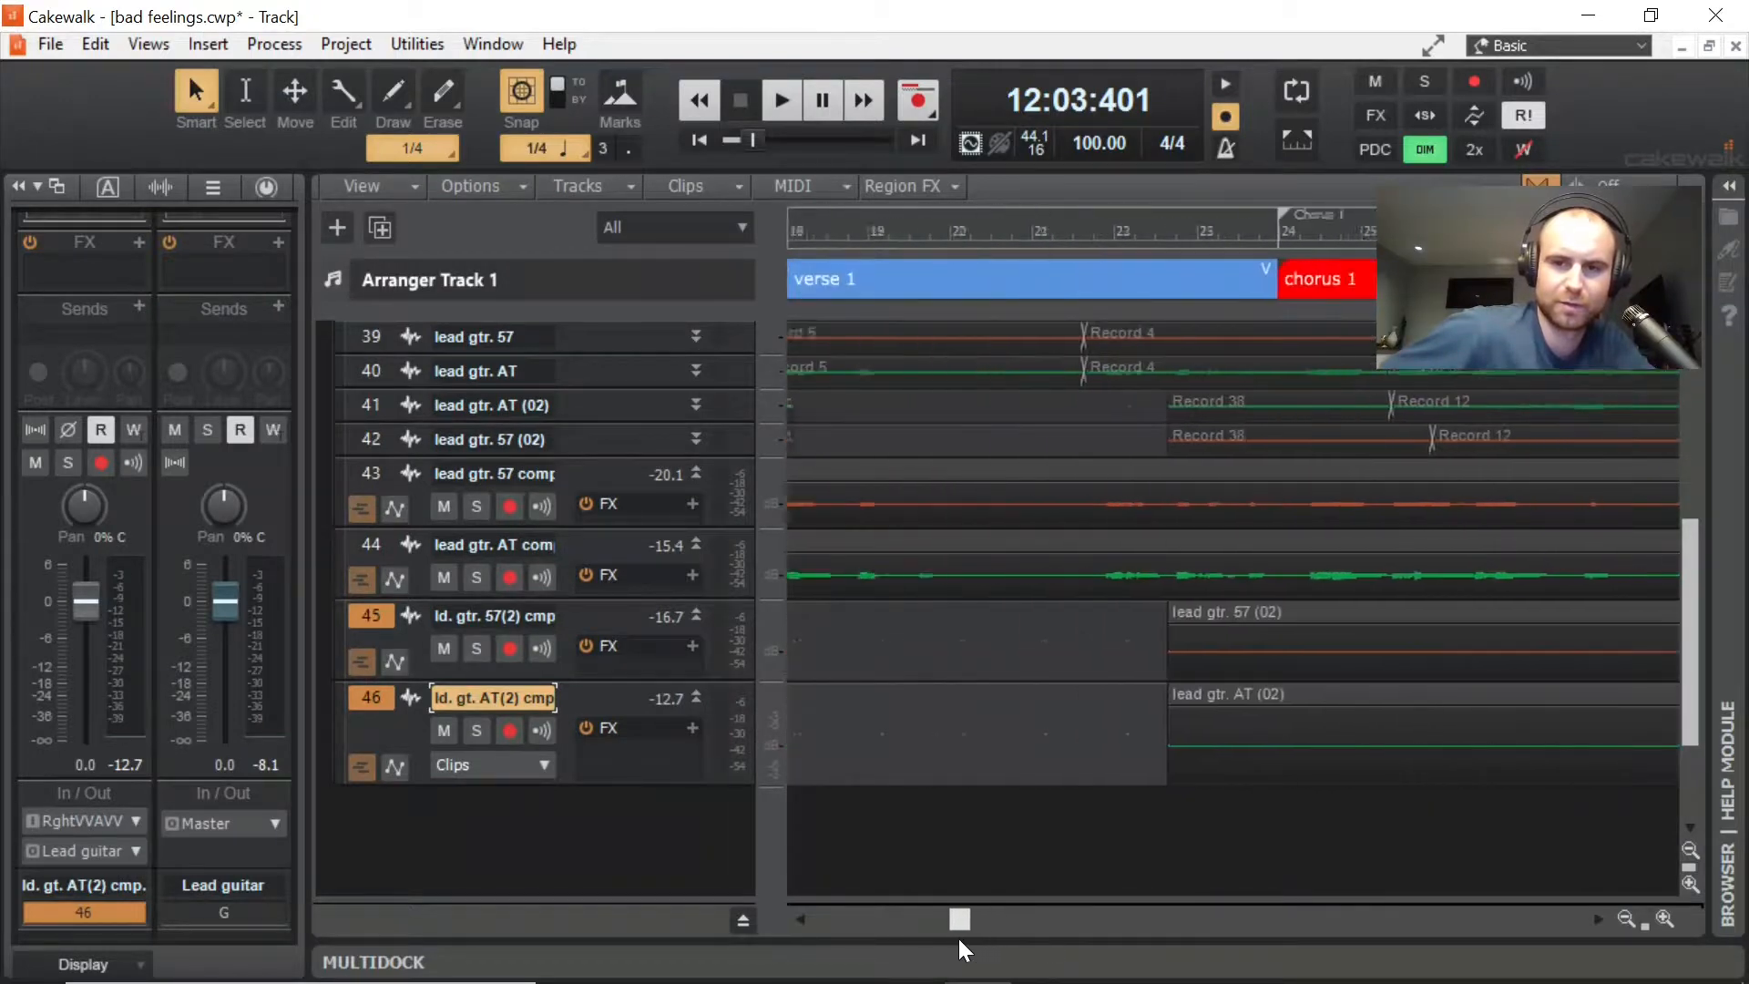
Step: Play comp tracks from bar 27 in chorus 1, stop, and zoom the timeline out
scroll("right", 3)
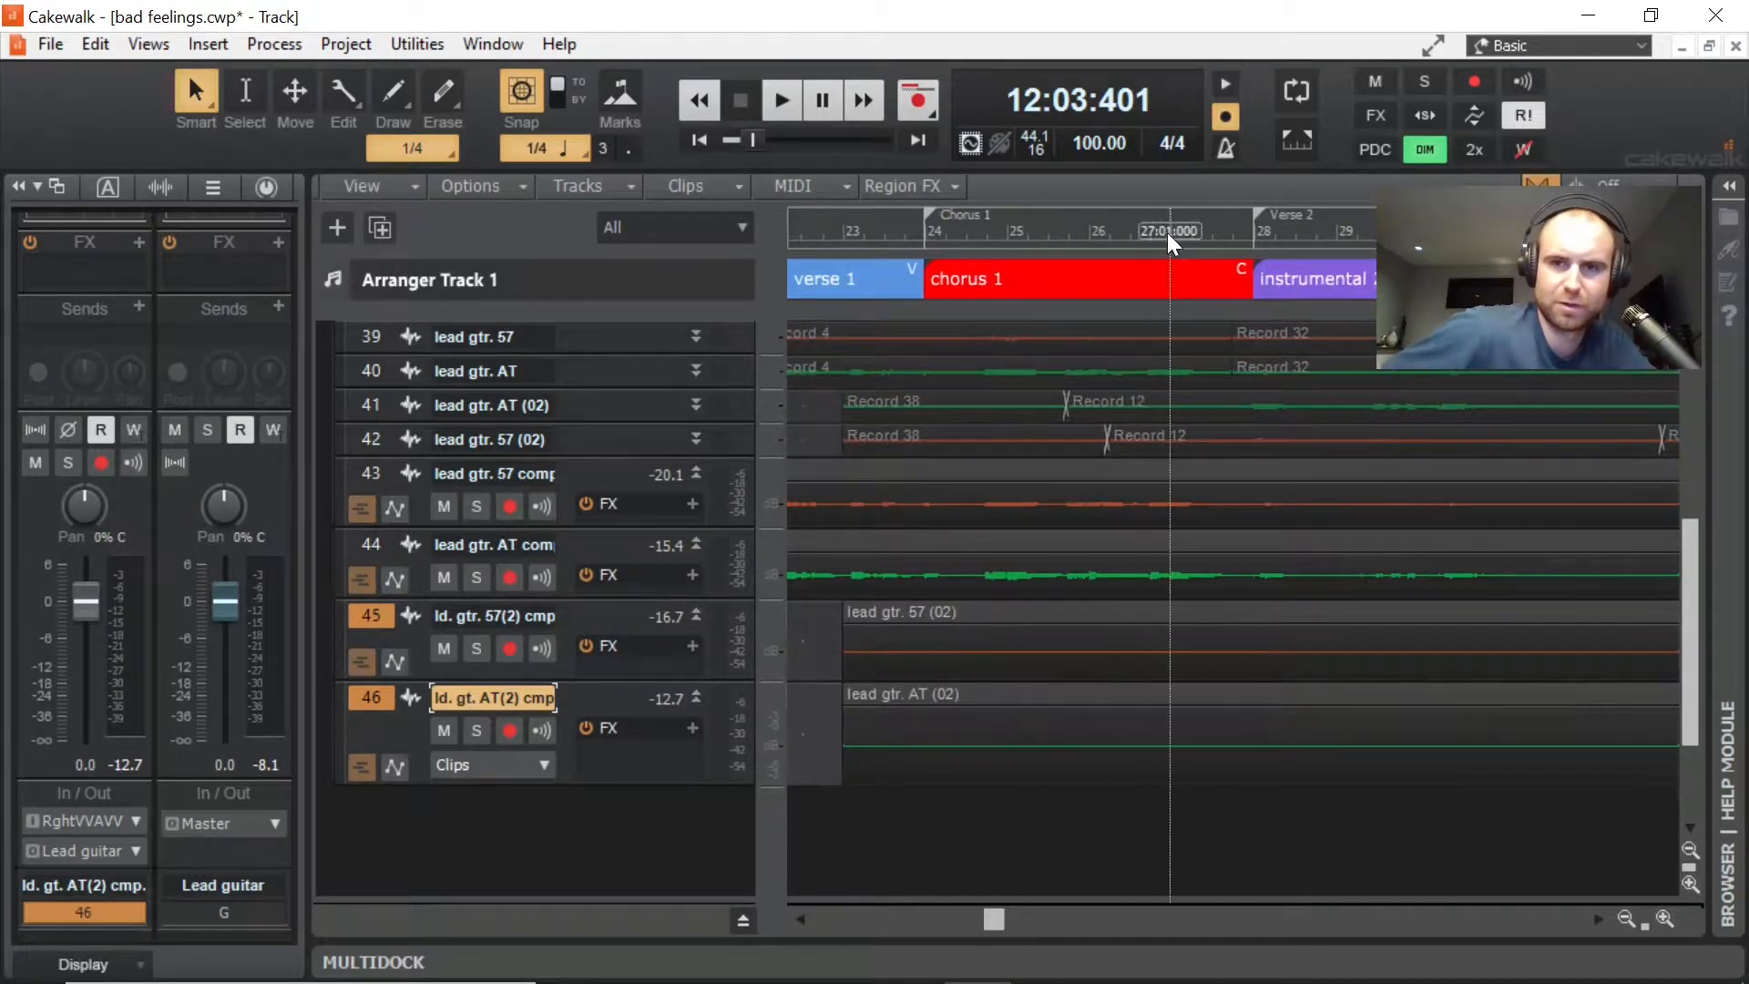
left_click(780, 99)
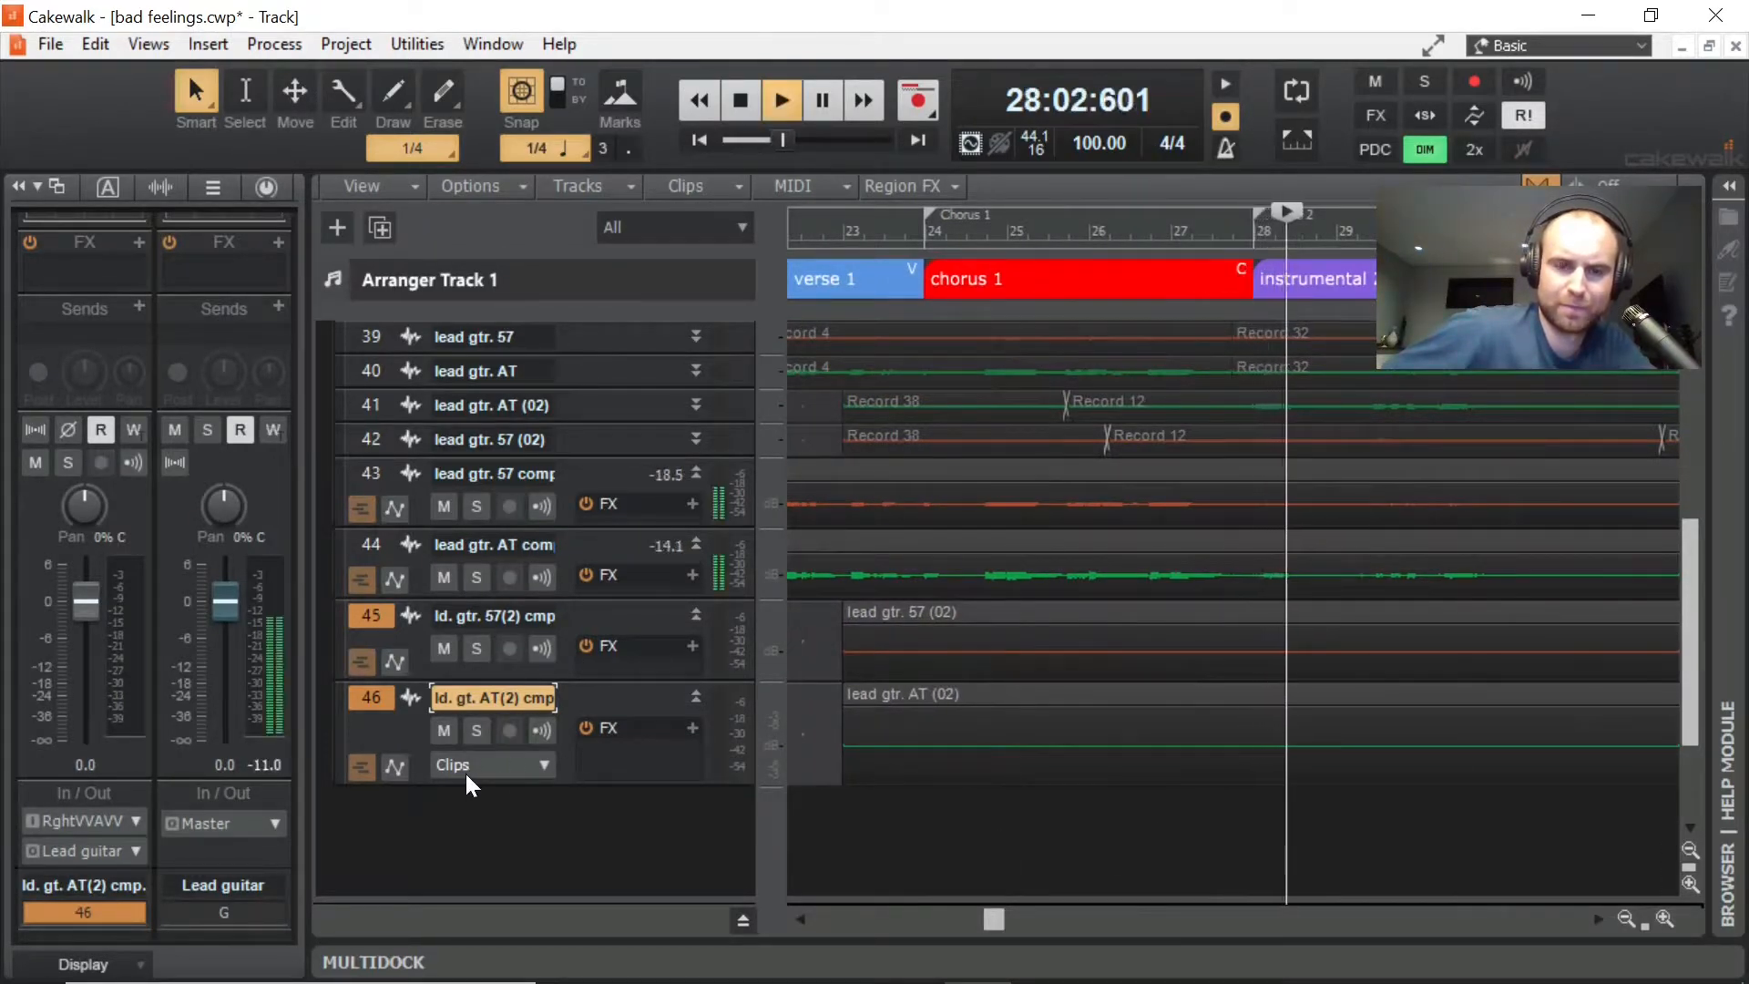
left_click(781, 99)
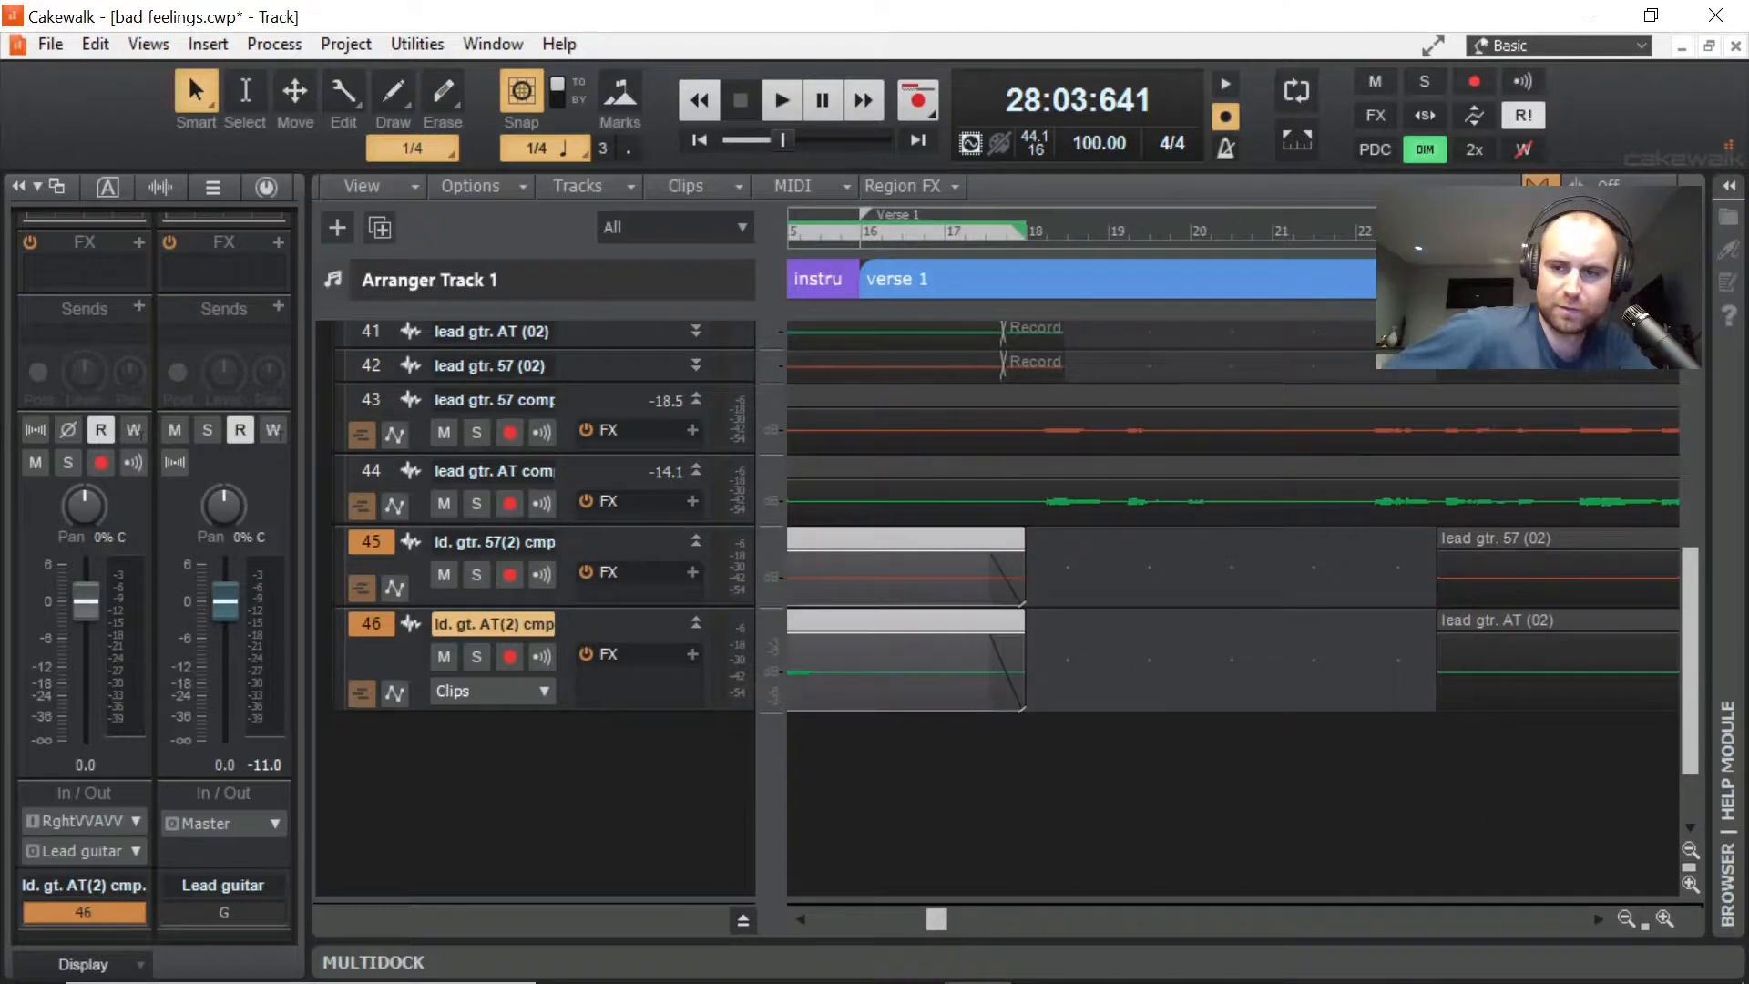
left_click(1625, 920)
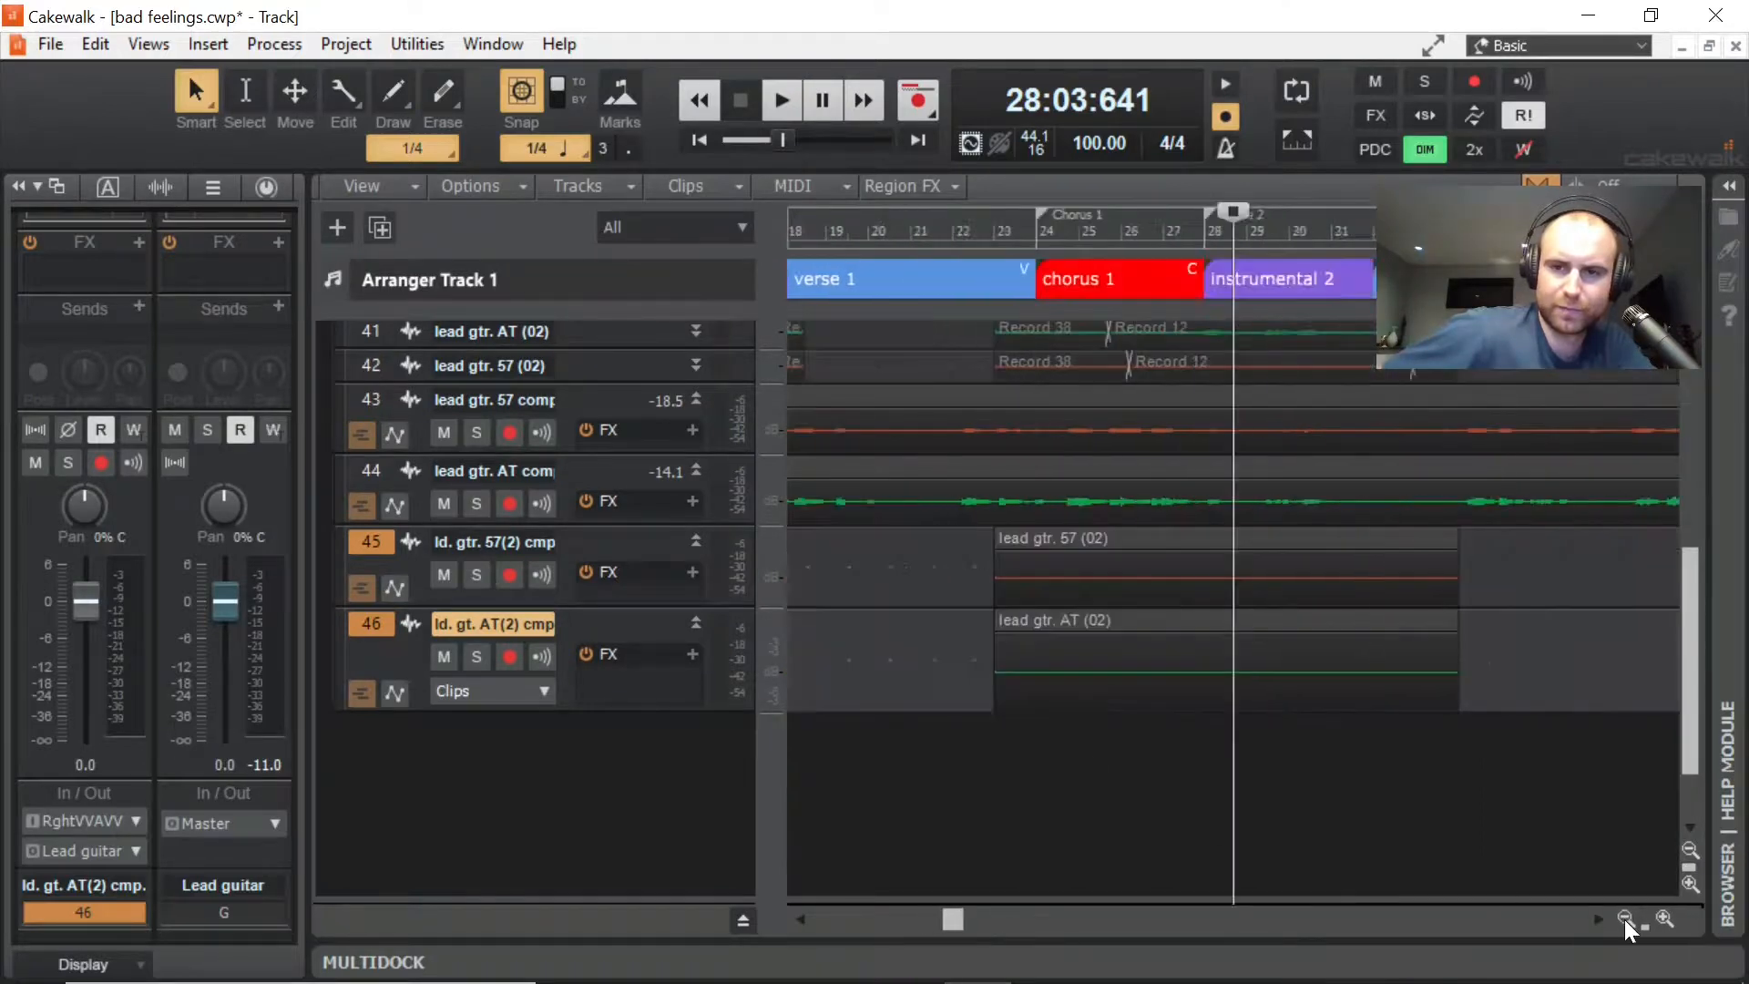
left_click(1626, 920)
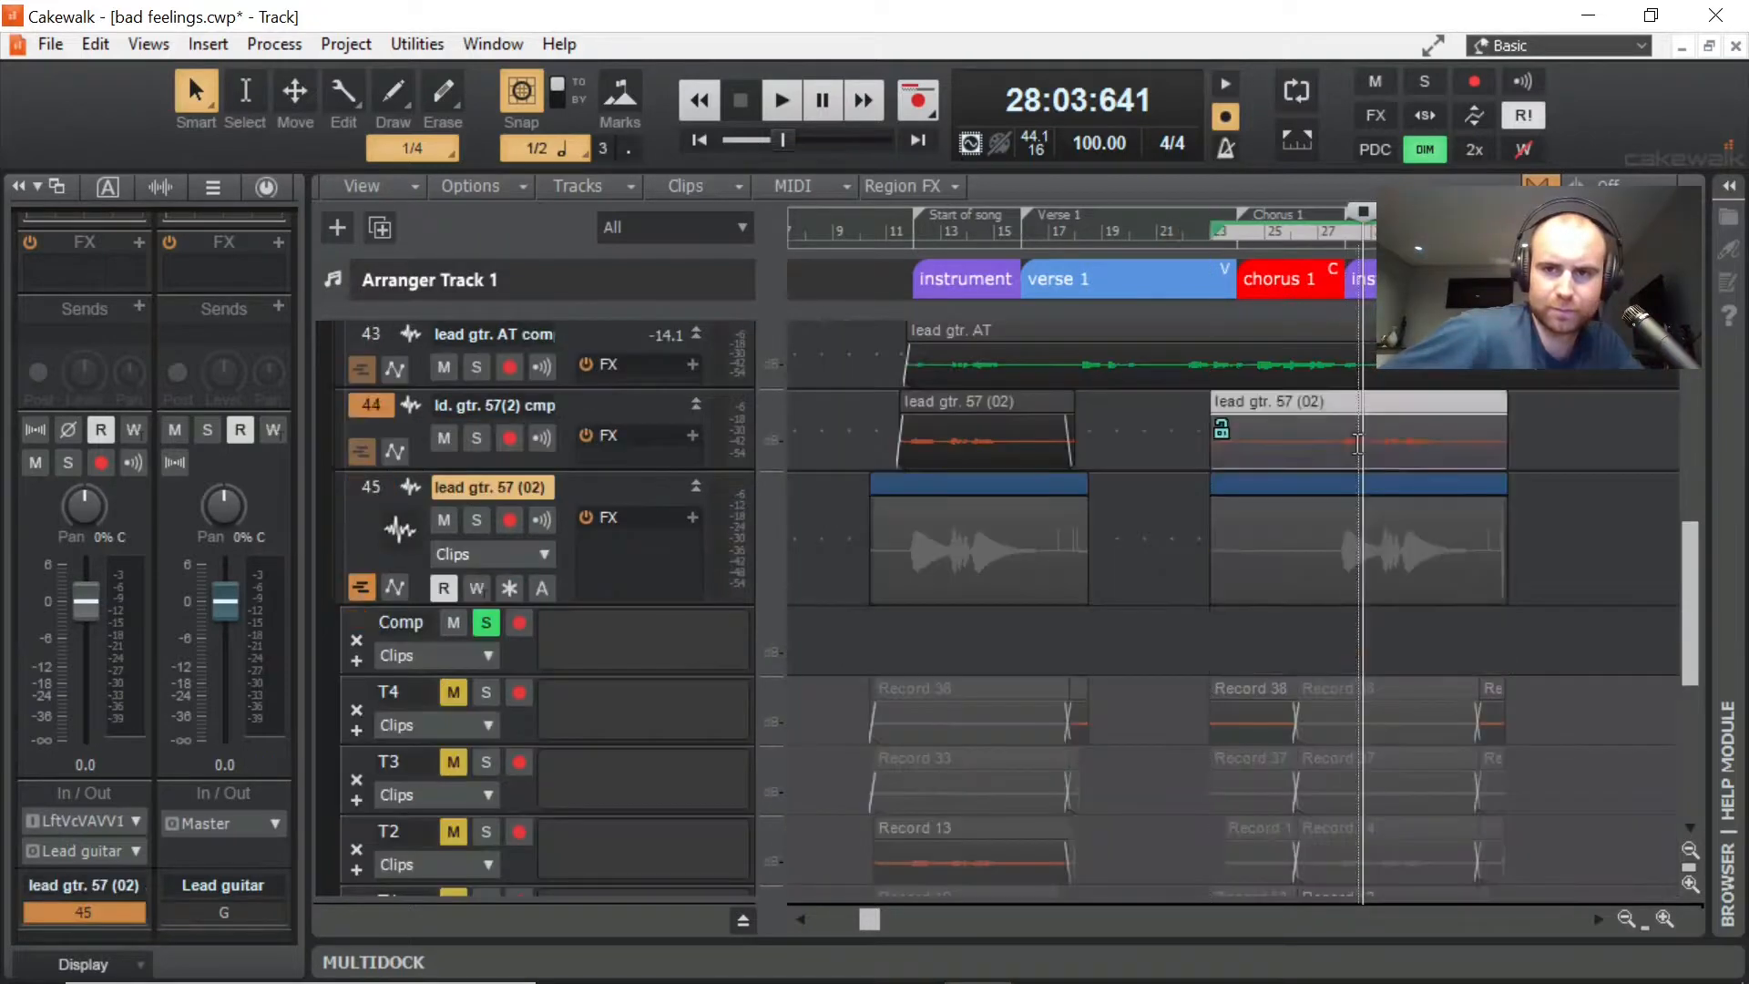
Step: Select the later lead gtr. 57 (02) comp clip and expand track 45's take lanes
left_click(1038, 230)
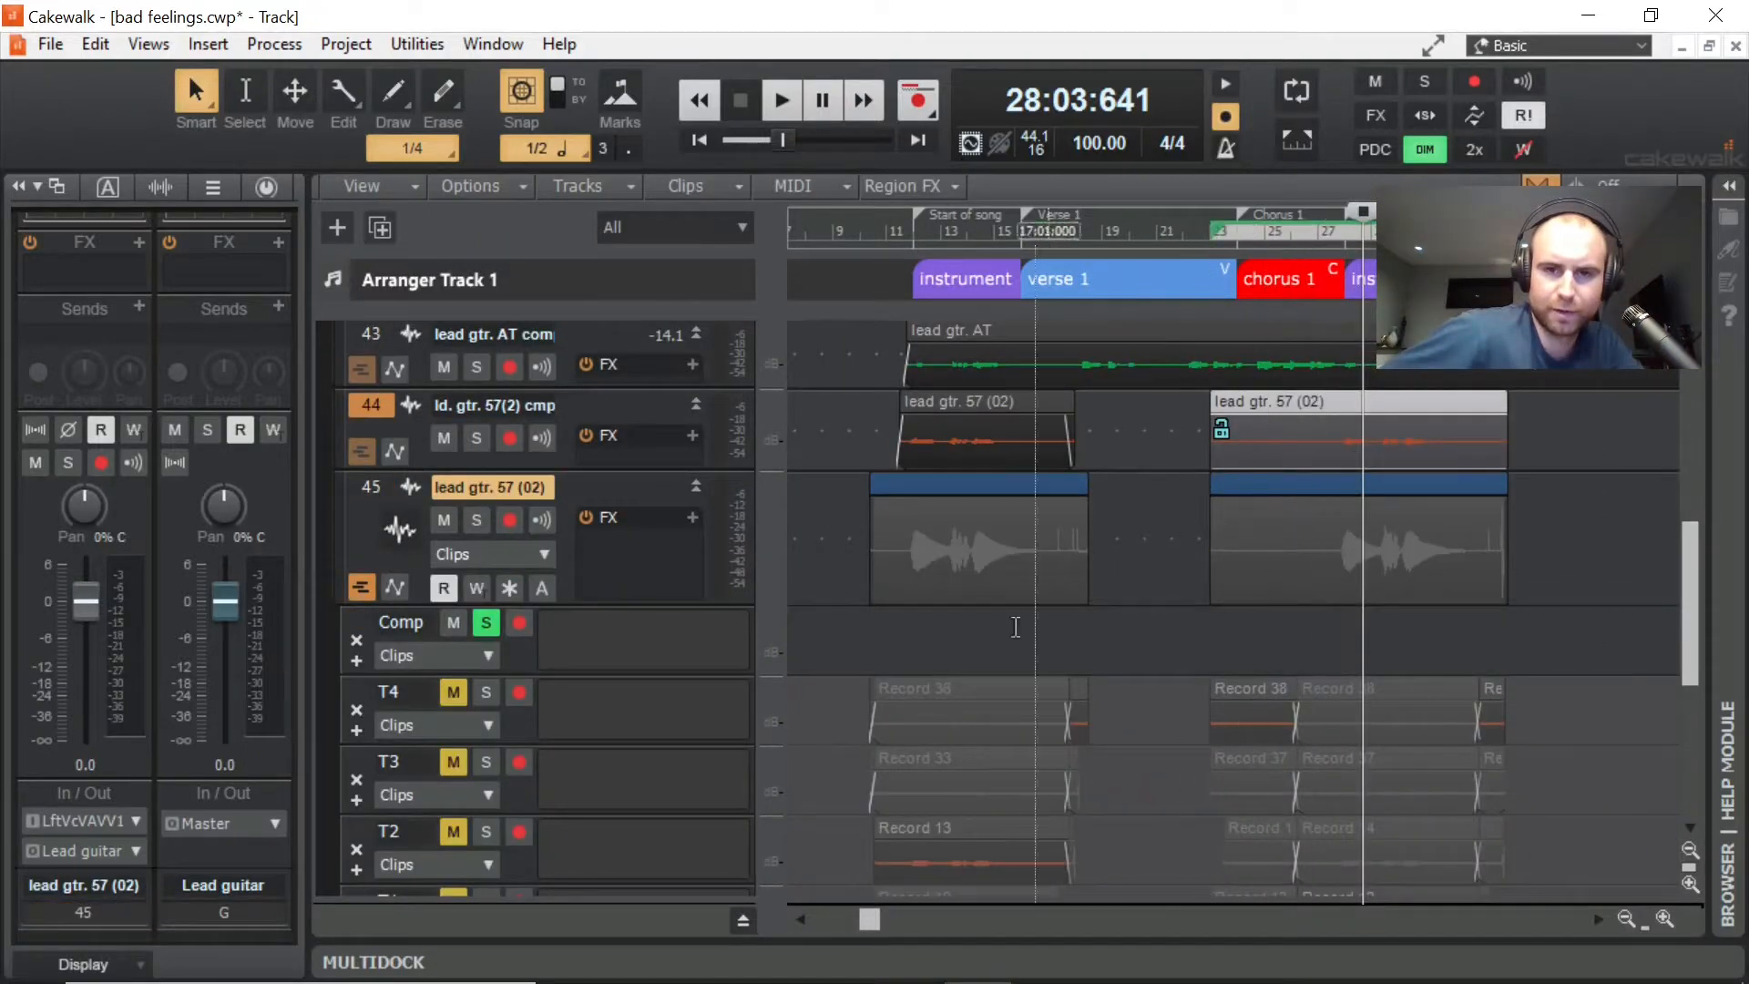
left_click(486, 622)
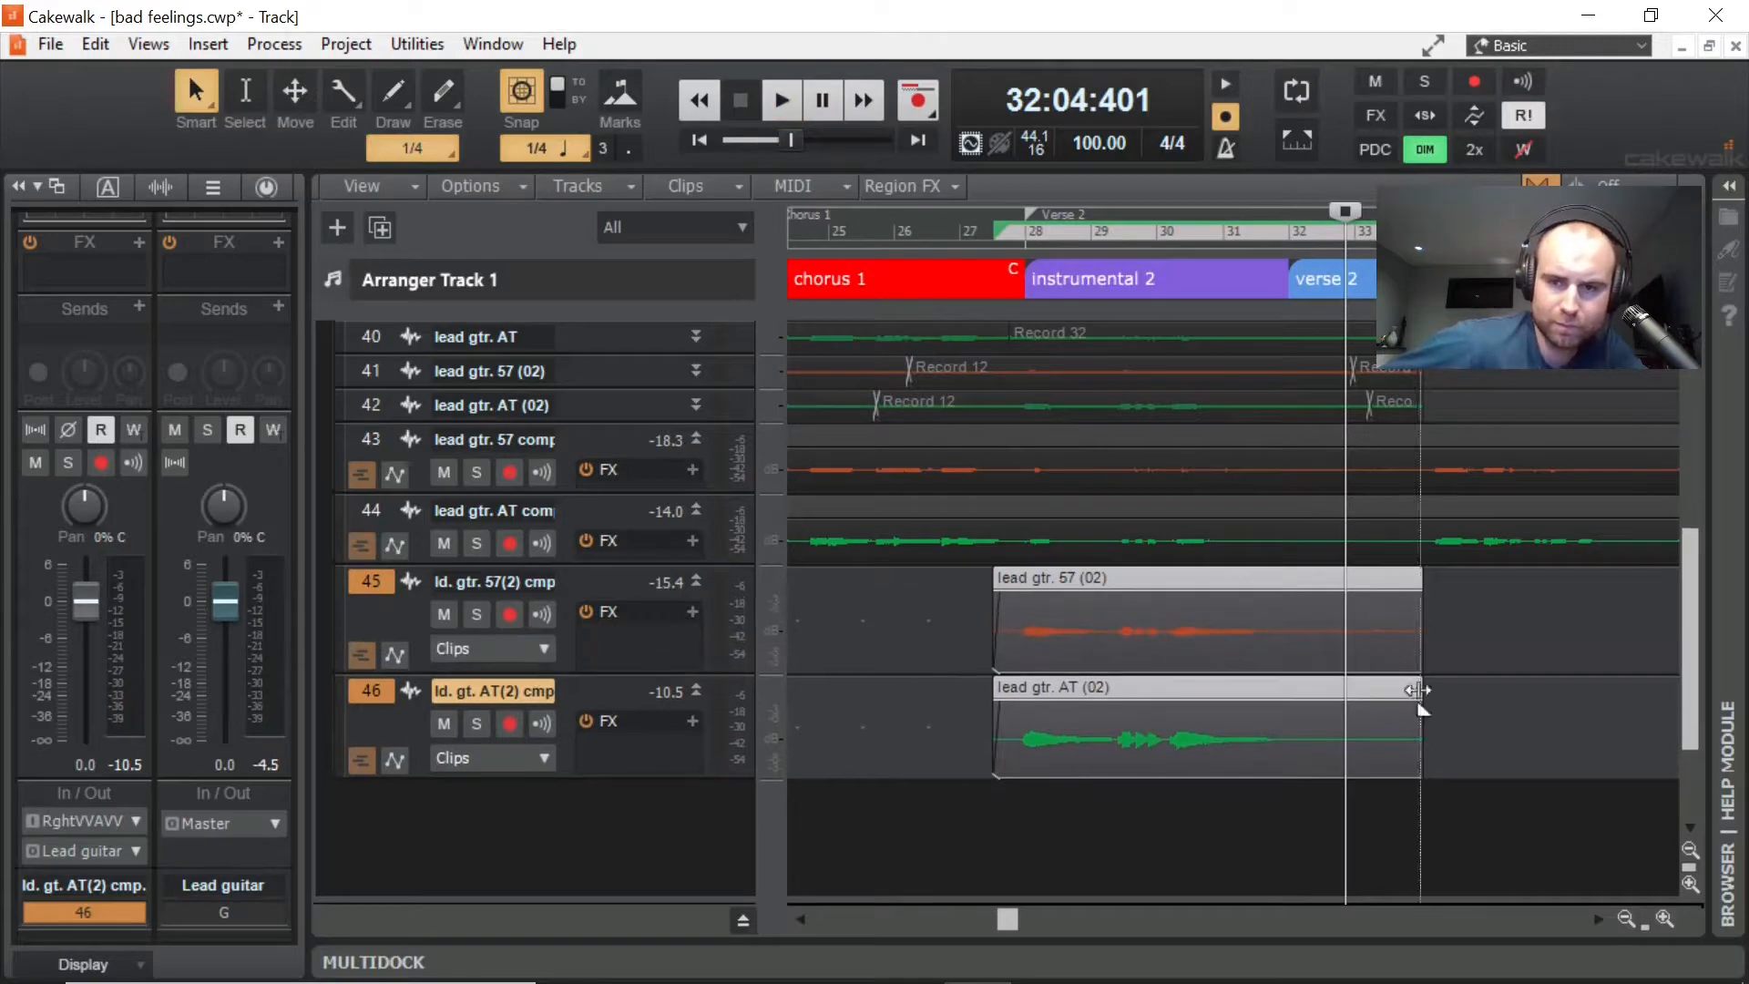
Step: Add fade-outs to the ends of the AT (02) and 57 (02) comp clips
left_click(781, 100)
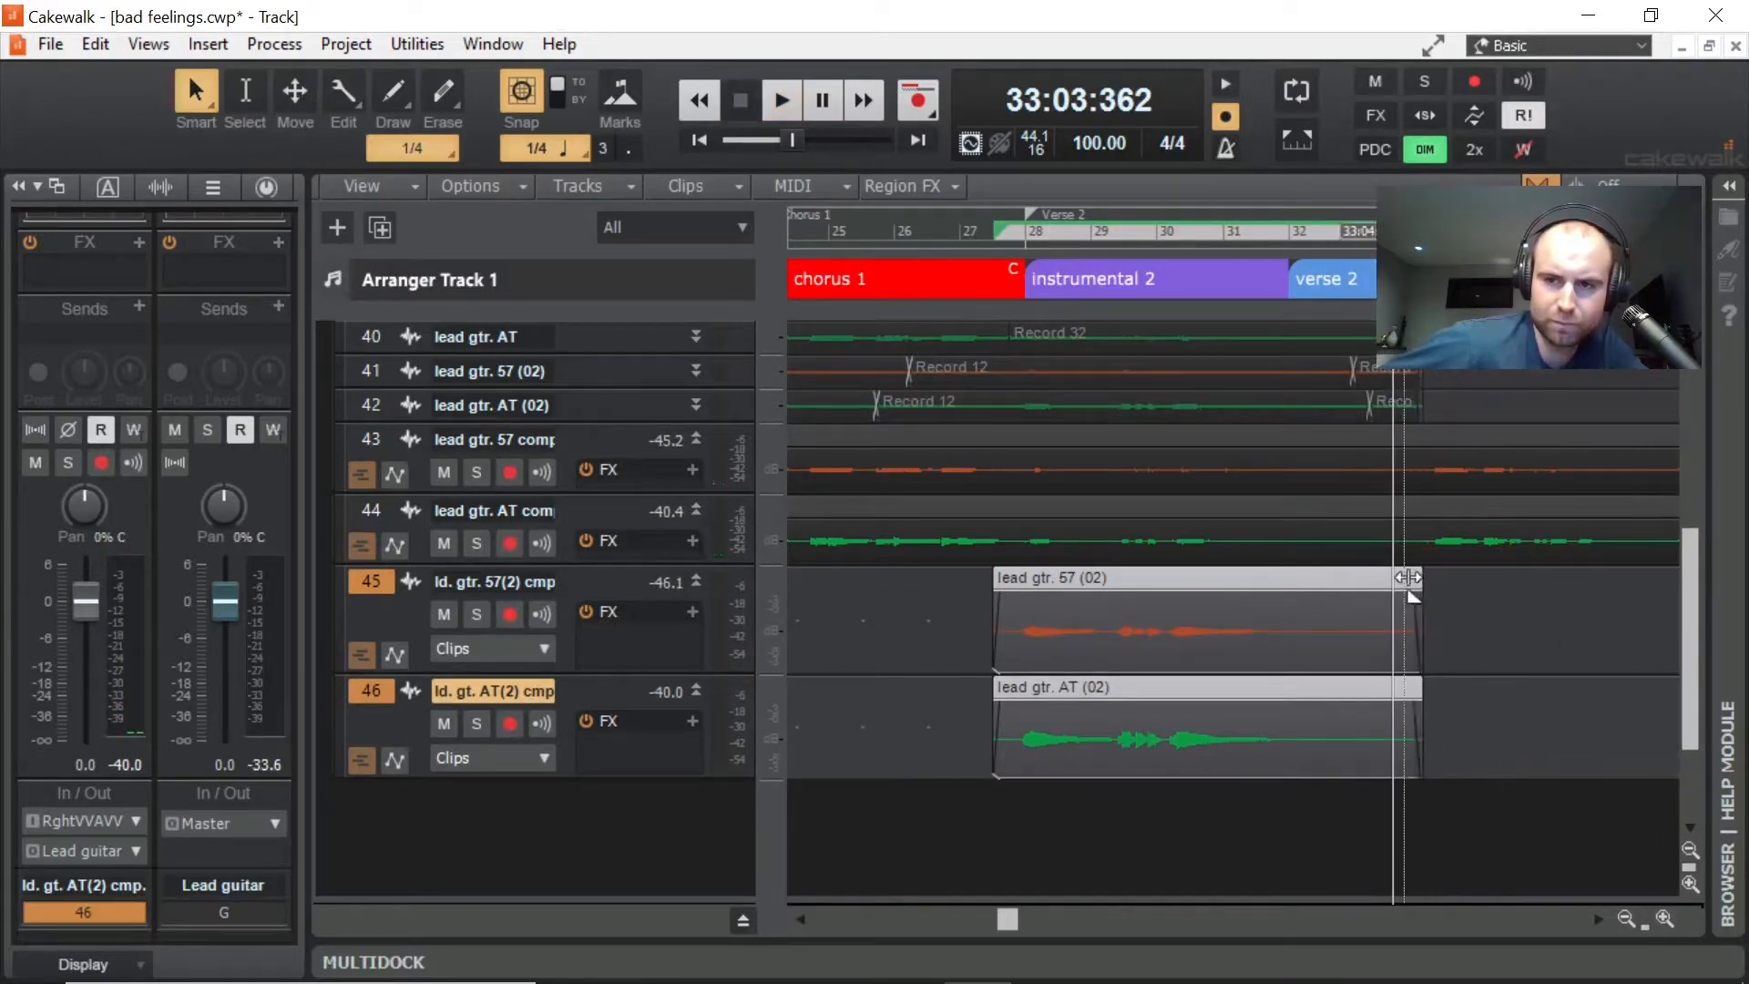
left_click(781, 99)
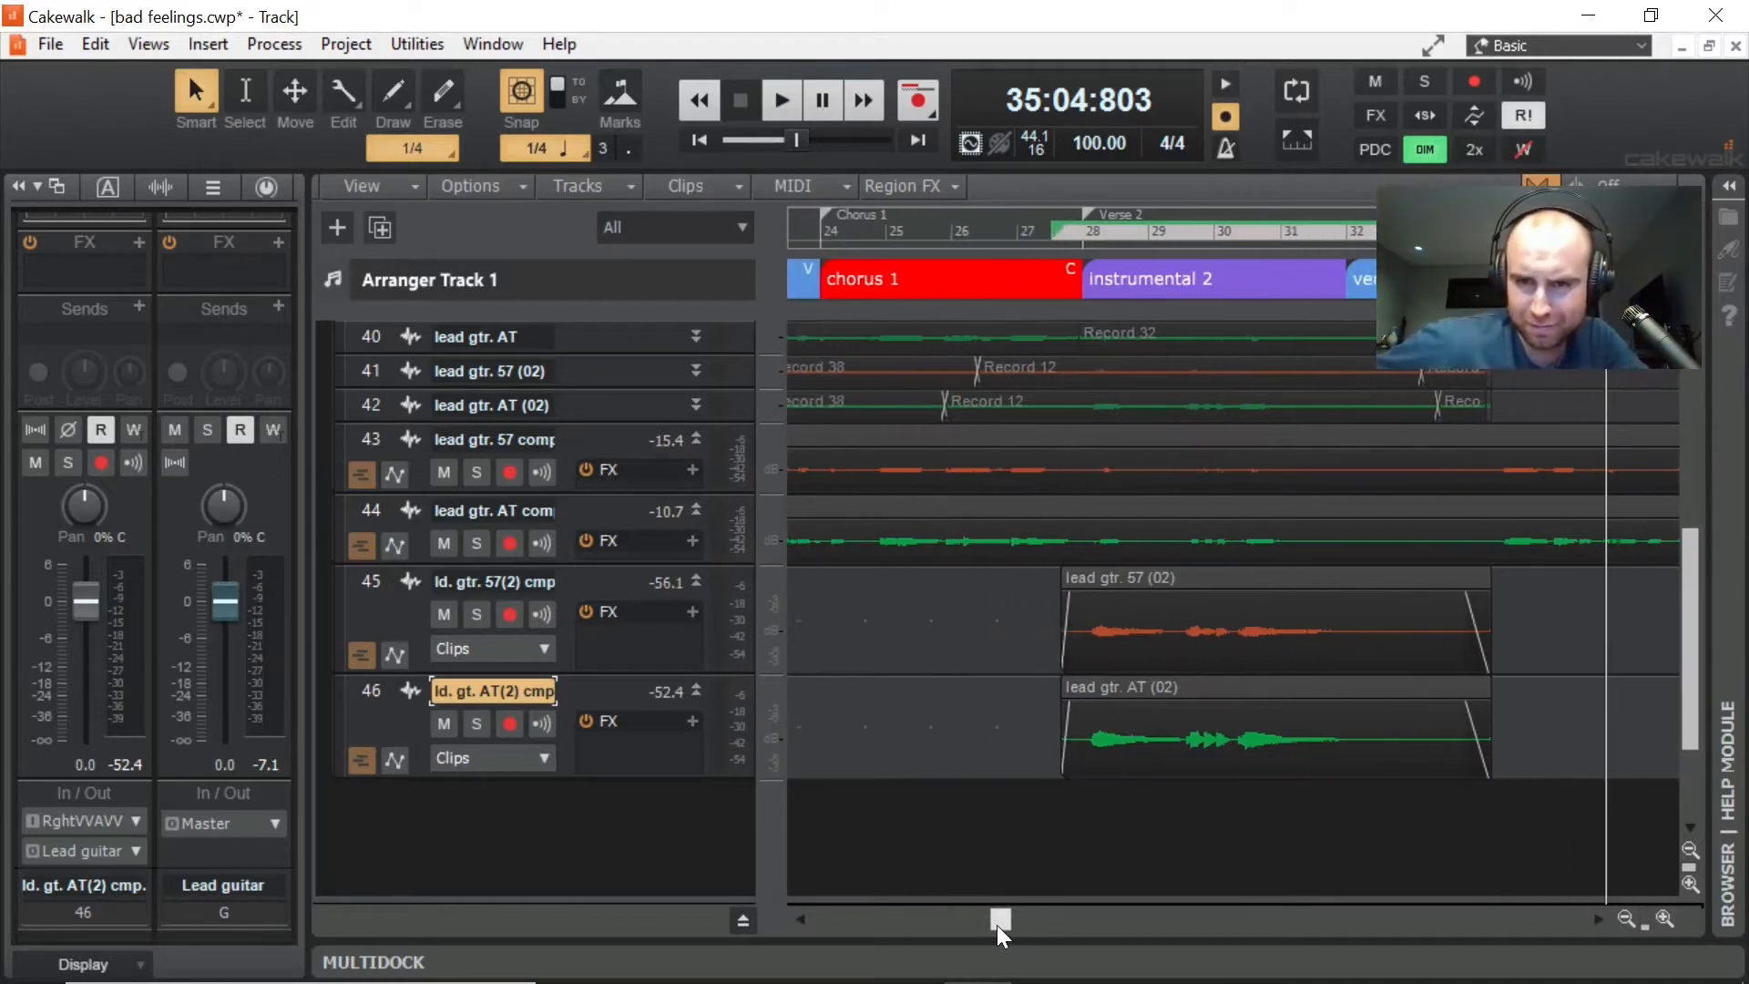
Step: Scroll back to the intro and play comp tracks 43–46 from bar 11
scroll("left", 3)
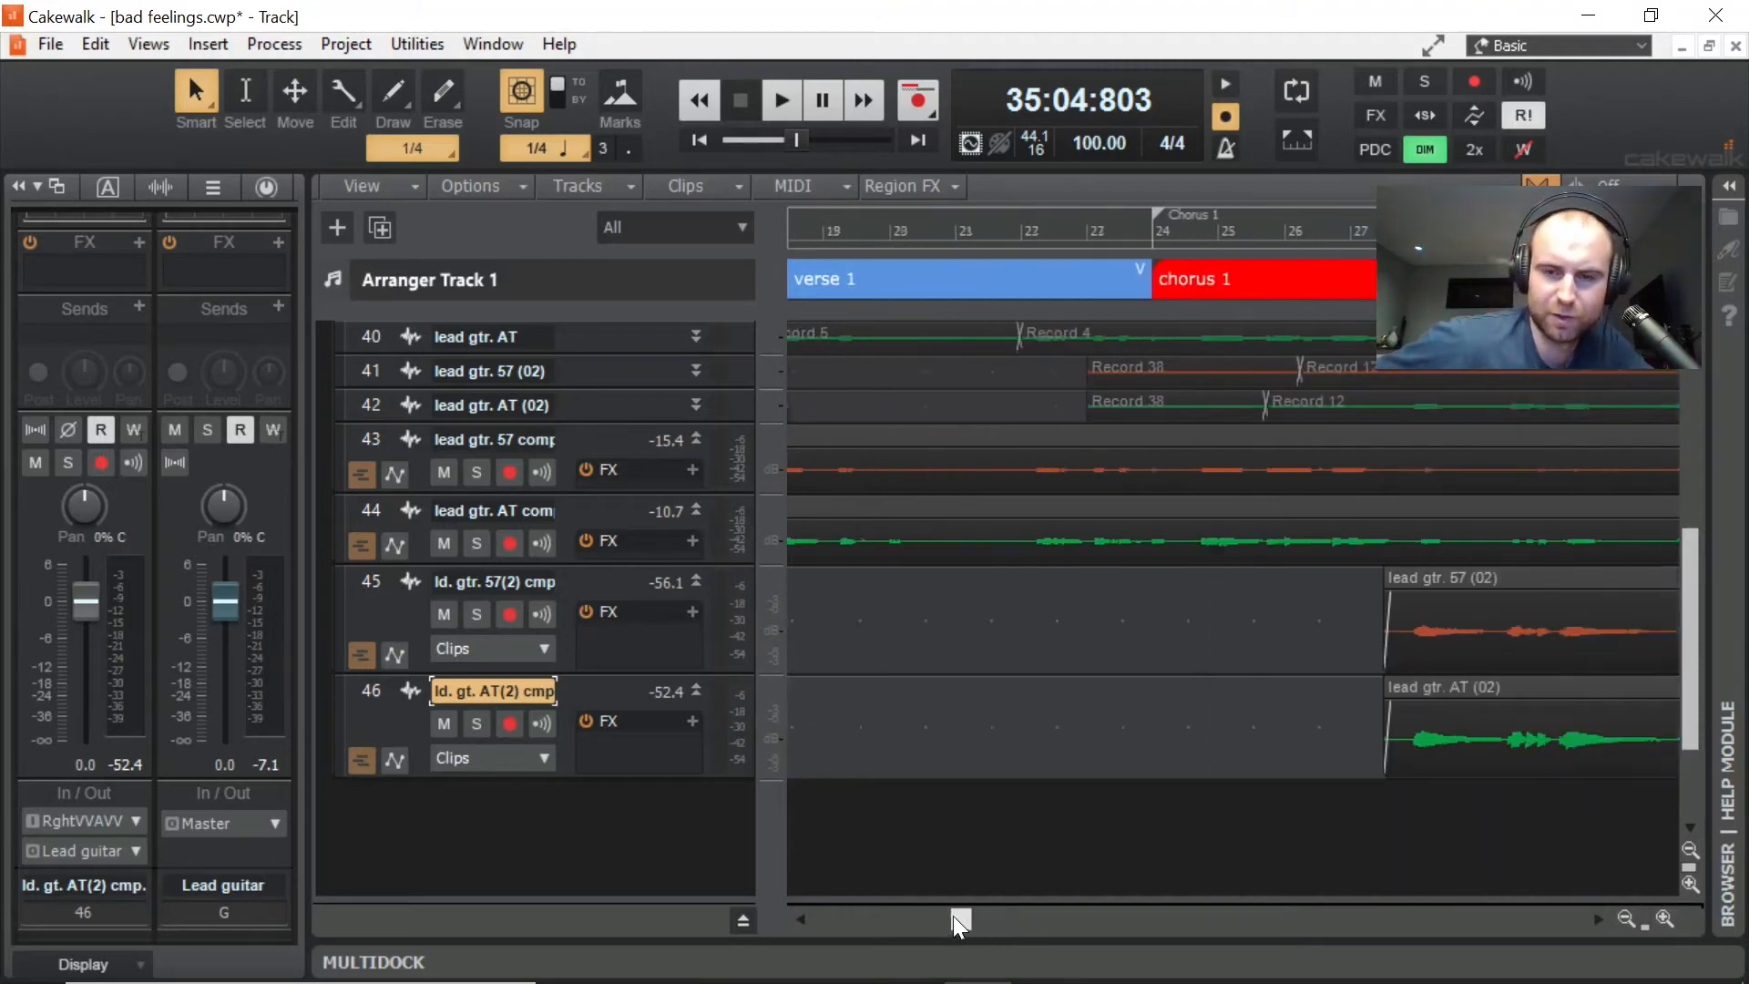
scroll("left", 3)
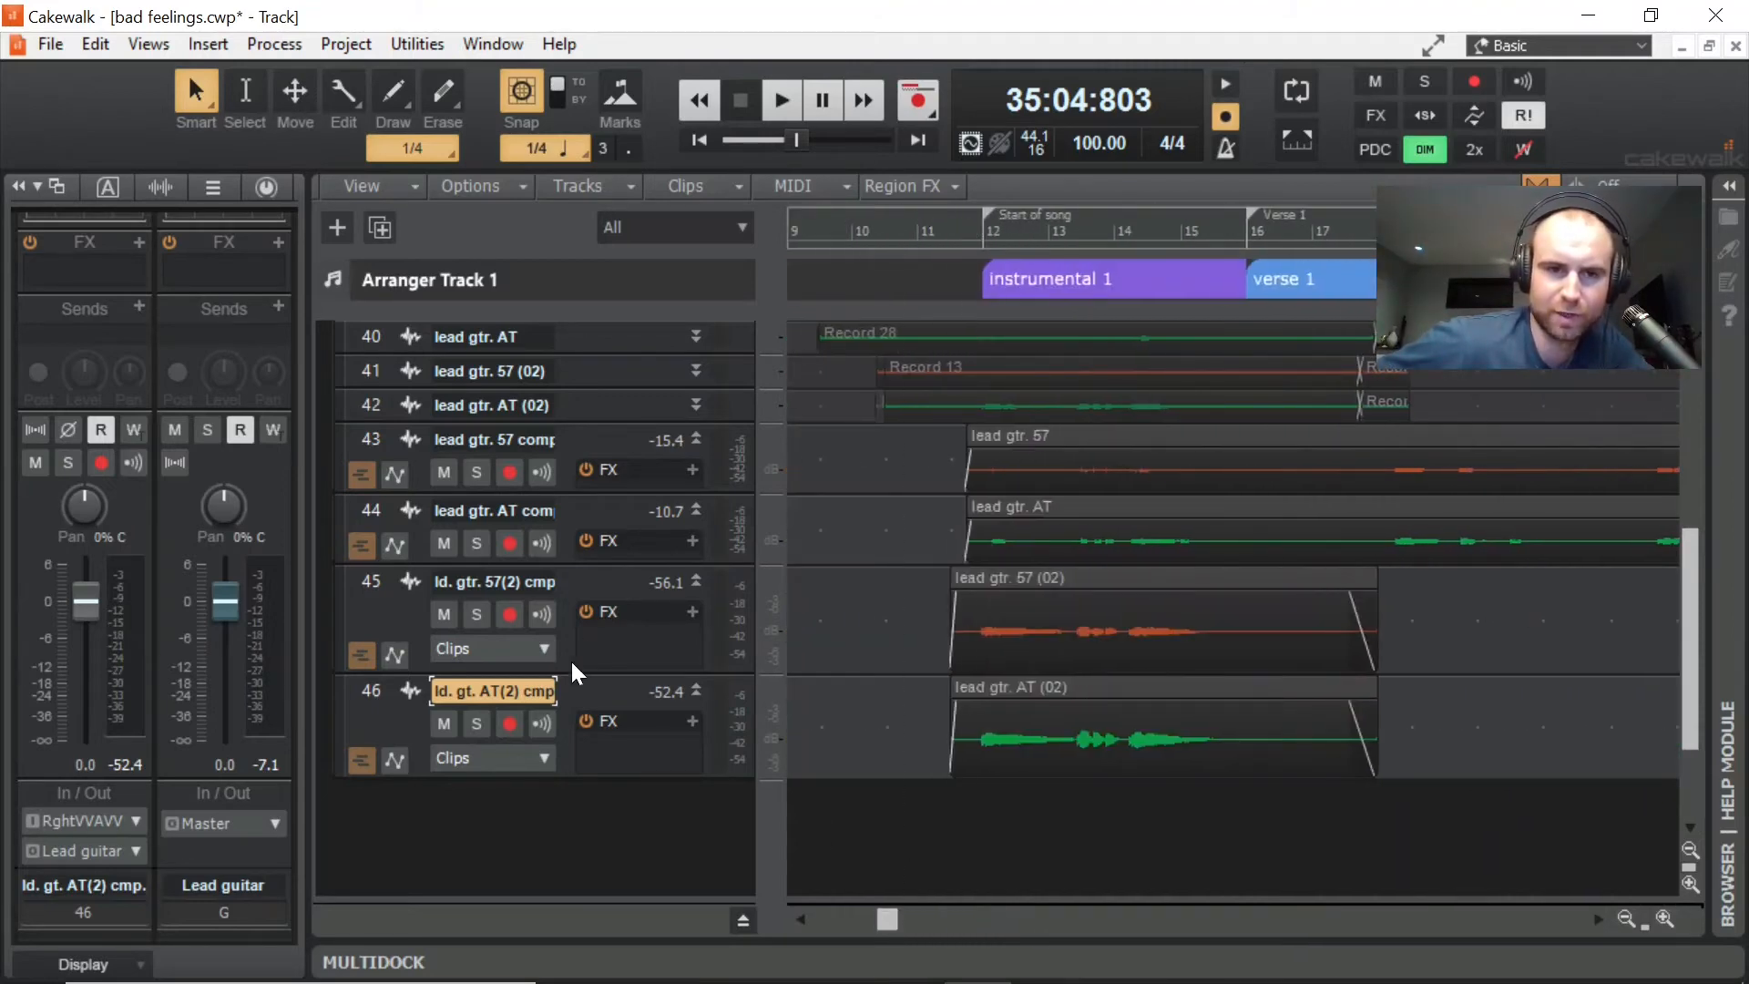
left_click(1266, 231)
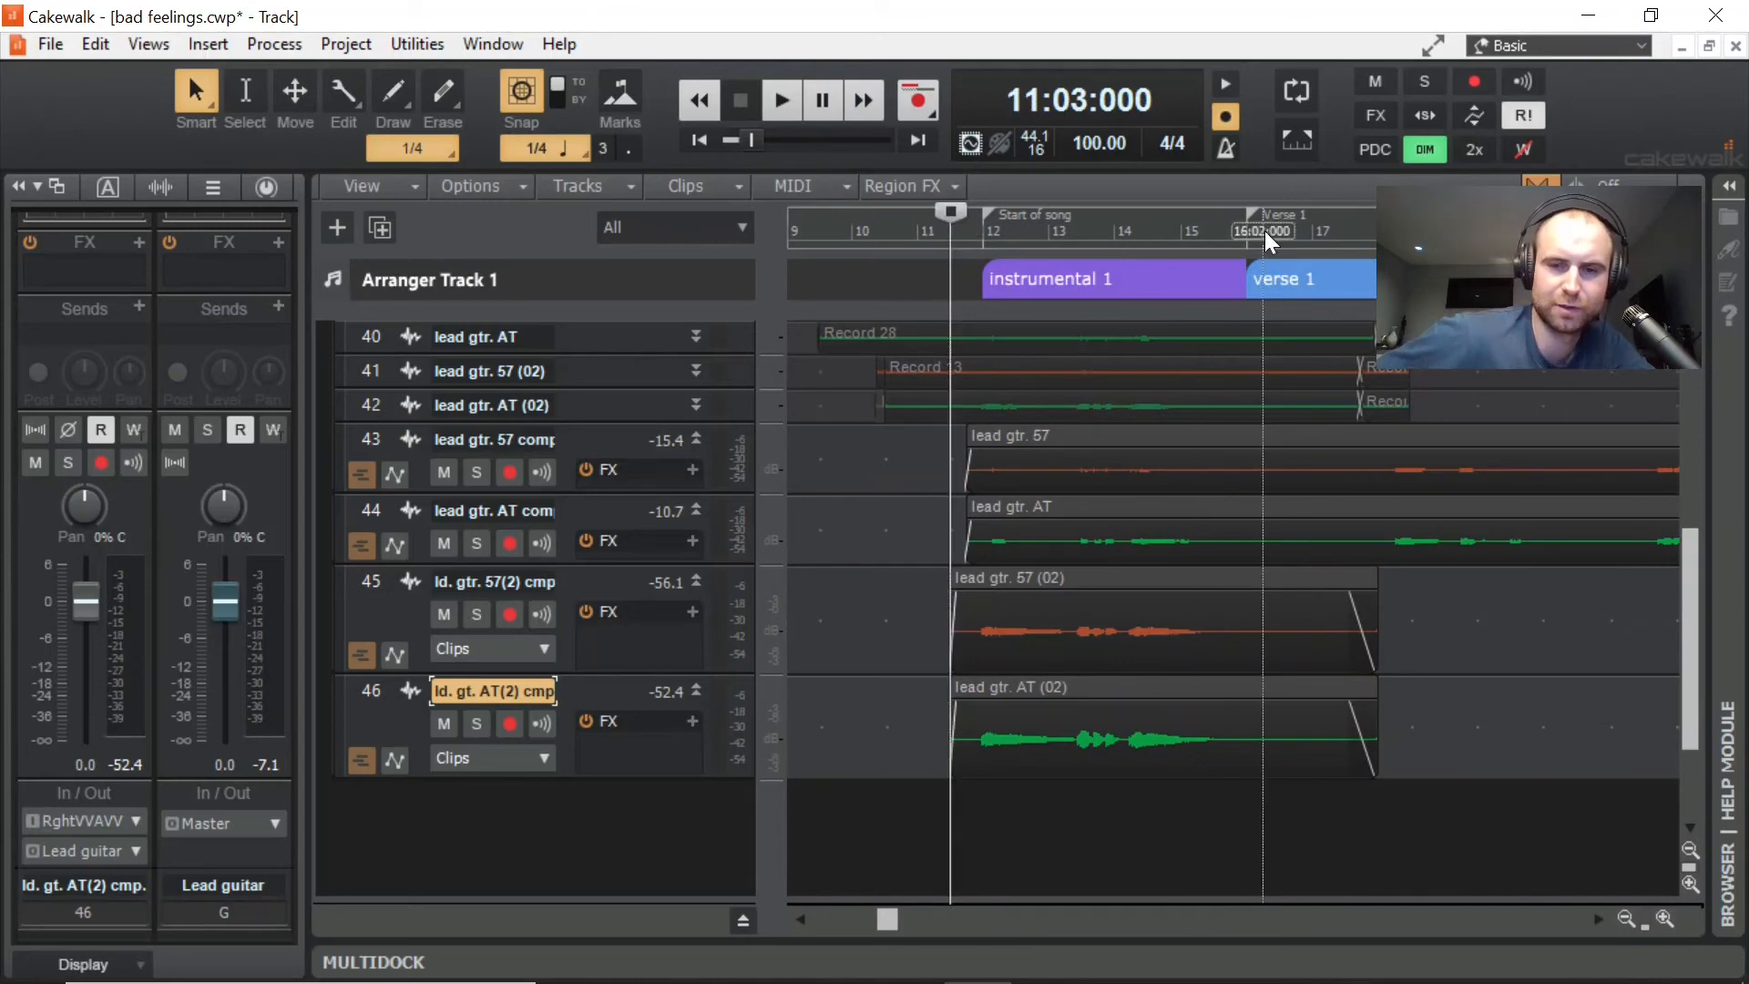
left_click(780, 99)
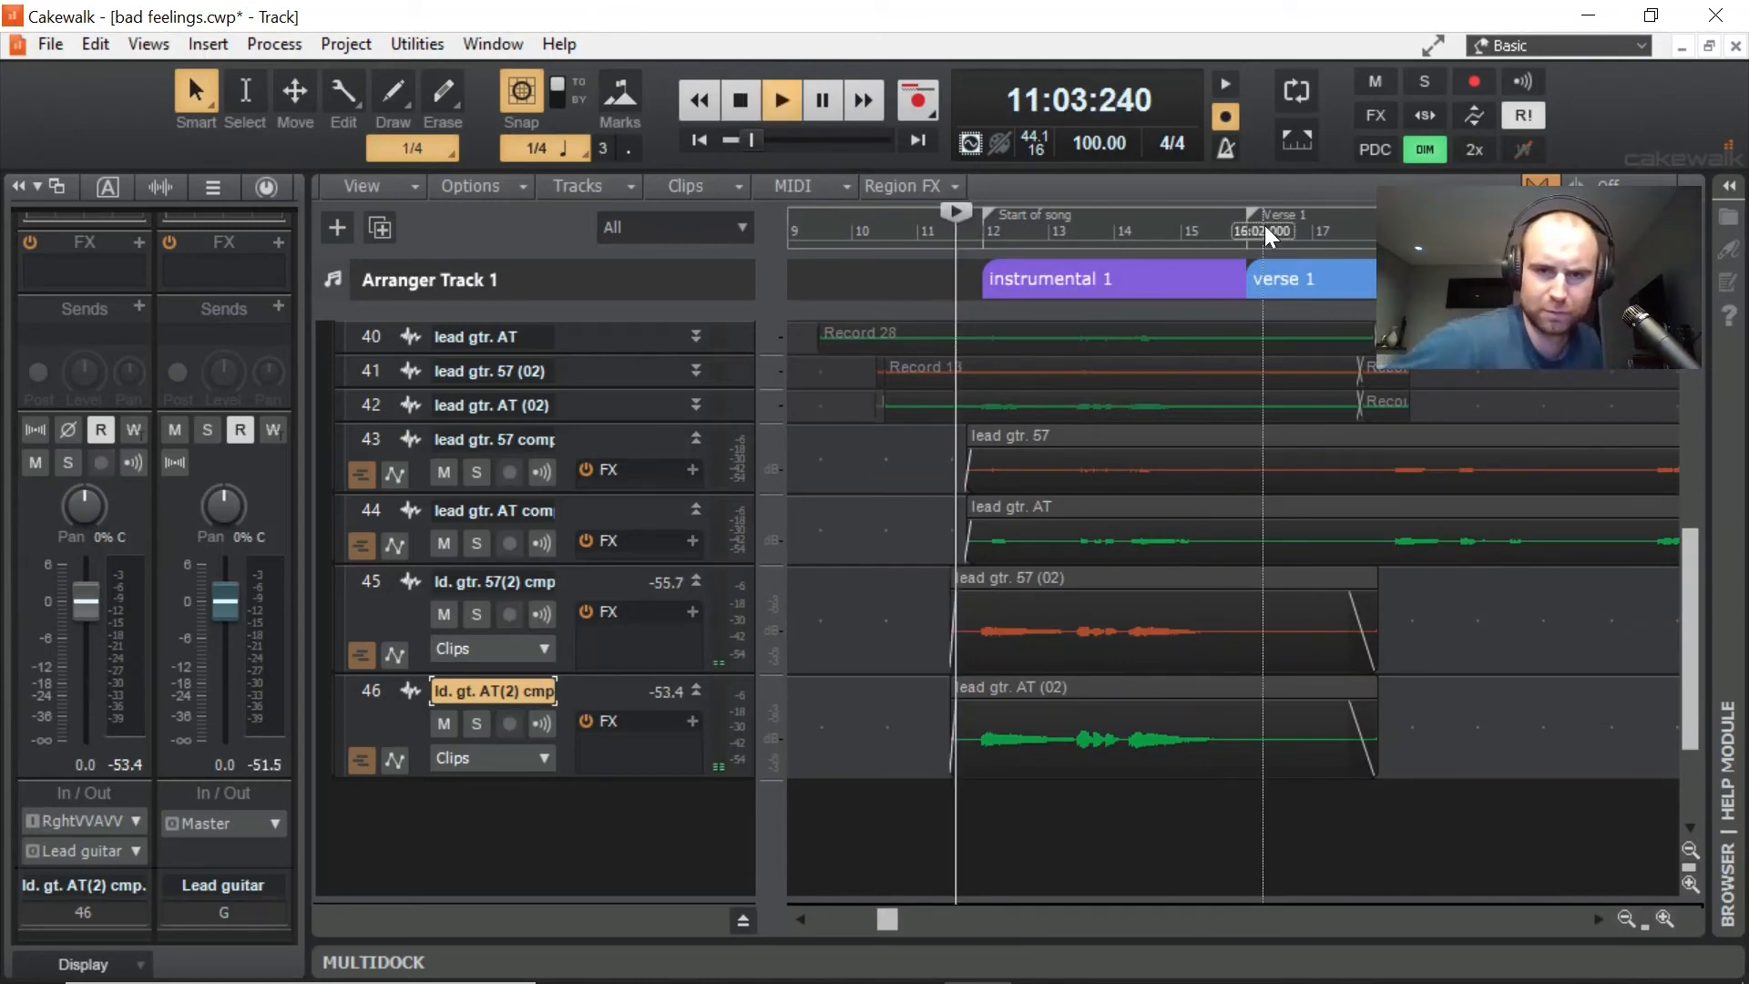
left_click(781, 101)
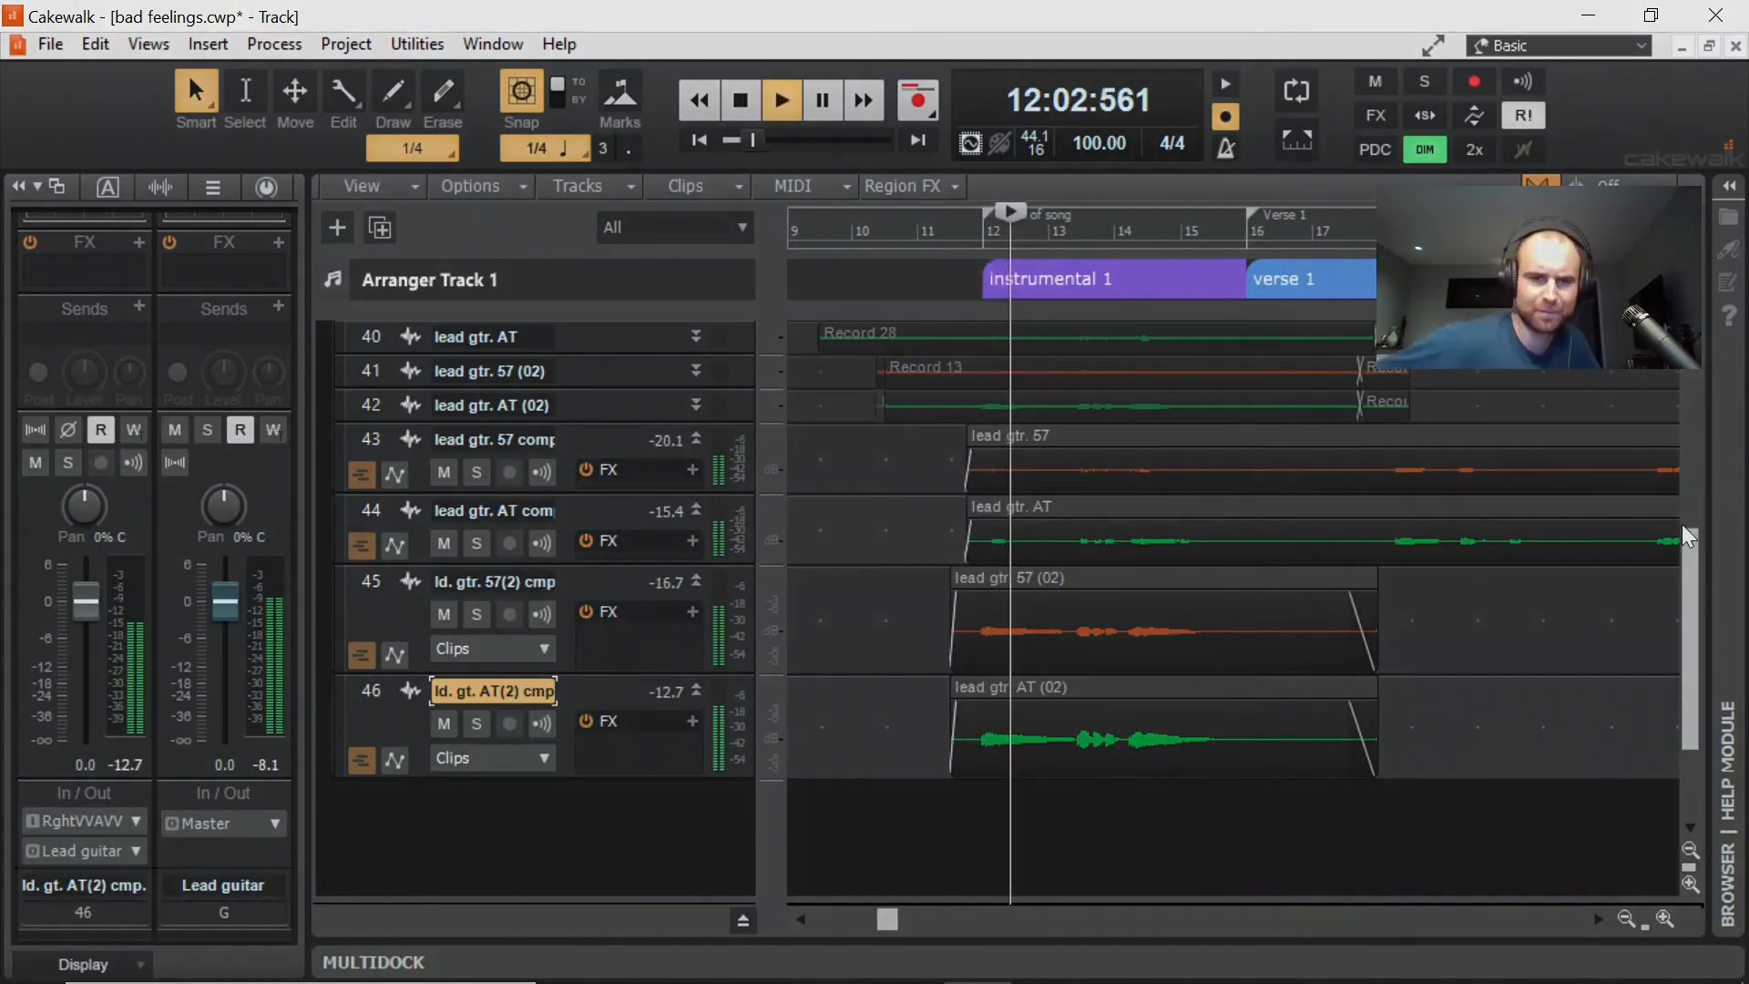